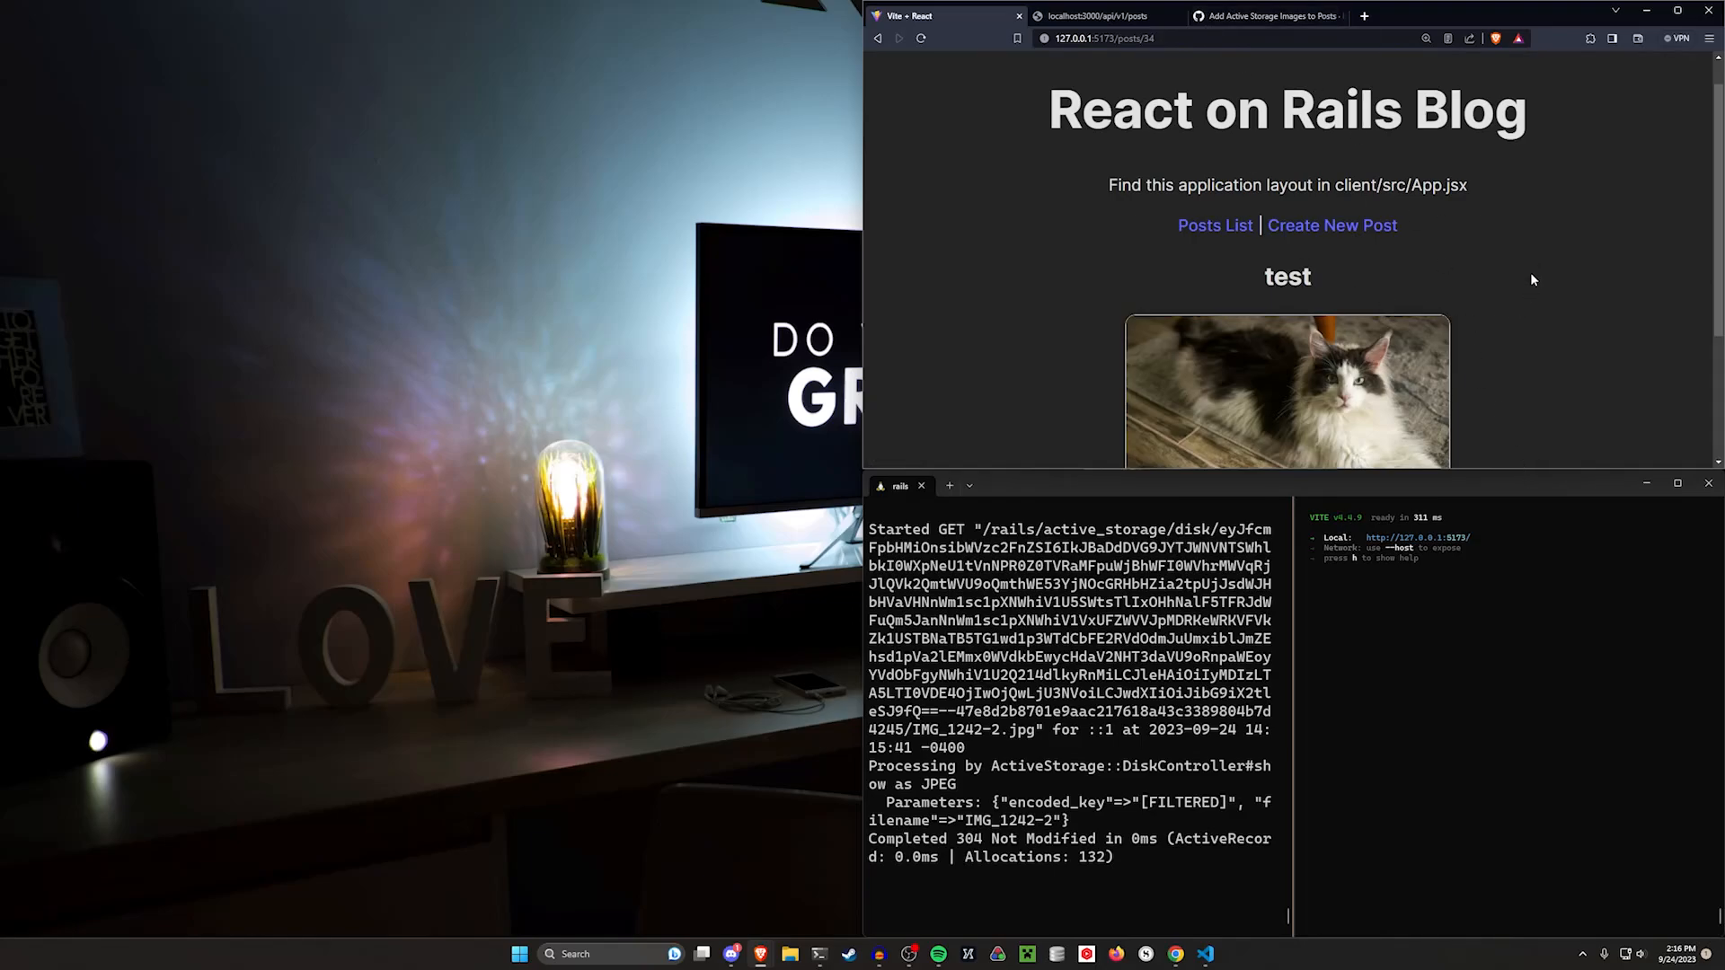
Step: Return to the Posts List showing the test posts with their cat photos
{"action": "left_click", "coordinate": [1677, 10]}
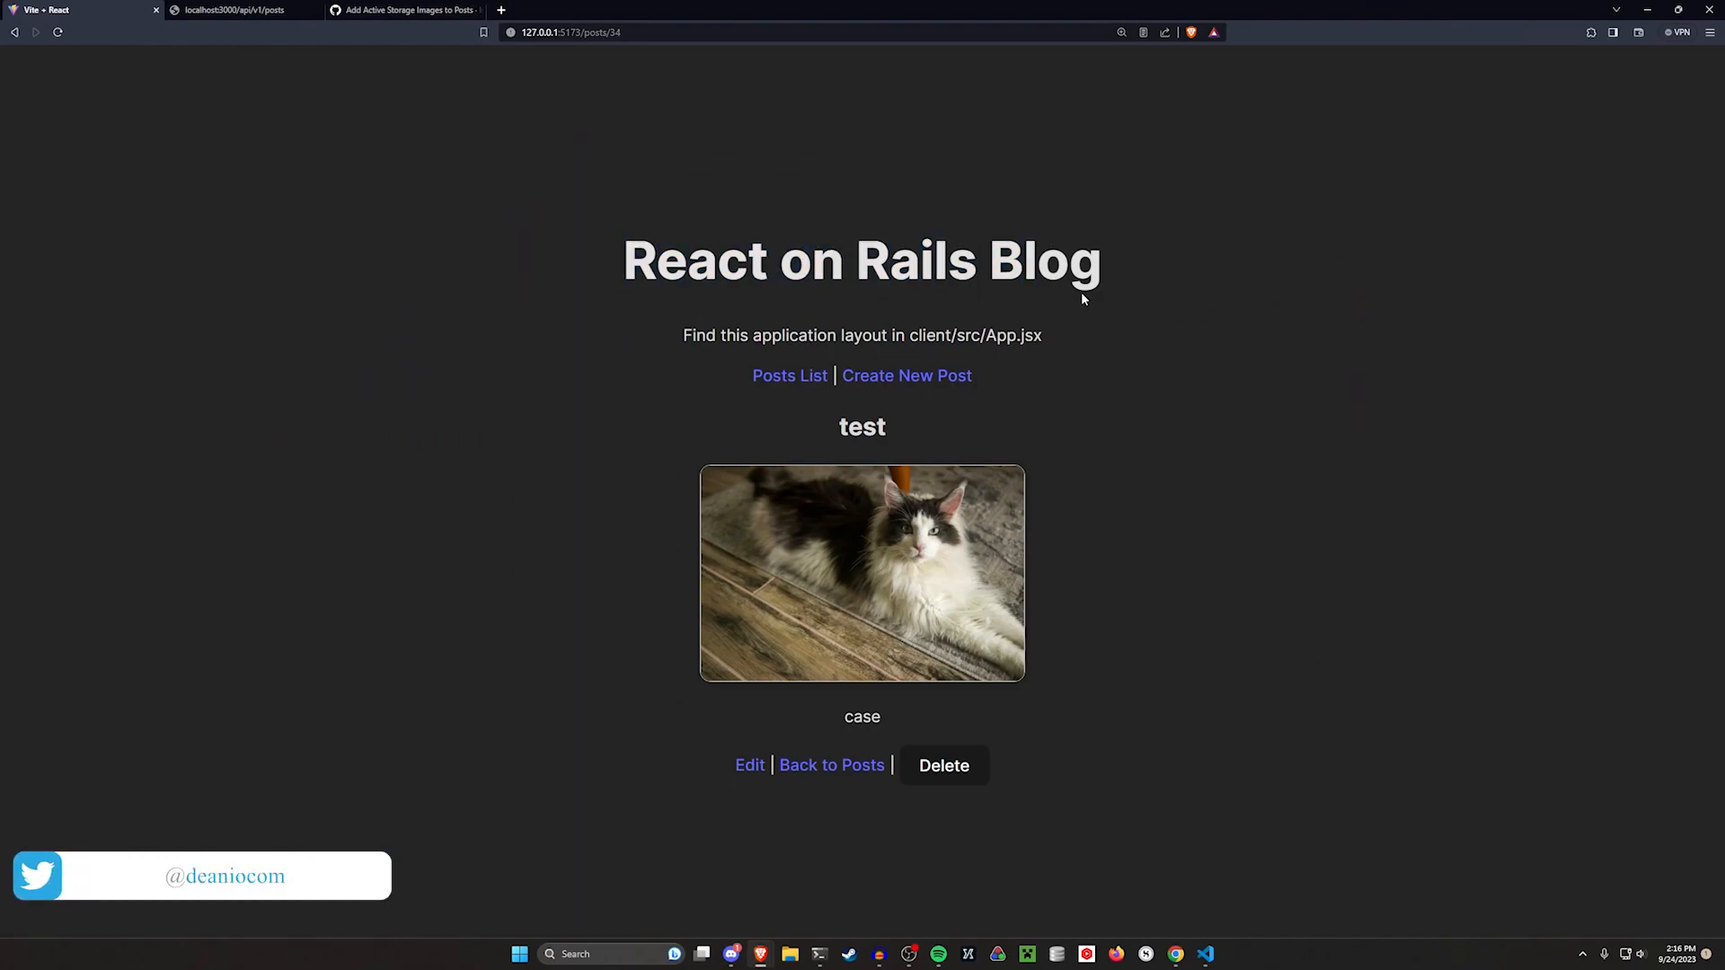
{"action": "mouse_move", "coordinate": [756, 242]}
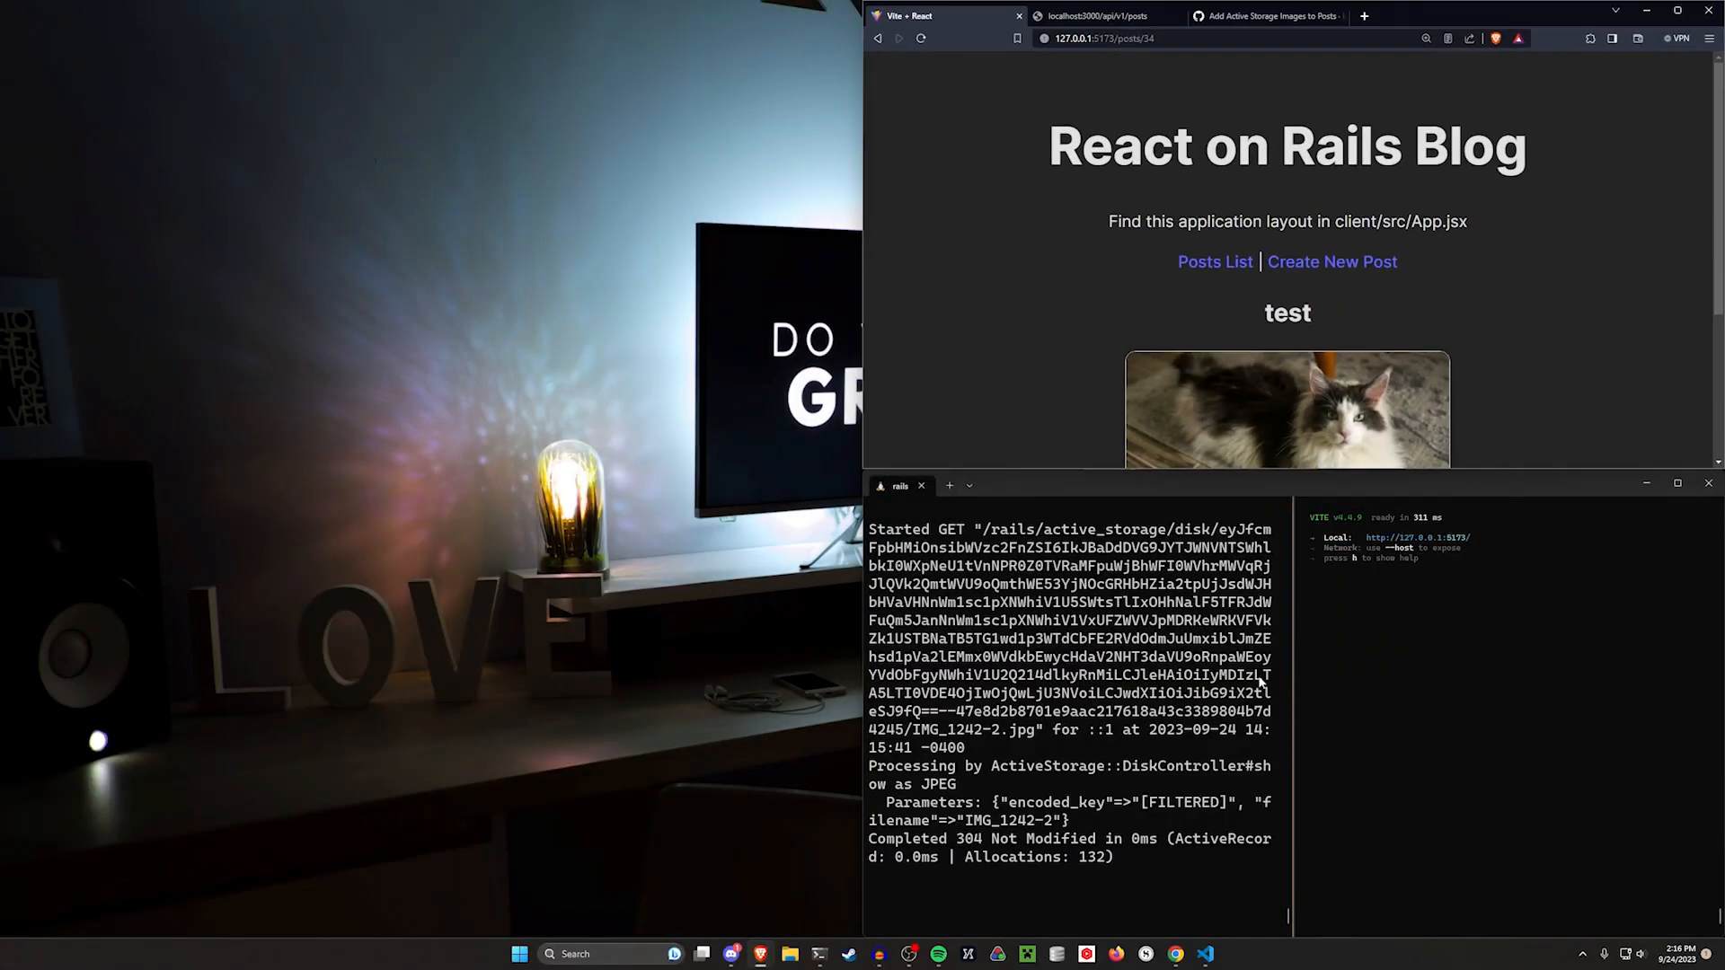
{"action": "mouse_move", "coordinate": [1602, 162]}
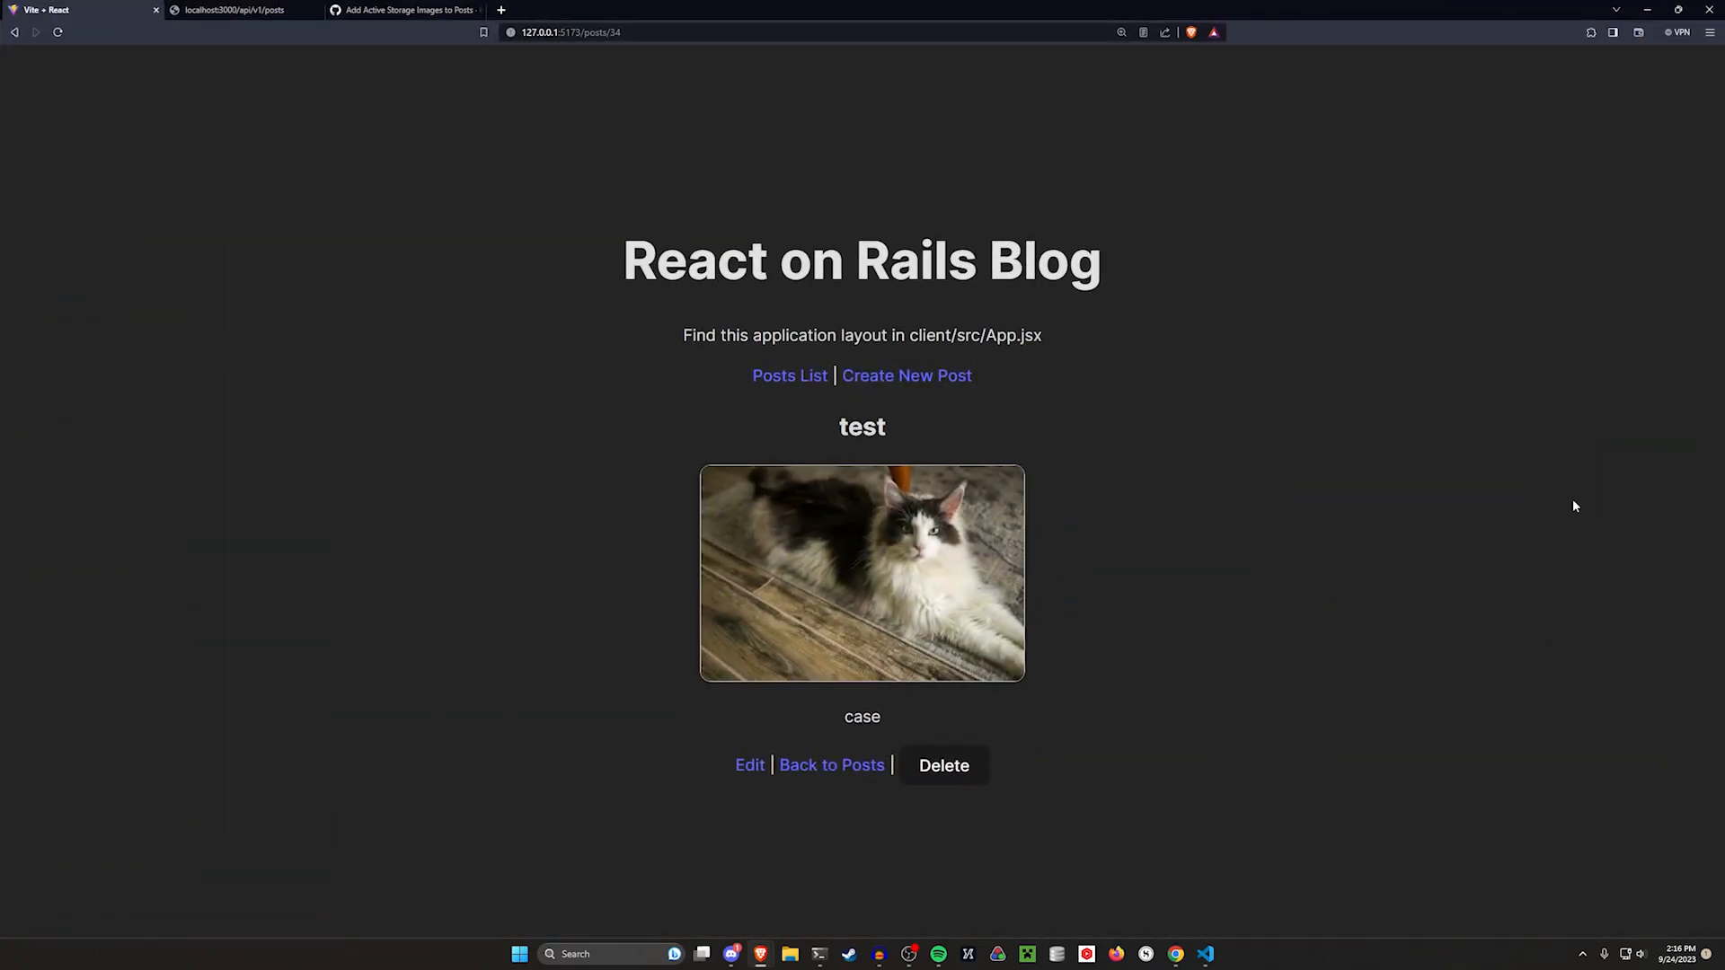
{"action": "mouse_move", "coordinate": [1386, 382]}
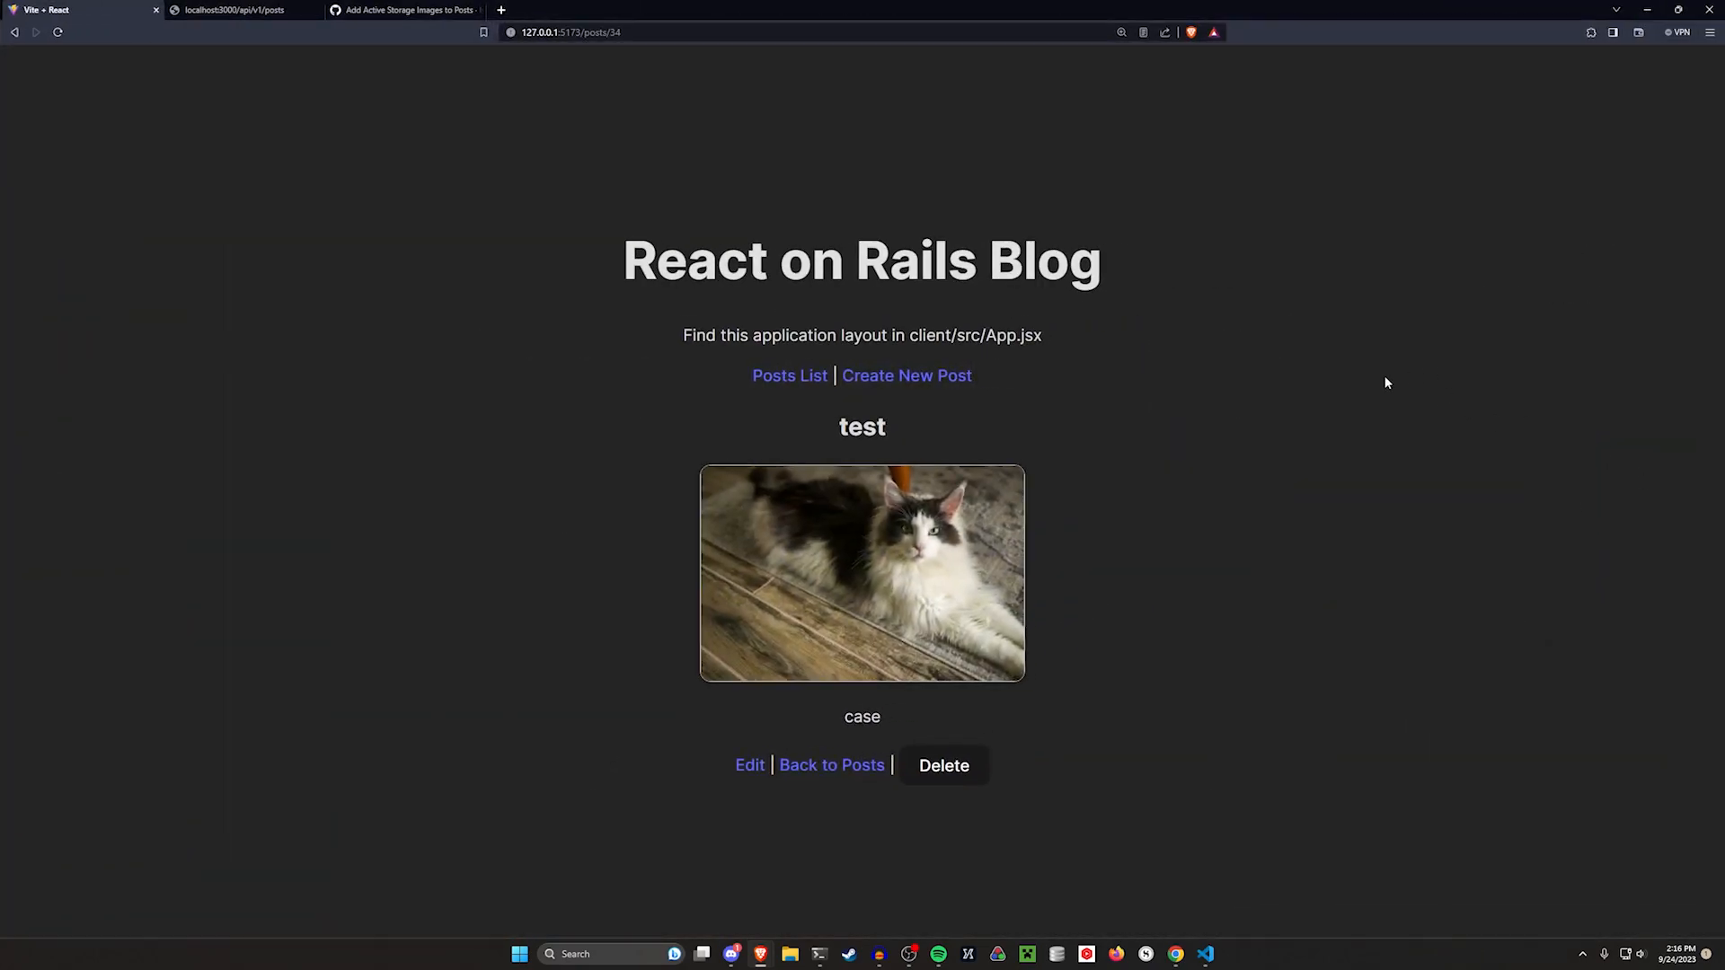
{"action": "mouse_move", "coordinate": [1279, 370]}
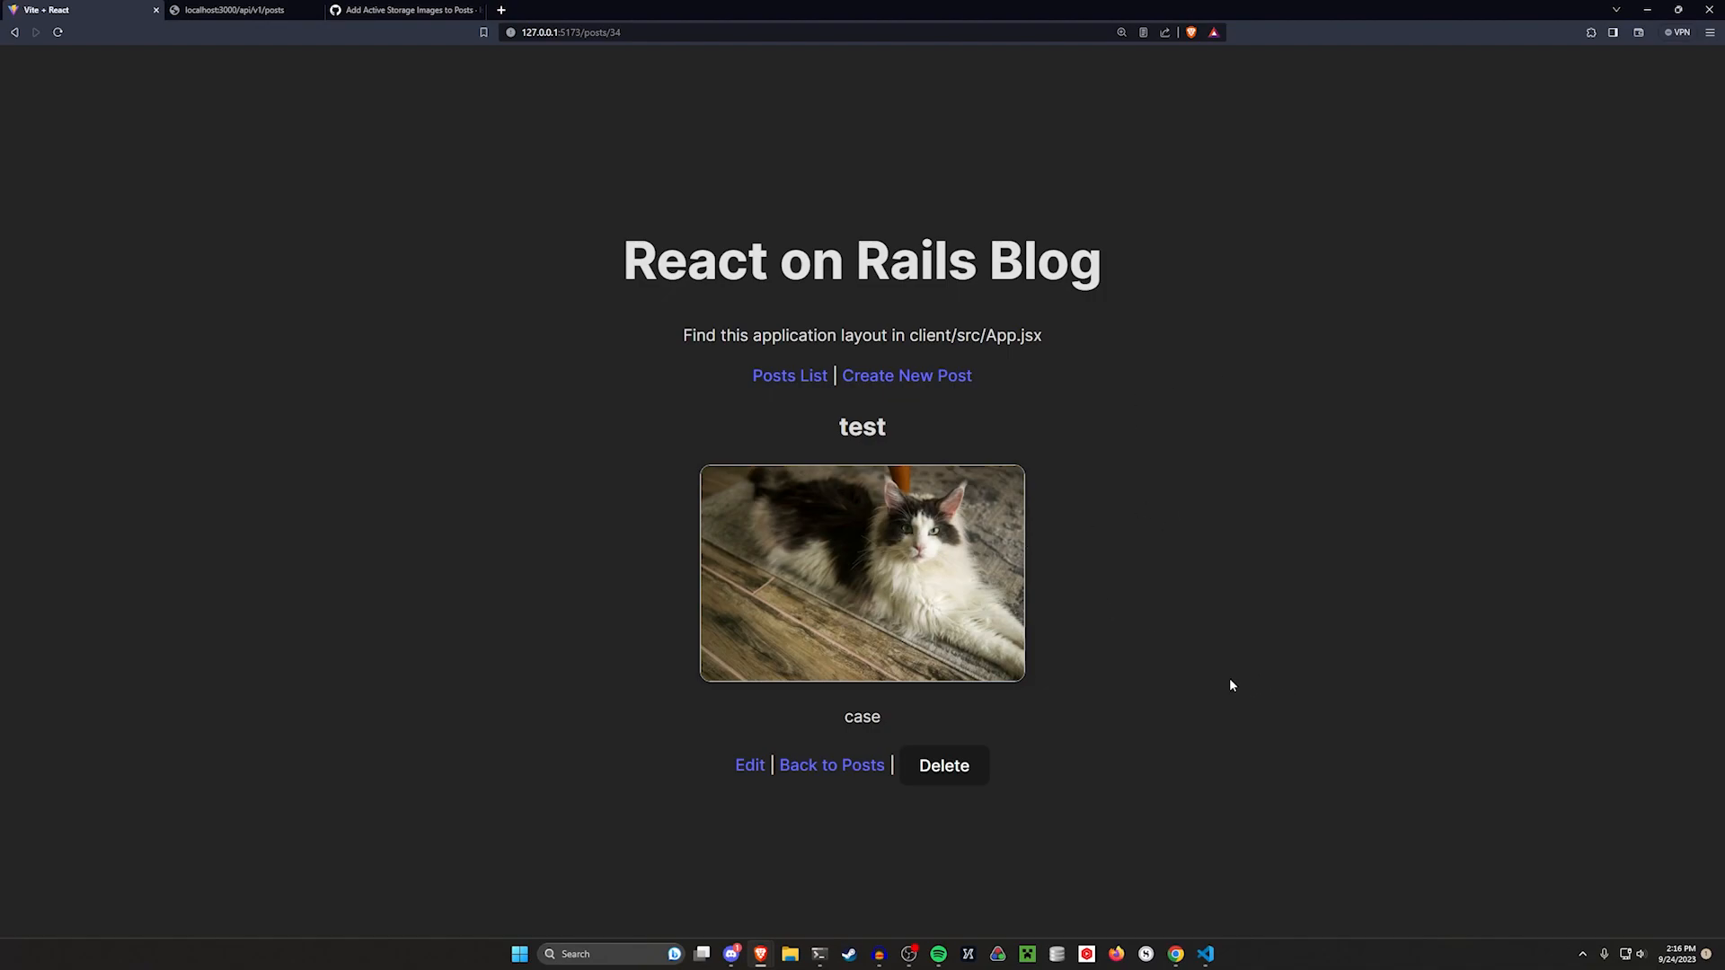
{"action": "mouse_move", "coordinate": [1321, 766]}
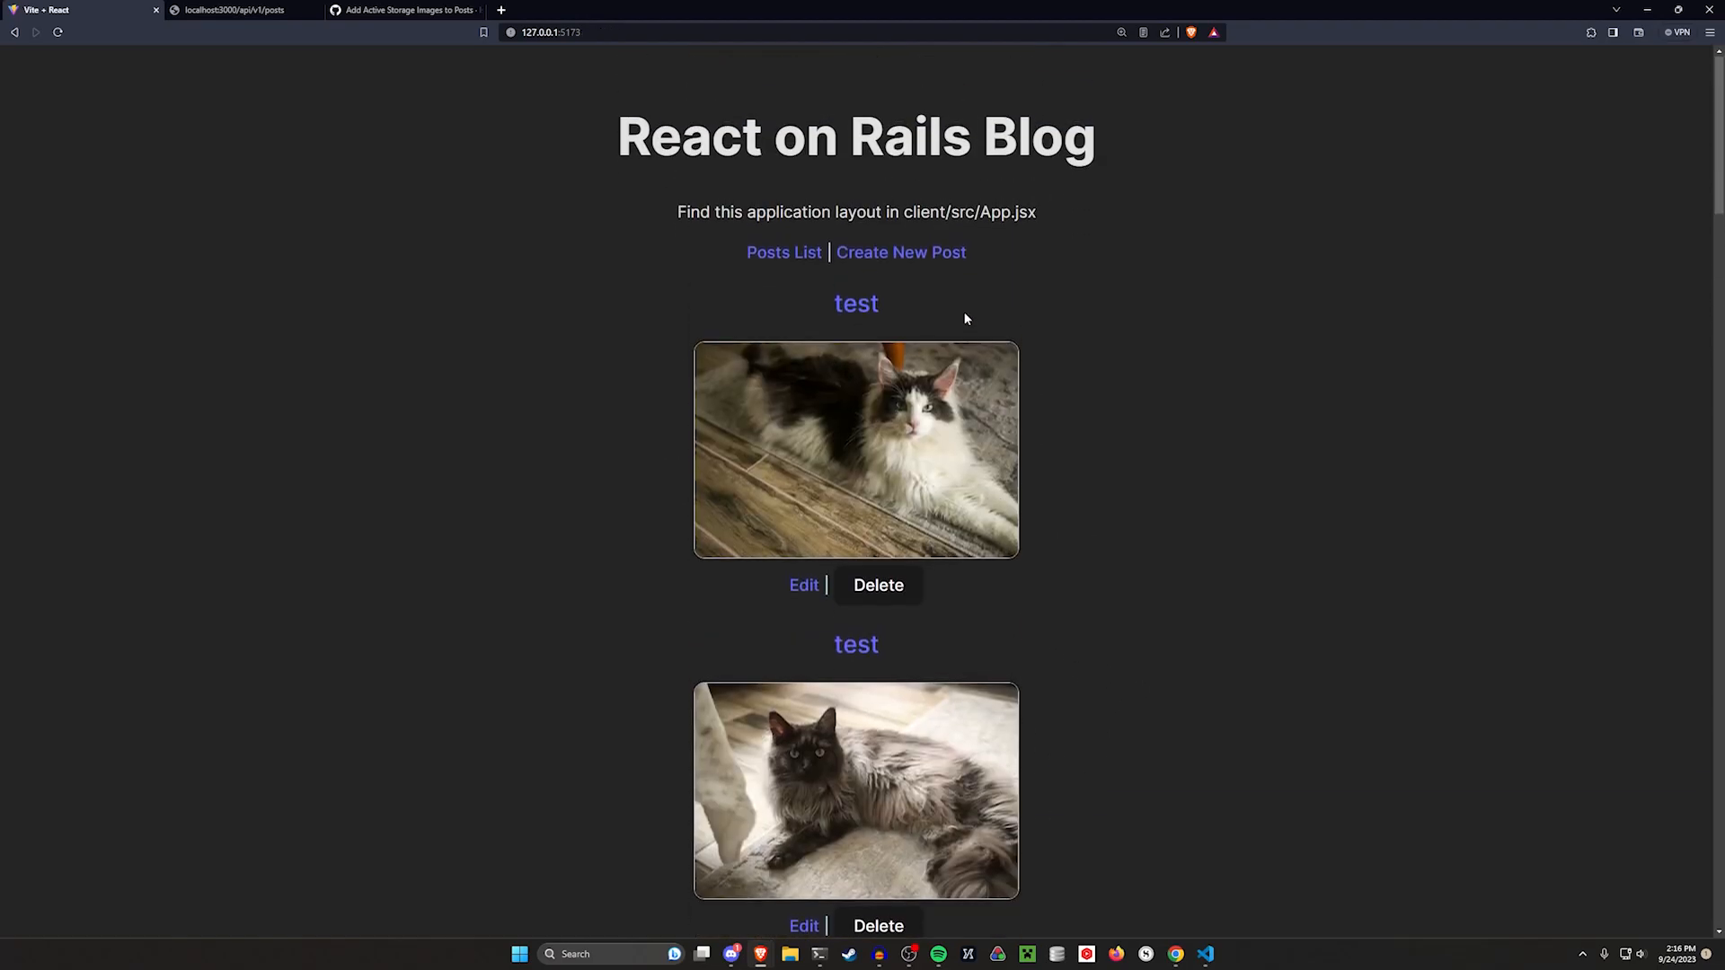
Step: Create a new test post with an attached image file
{"action": "left_click", "coordinate": [901, 252]}
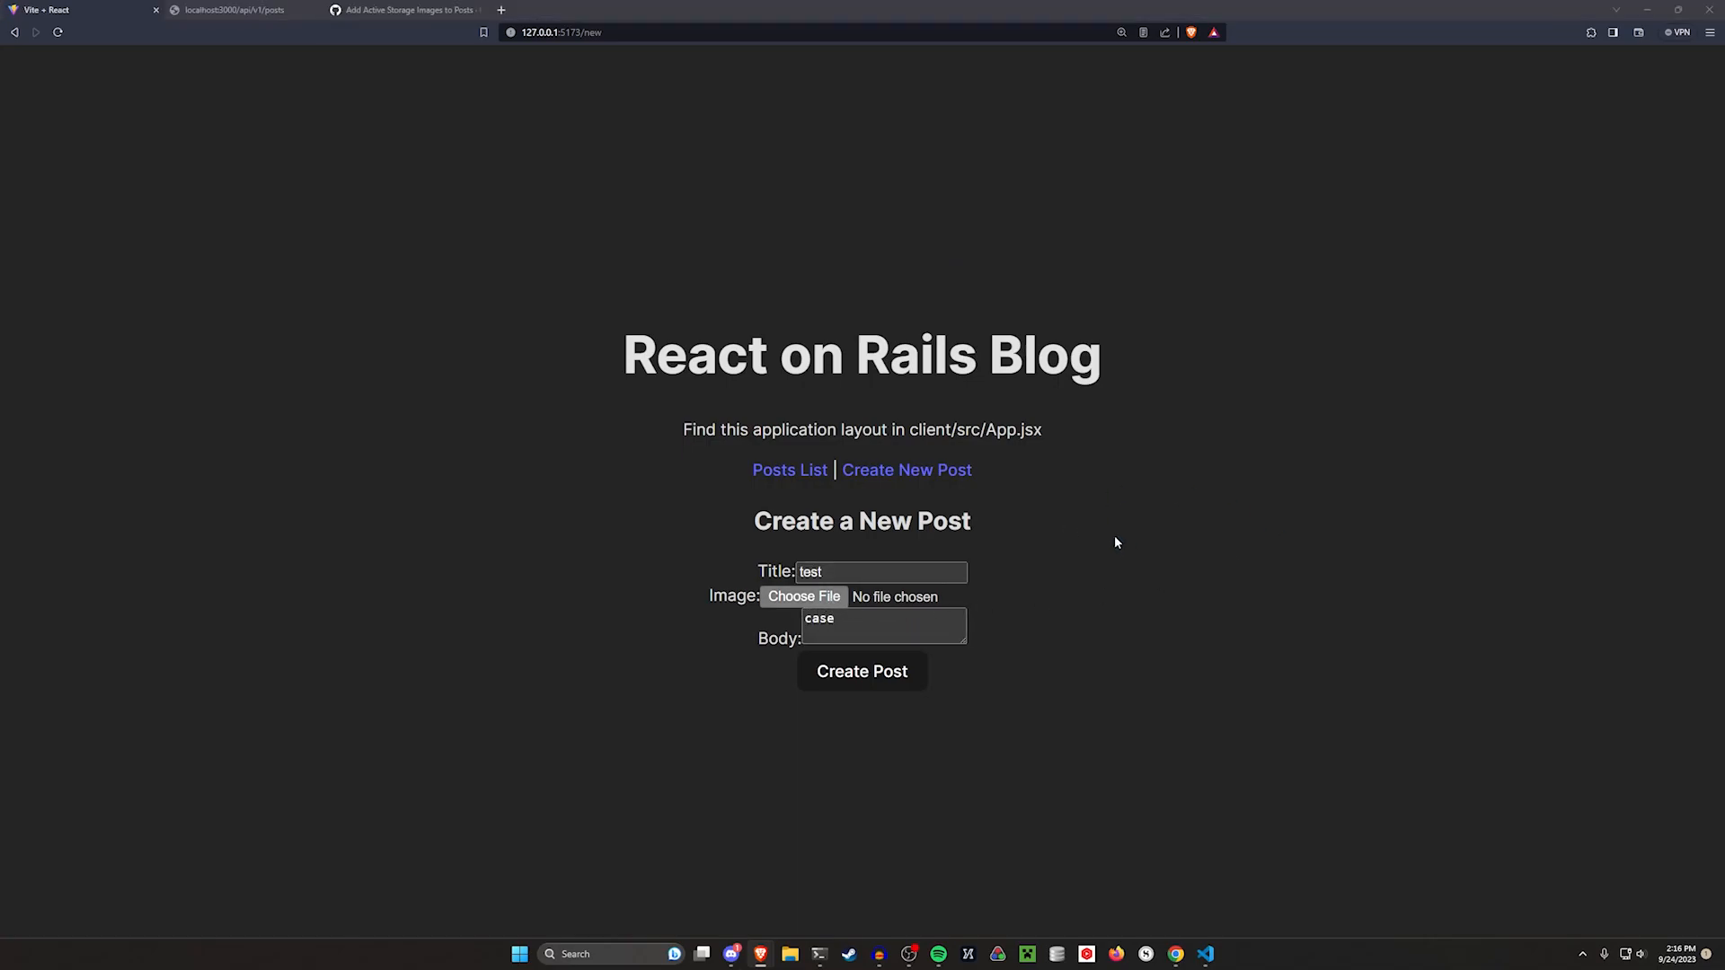
{"action": "left_click", "coordinate": [801, 596]}
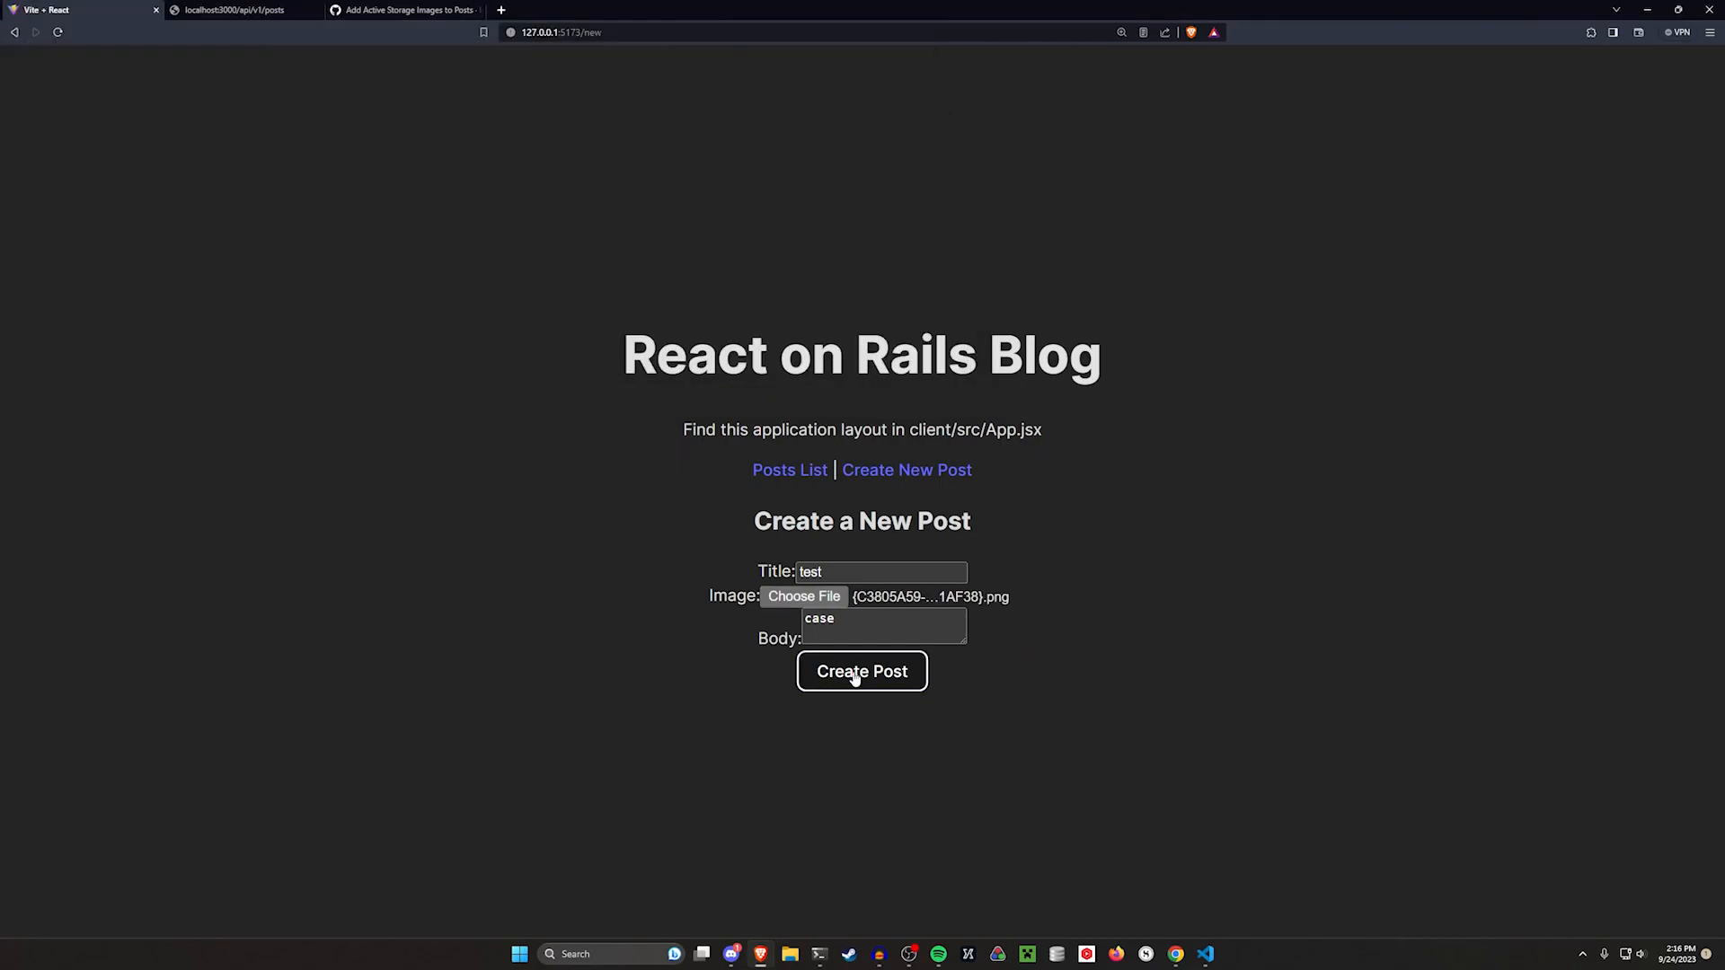
{"action": "left_click", "coordinate": [861, 670]}
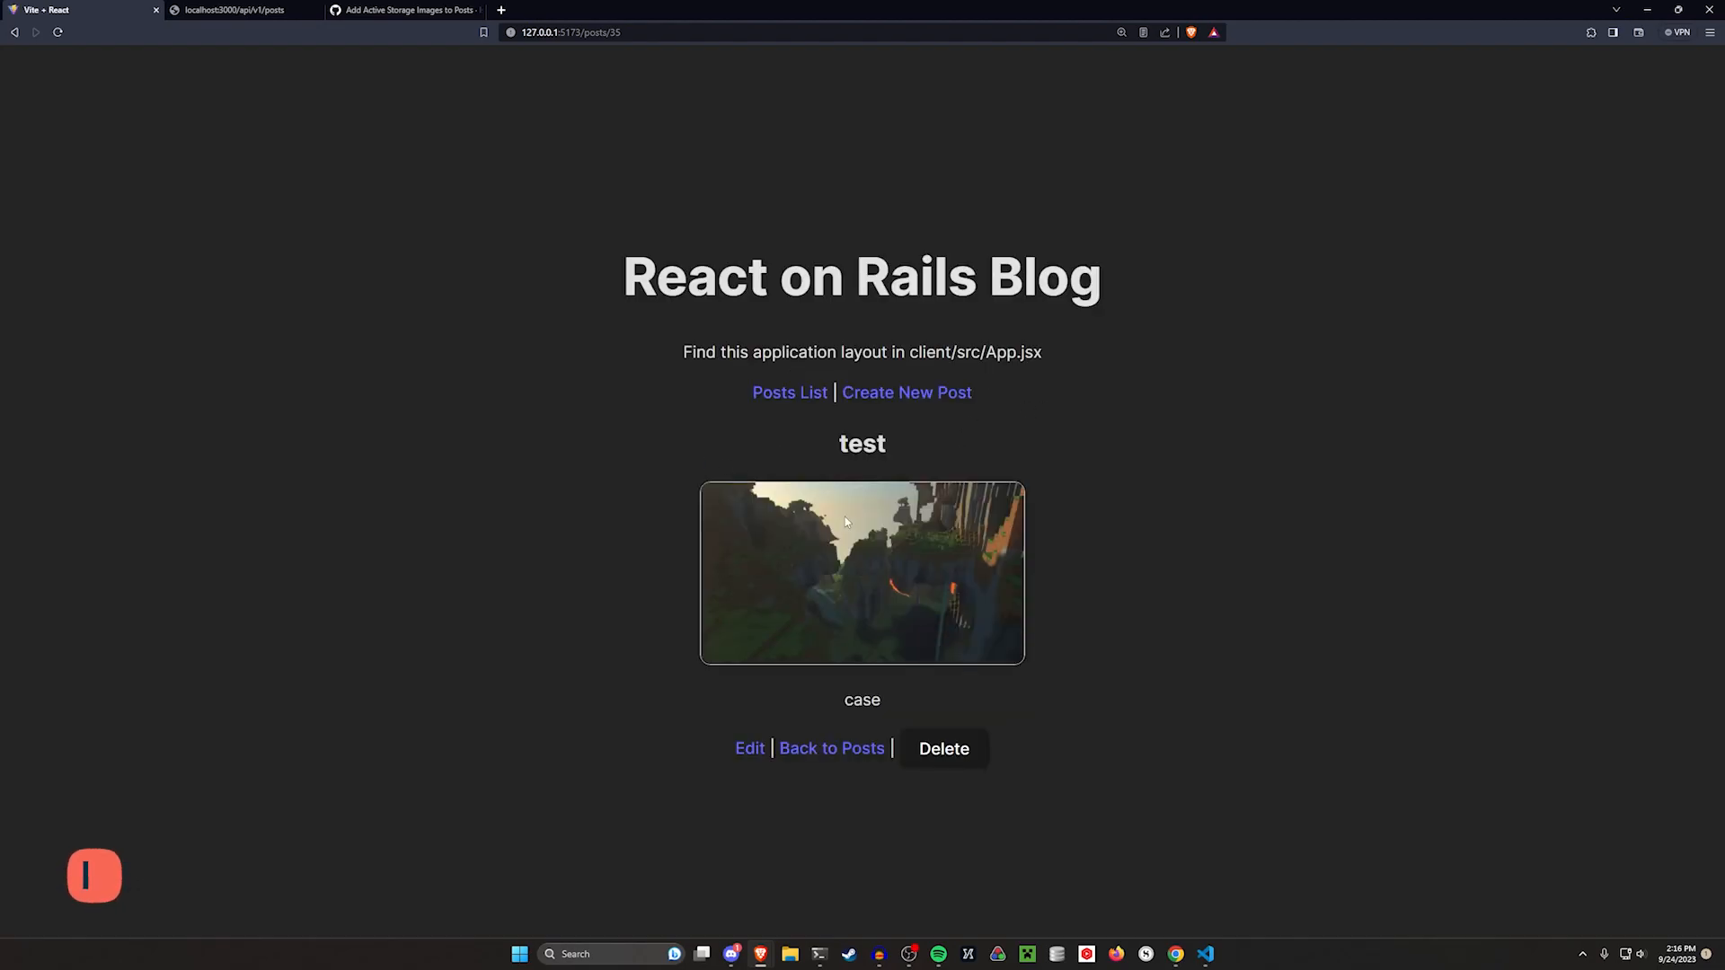
Step: Edit the post and replace its image with fizzbuzz.png, saving the update
{"action": "left_click", "coordinate": [750, 747]}
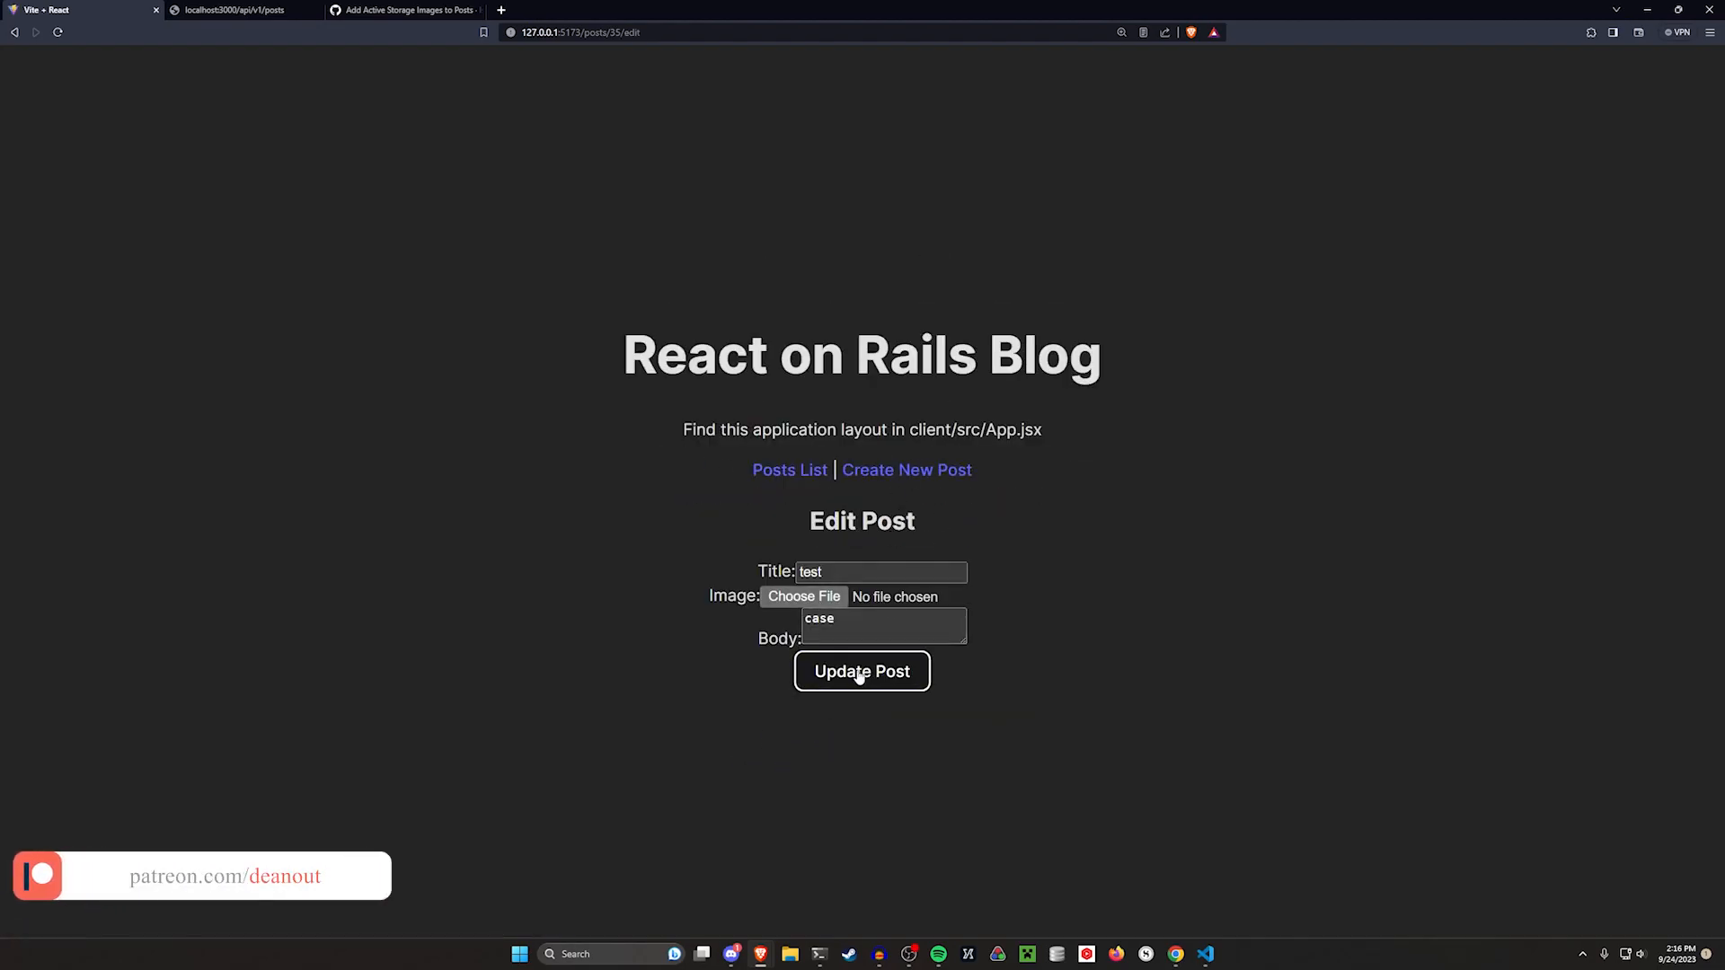
{"action": "left_click", "coordinate": [861, 670]}
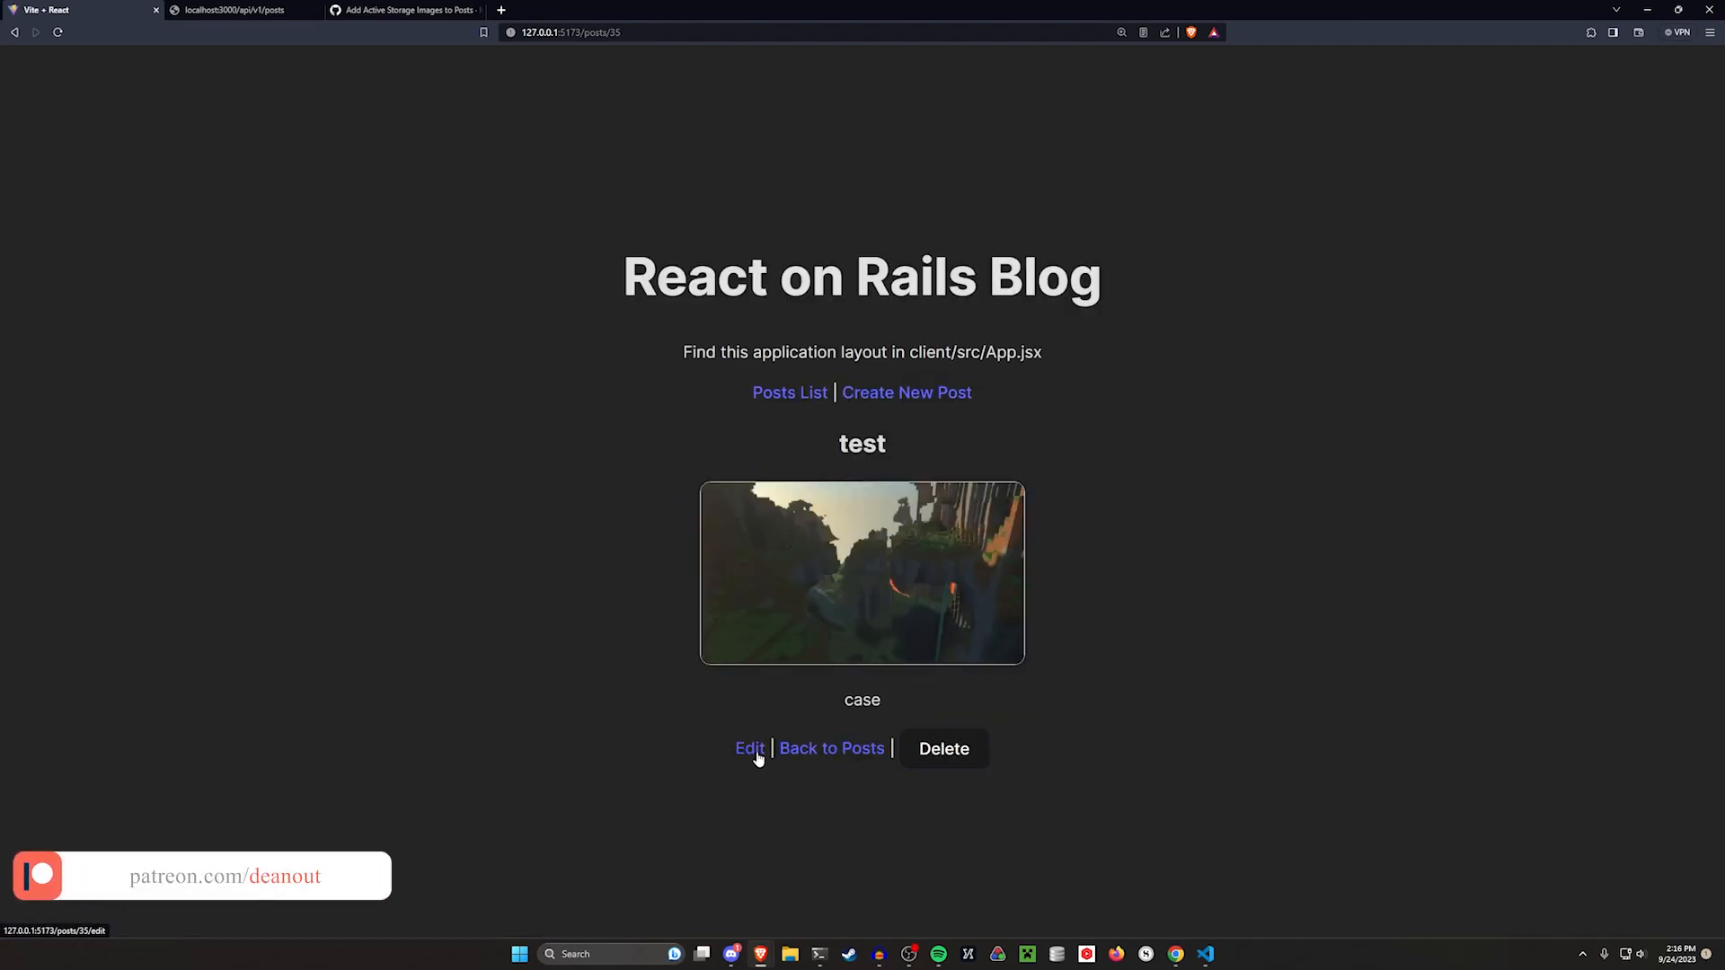
{"action": "left_click", "coordinate": [750, 748]}
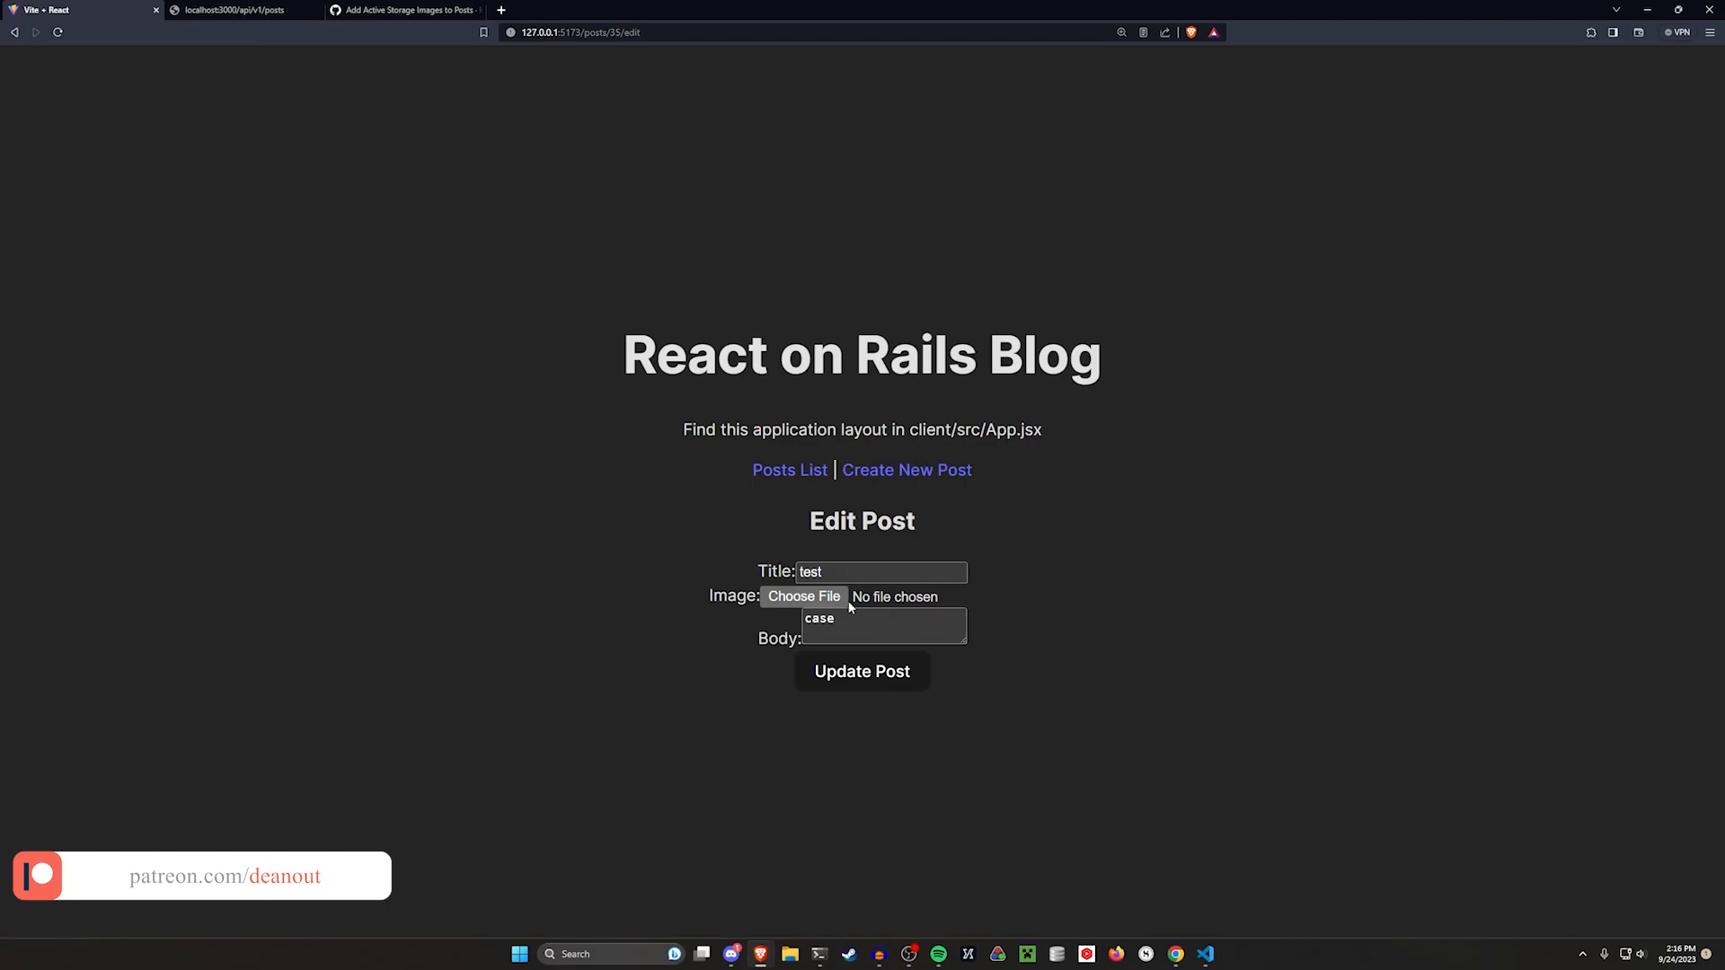
{"action": "left_click", "coordinate": [804, 596]}
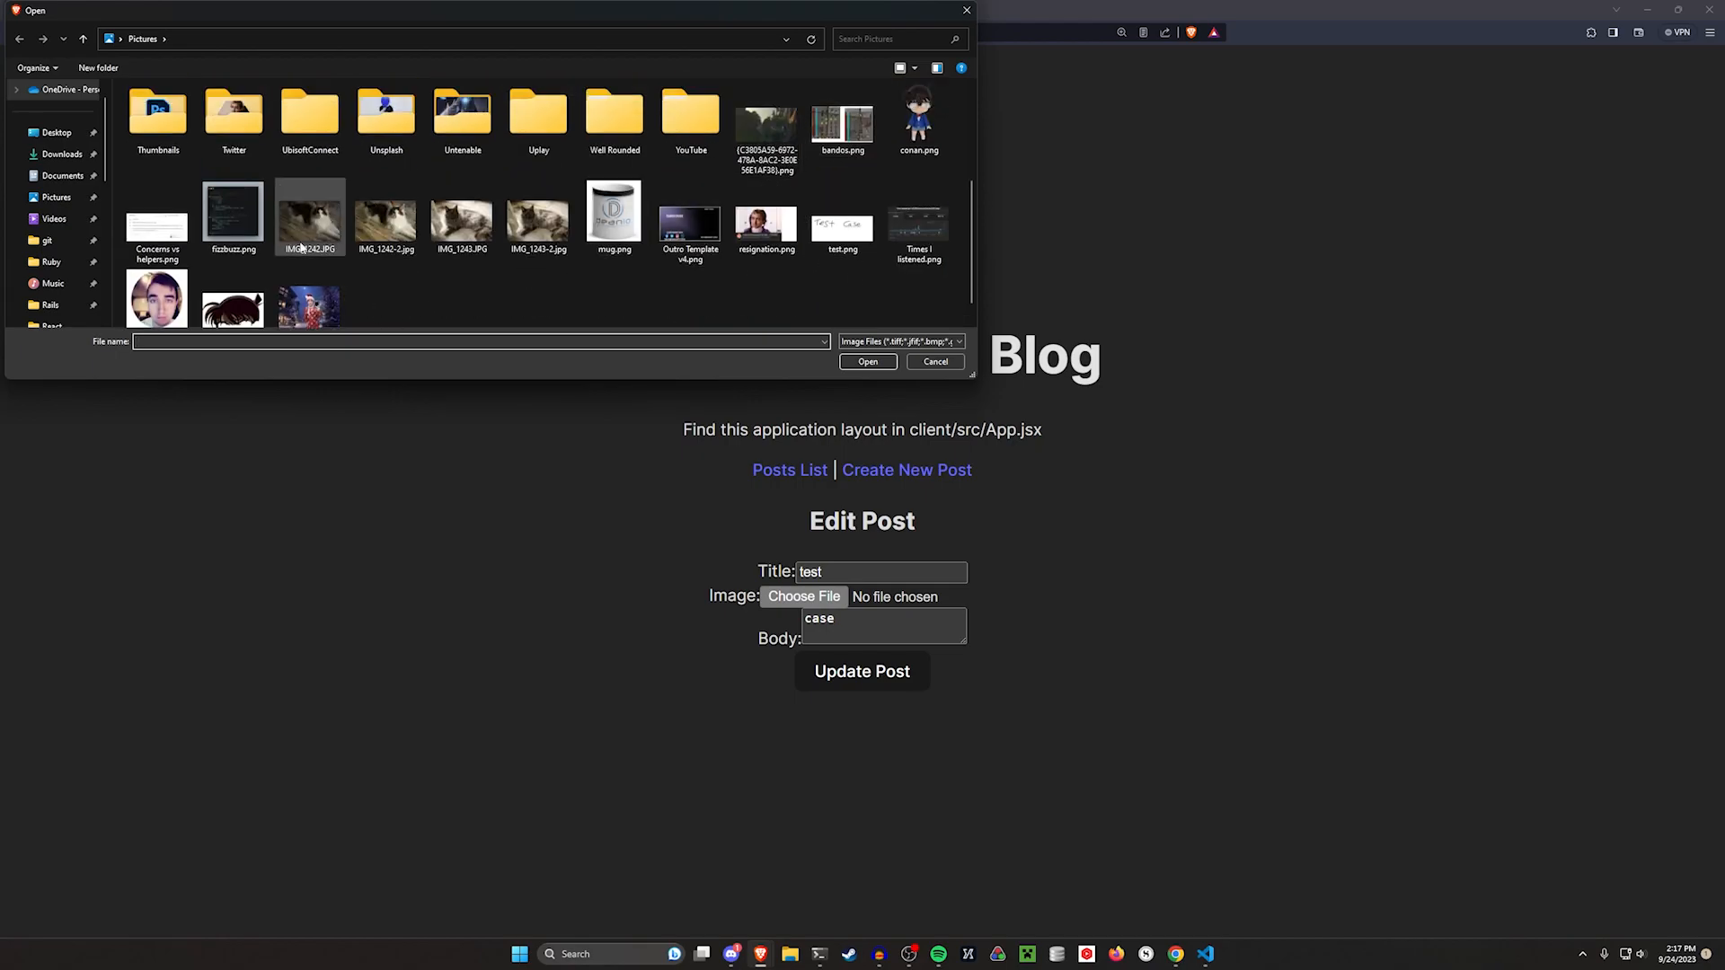
{"action": "double_click", "coordinate": [232, 218]}
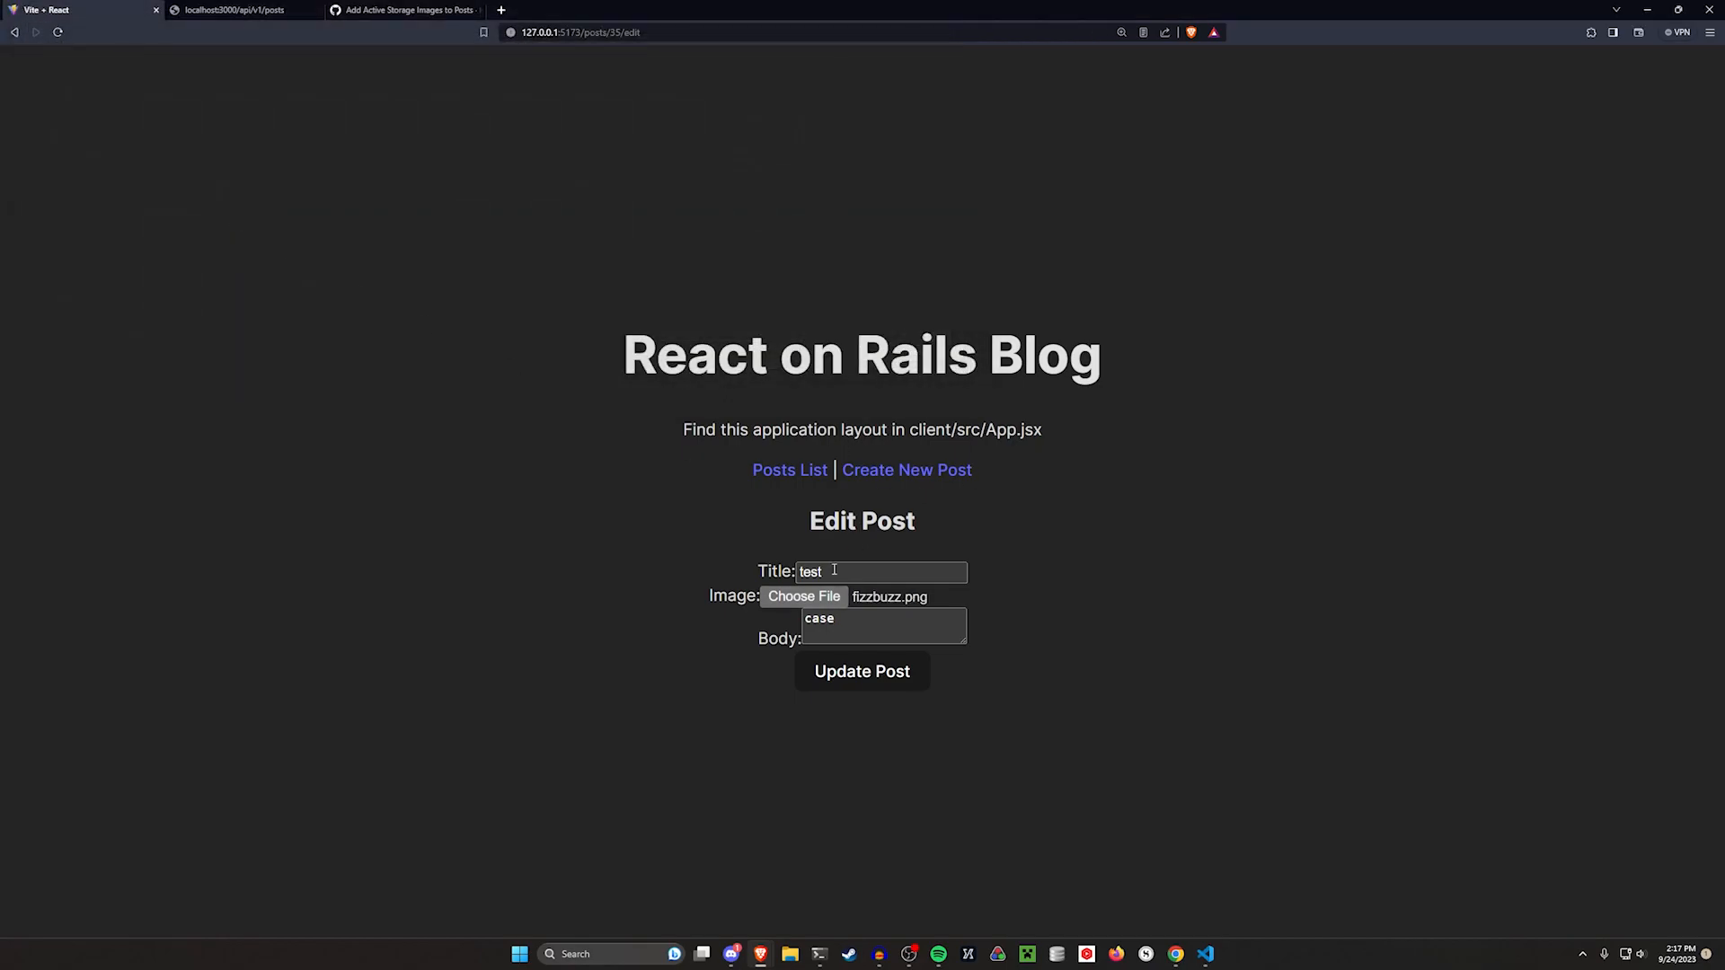
{"action": "left_click", "coordinate": [861, 671]}
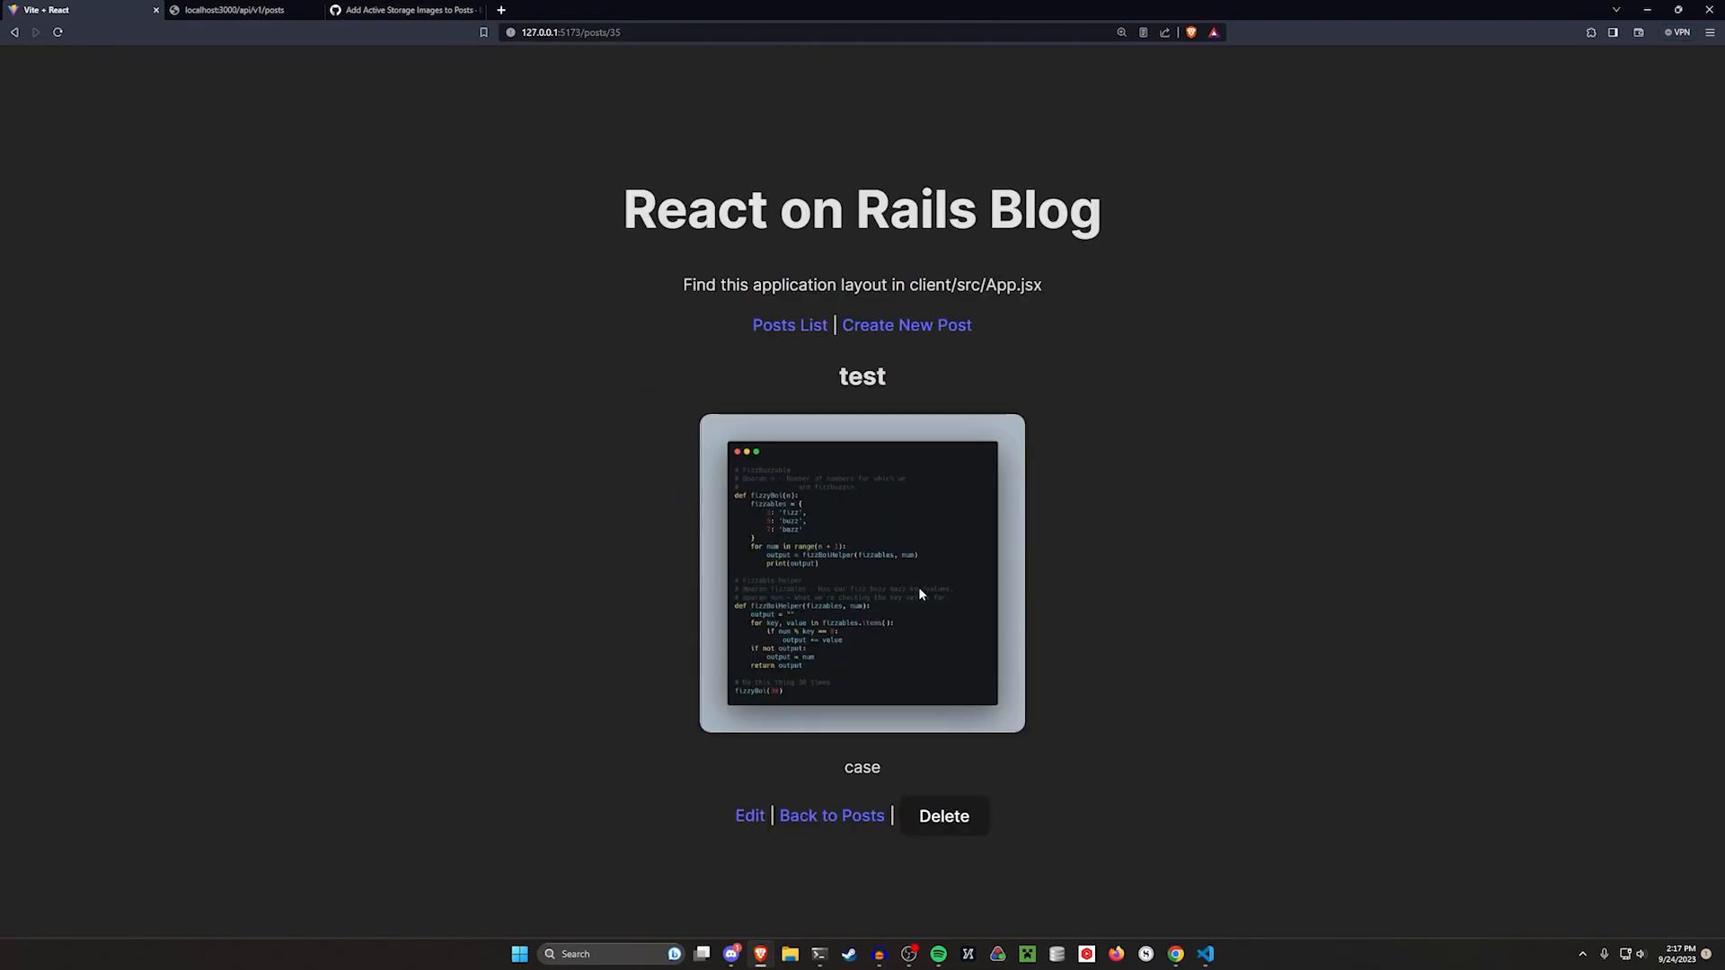
{"action": "mouse_move", "coordinate": [1022, 823]}
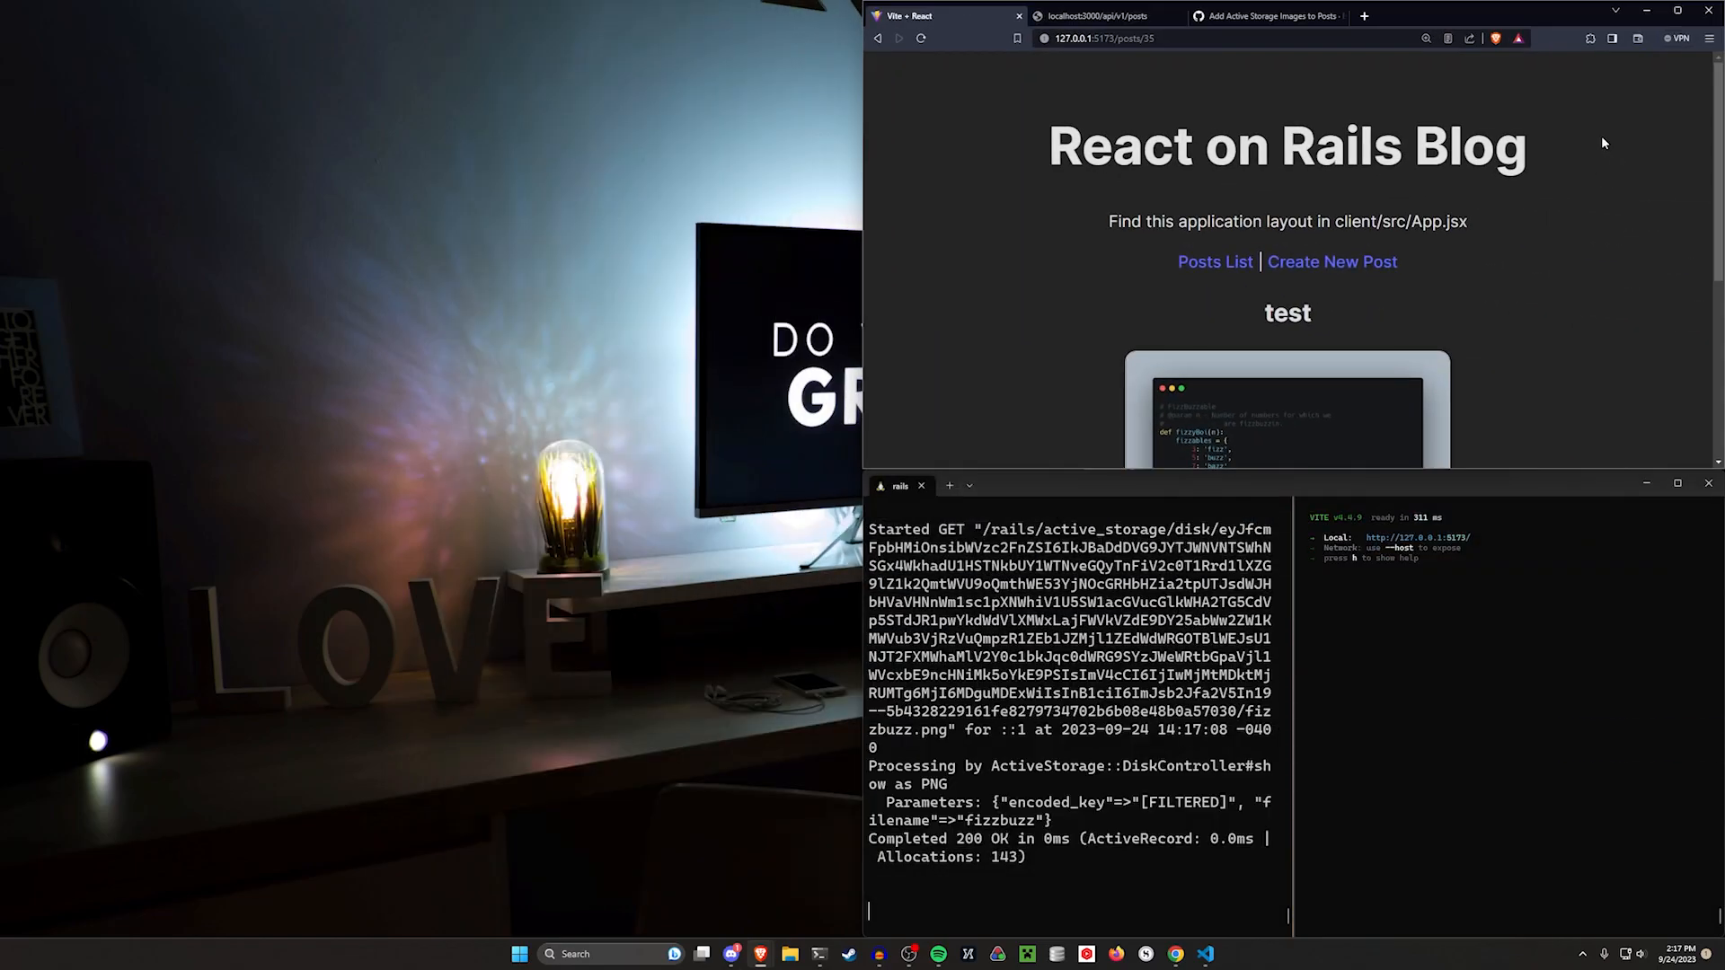
{"action": "mouse_move", "coordinate": [1248, 877]}
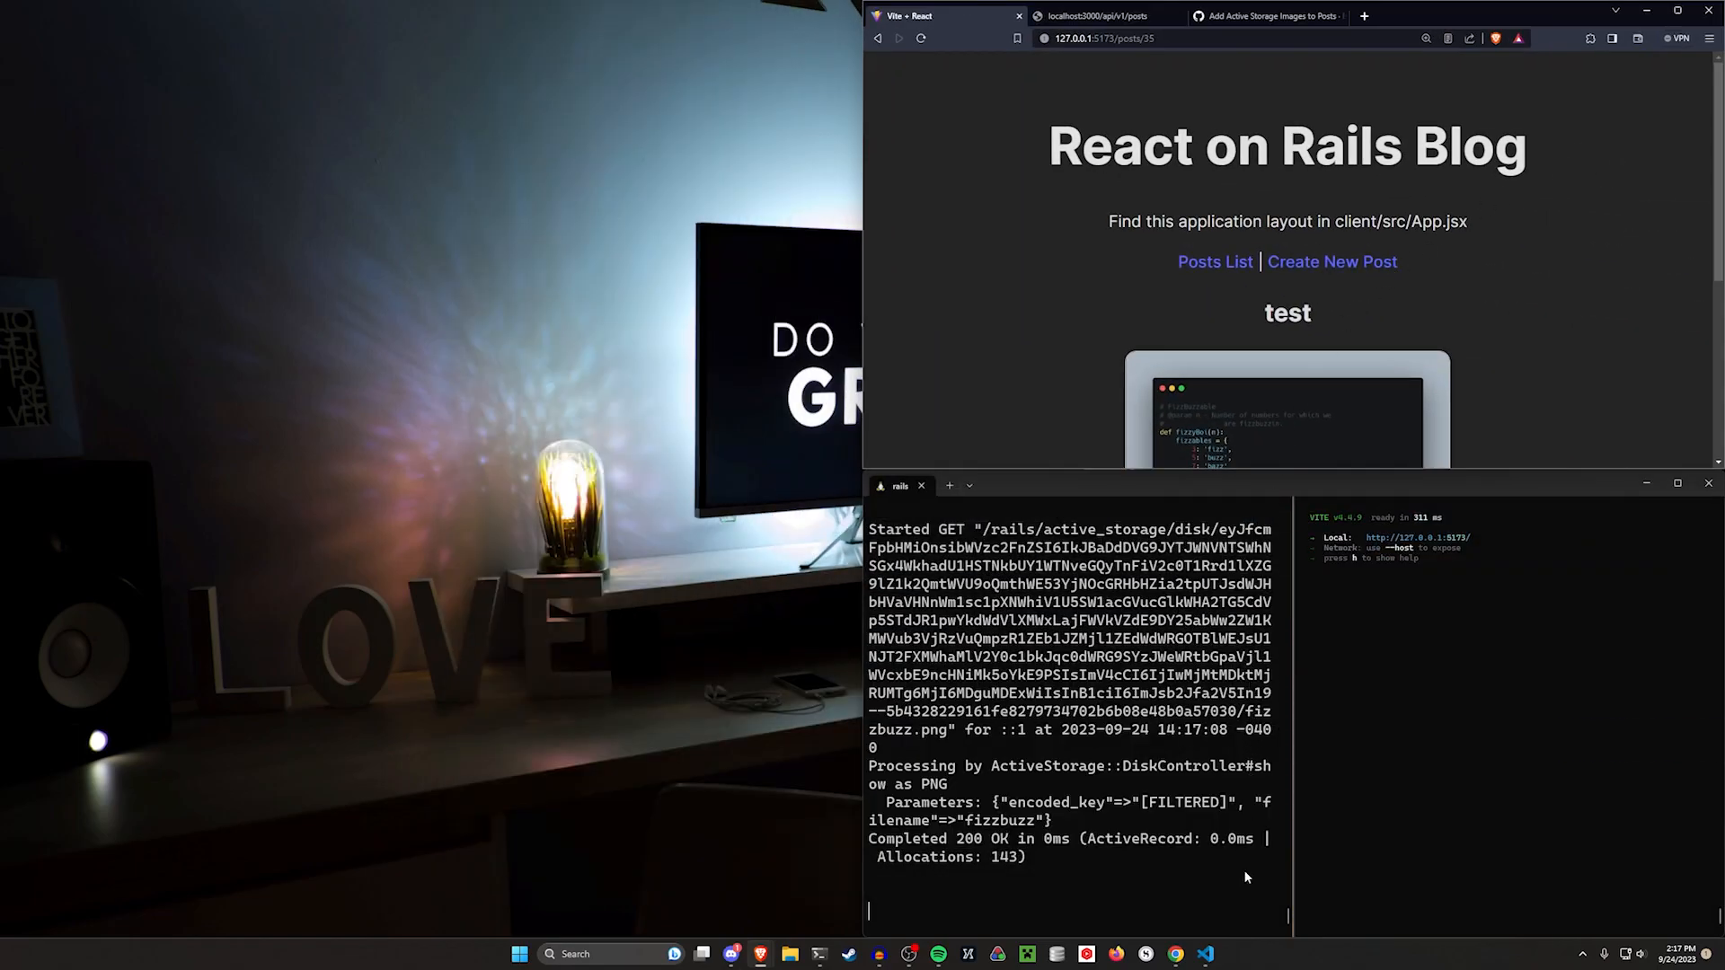
{"action": "mouse_move", "coordinate": [1382, 341]}
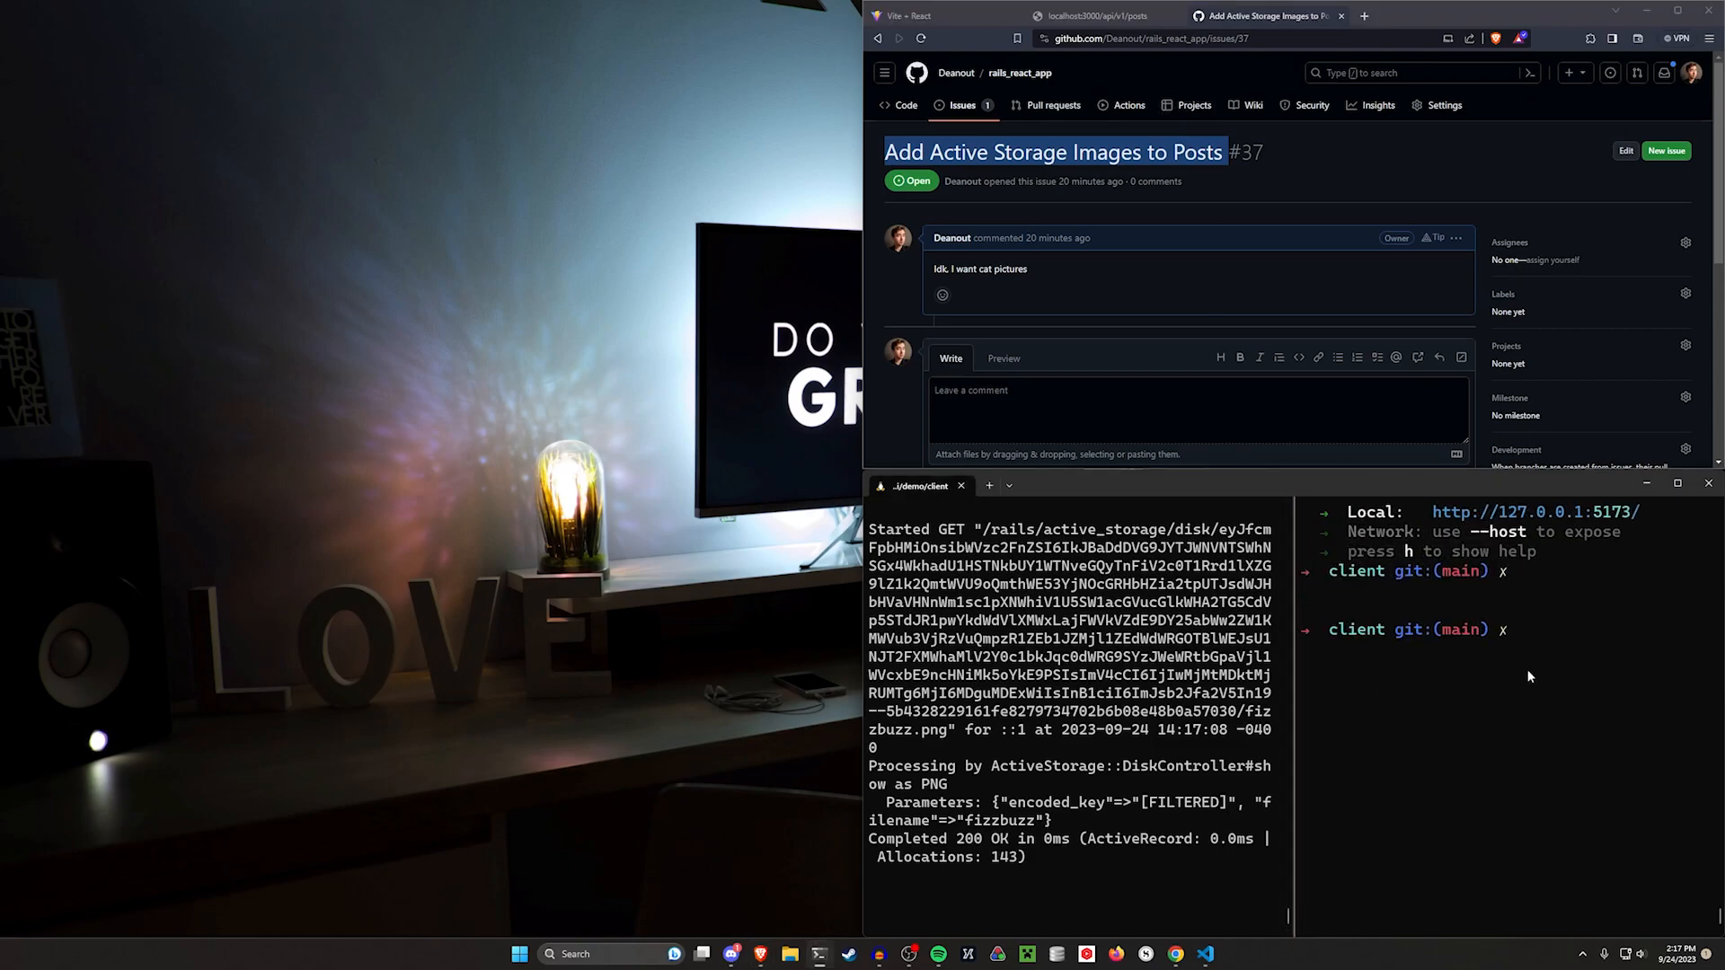
Step: Move the shell into the video project, briefly run rails s, then launch VS Code with code
{"action": "type", "text": "cd ../../video/client"}
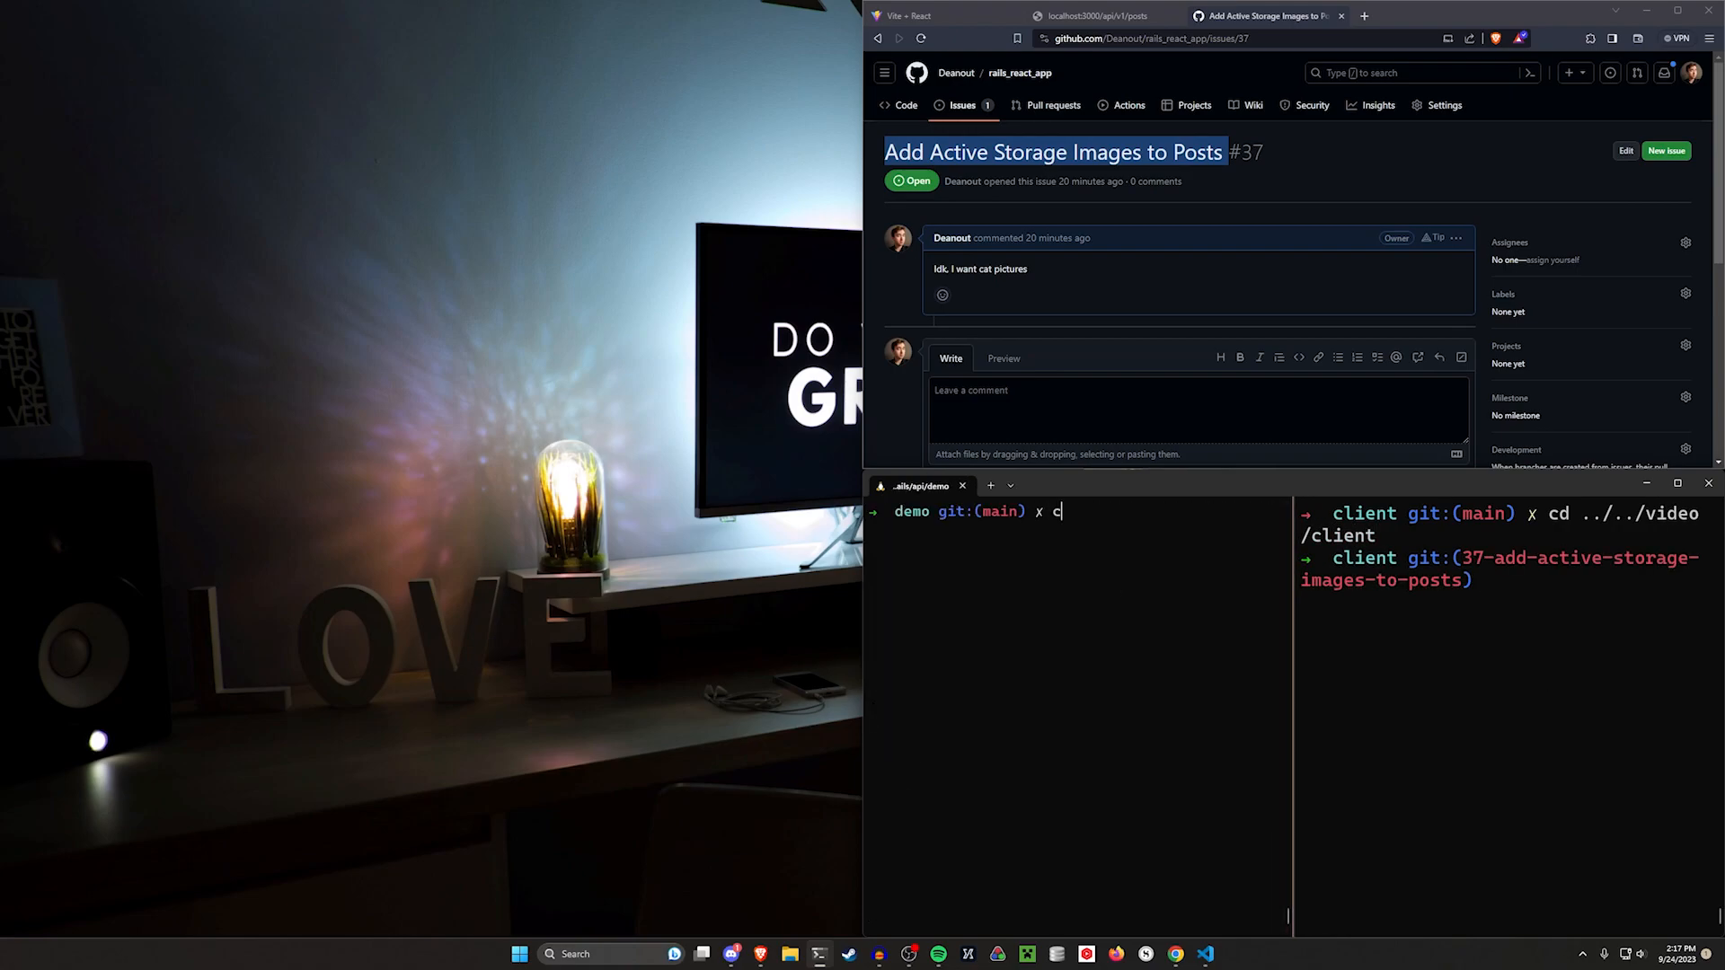
{"action": "type", "text": "d ../video"}
{"action": "type", "text": "rails s"}
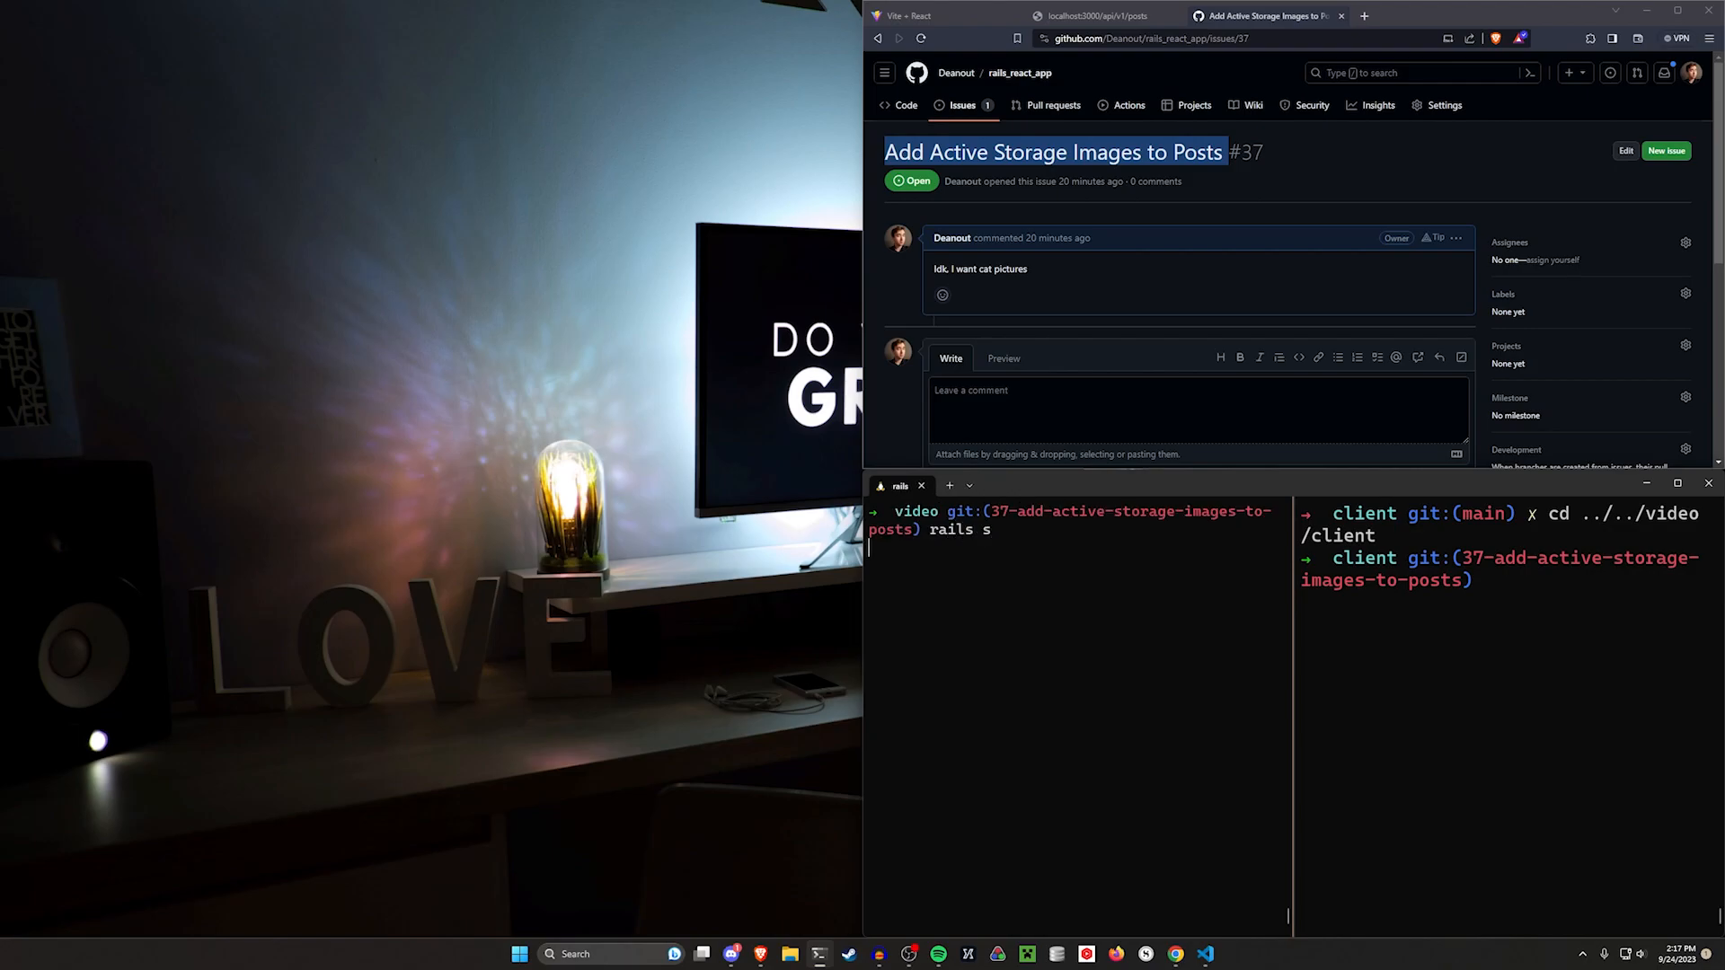
{"action": "key", "text": "Enter"}
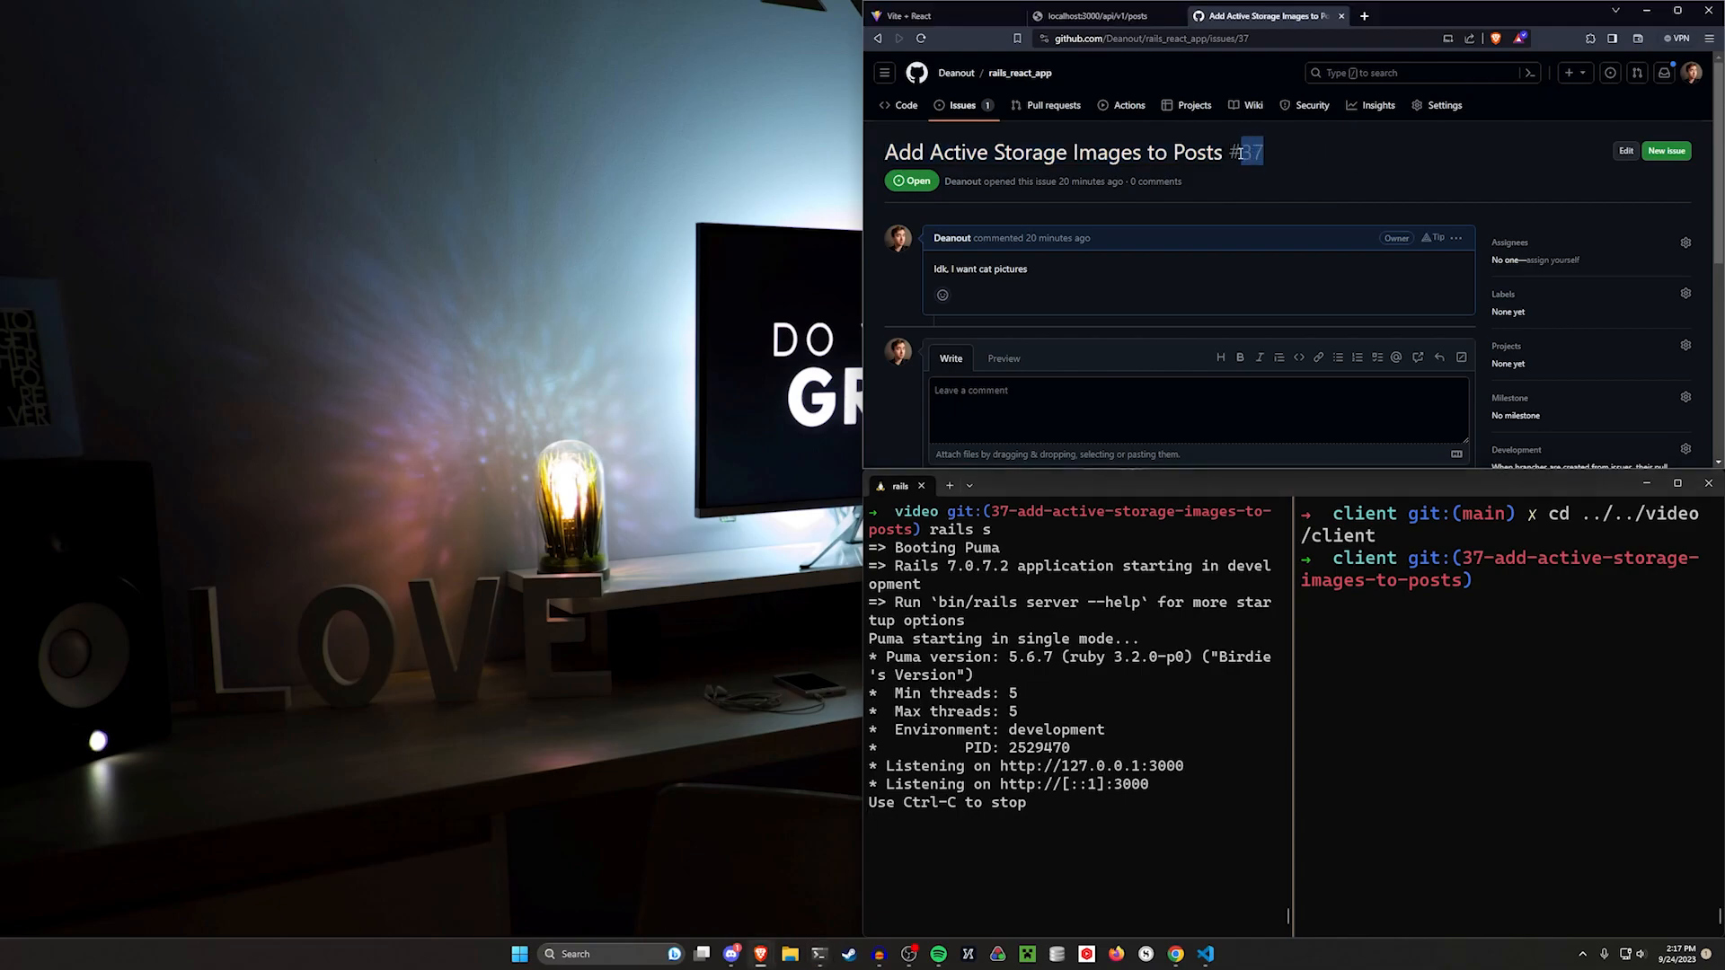
{"action": "mouse_move", "coordinate": [1350, 334]}
{"action": "type", "text": "c"}
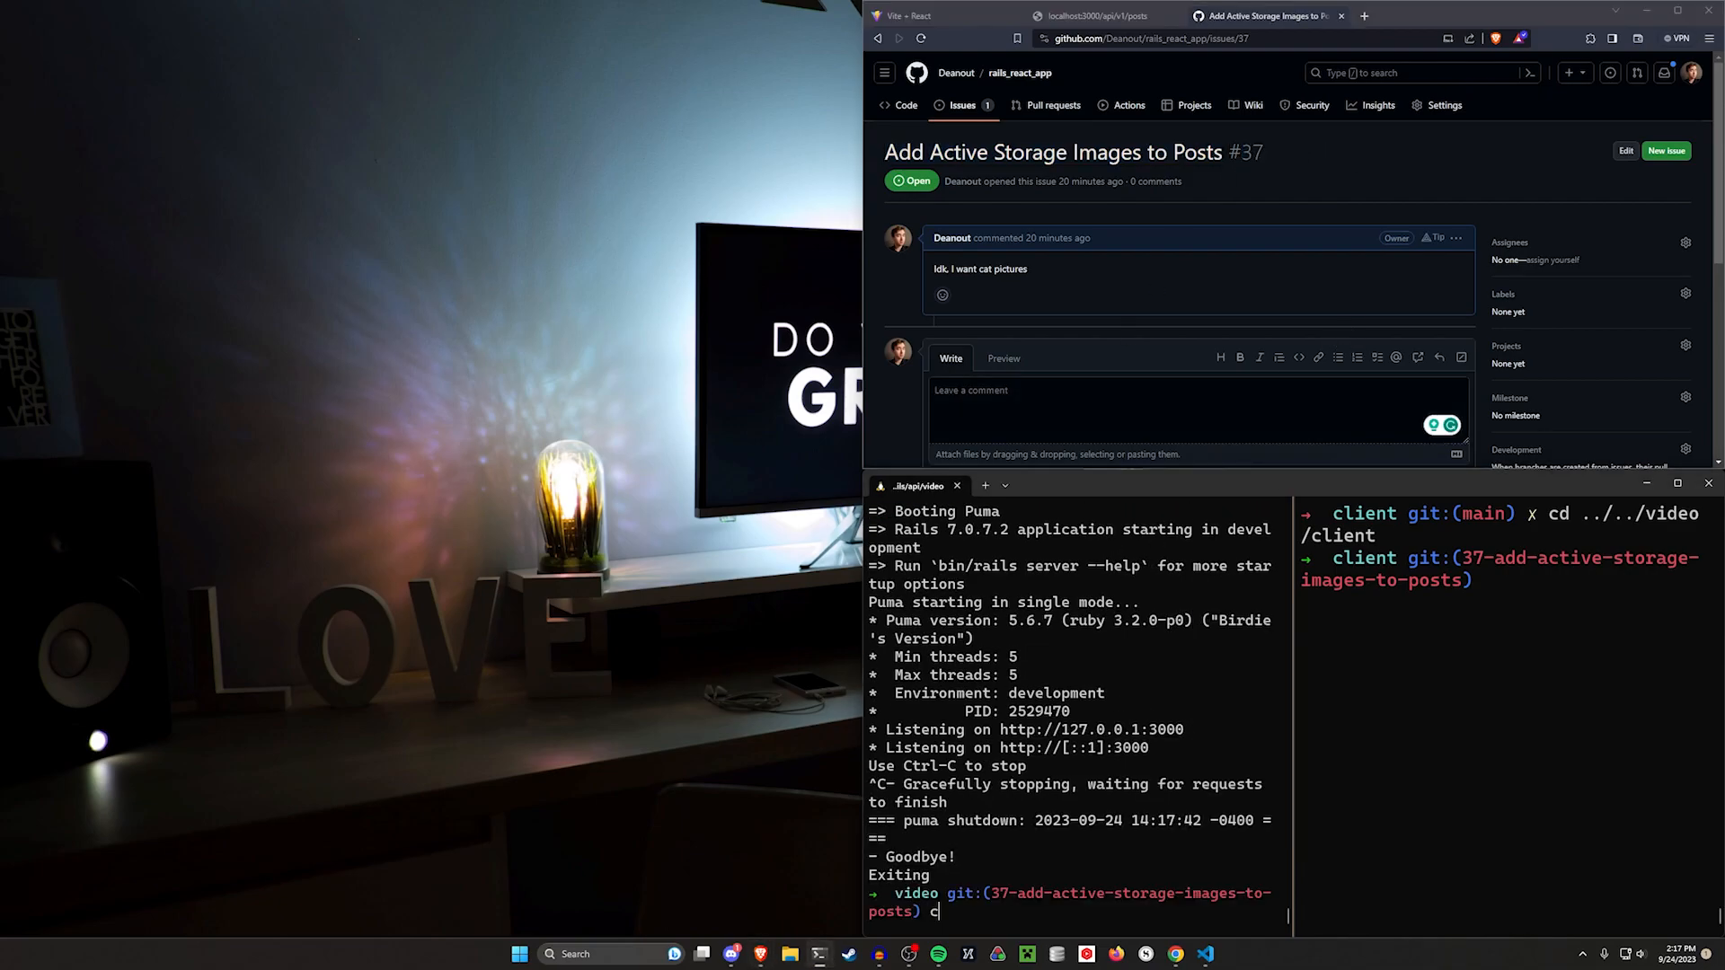
{"action": "type", "text": "ode ."}
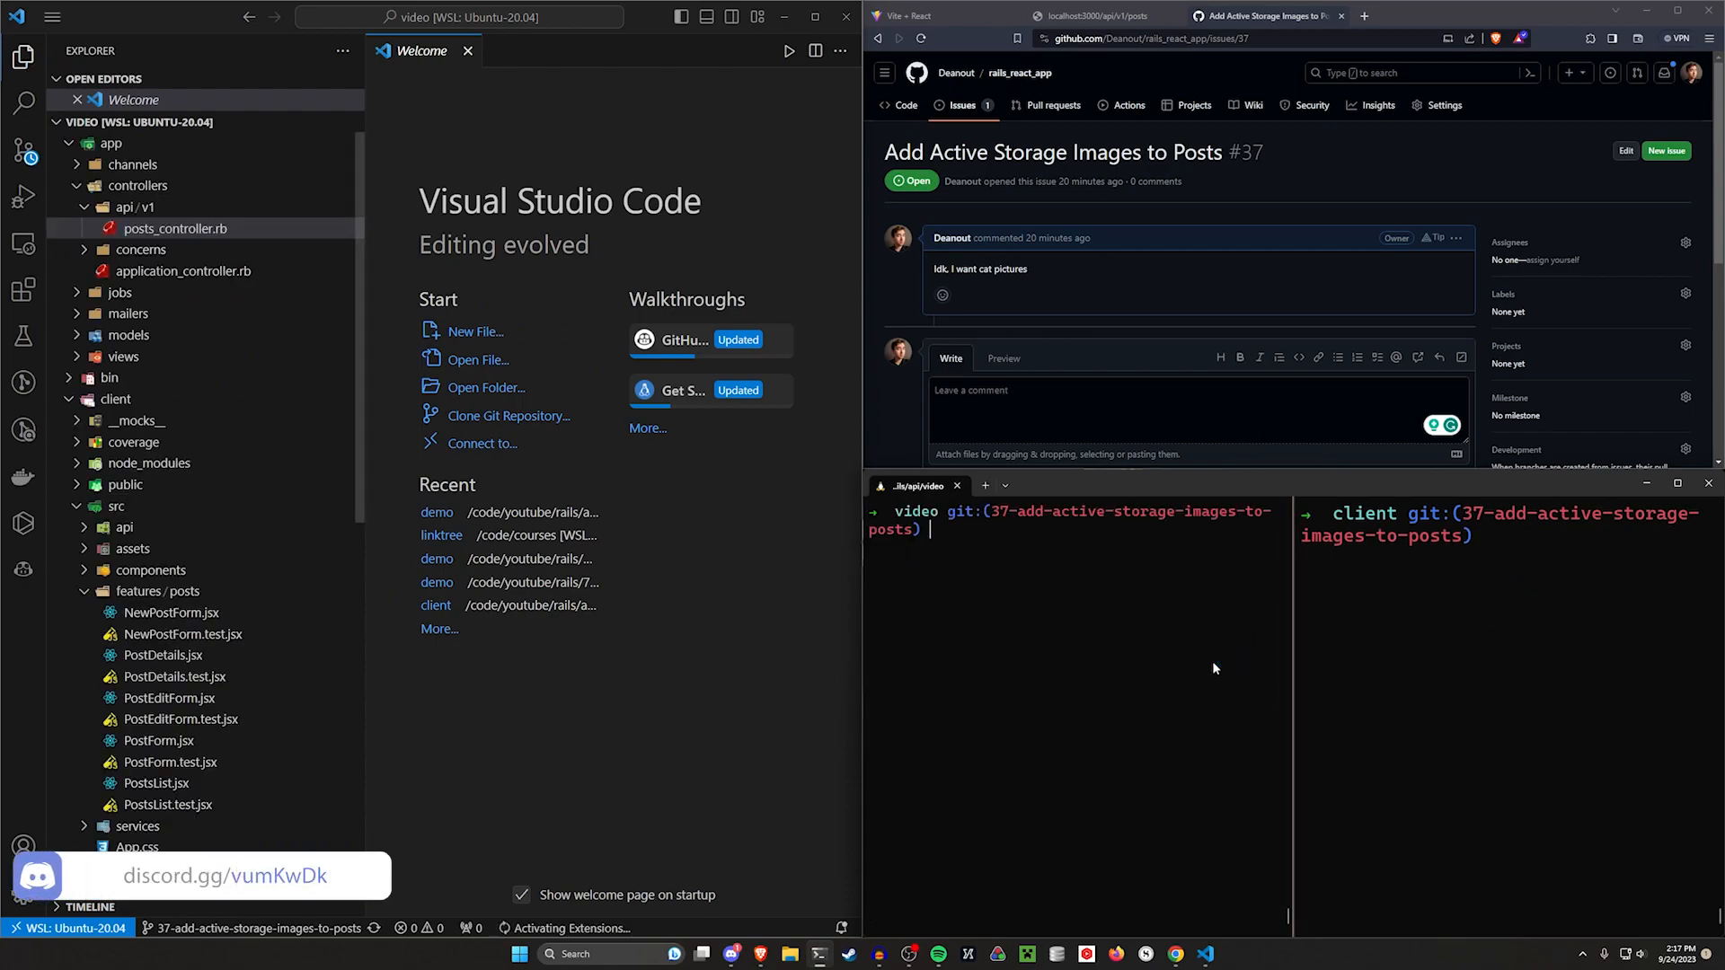
Step: Run rails active_storage:install and rails db:migrate, inspecting the existing-tables error
{"action": "type", "text": "rails activ"}
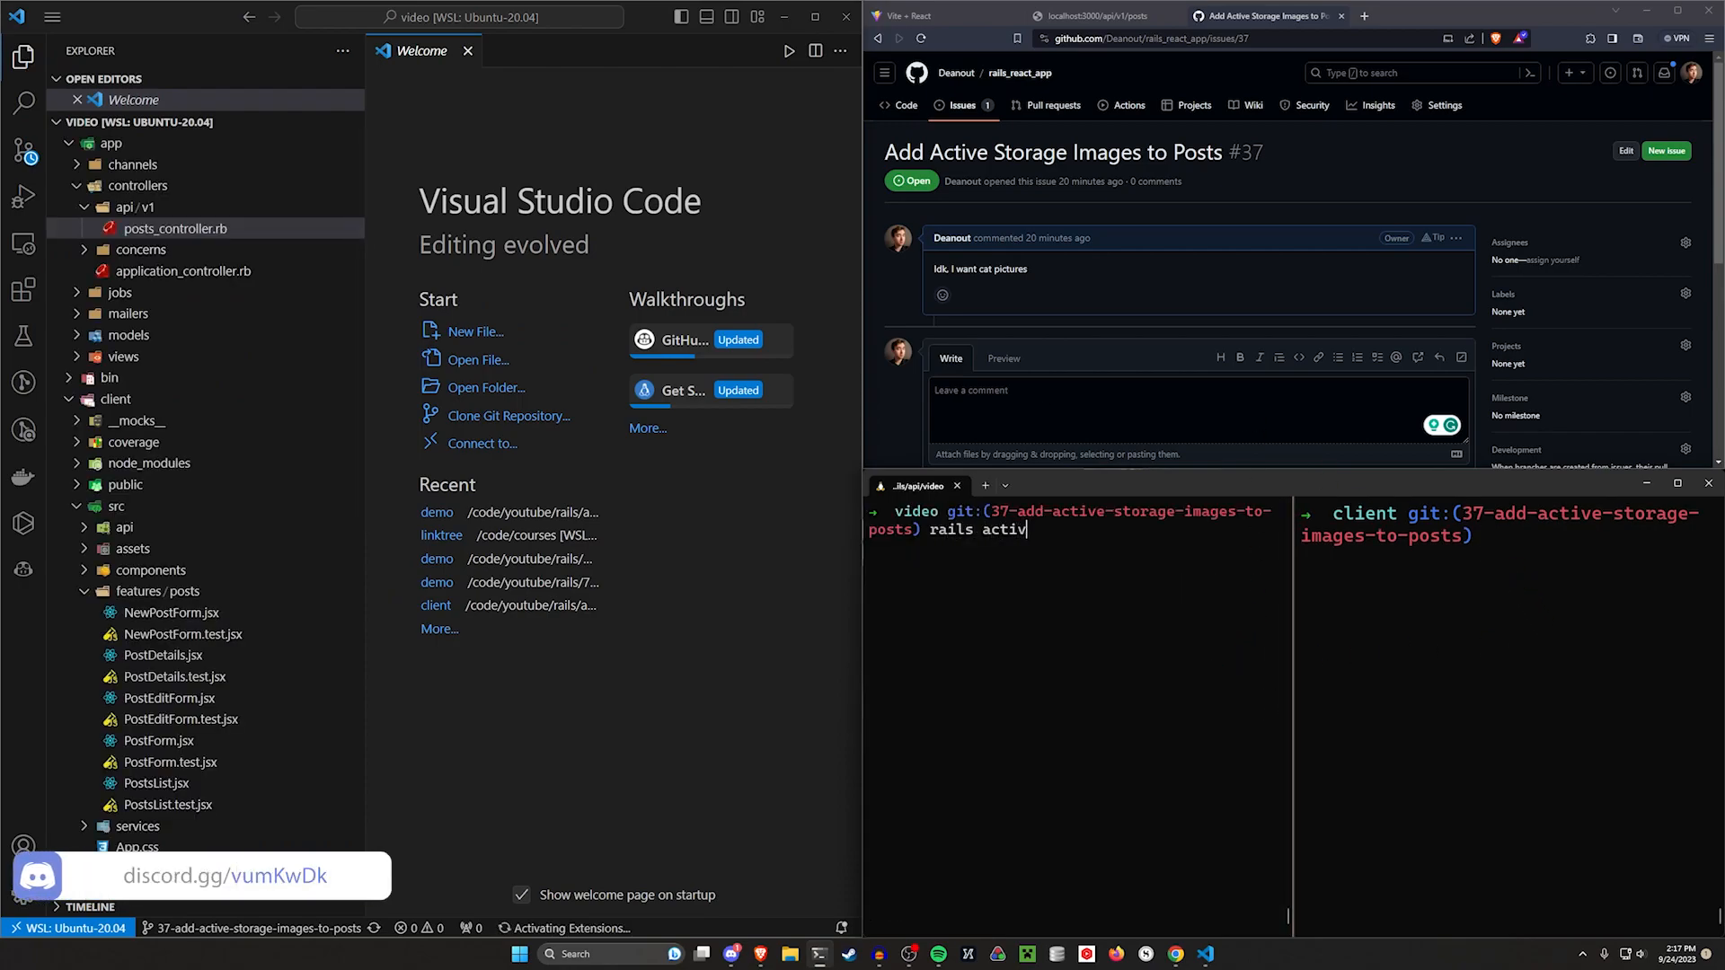
{"action": "type", "text": "e_storage:install"}
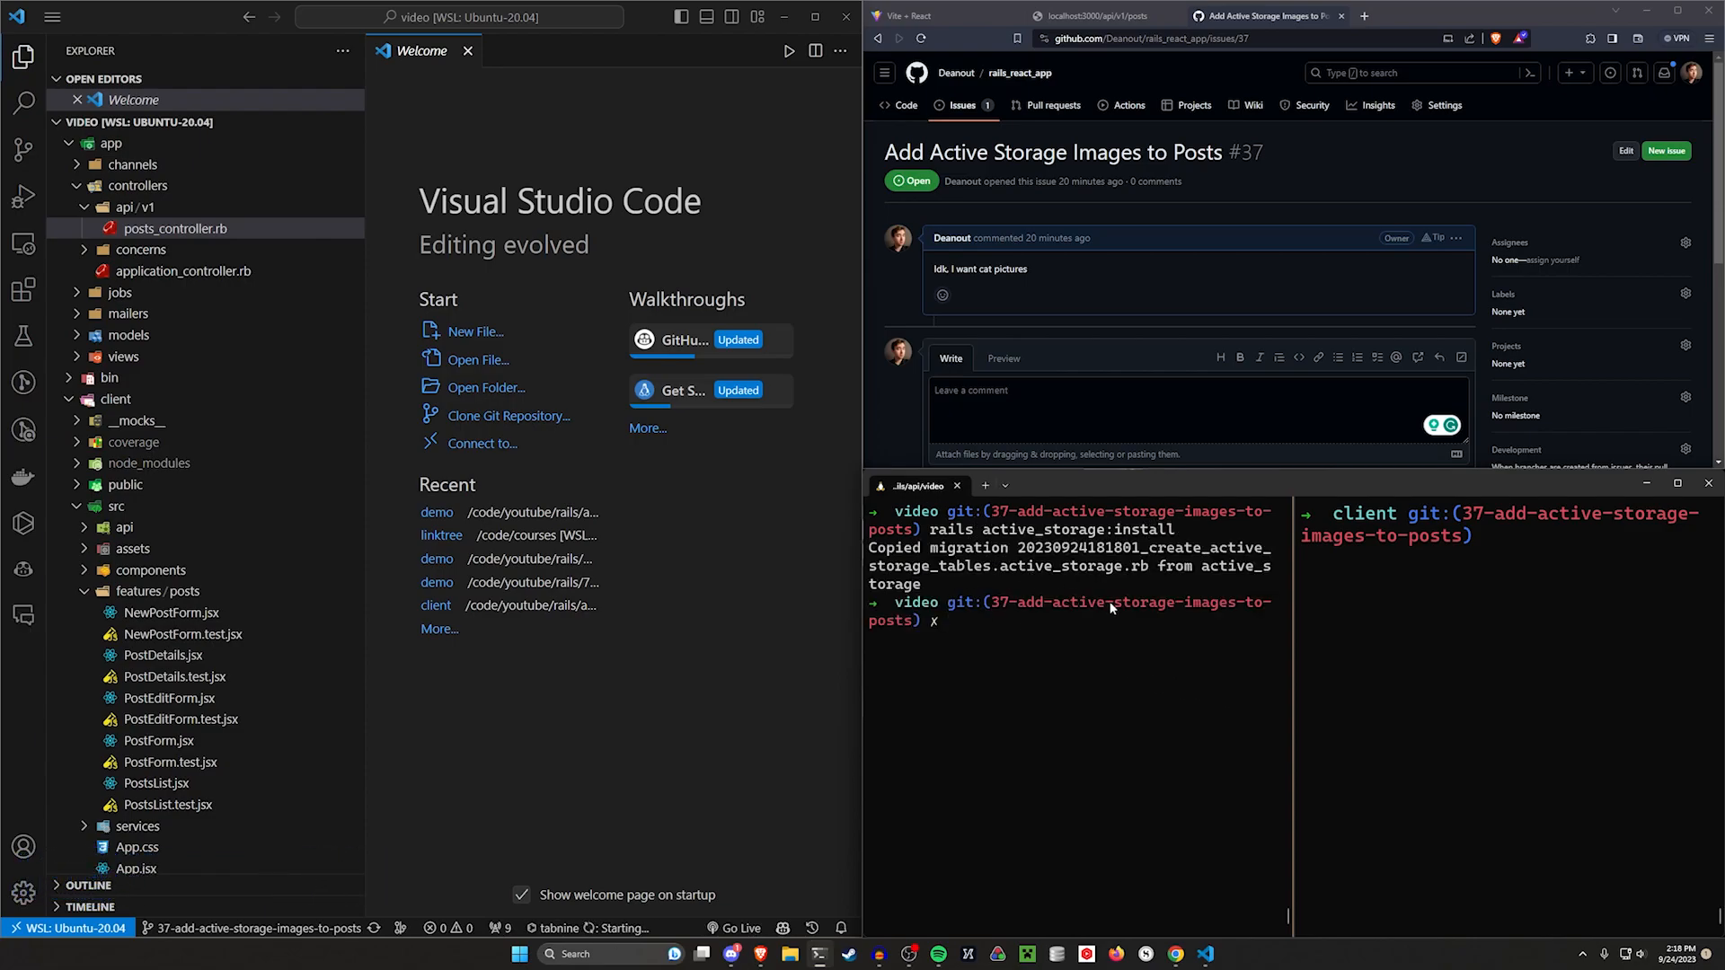
{"action": "type", "text": "rails db:migra"}
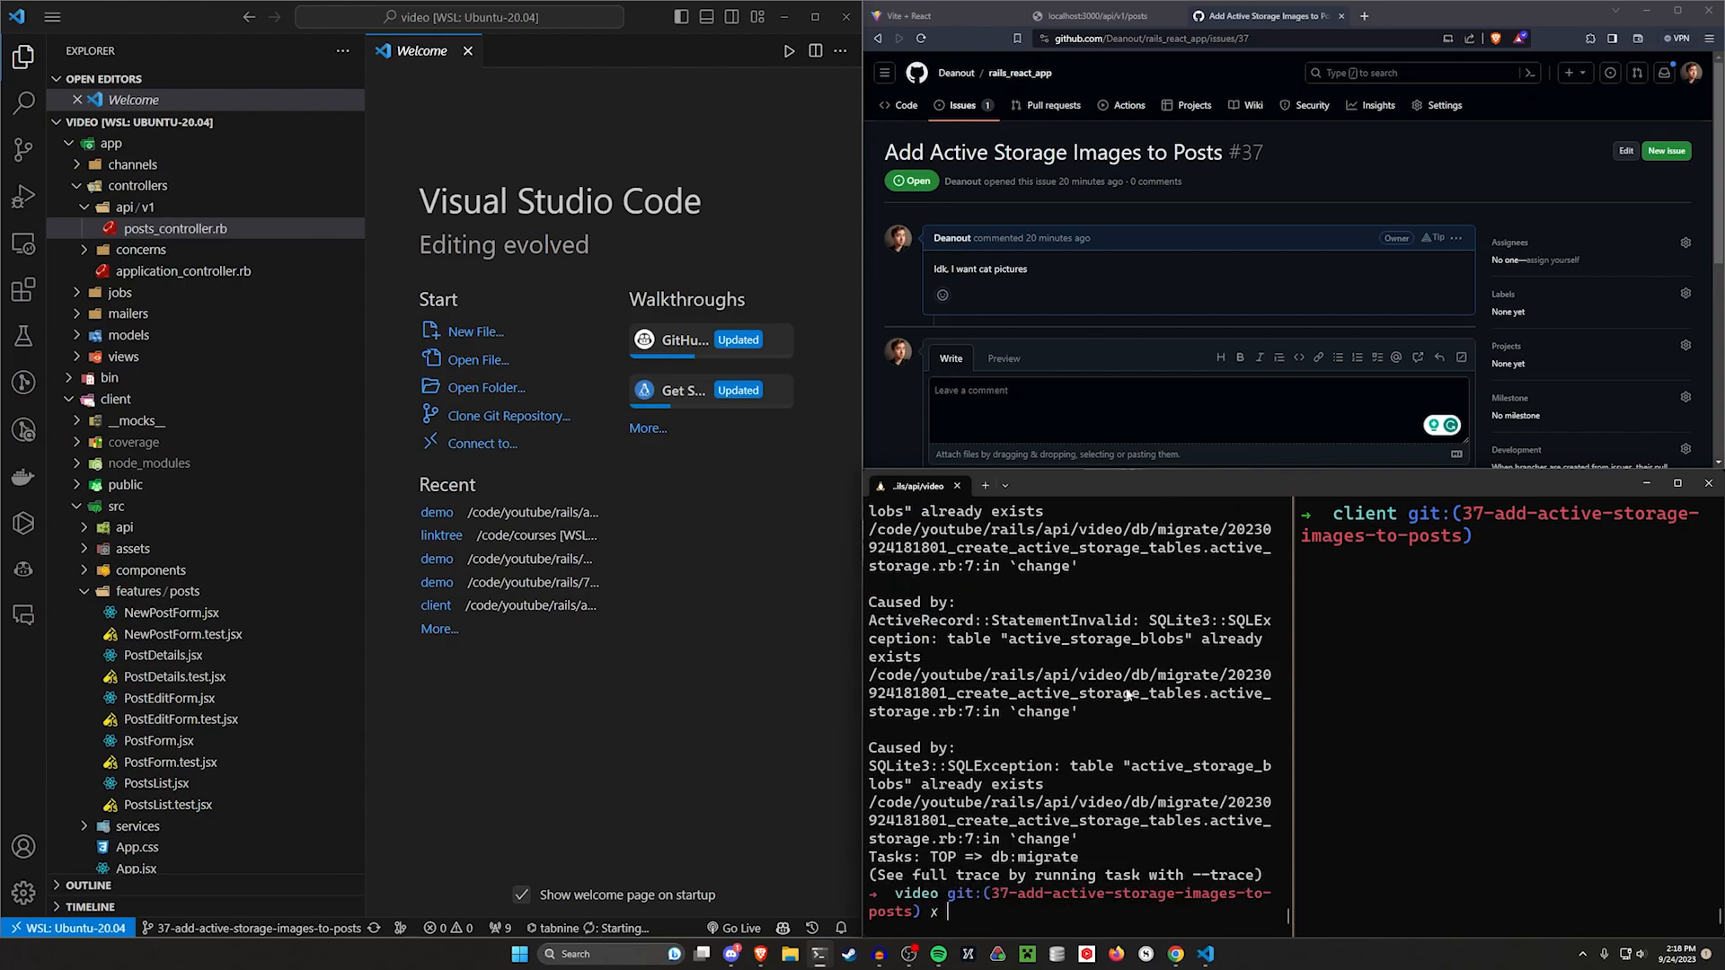
{"action": "double_click", "coordinate": [1059, 639]}
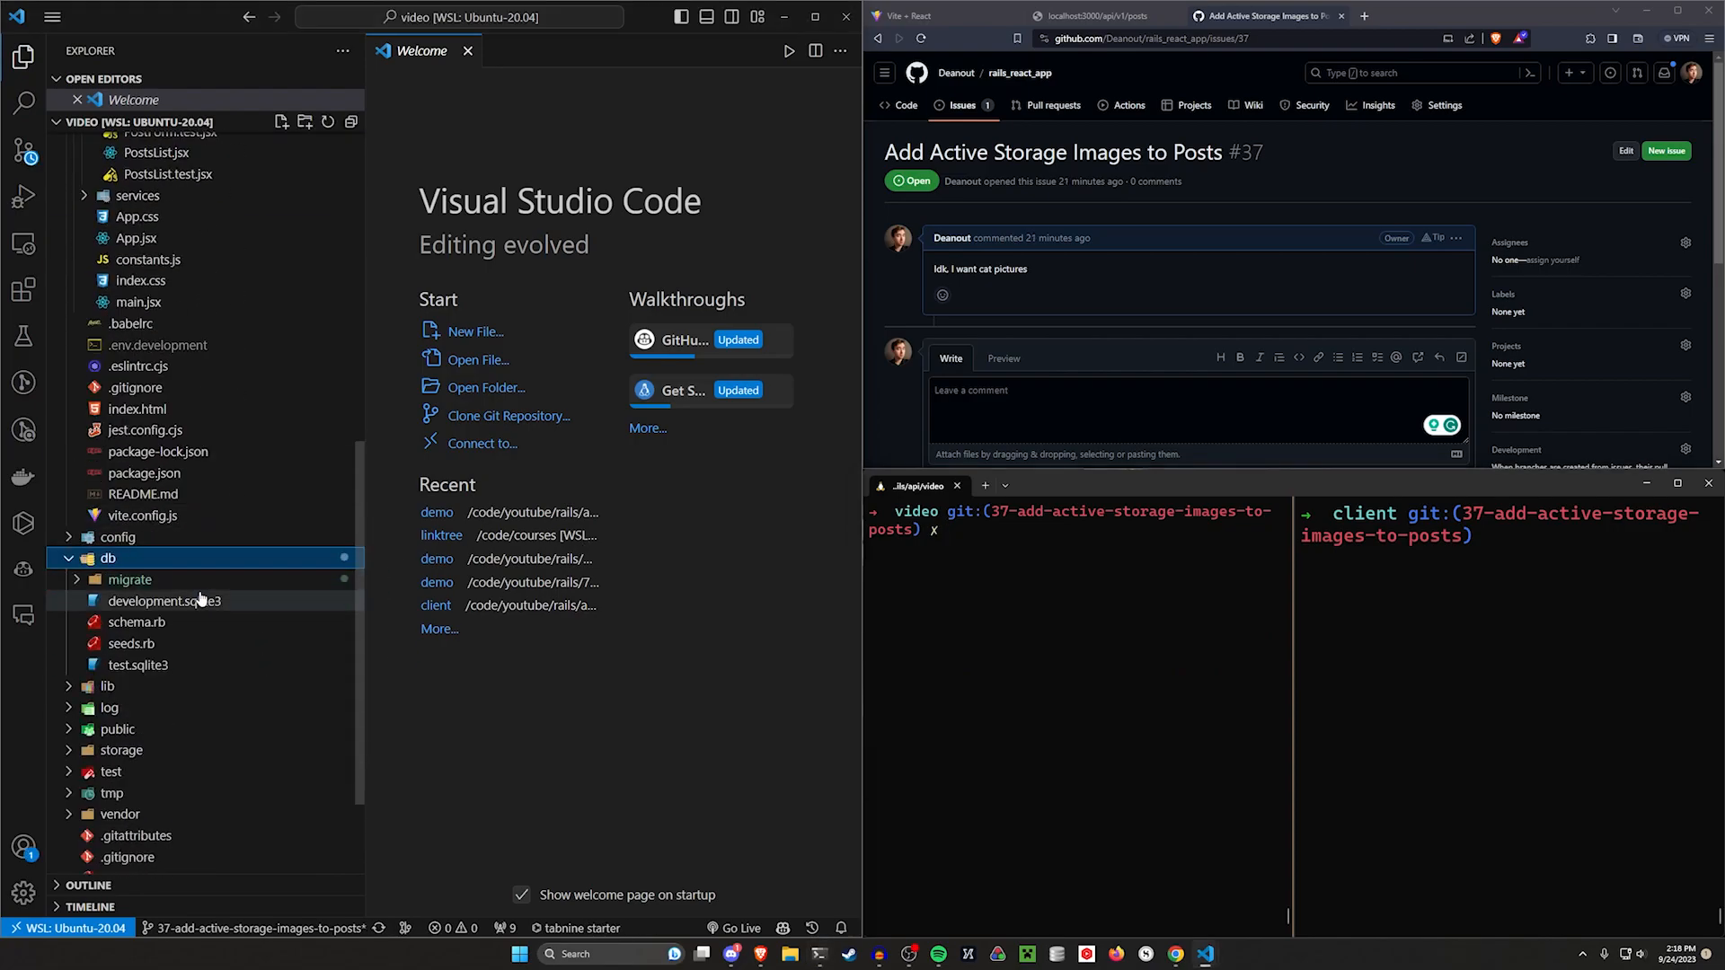
Step: Open post.rb from the app/models folder
{"action": "left_click", "coordinate": [130, 581]}
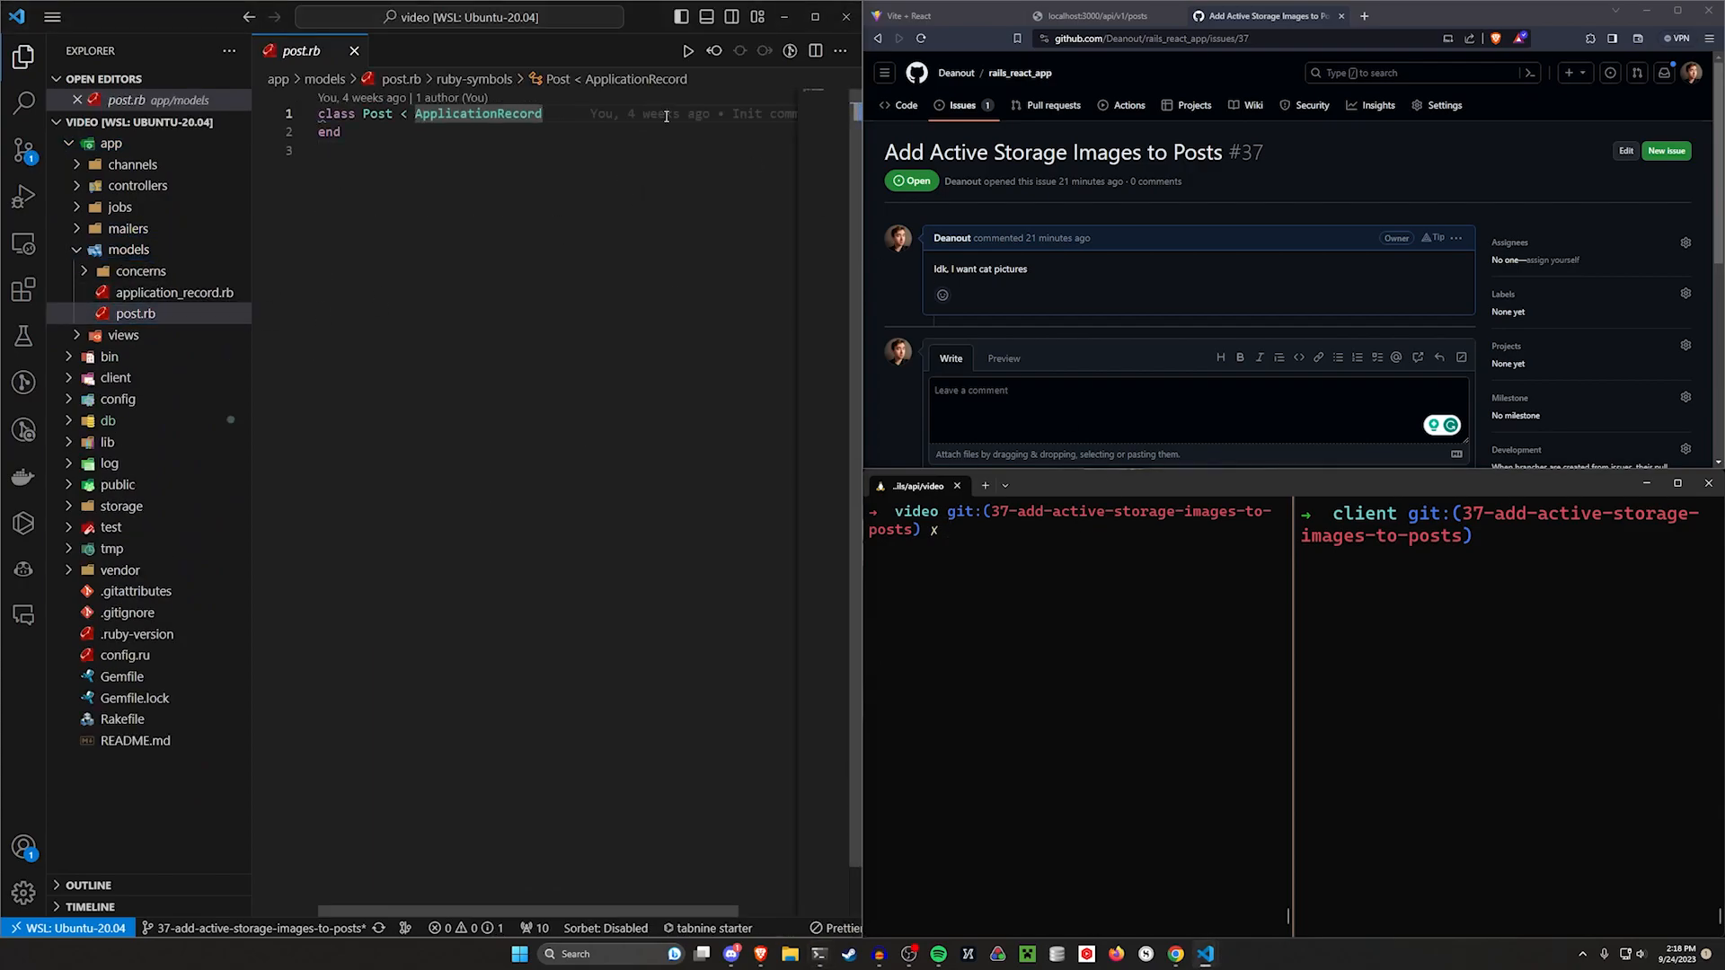
Step: Declare has_one_attached :image in the Post model
{"action": "type", "text": "has_one_"}
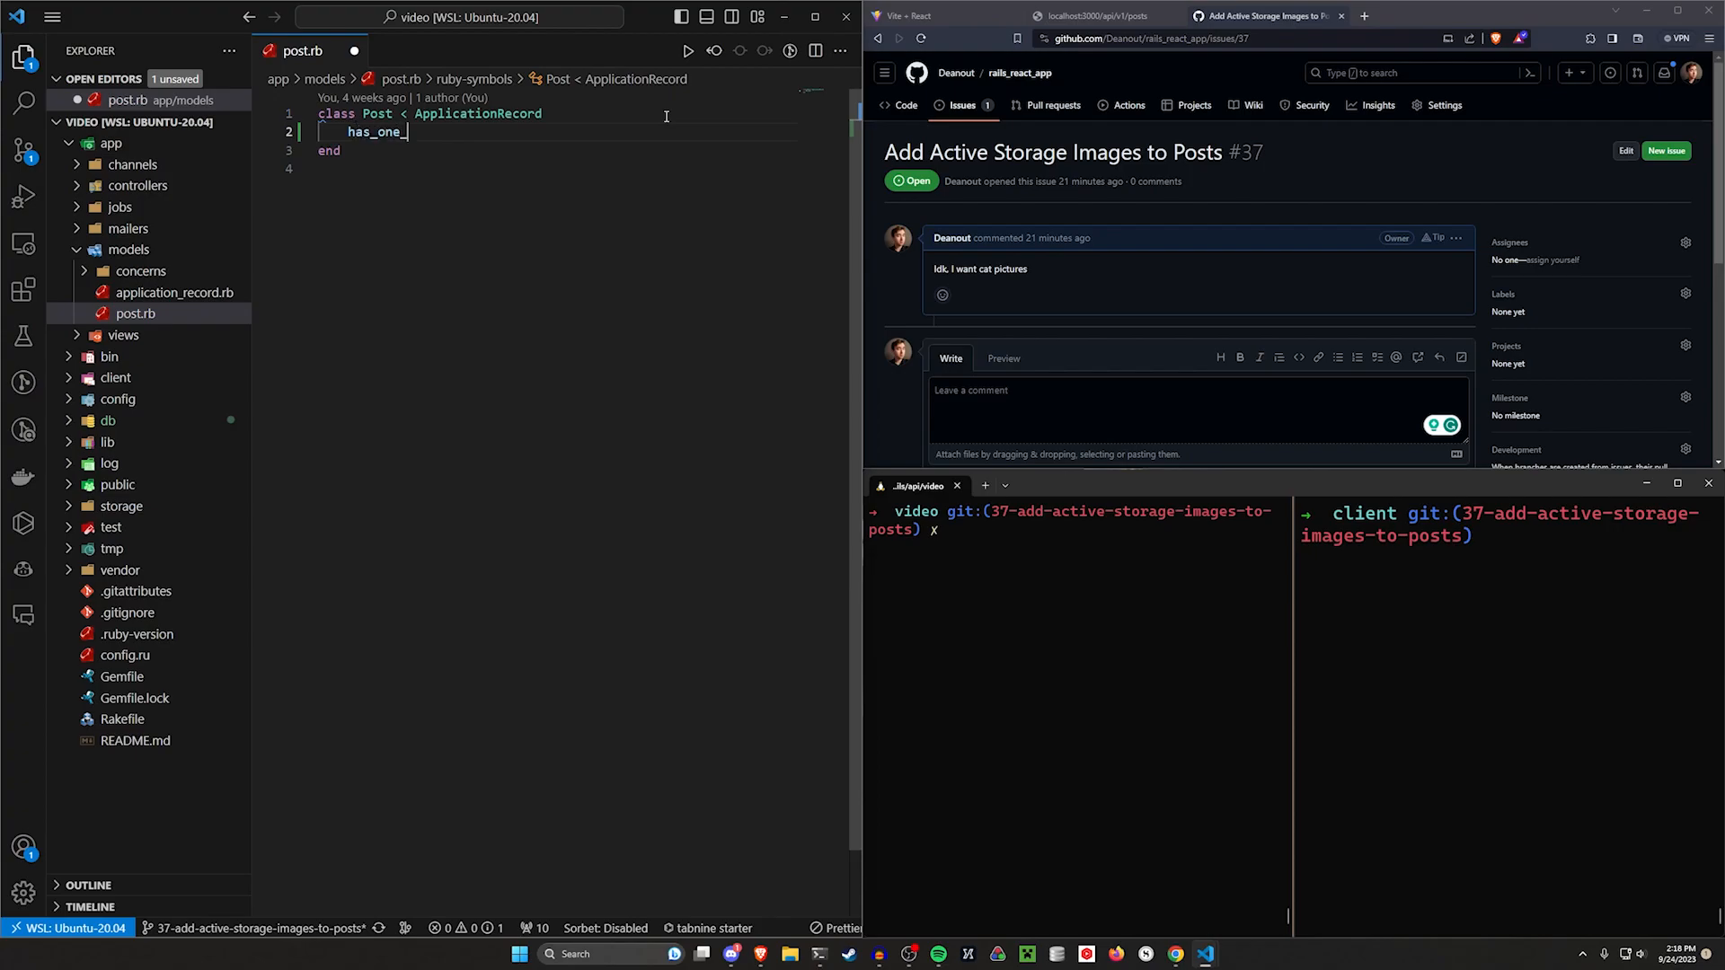
{"action": "type", "text": "_attached :image"}
{"action": "type", "text": "r"}
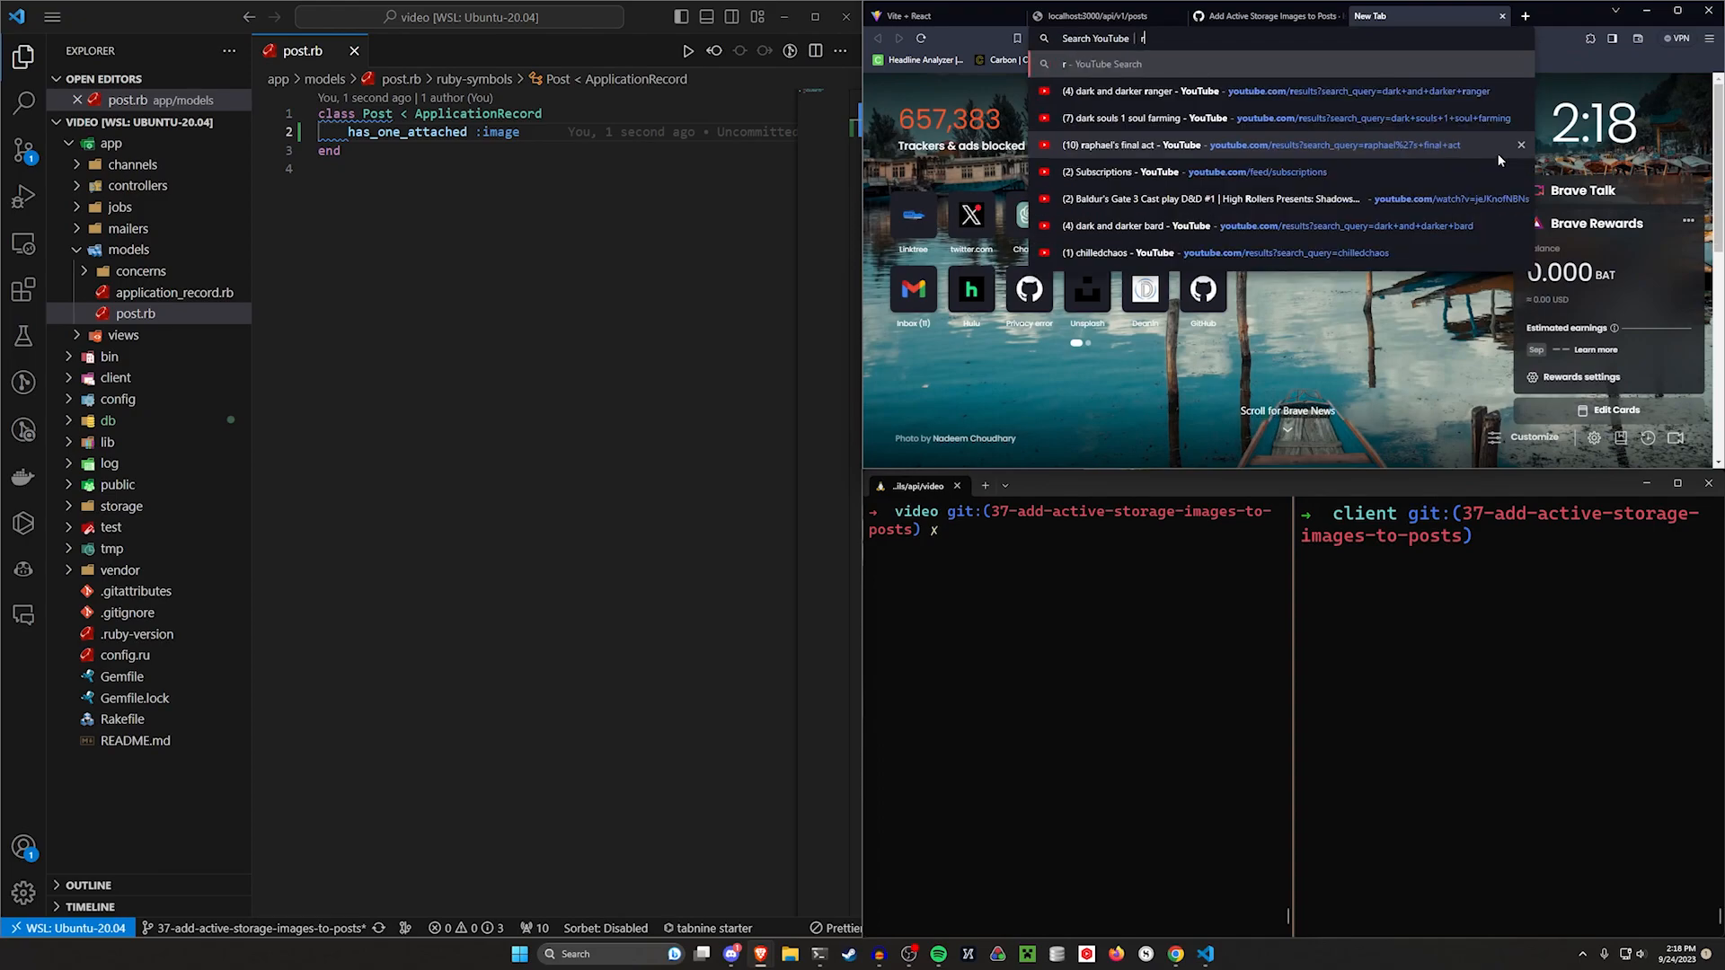
Step: Search 'rails active storage api multiple images' and open the YouTube tutorial
{"action": "type", "text": "ails active storage api multiple images"}
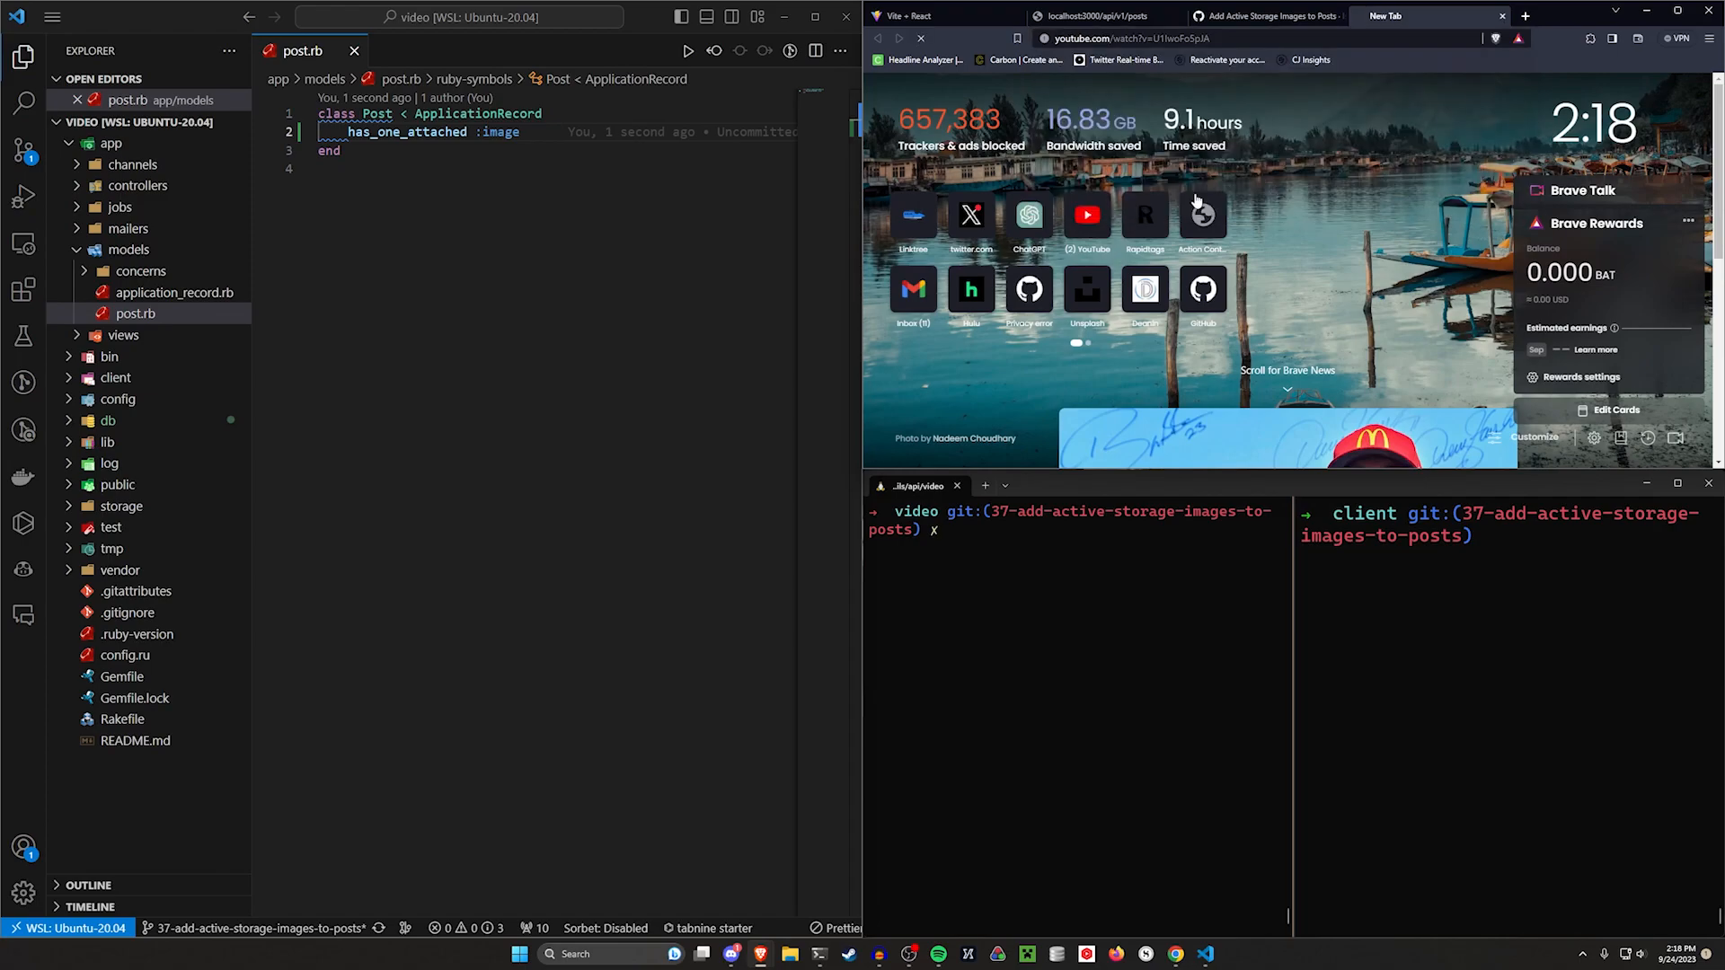
{"action": "left_click", "coordinate": [1087, 216]}
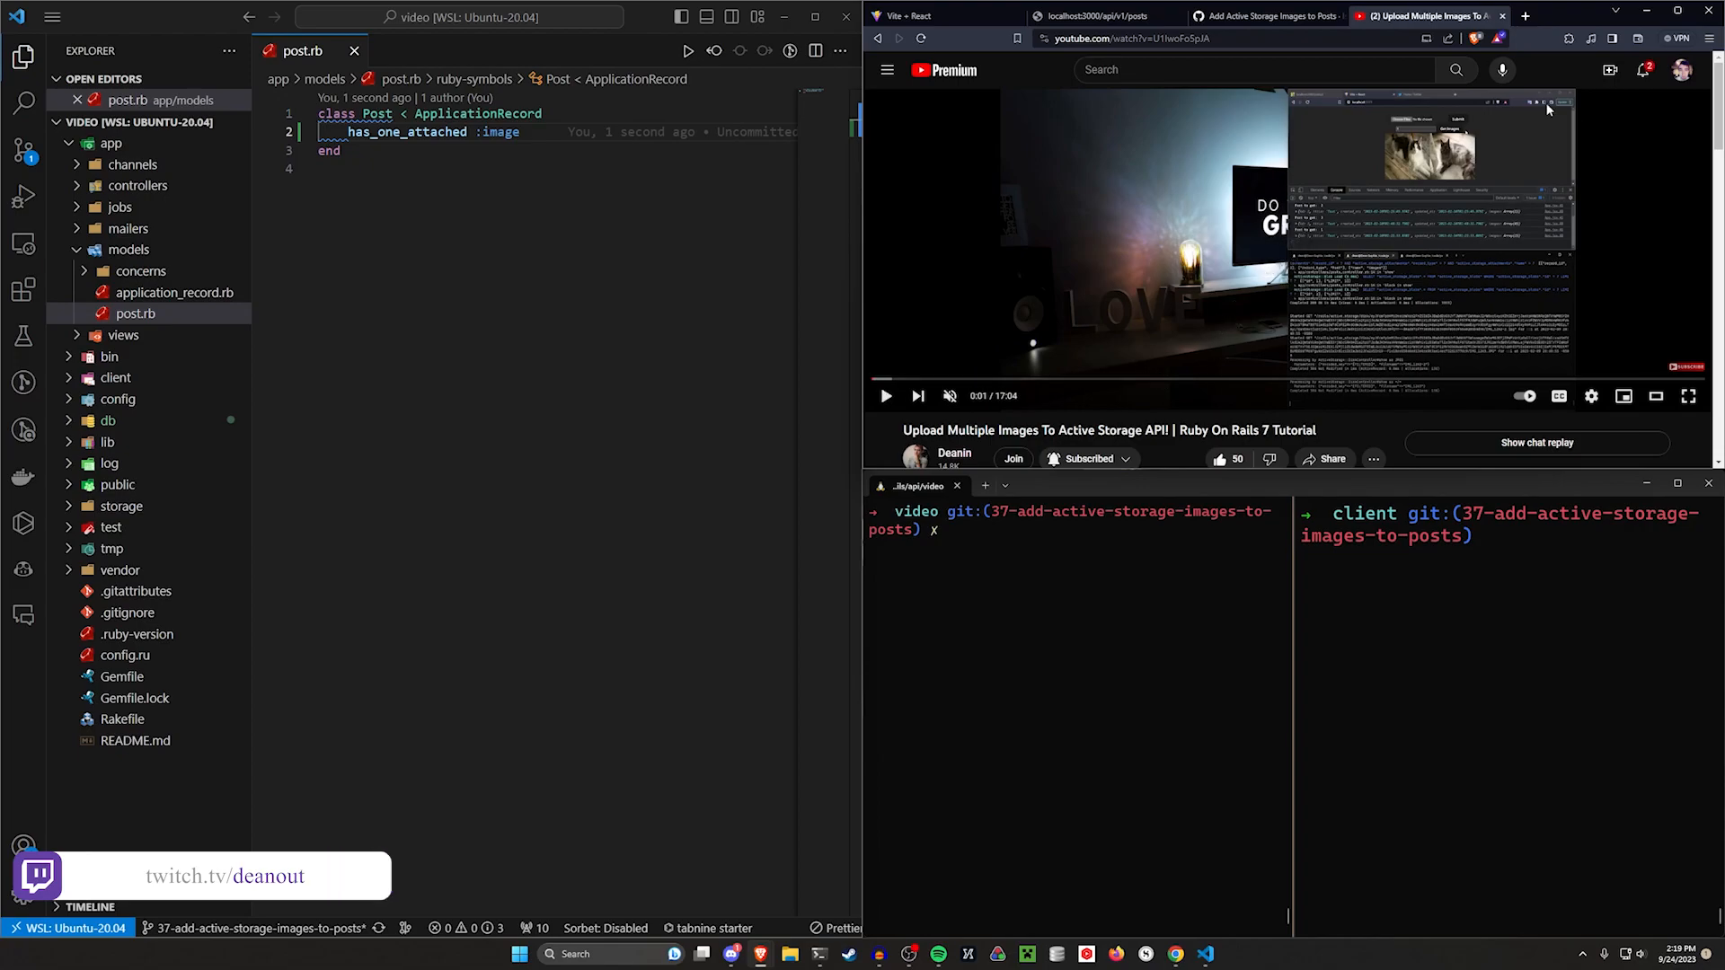
{"action": "mouse_move", "coordinate": [1488, 162]}
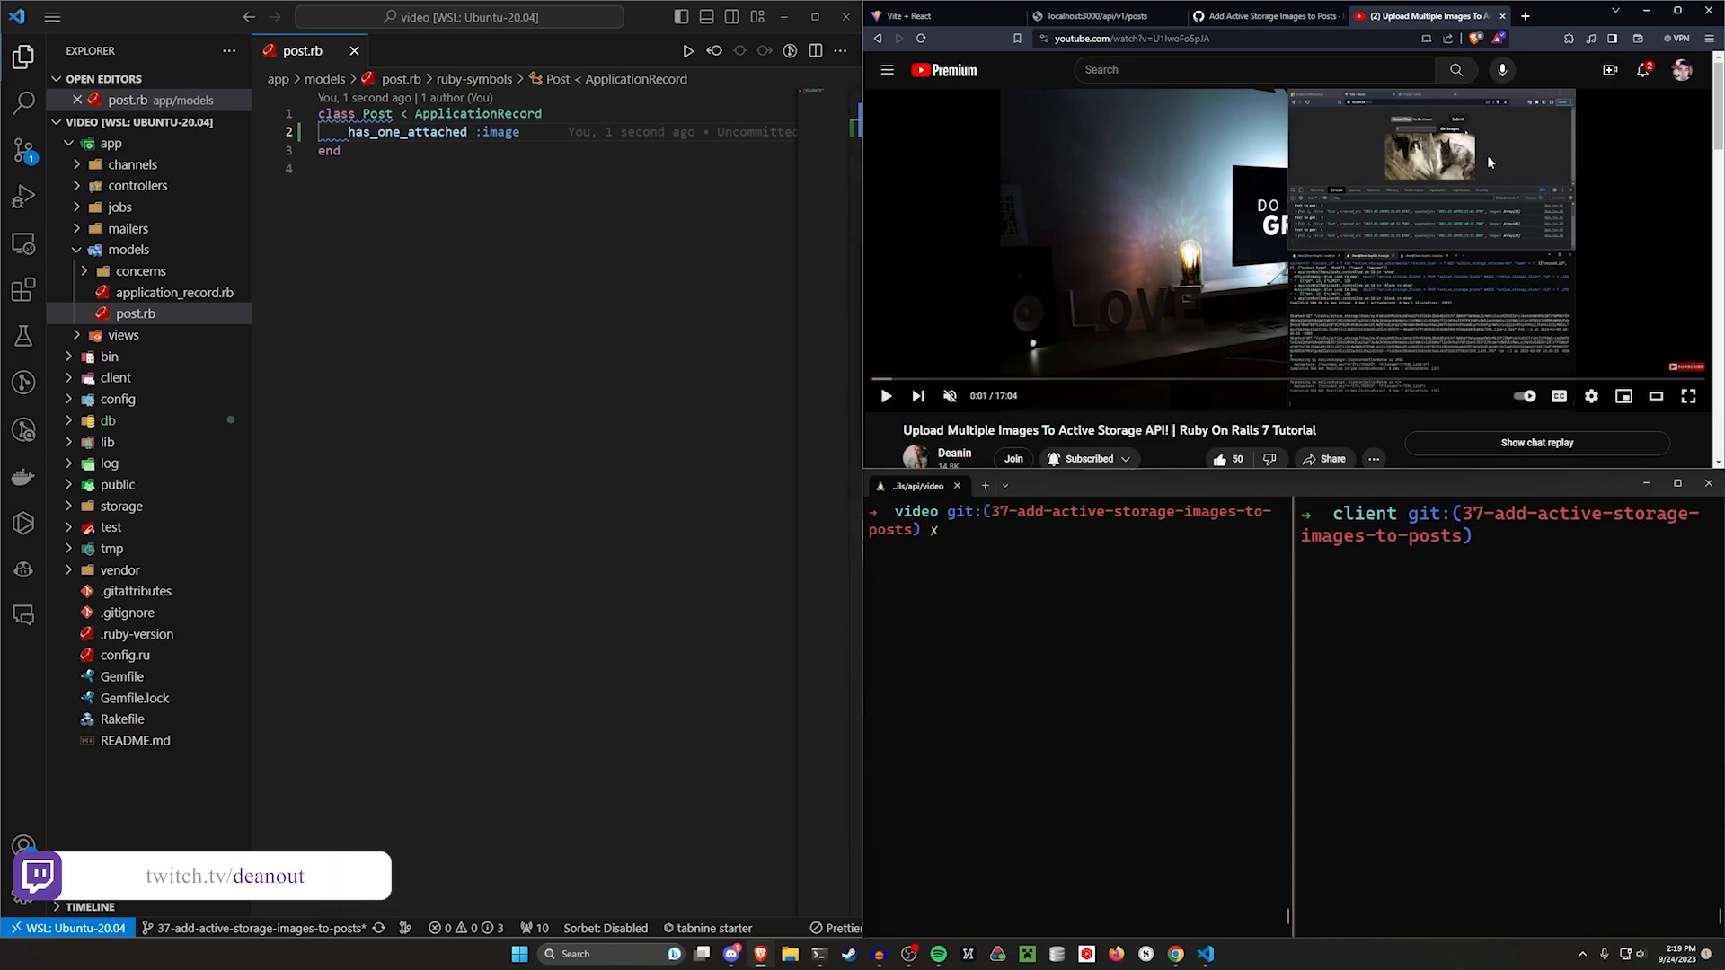
{"action": "mouse_move", "coordinate": [1644, 399]}
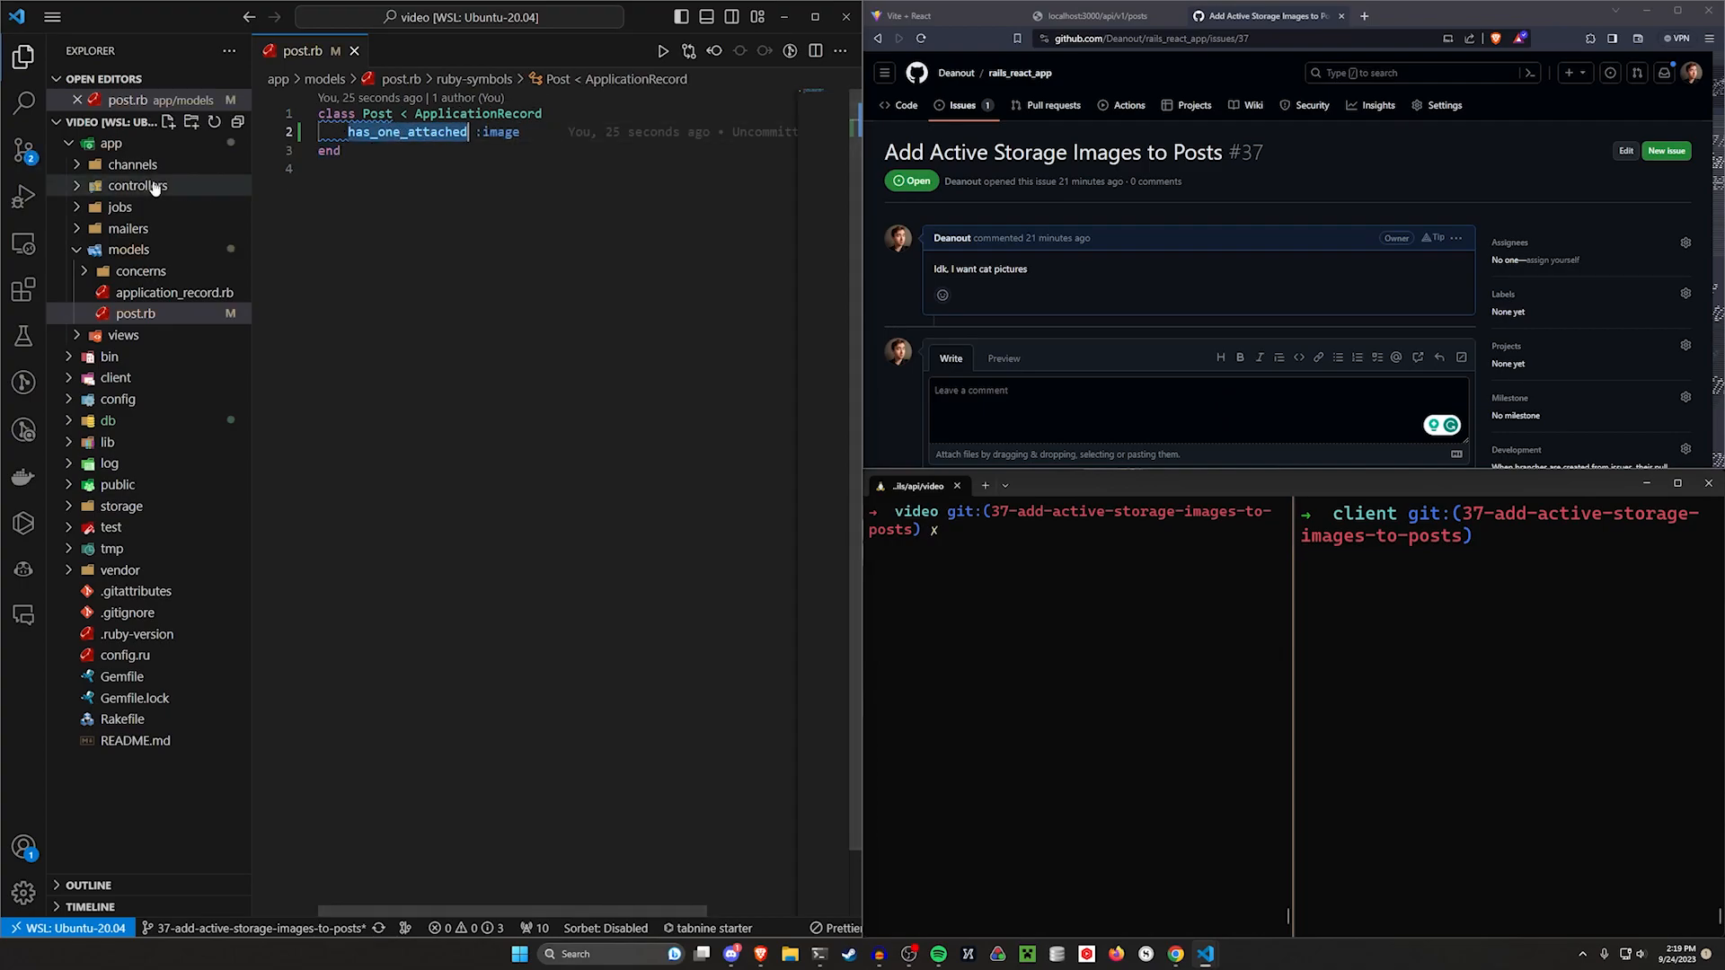
Step: Expand controllers/api to reach posts_controller.rb
{"action": "left_click", "coordinate": [138, 185]}
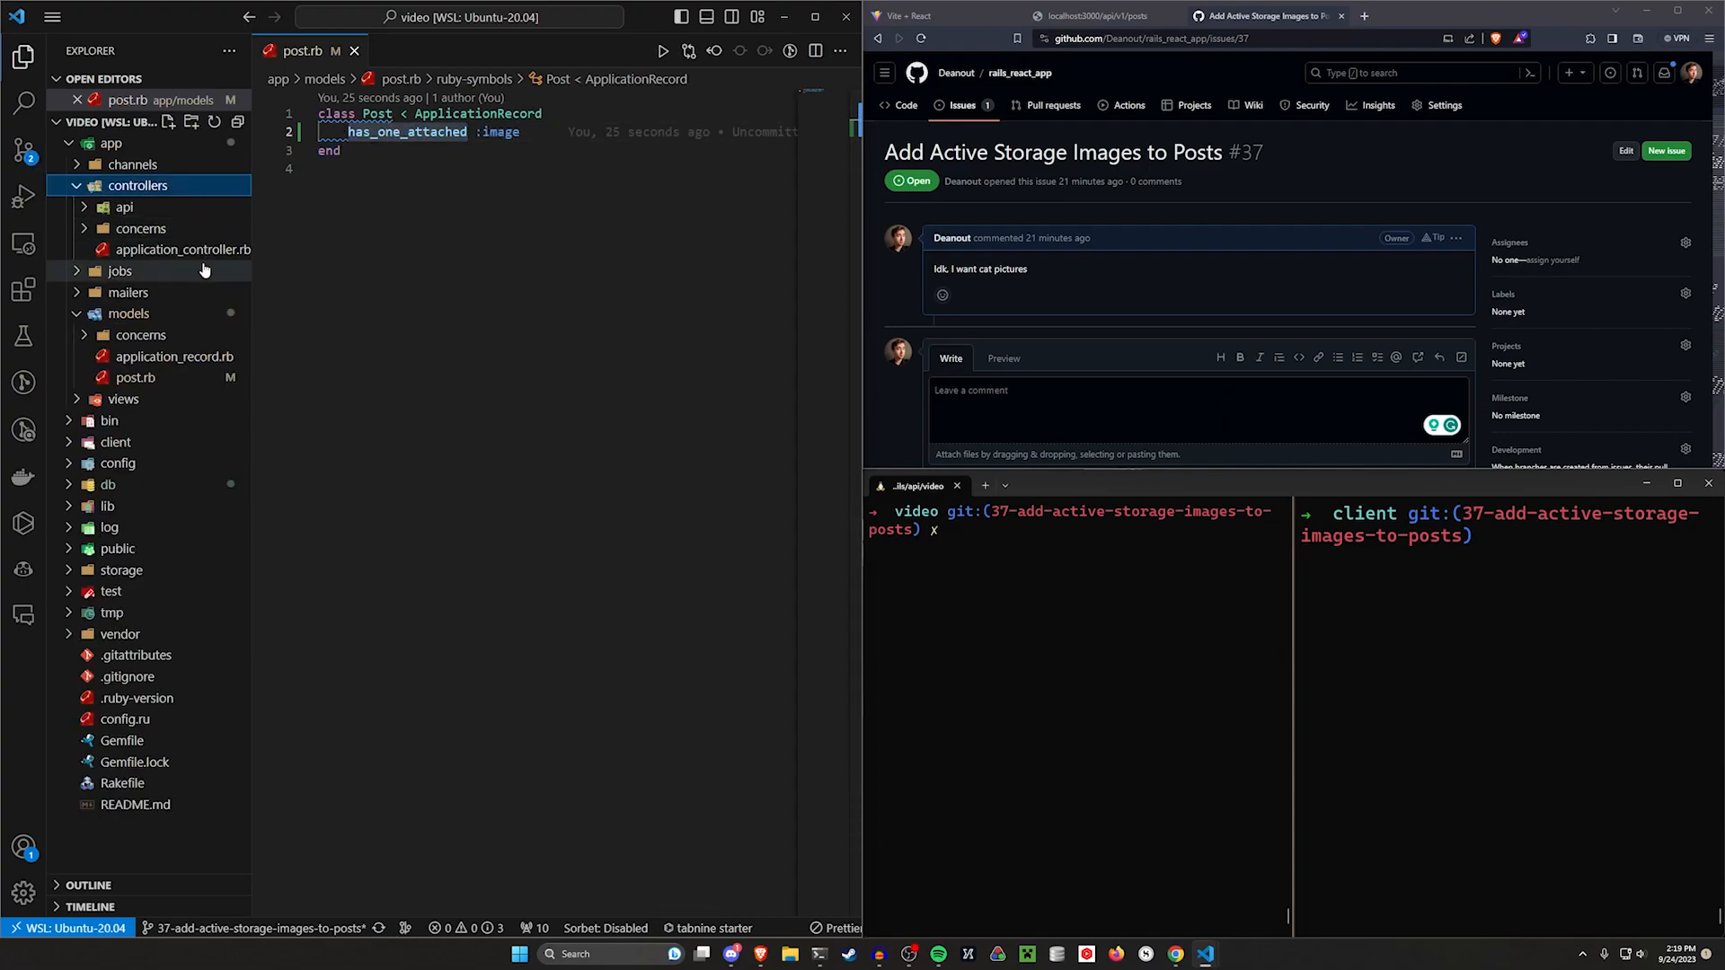
{"action": "left_click", "coordinate": [167, 228]}
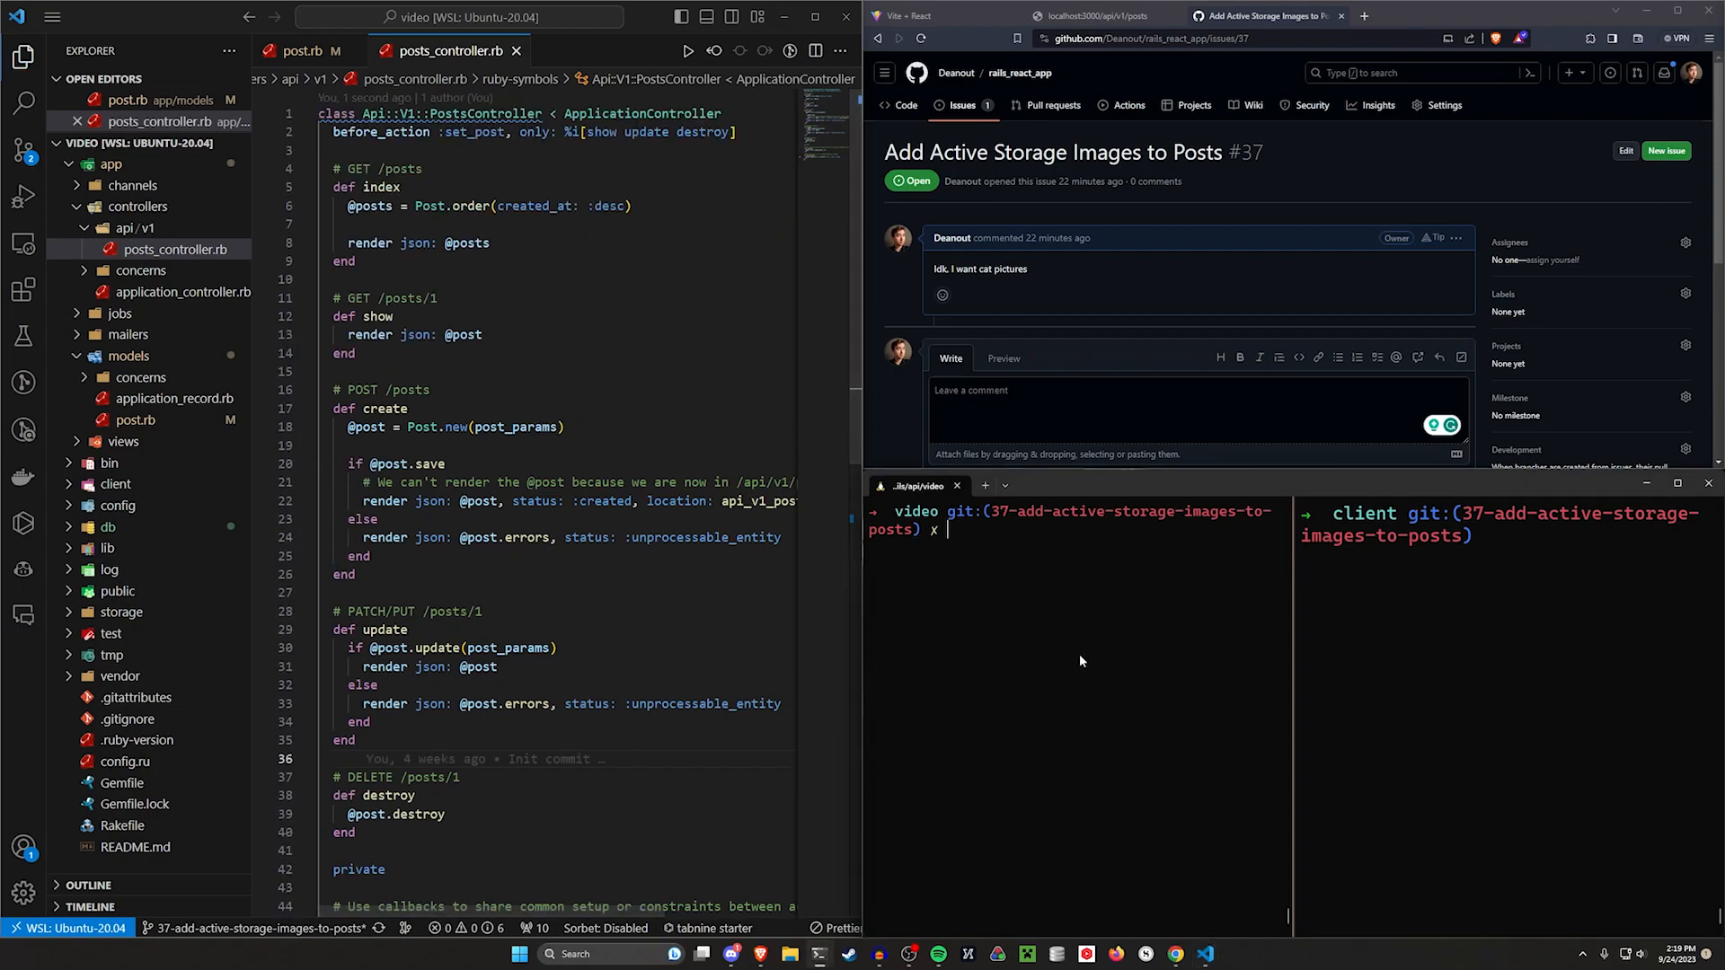
Step: Run rails db:reset and rails s so /api/v1/posts returns an empty list
{"action": "type", "text": "rails s"}
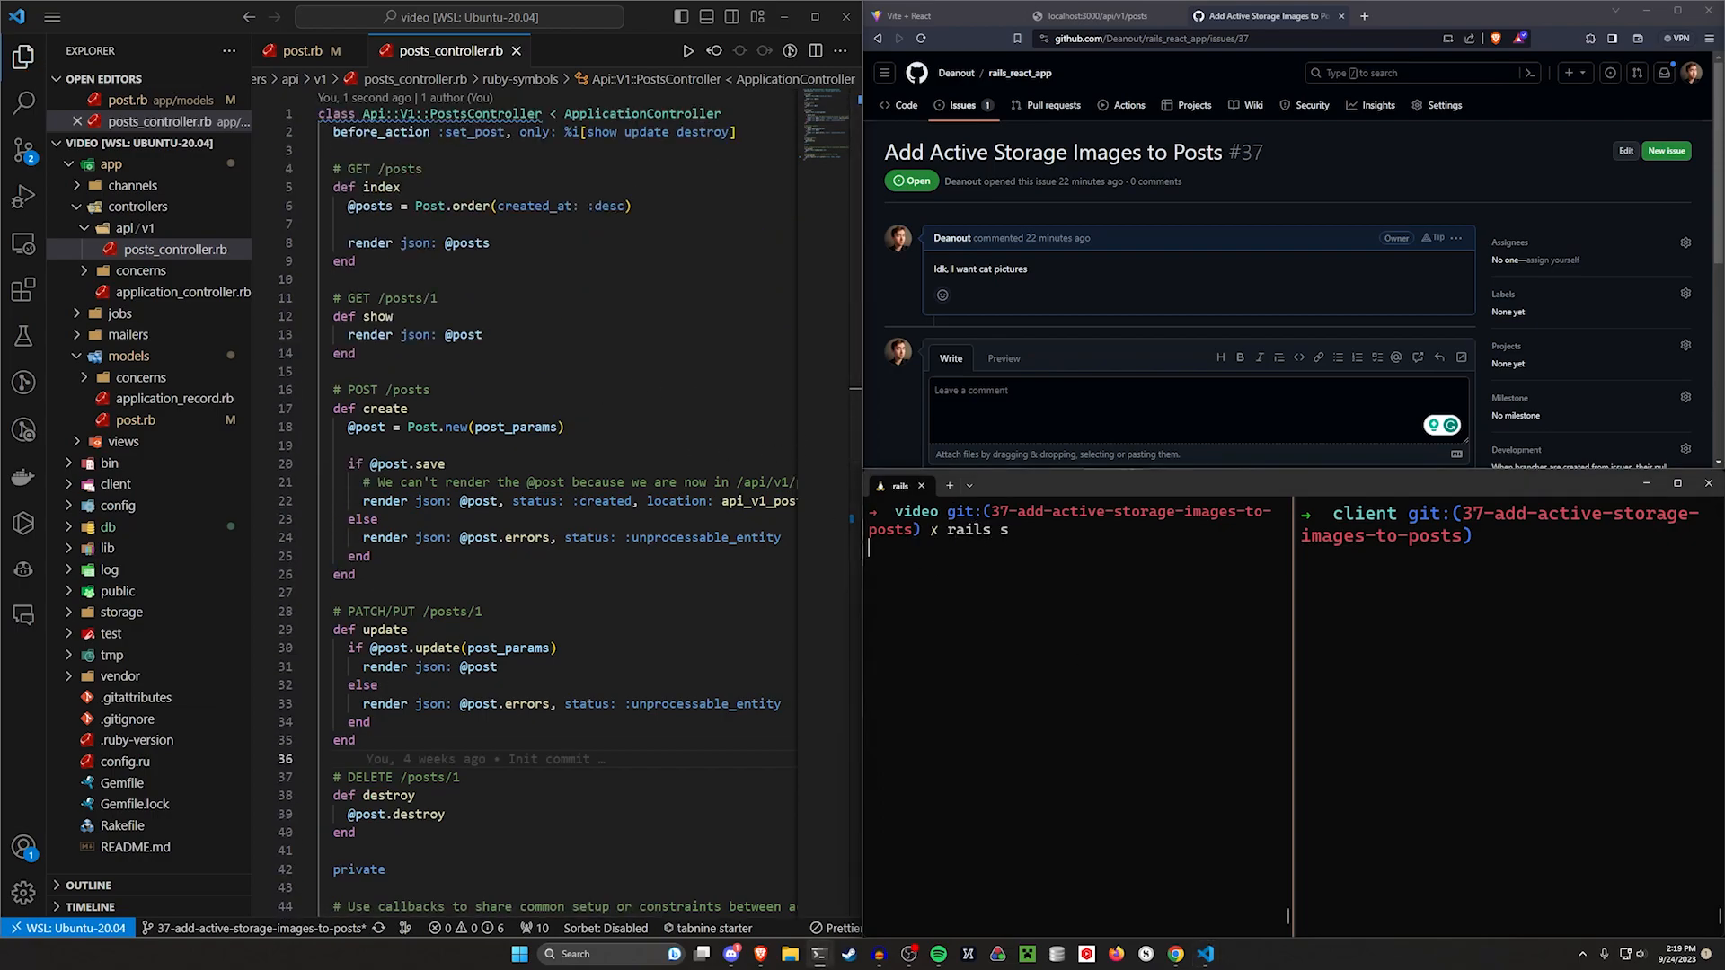
{"action": "left_click", "coordinate": [1094, 17]}
{"action": "type", "text": "r"}
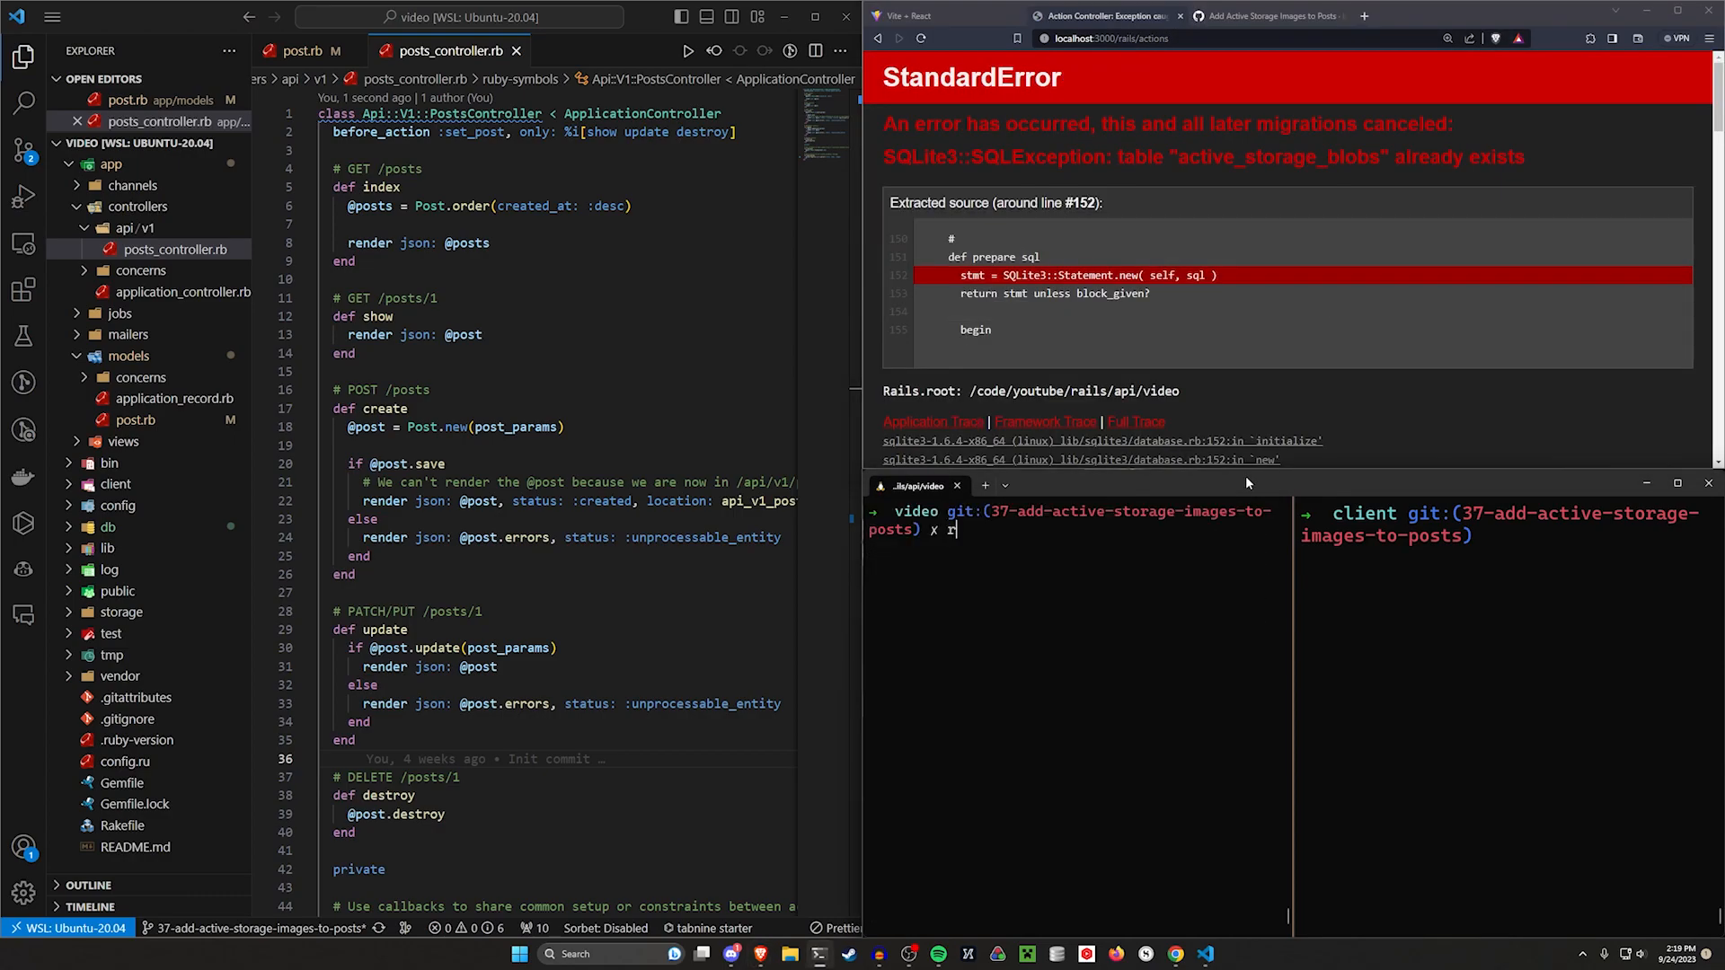
{"action": "type", "text": "ails db:reset"}
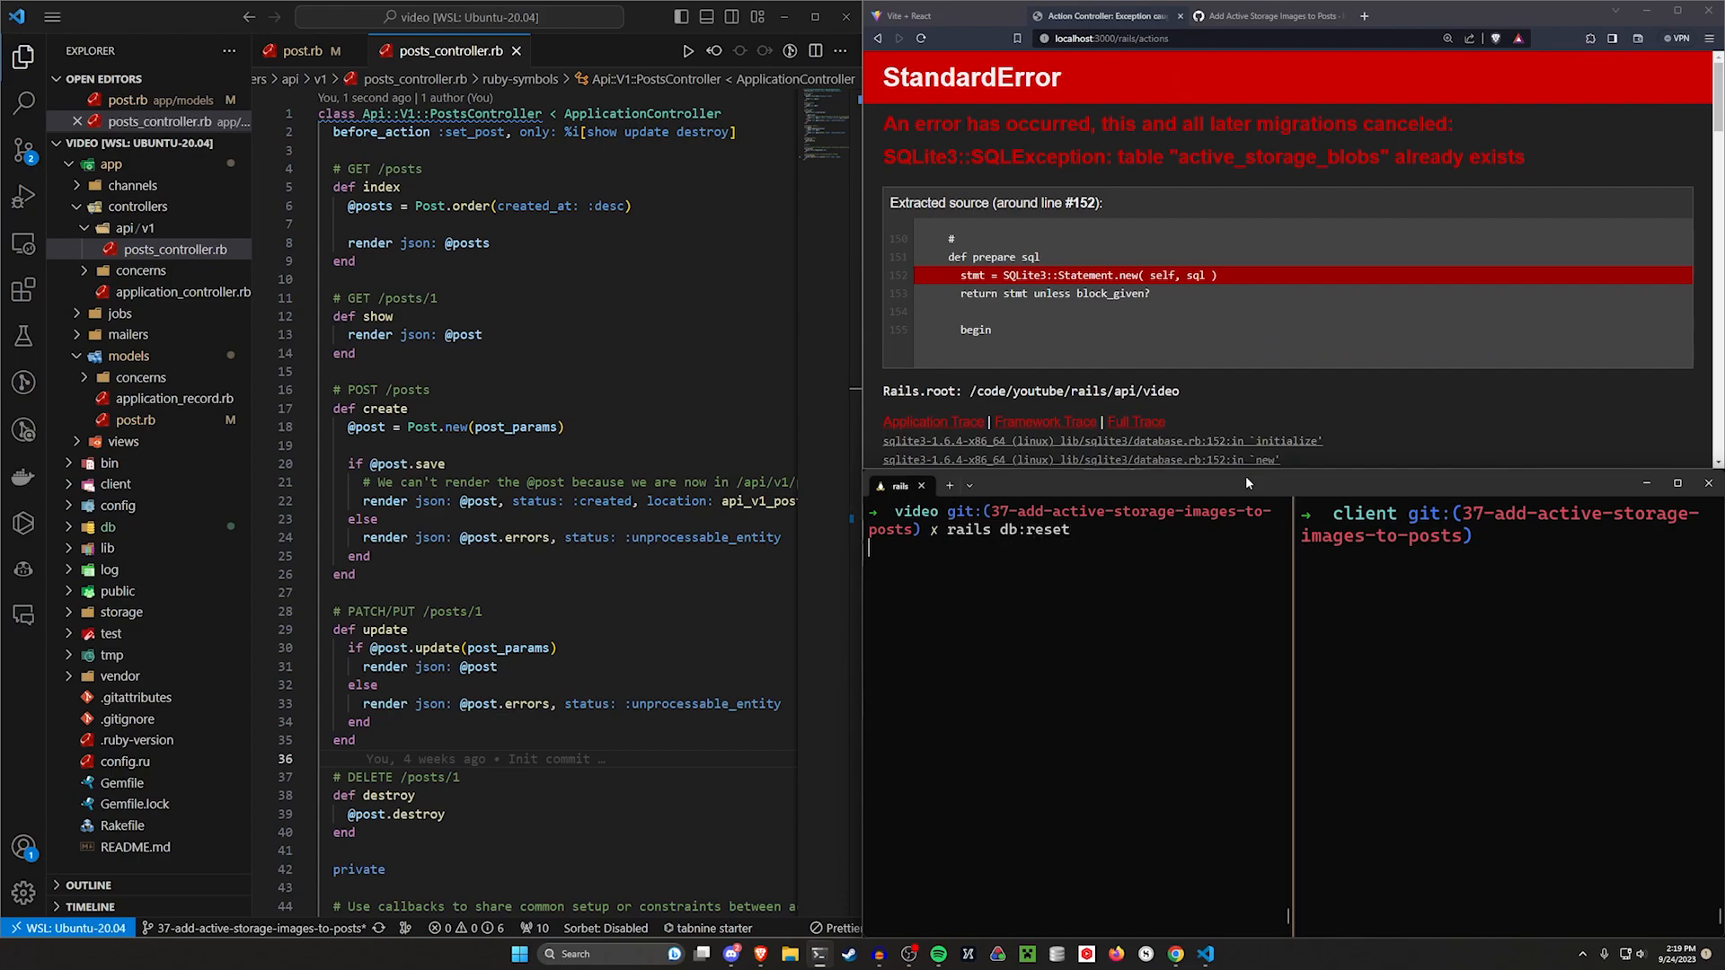
{"action": "type", "text": "rails d"}
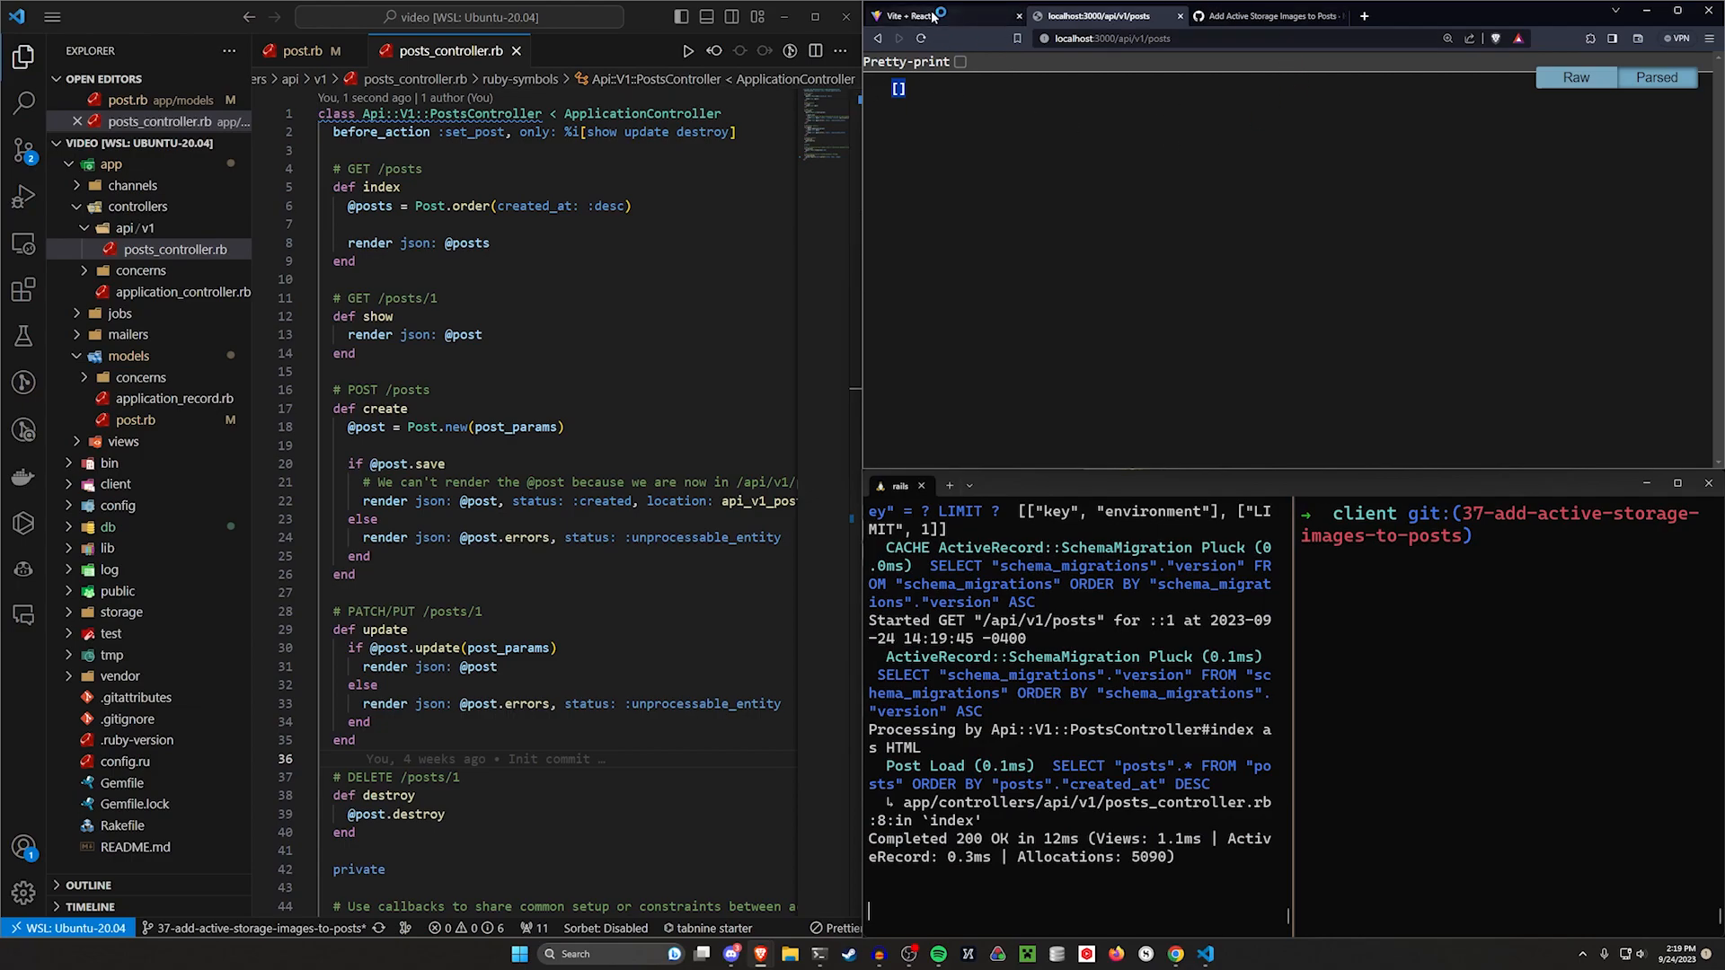
Step: Start the client with npm run dev
{"action": "type", "text": "npm r"}
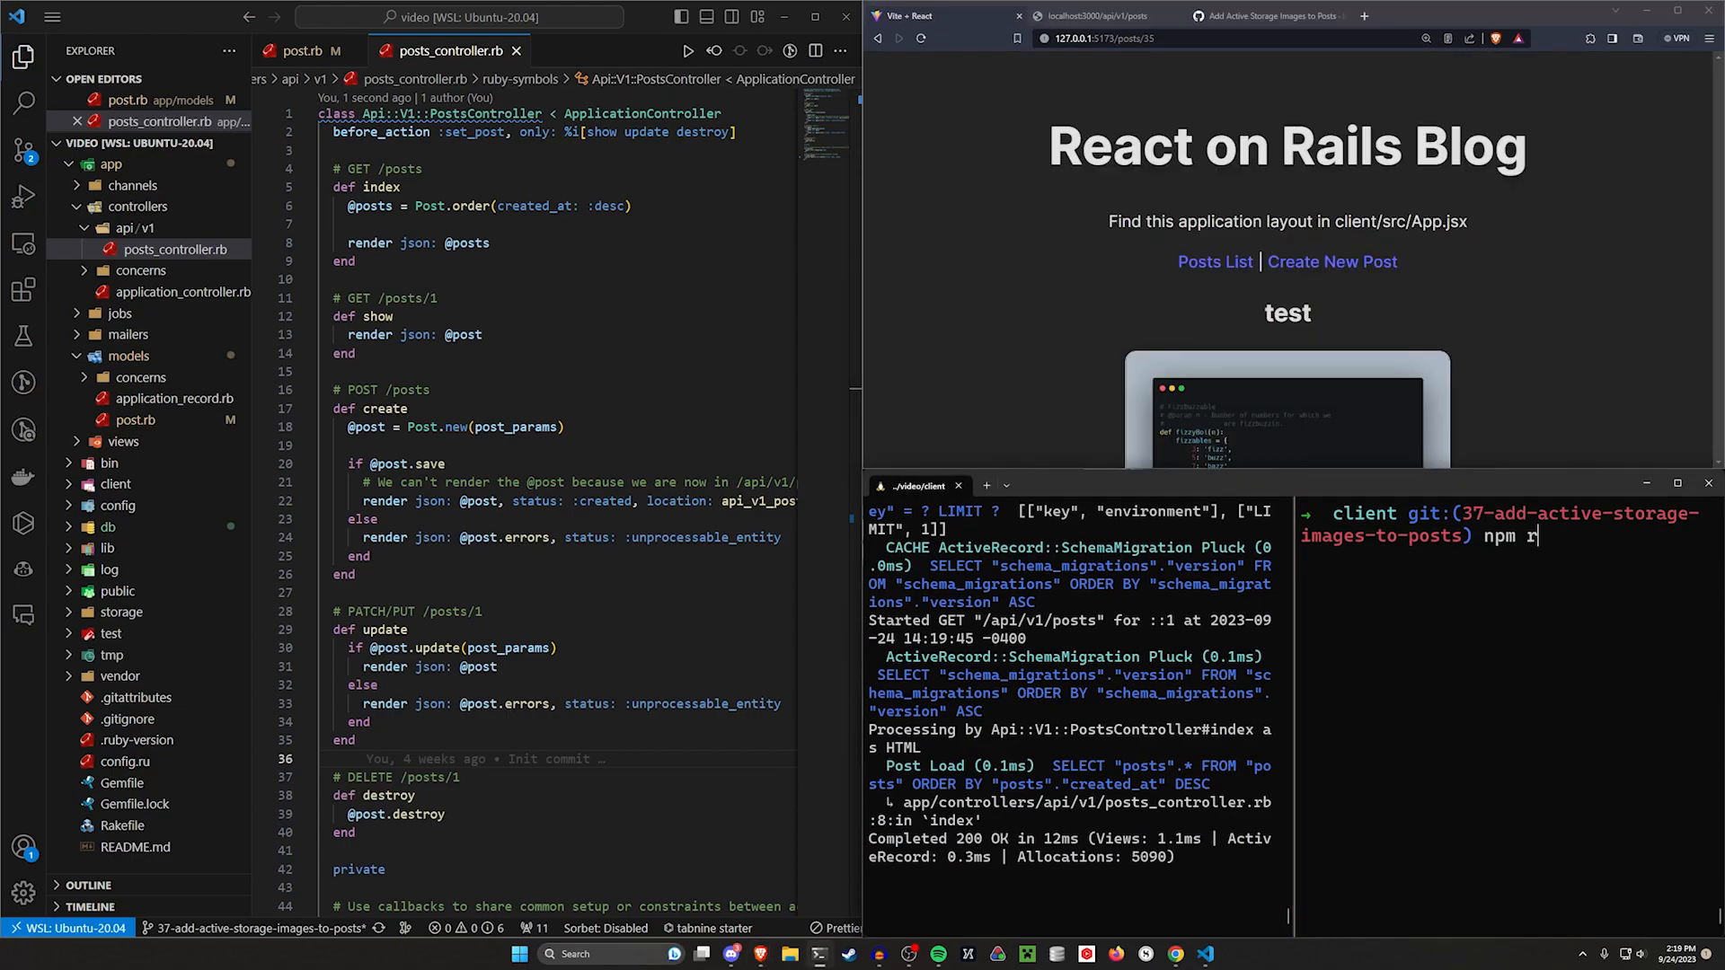
{"action": "type", "text": "un"}
{"action": "left_click", "coordinate": [555, 242]}
{"action": "type", "text": "# We can't render the @posts because we are now in /api/v1/"}
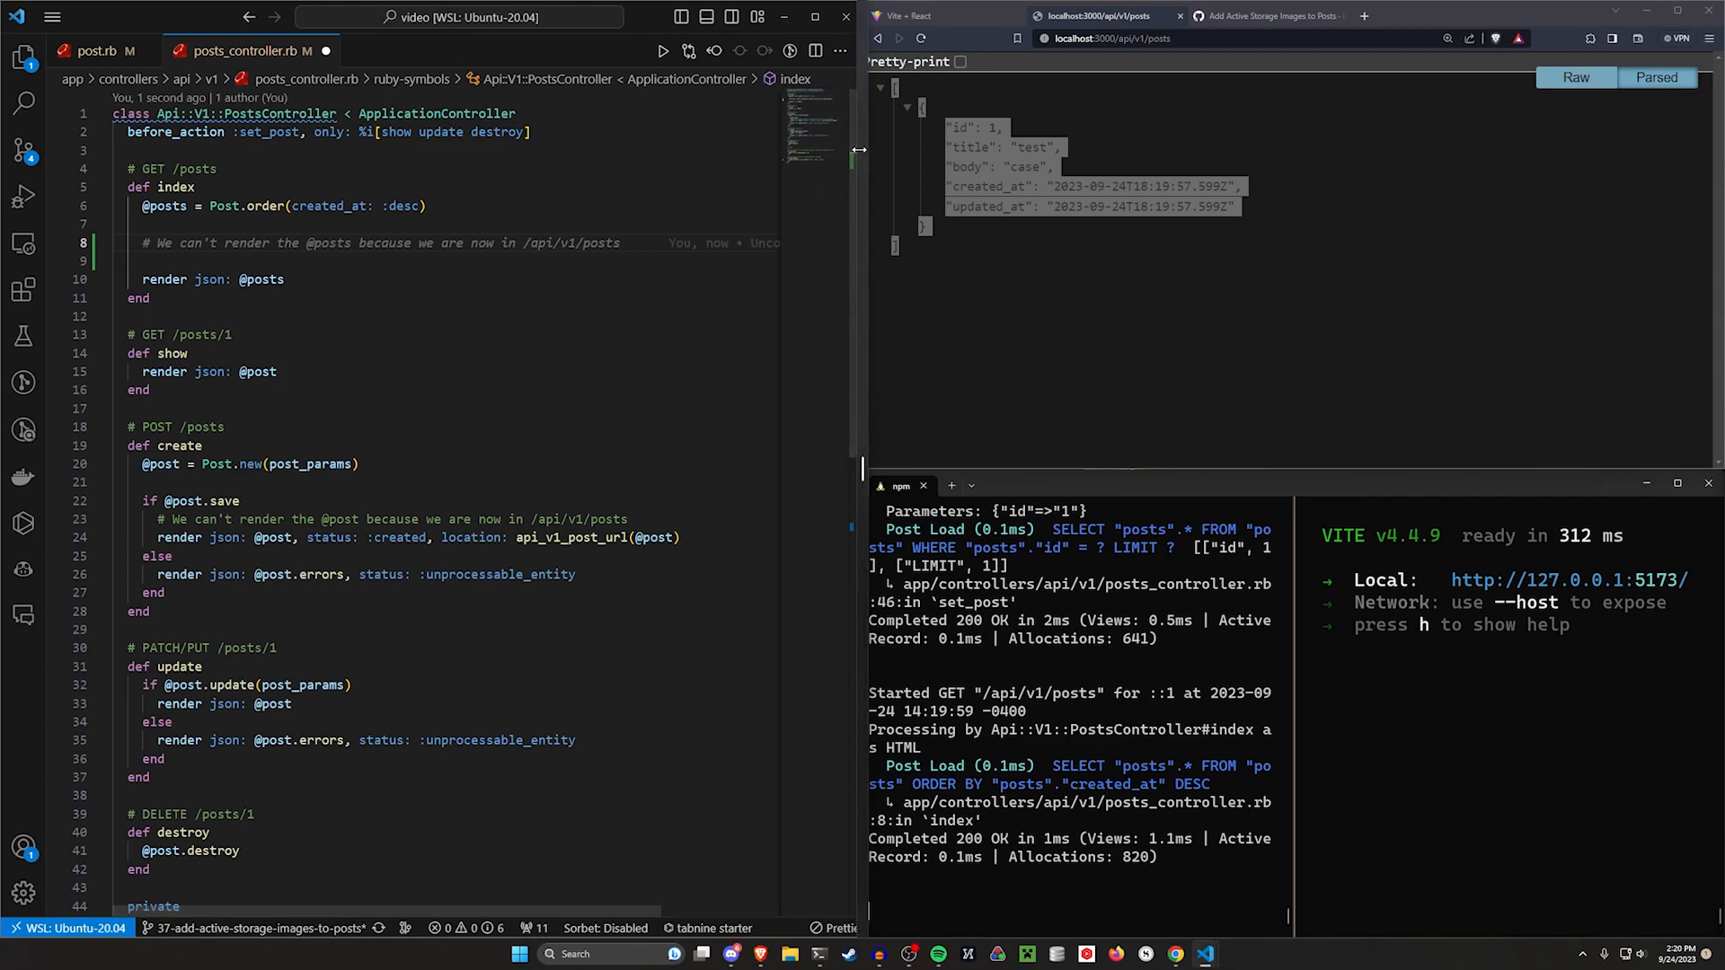
{"action": "type", "text": "posts_"}
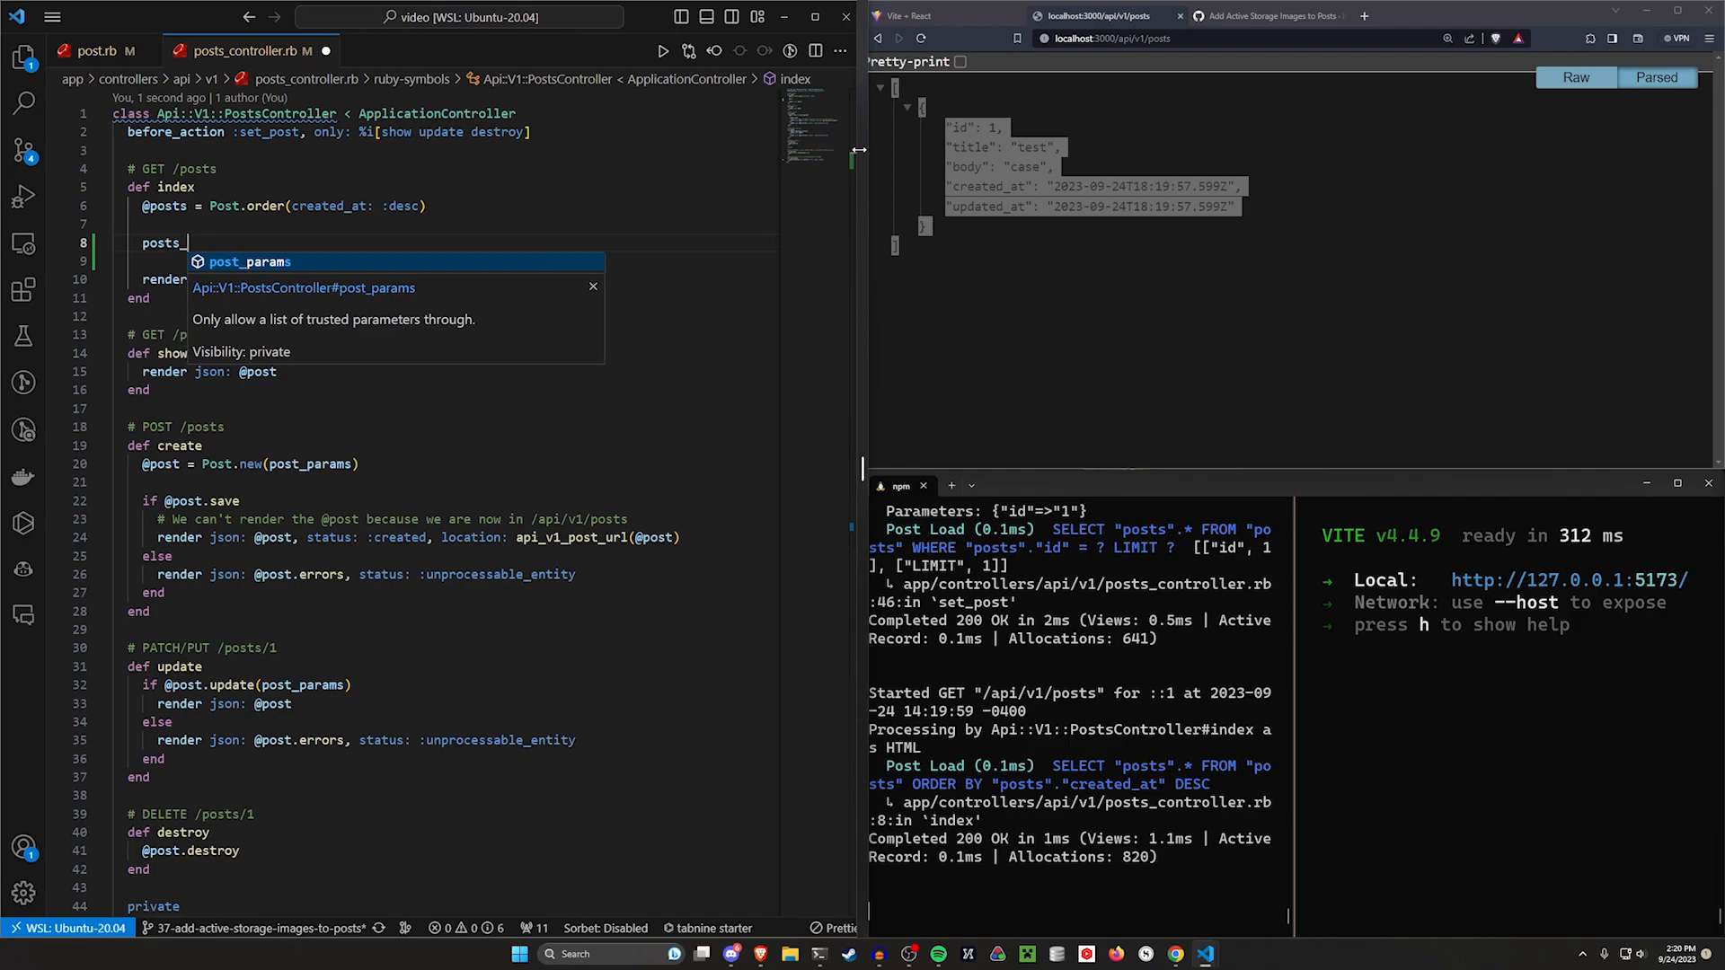
{"action": "type", "text": "with_images = []"}
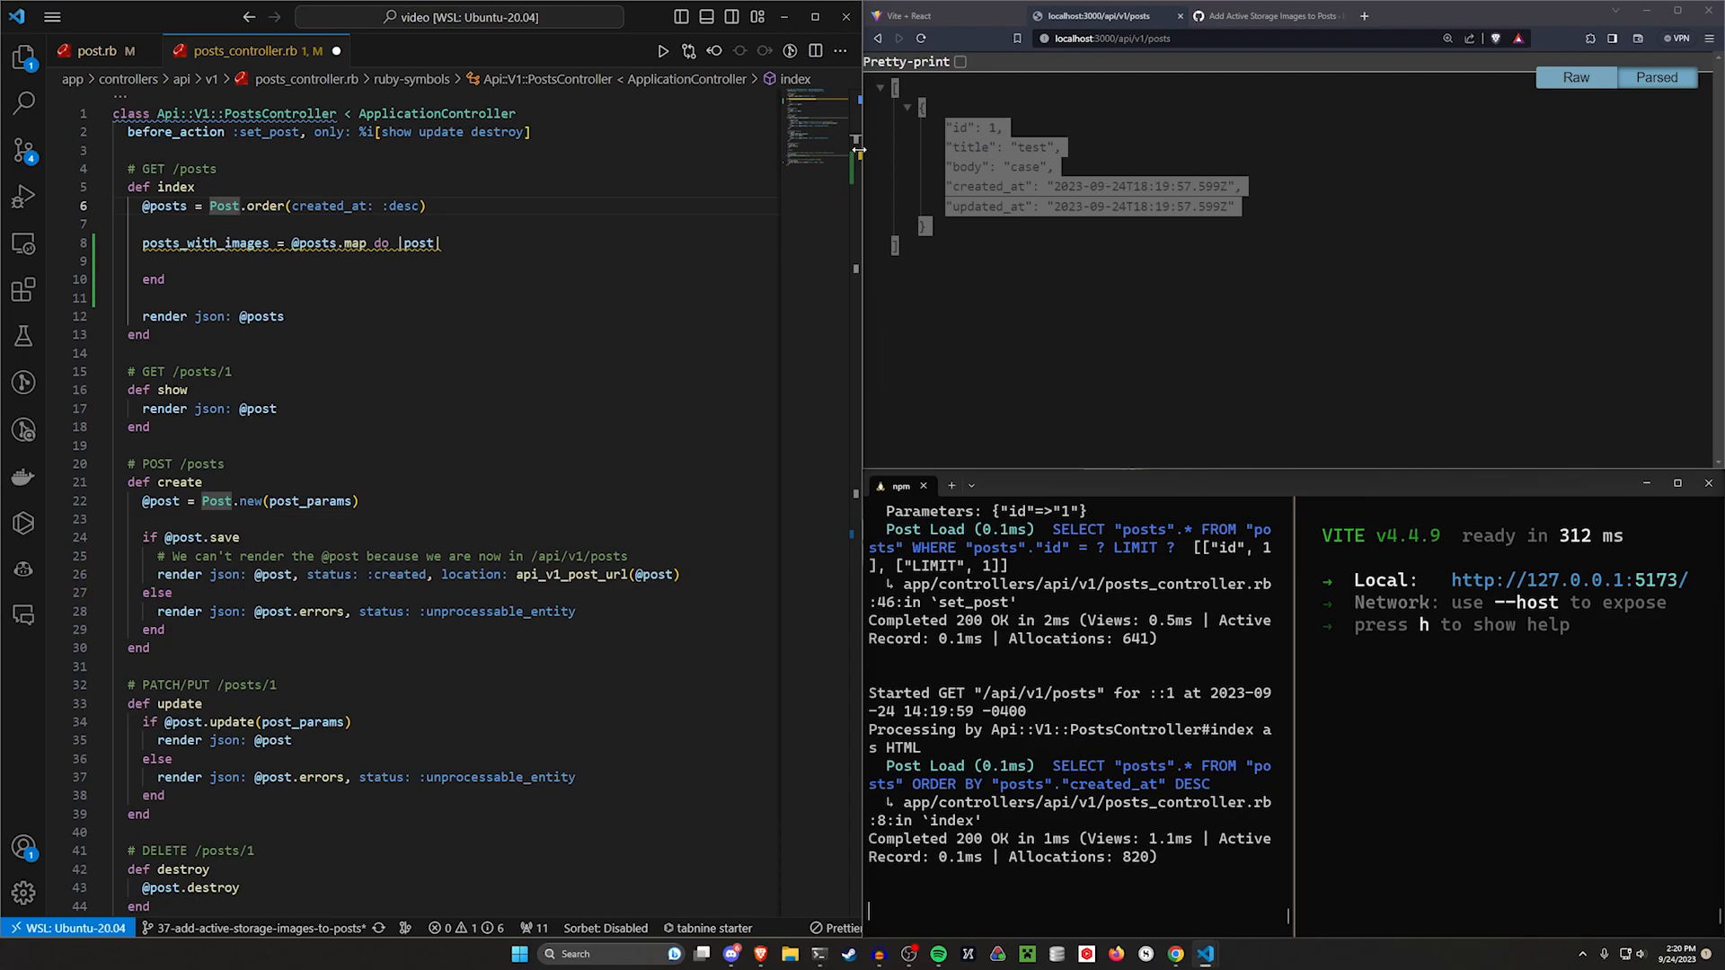
{"action": "type", "text": ".includes"}
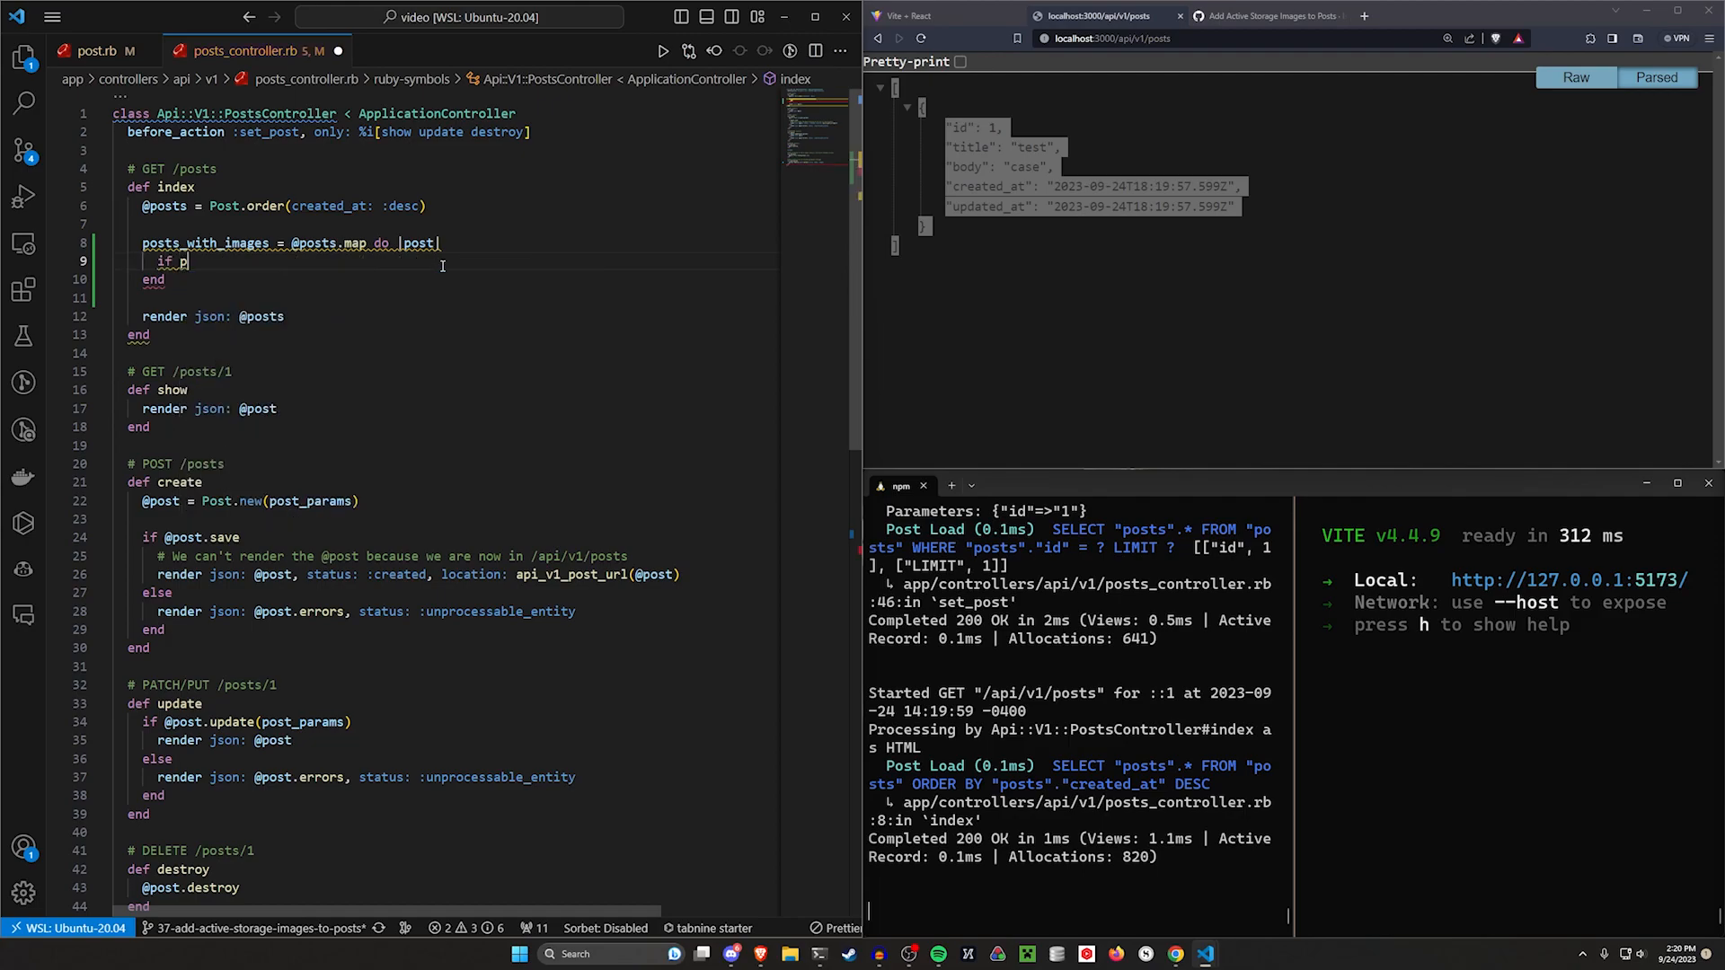
{"action": "type", "text": "post.image."}
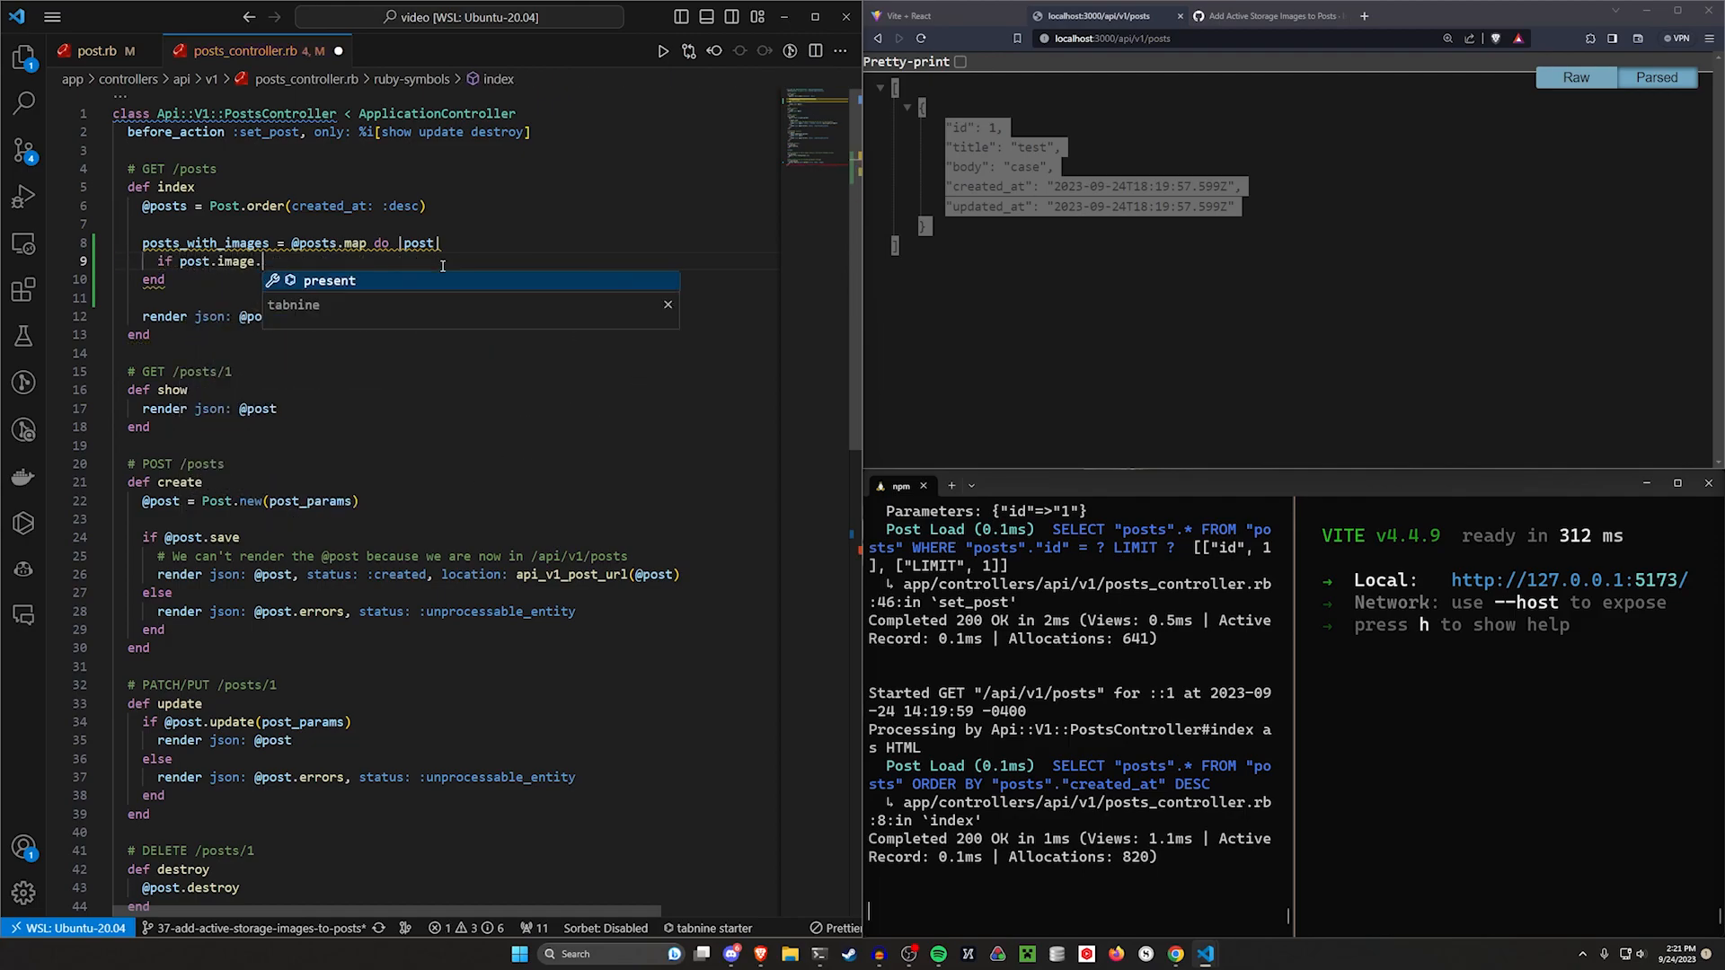
{"action": "type", "text": "attached?"}
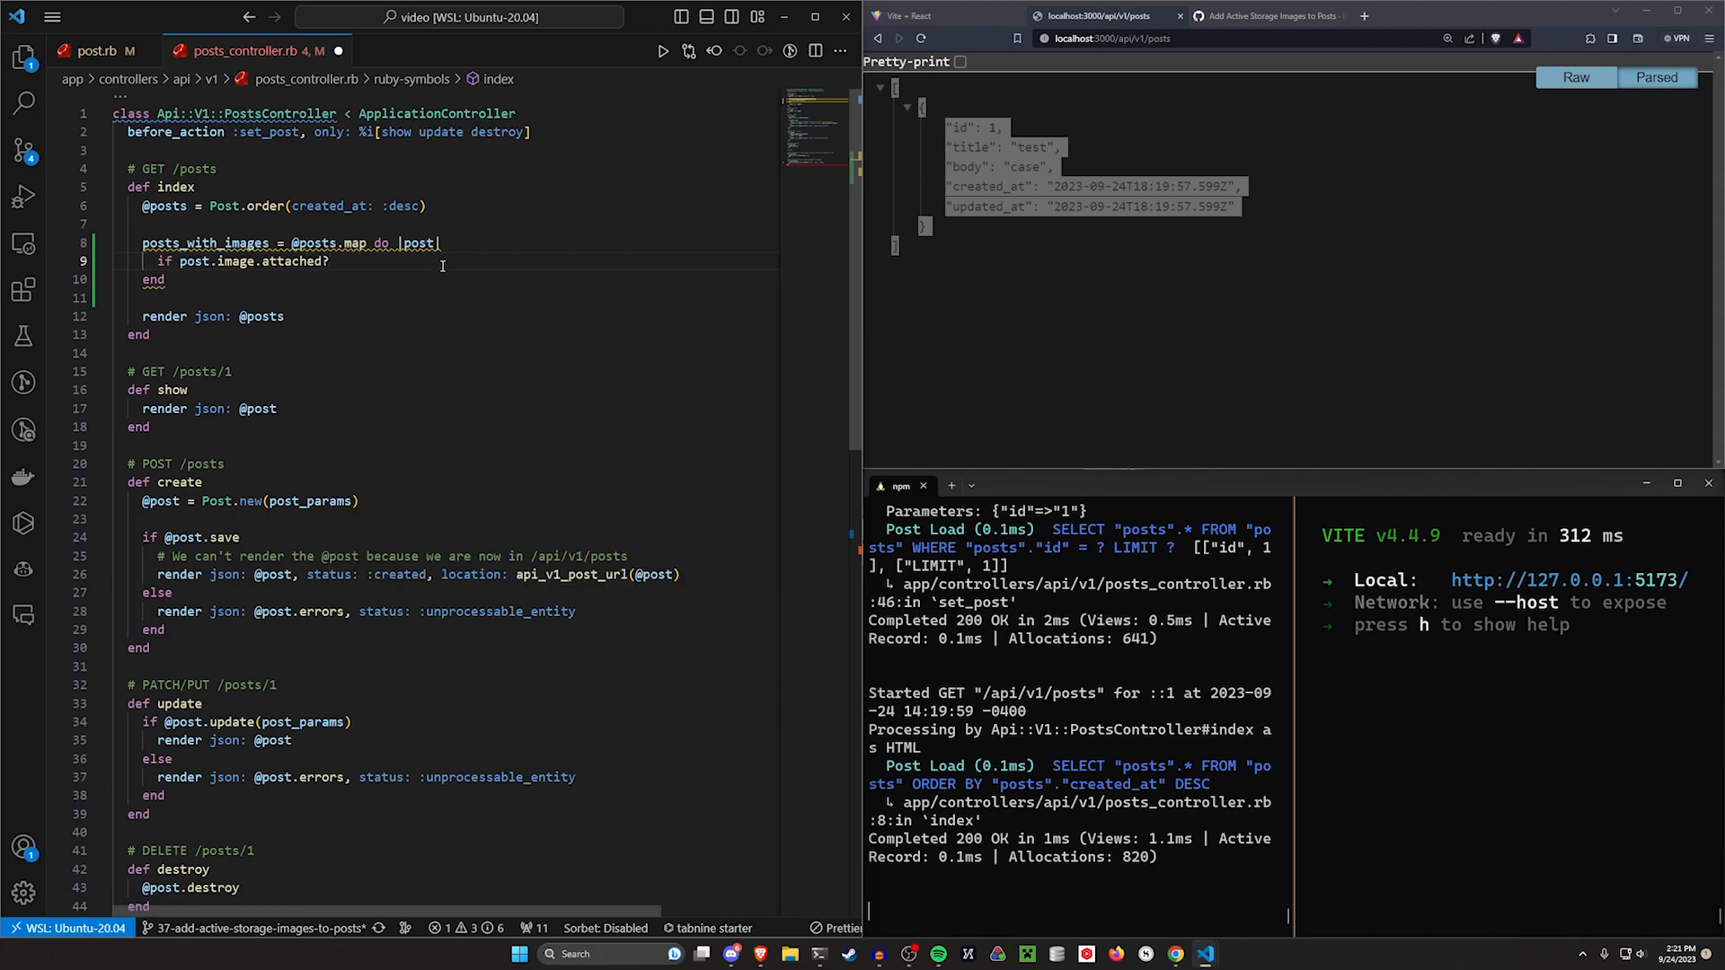
{"action": "type", "text": "else"}
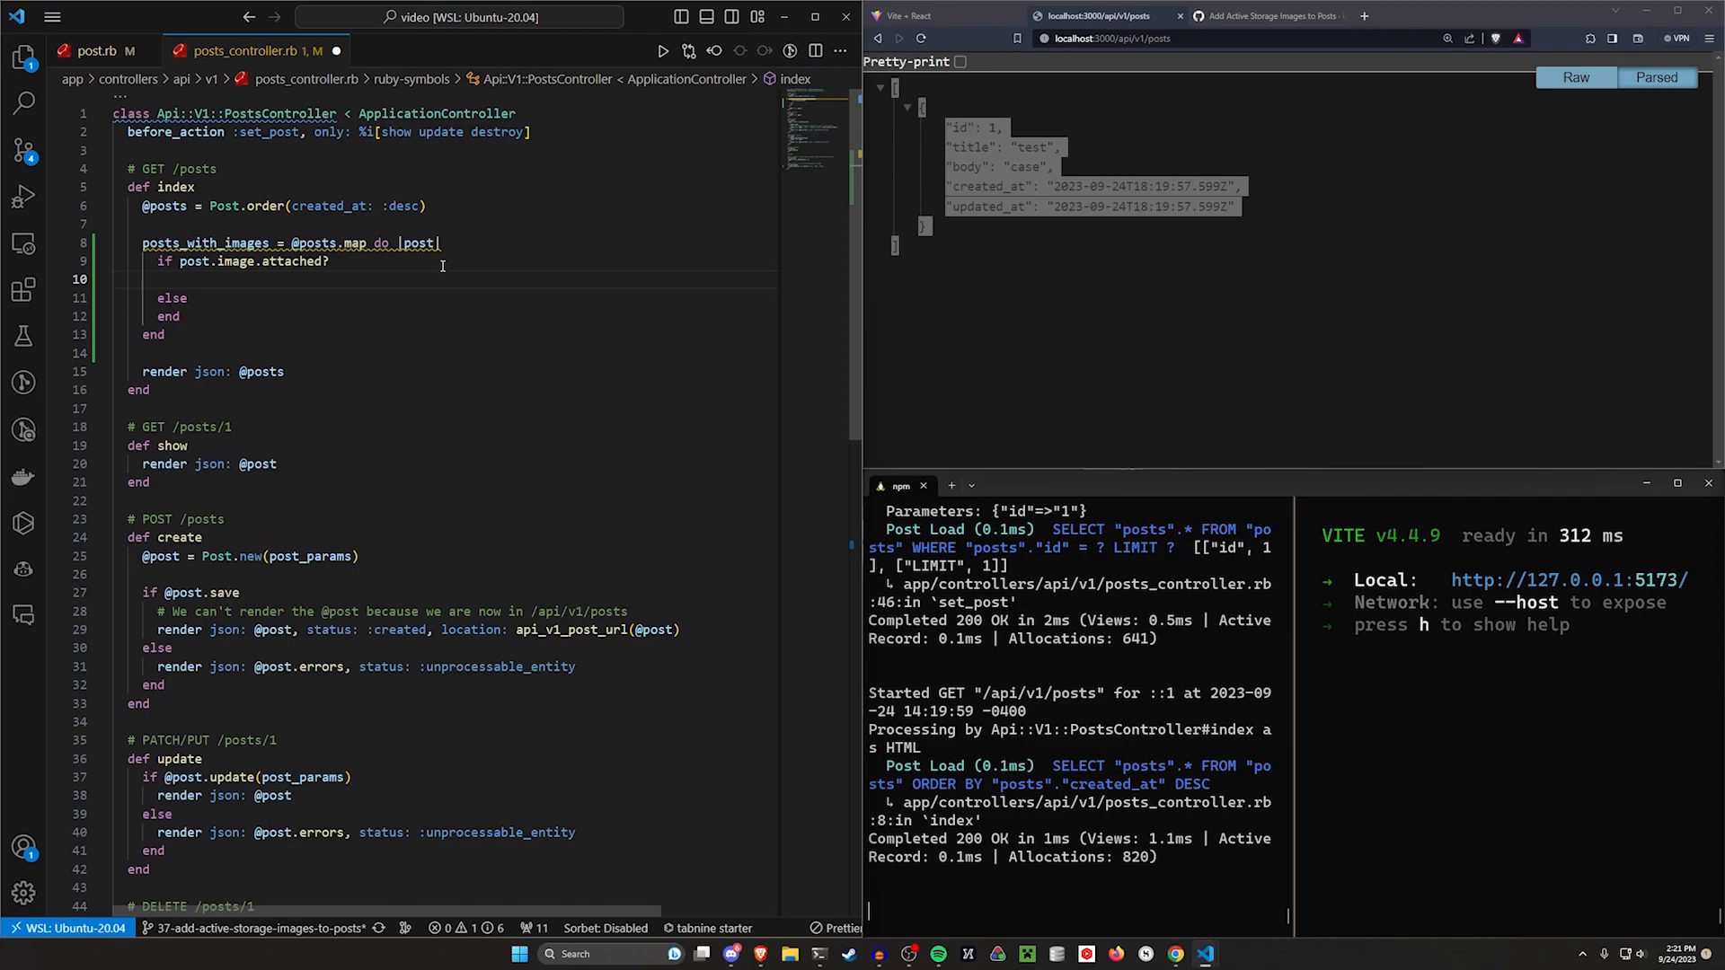
Step: Merge url_for(post.image) into post.as_json when attached, otherwise nil
{"action": "type", "text": "post.as"}
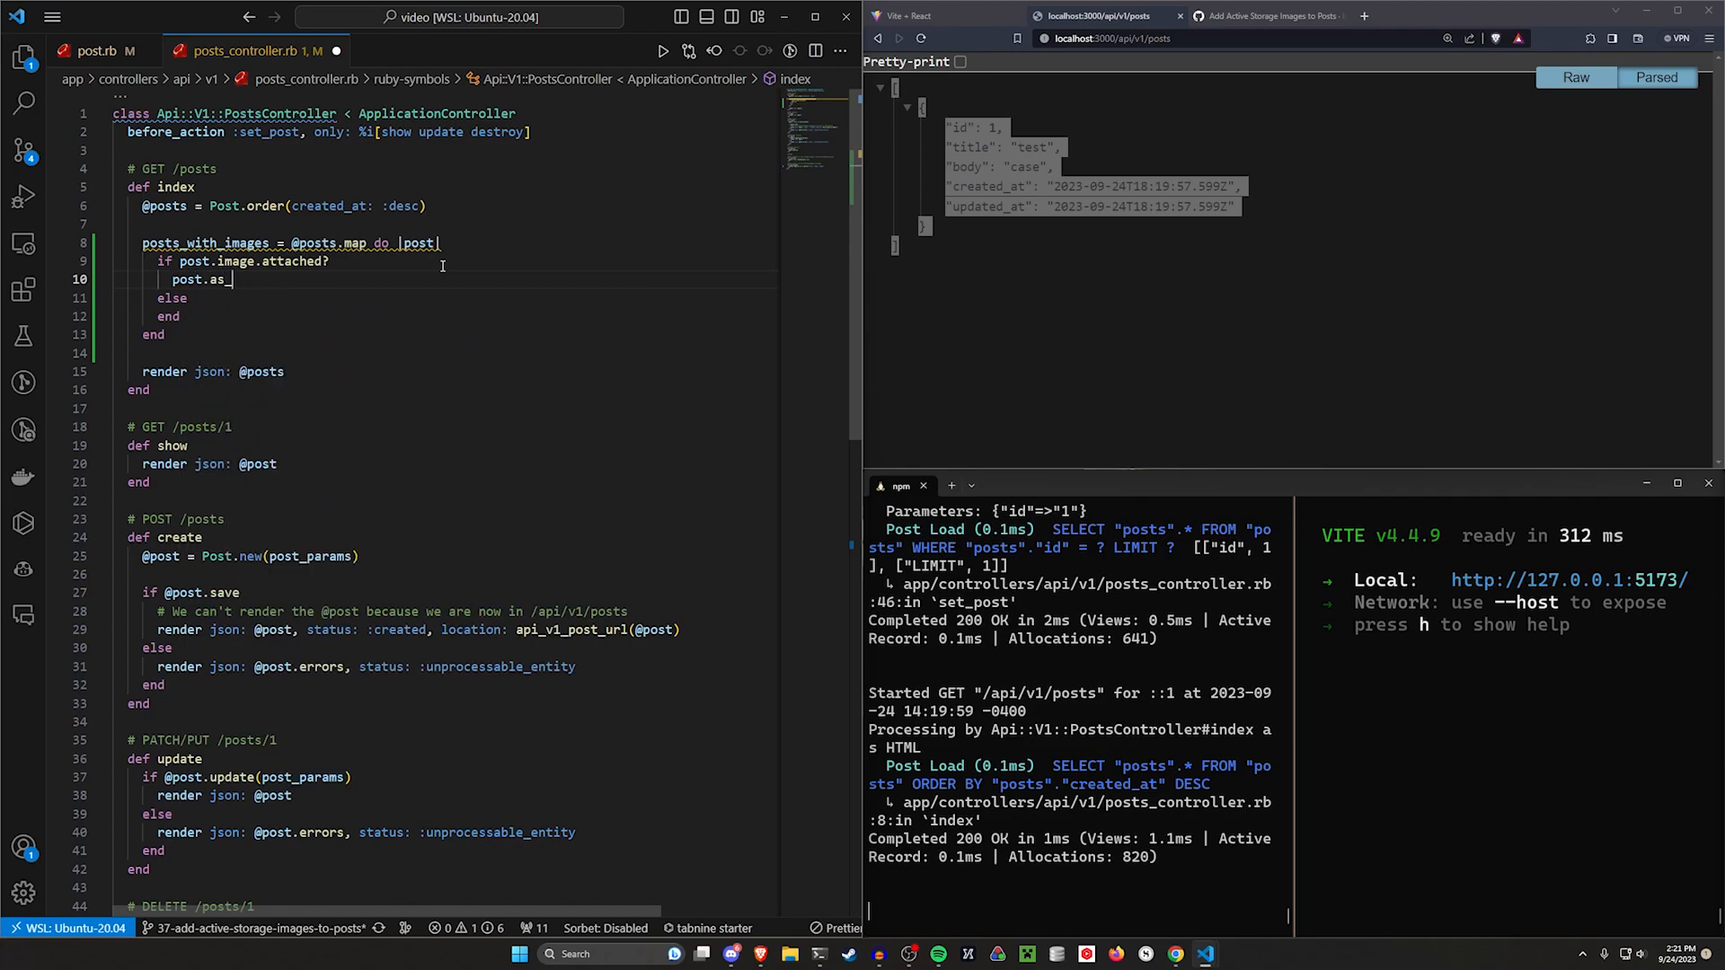
{"action": "type", "text": "_json.merge(image_image:"}
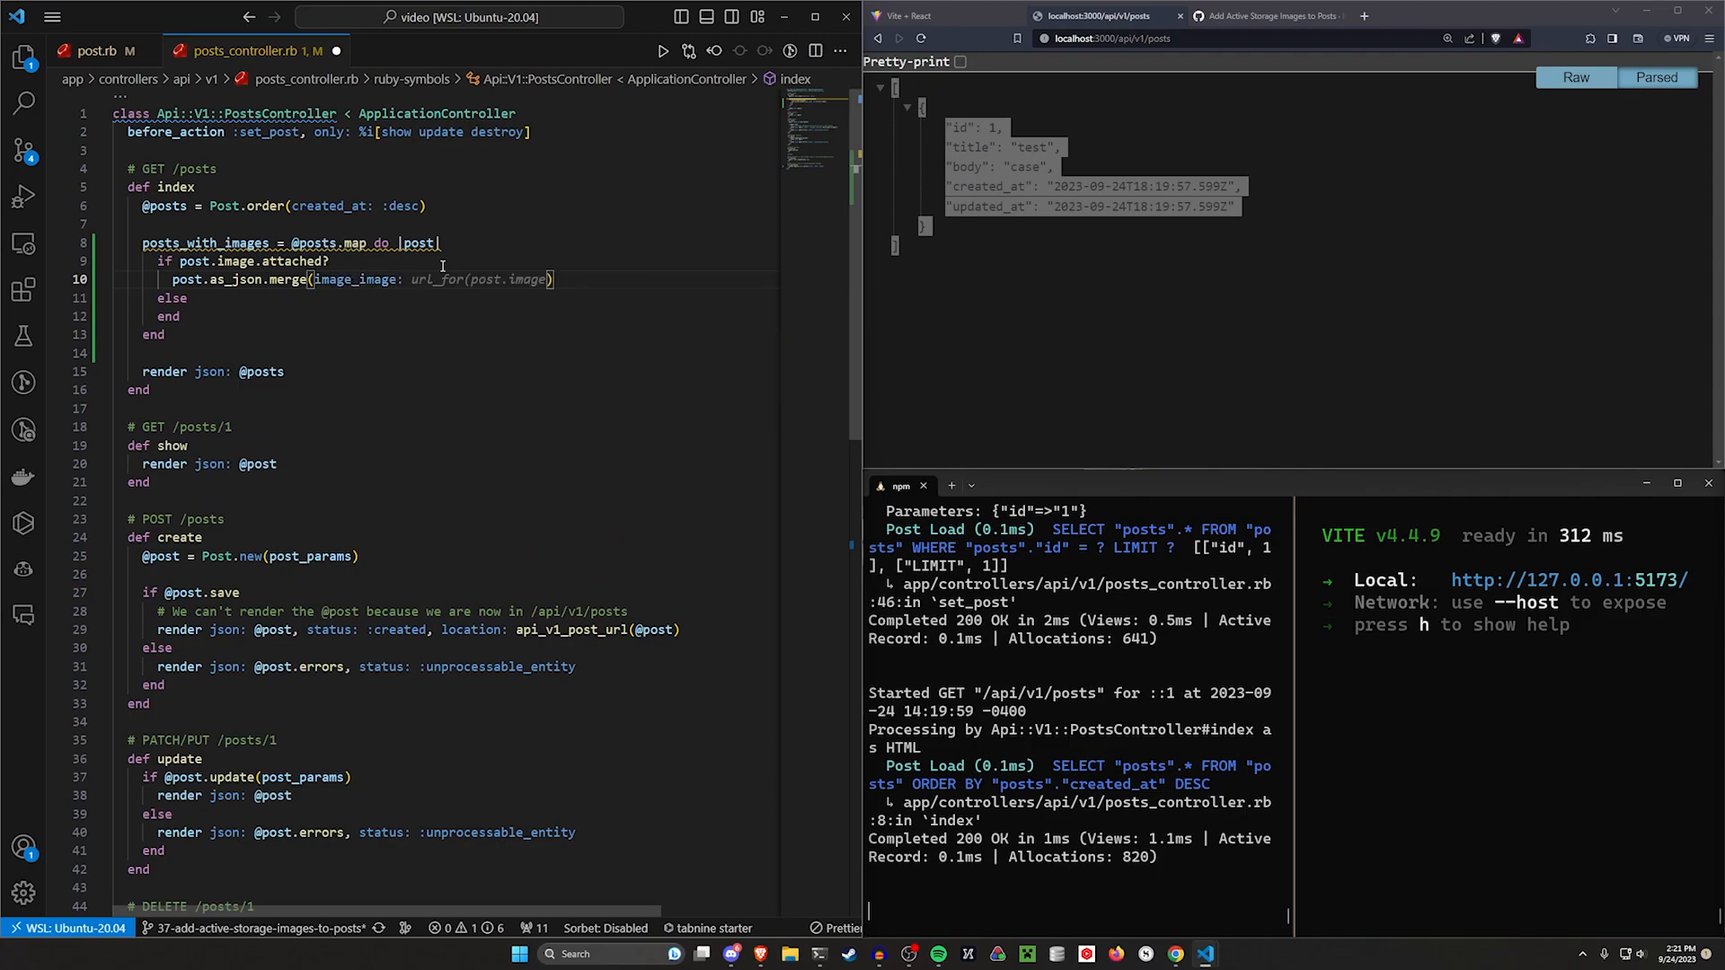
{"action": "type", "text": "(post.image"}
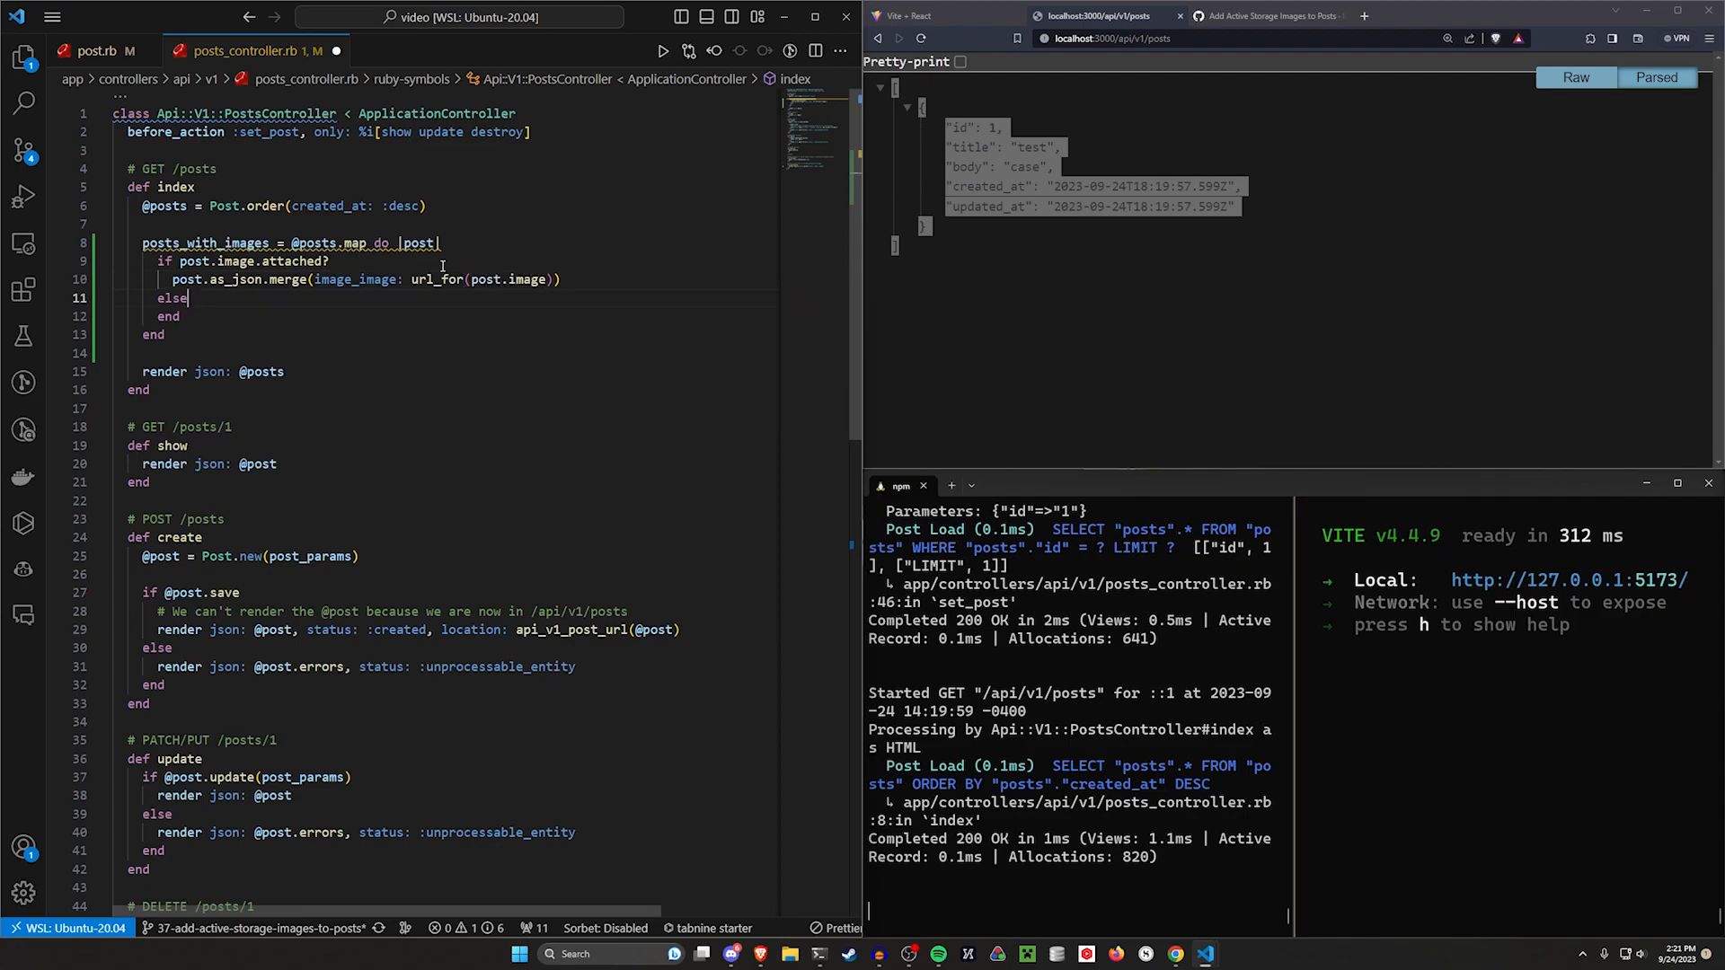
{"action": "type", "text": "post.as_json.merge(image_image: url_for(post.image"}
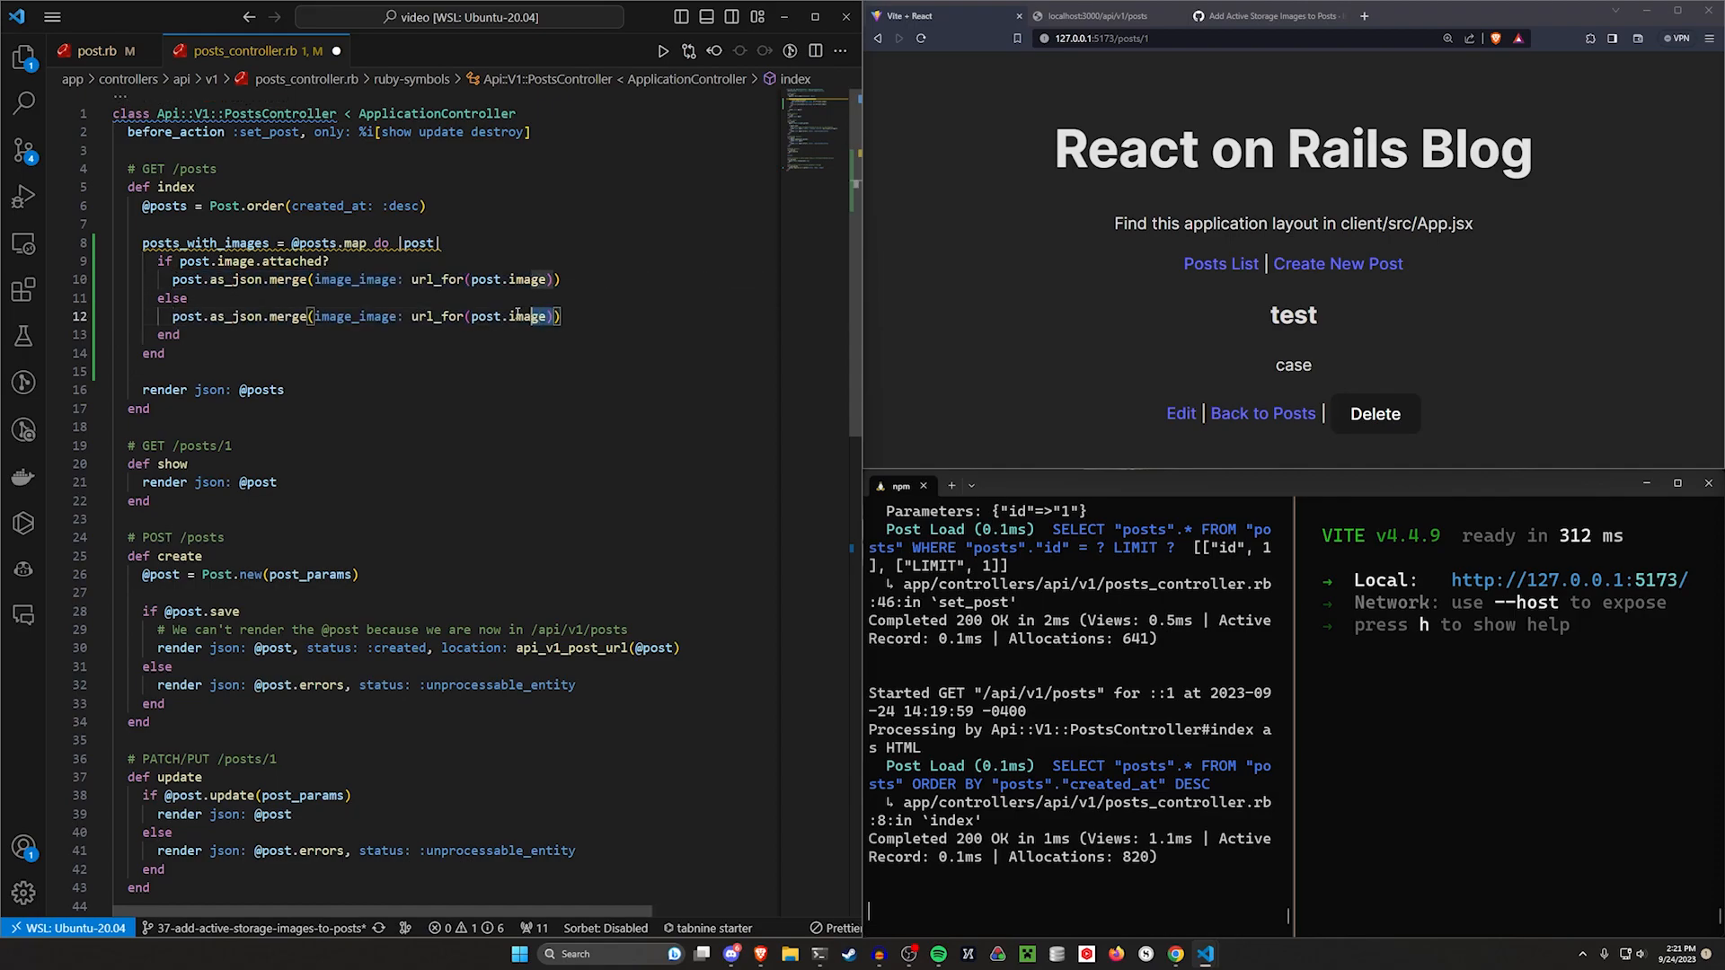
{"action": "type", "text": "nil"}
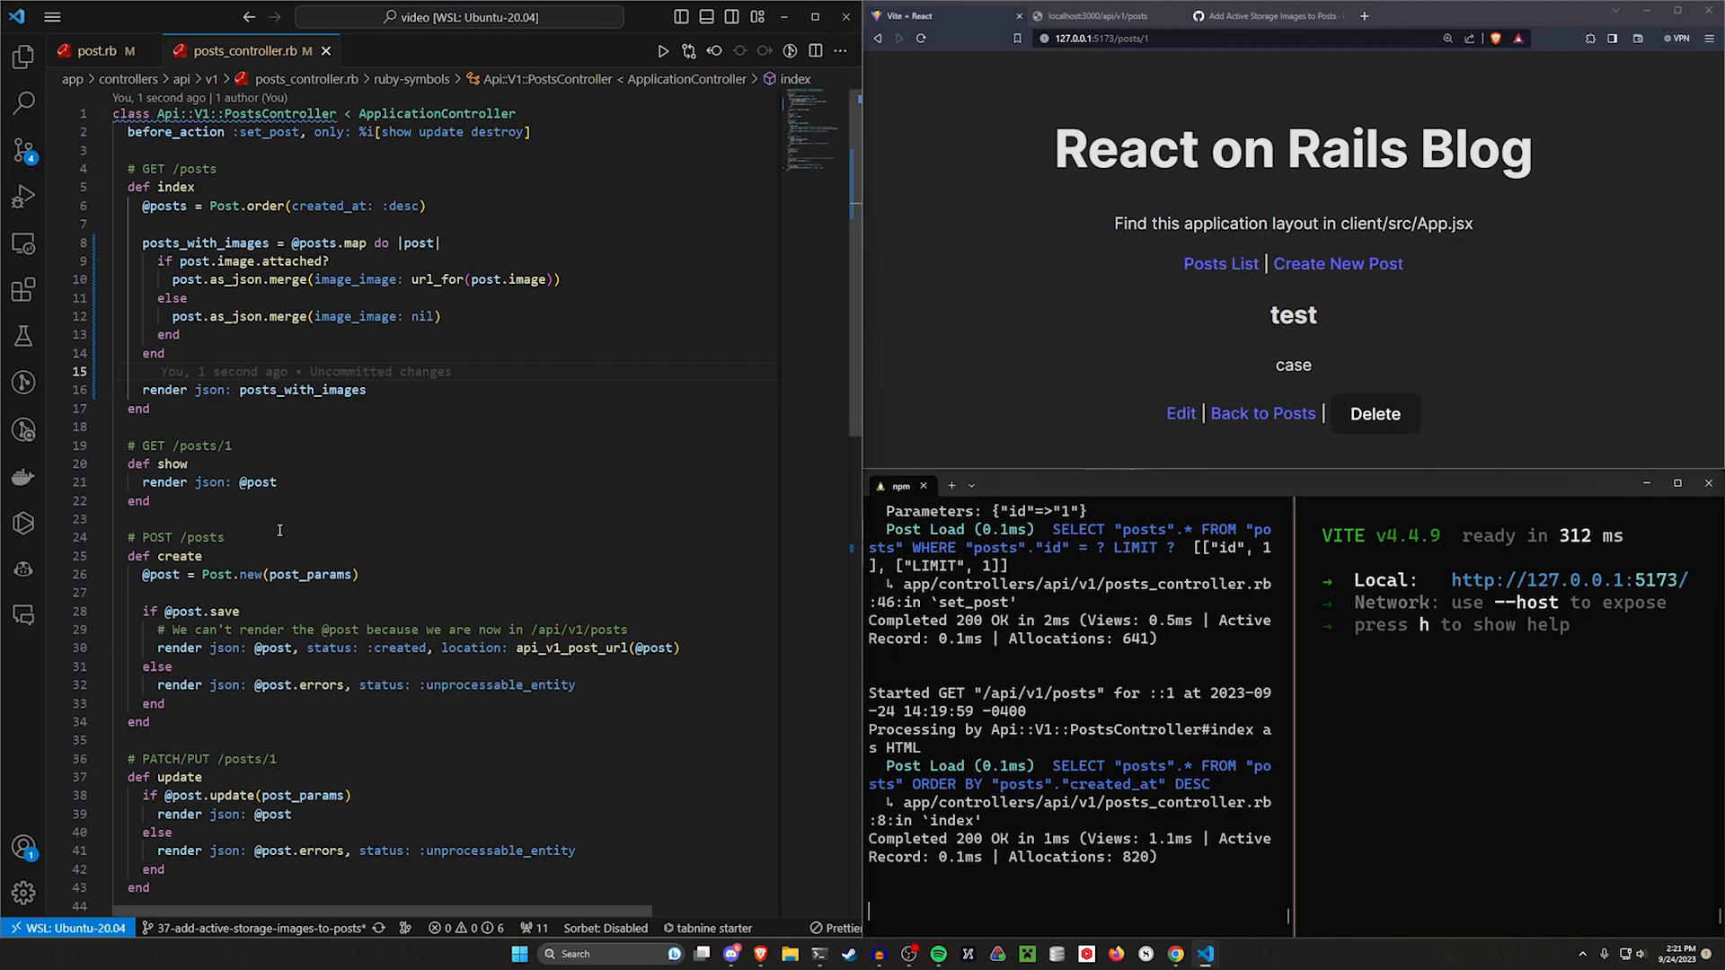
{"action": "type", "text": "if @post.image.attached?"}
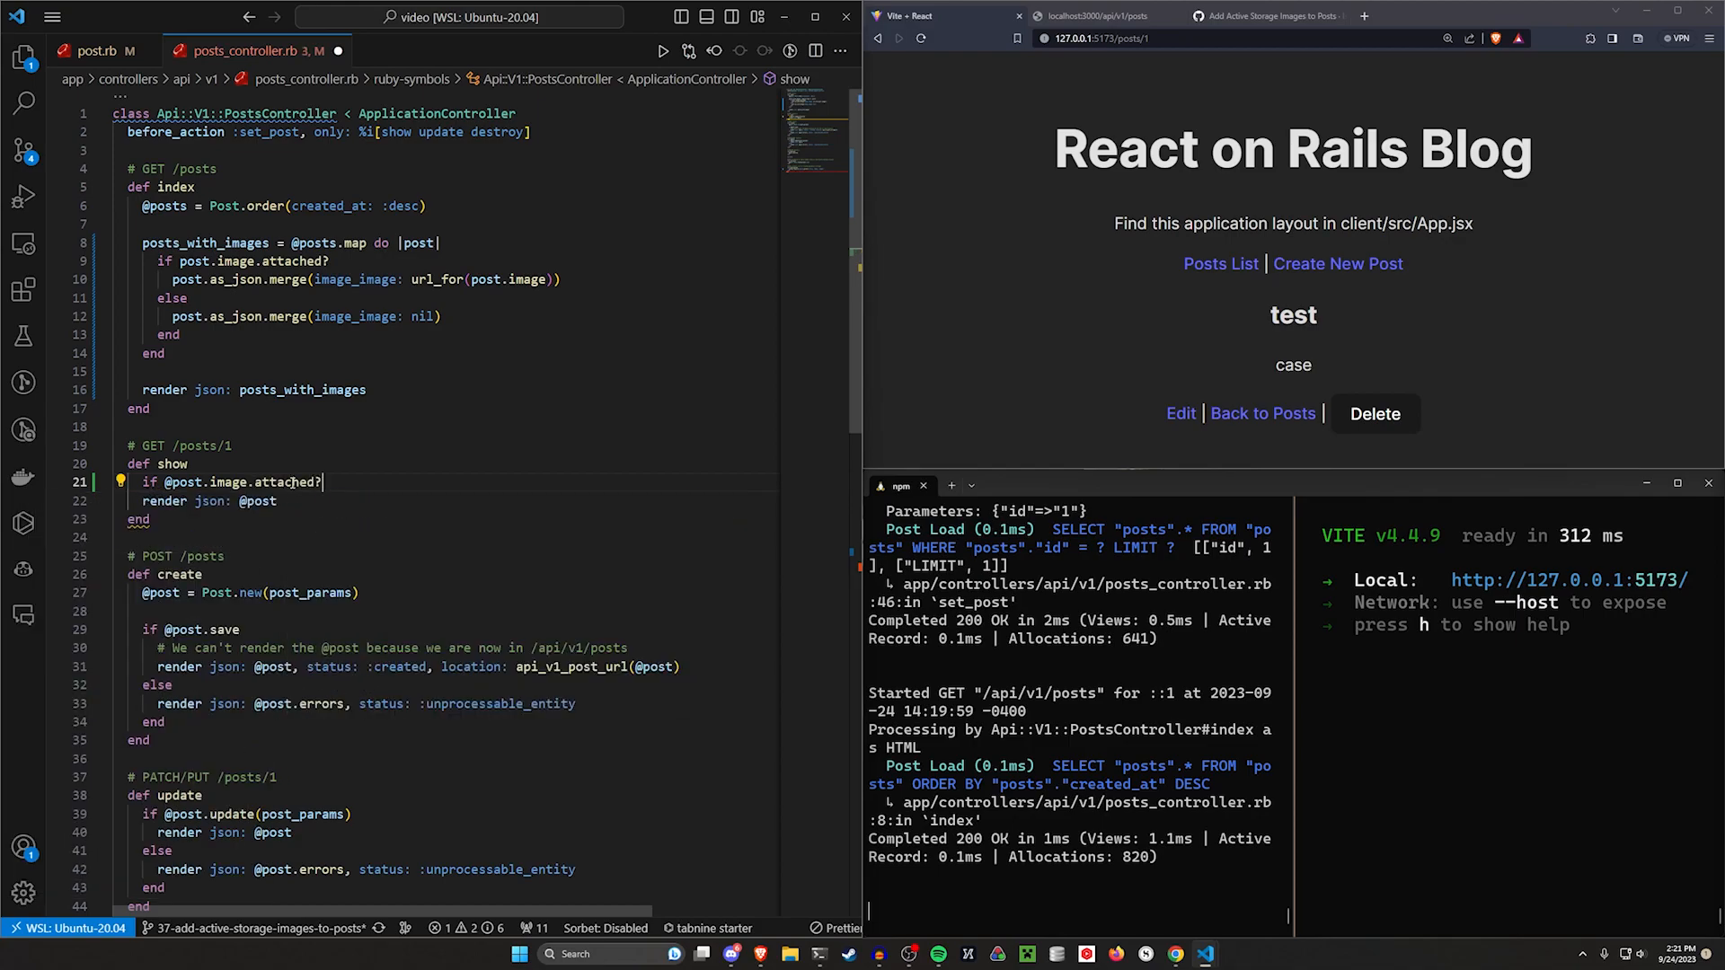
{"action": "type", "text": "else"}
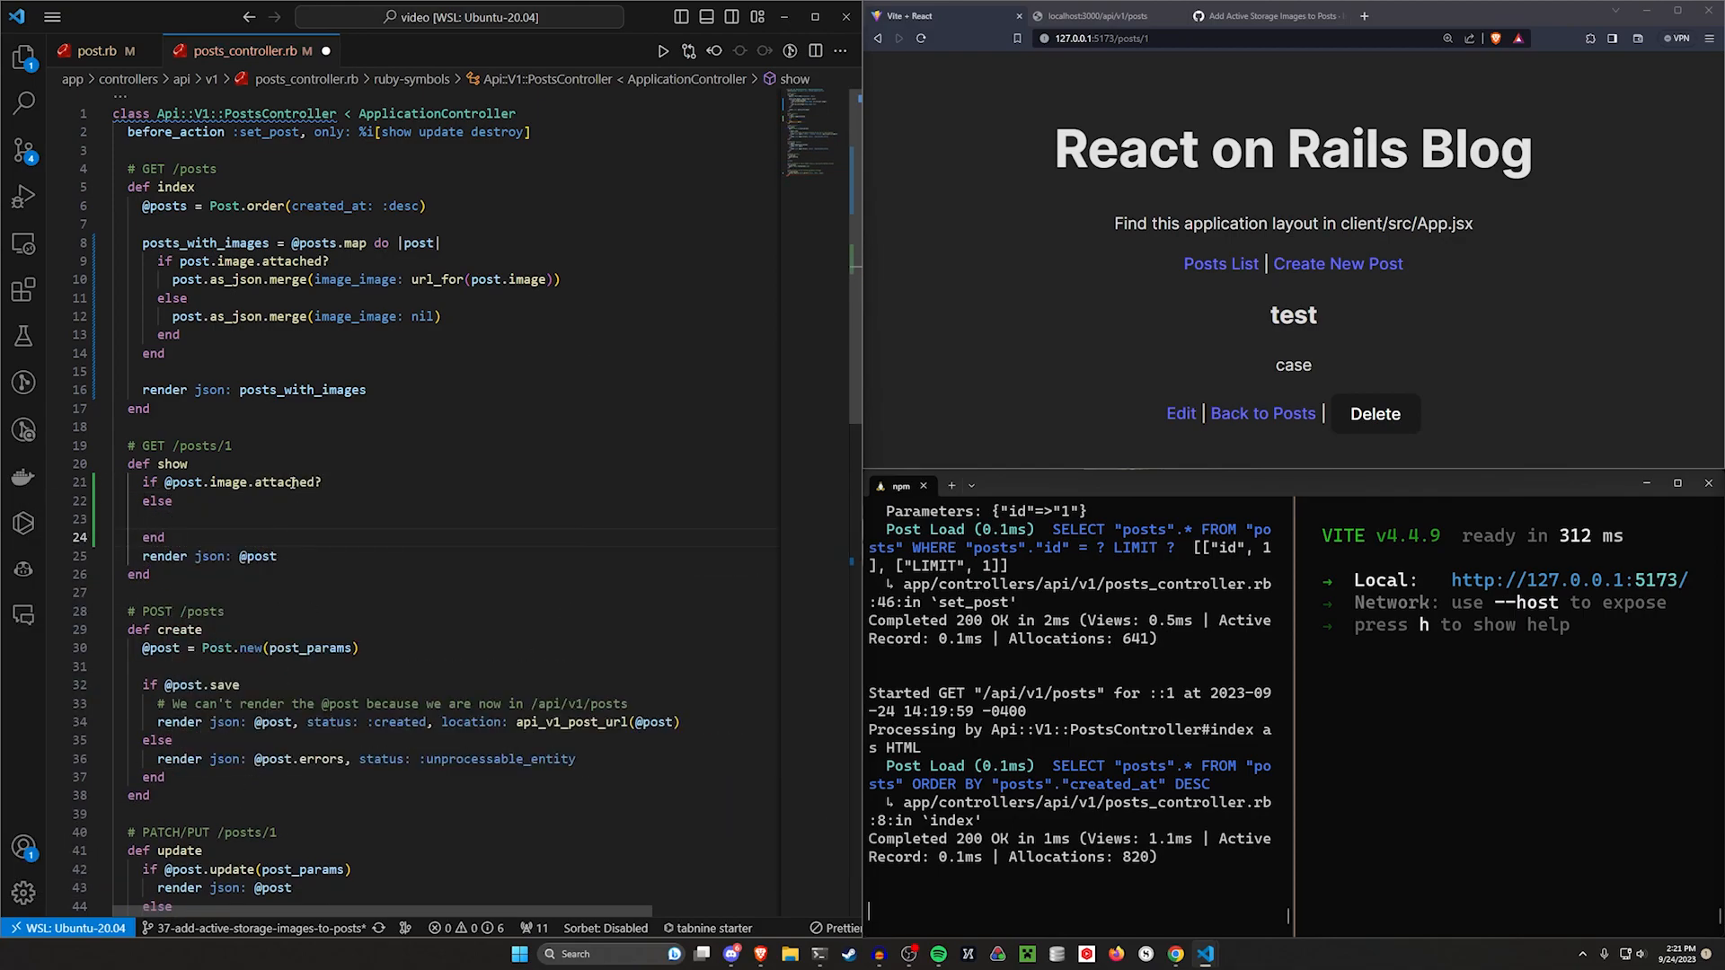
{"action": "type", "text": "render json: @post"}
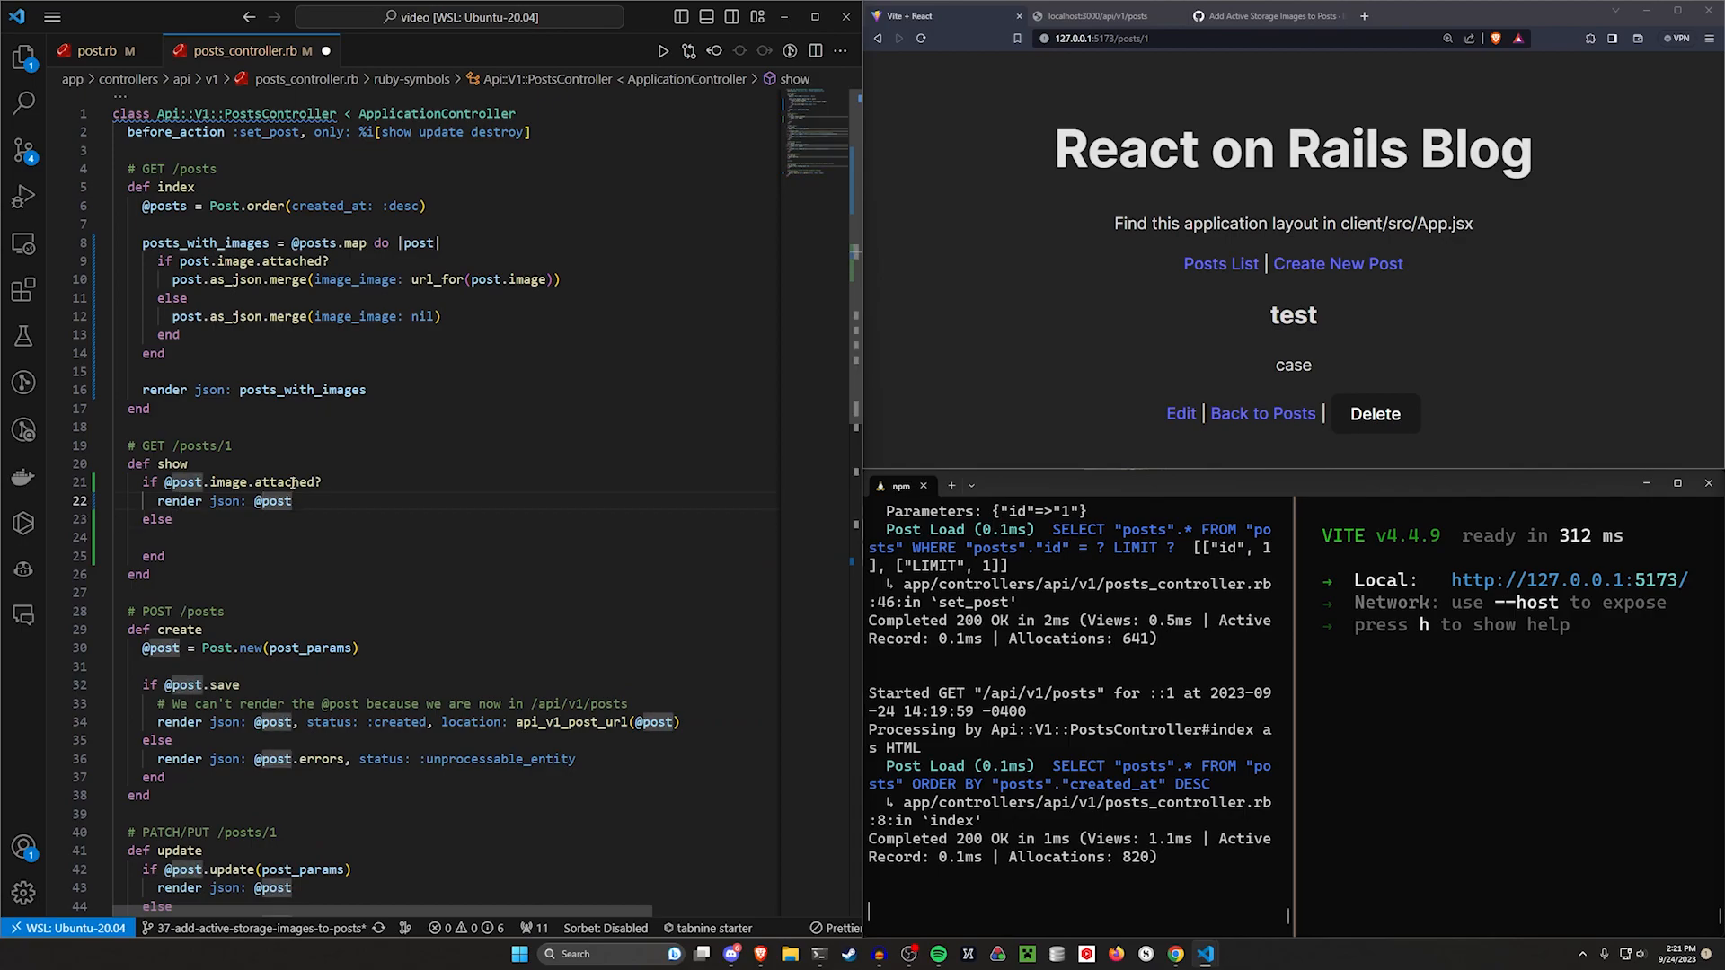
{"action": "type", "text": "."}
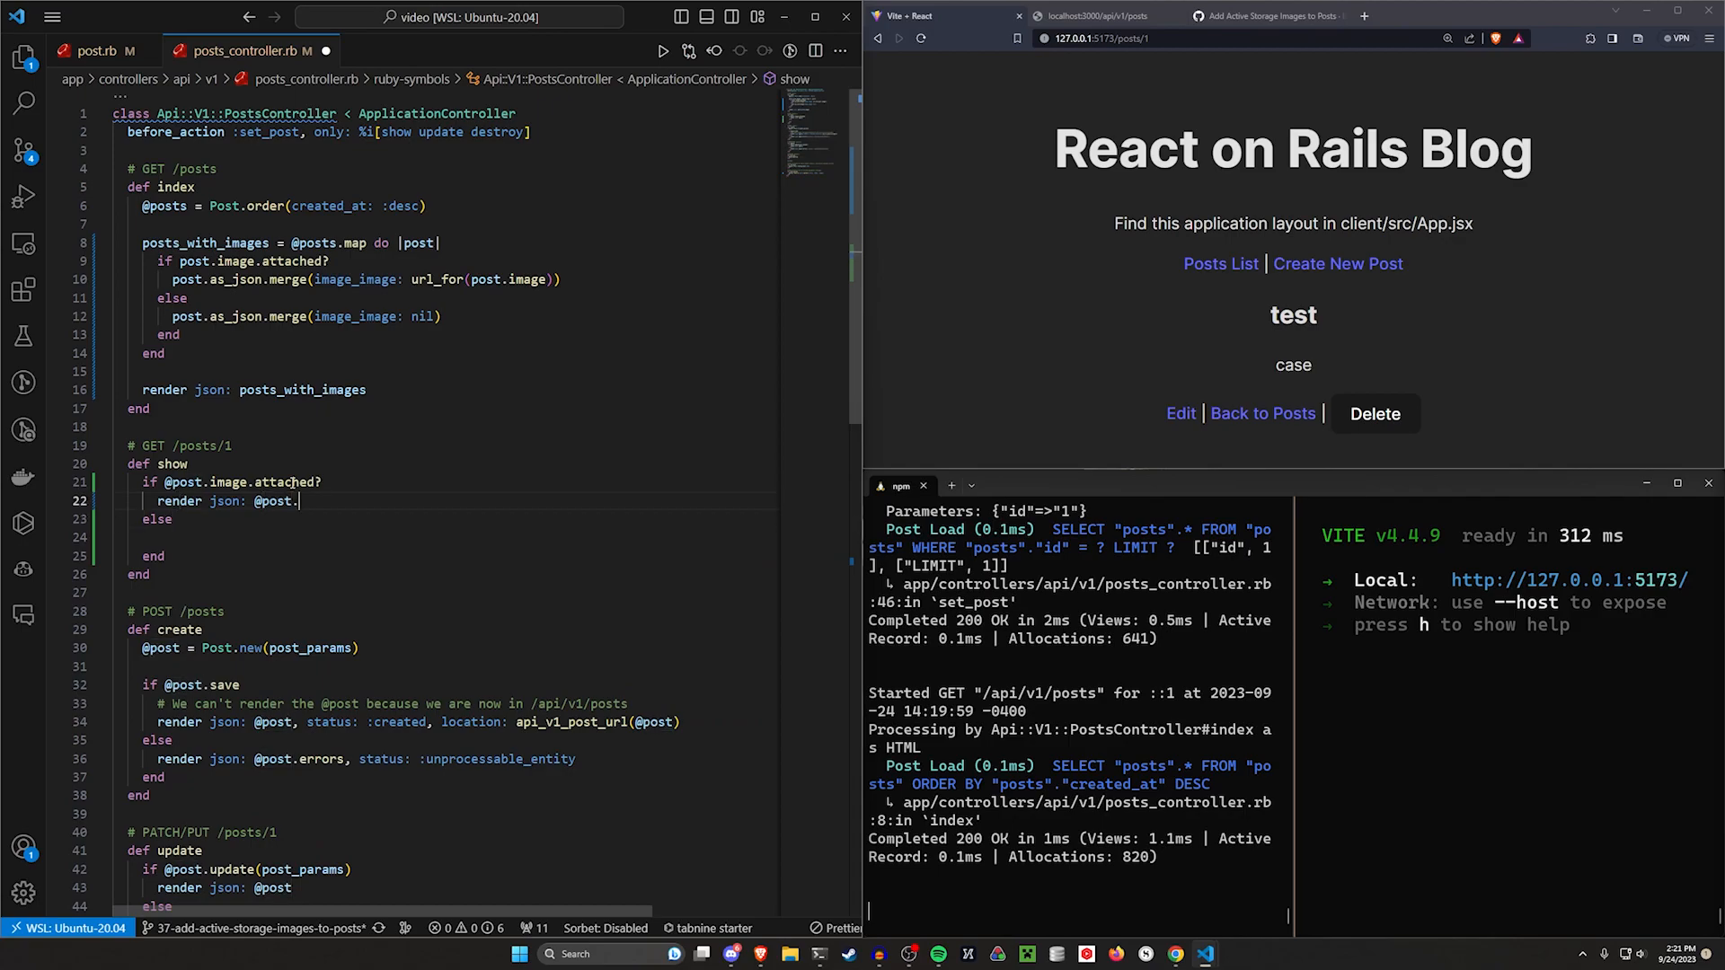
{"action": "type", "text": "as_json.merge(image_image: url_for(@post.image))"}
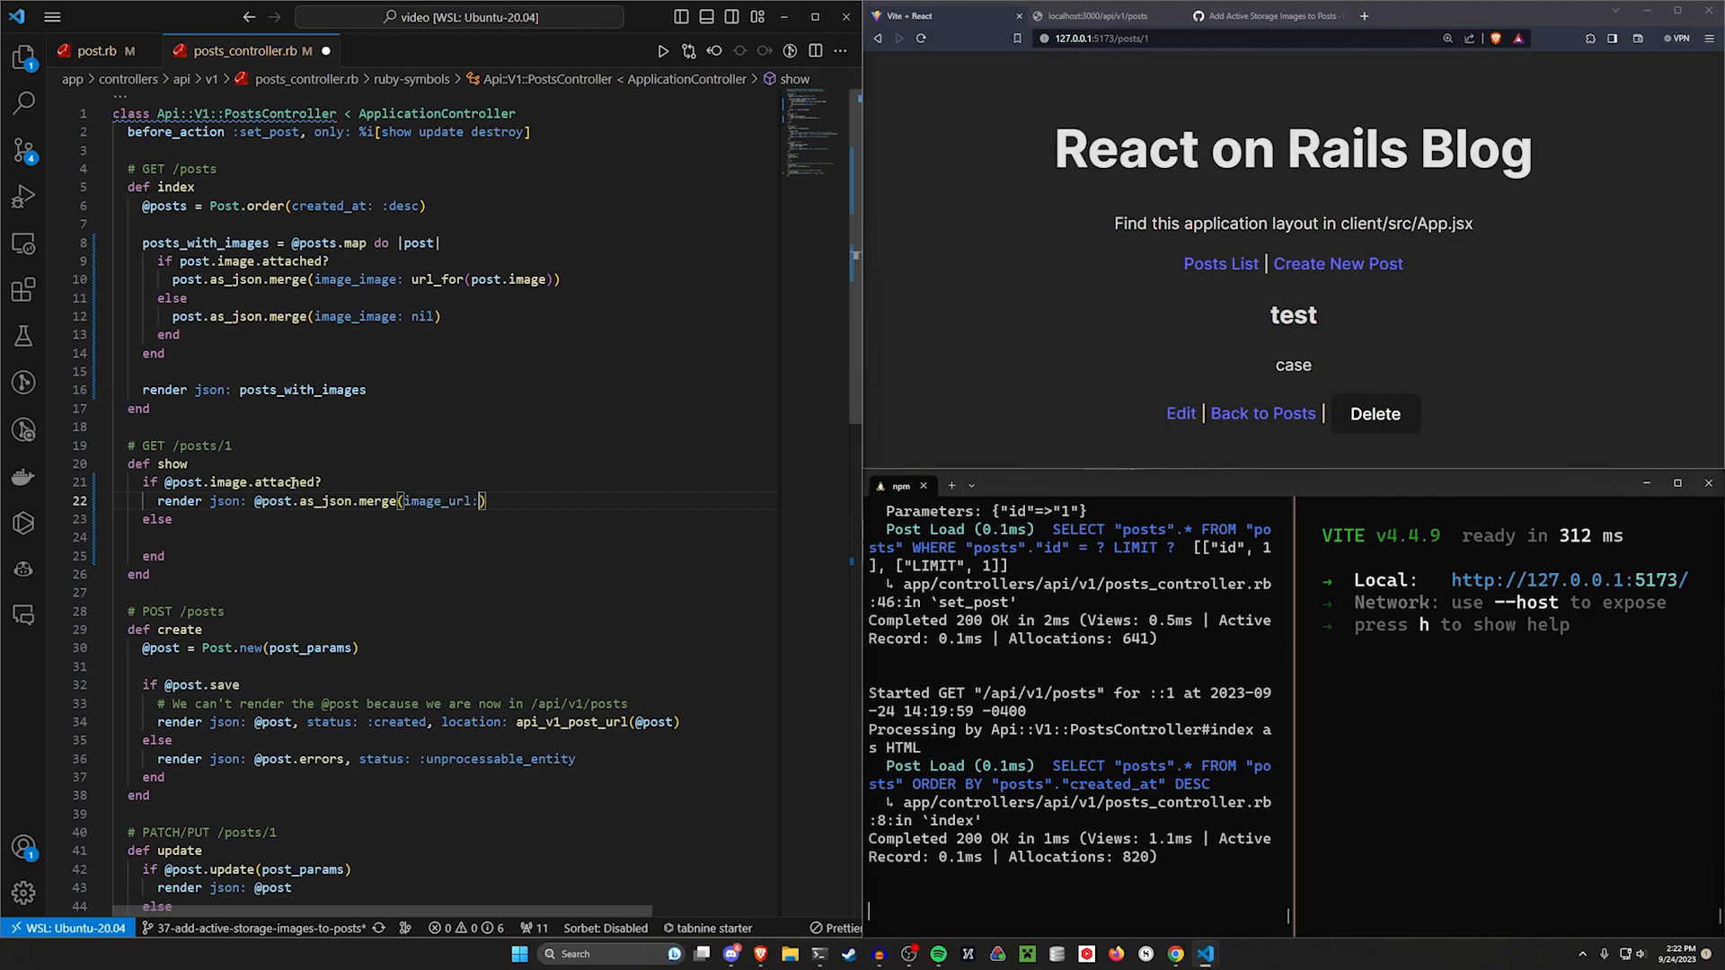
Step: Fix the image_url key spelling and render image_url: nil in the else branch
{"action": "type", "text": "url_for(@post.image)"}
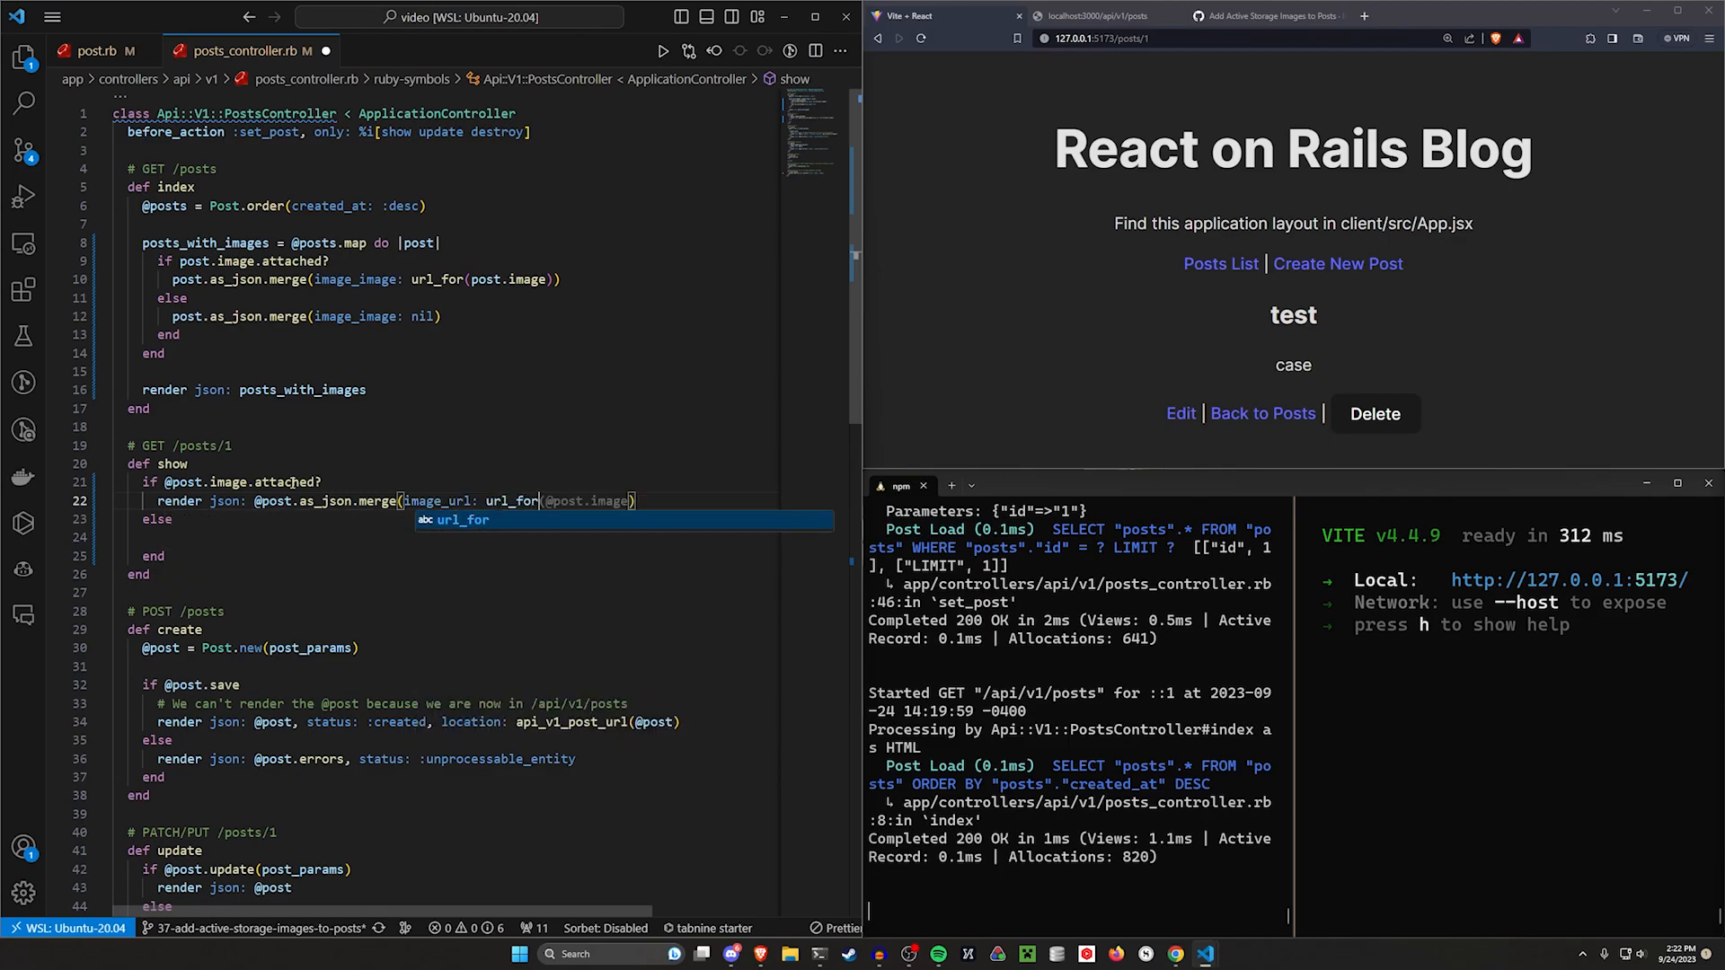
{"action": "type", "text": "iamge"}
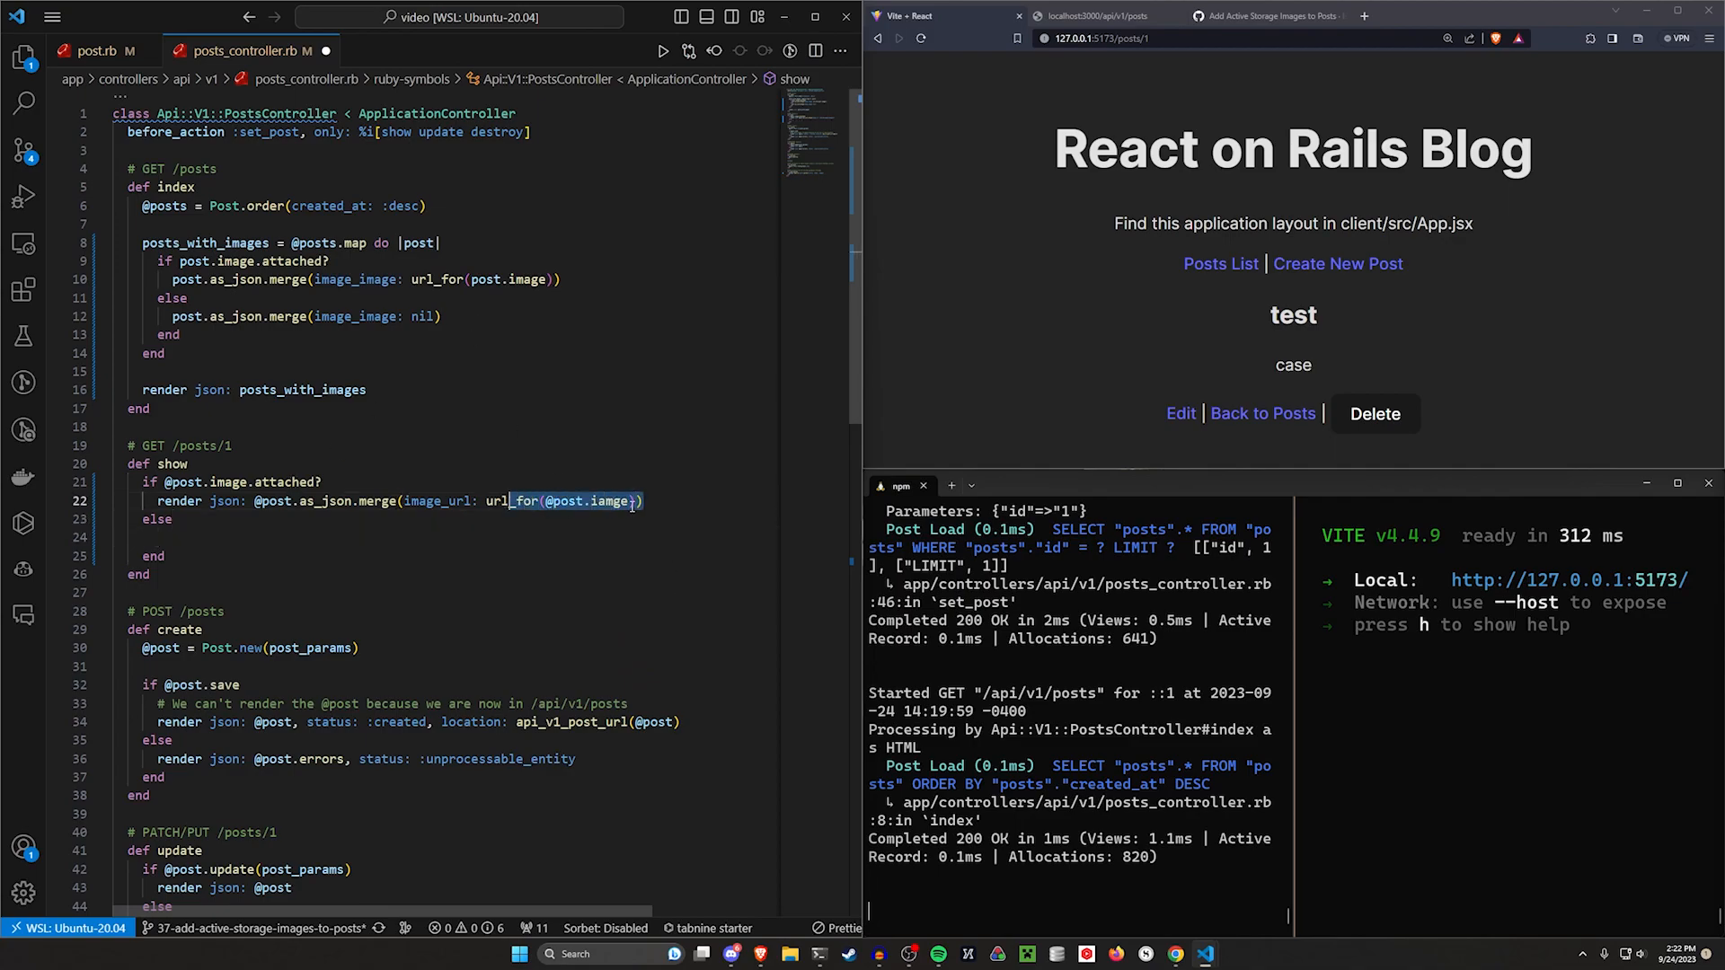
{"action": "type", "text": "image"}
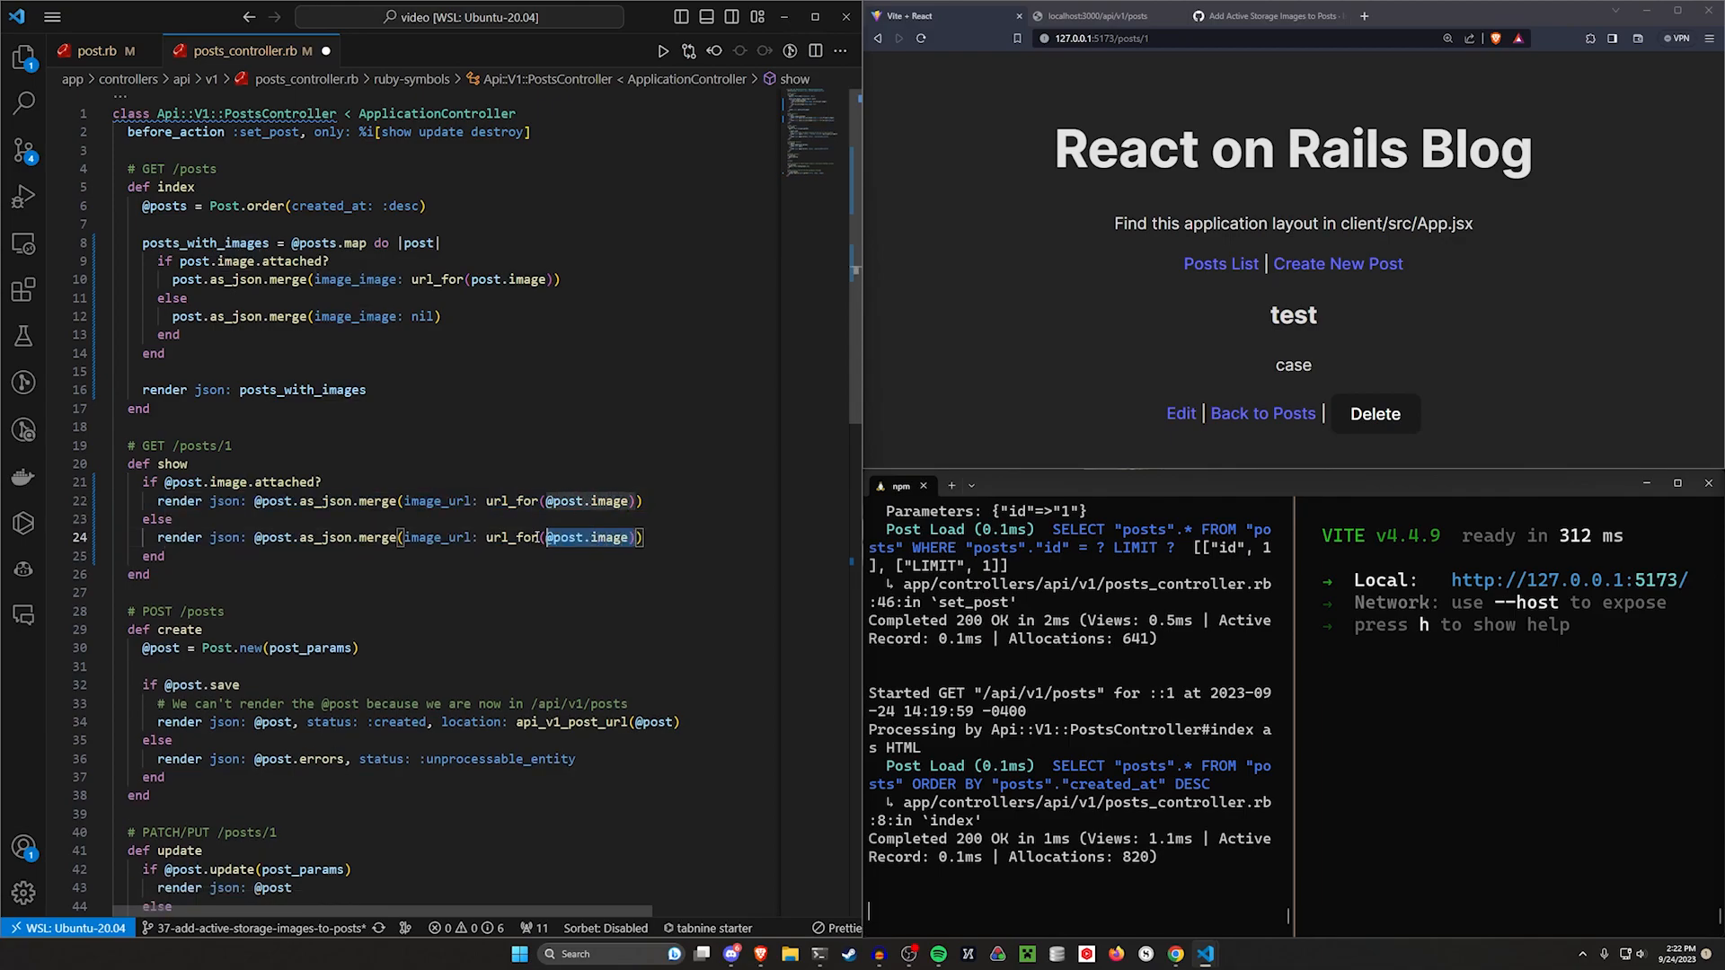
{"action": "type", "text": "nil"}
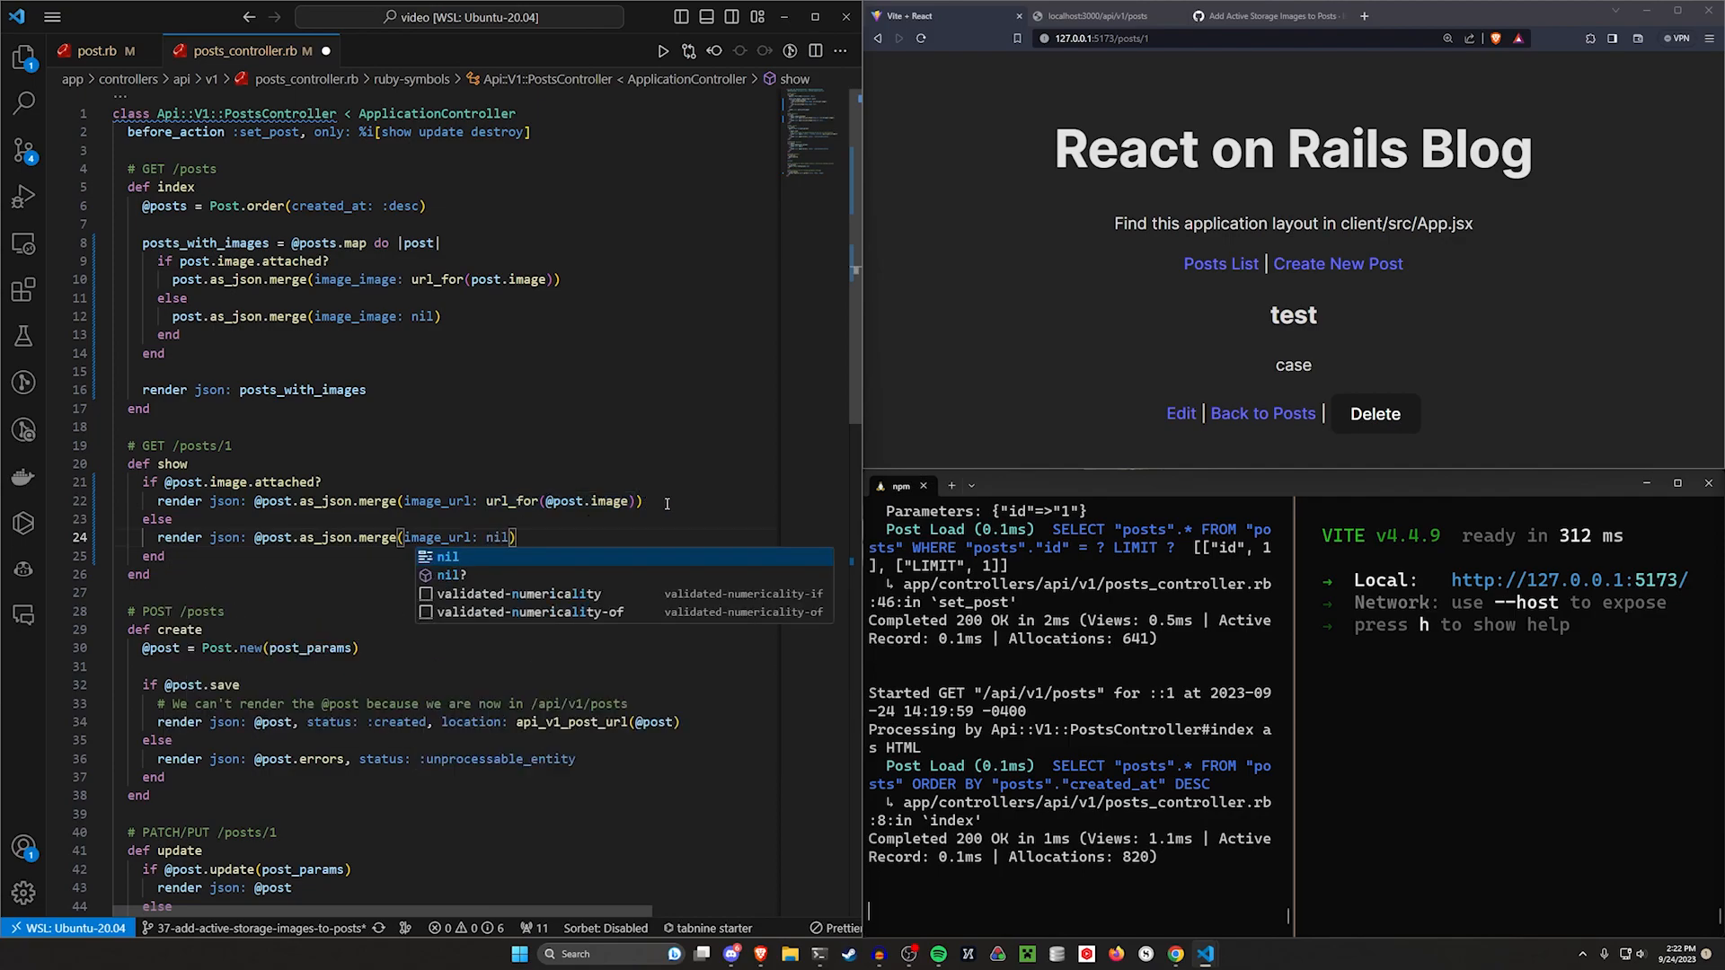
Step: Check /api/v1/posts in the browser, noting image_image is still null
{"action": "left_click", "coordinate": [1089, 16]}
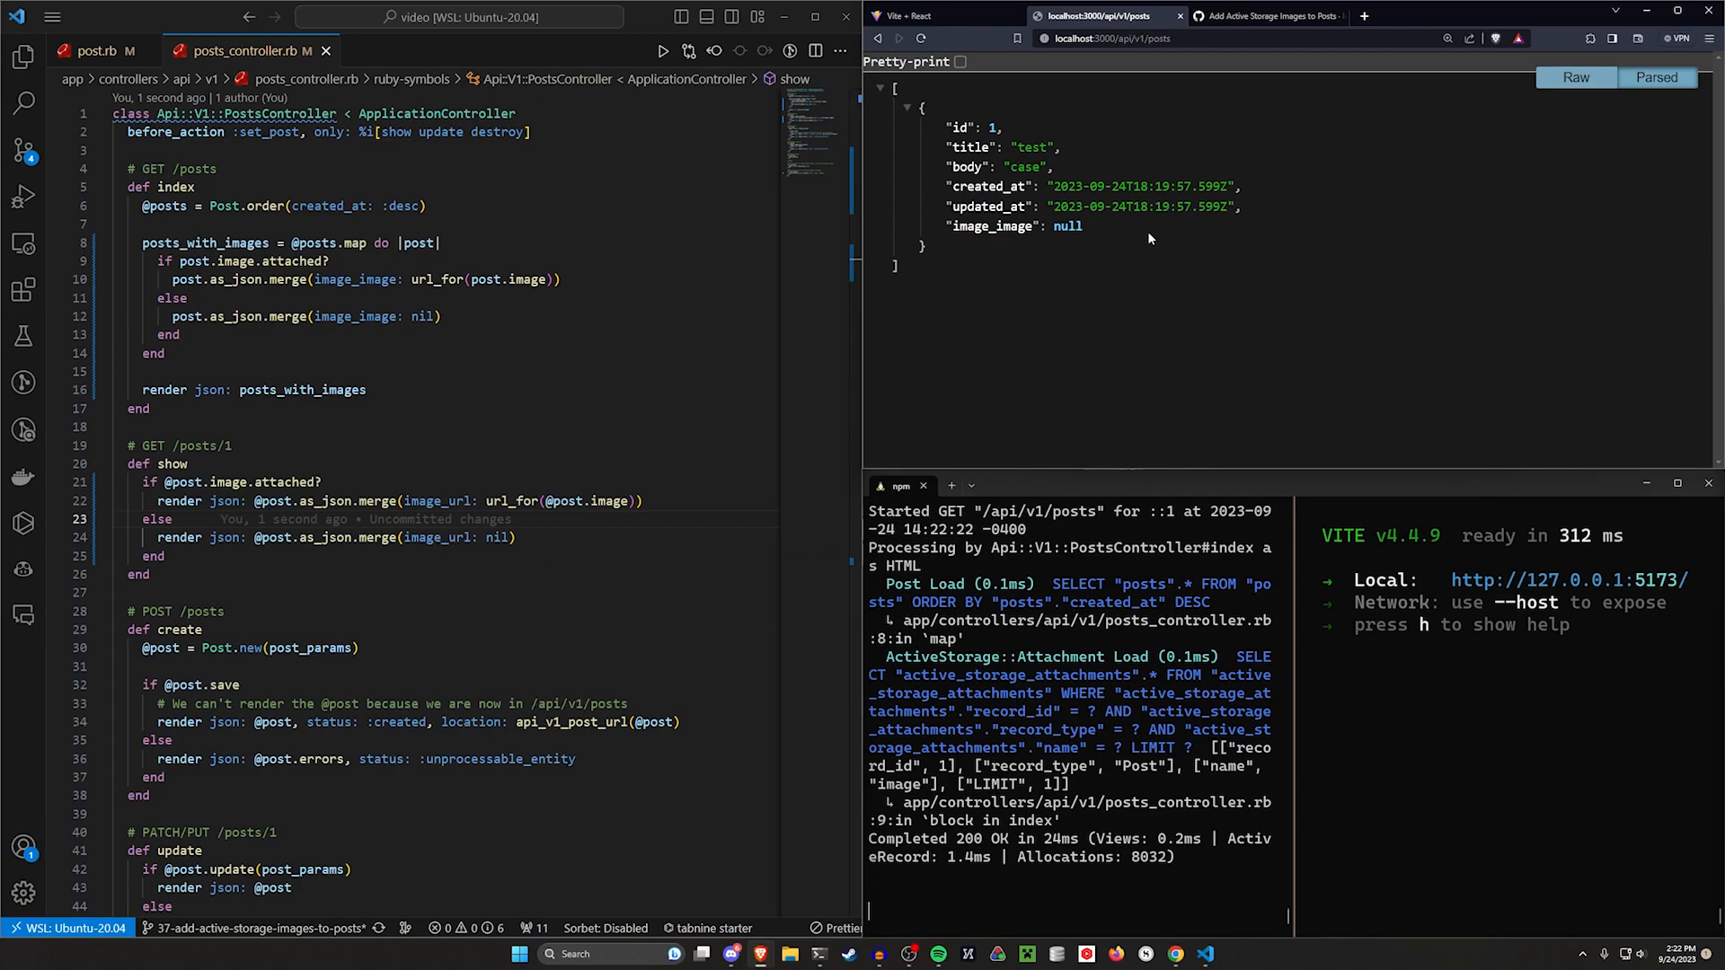
{"action": "double_click", "coordinate": [1012, 226]}
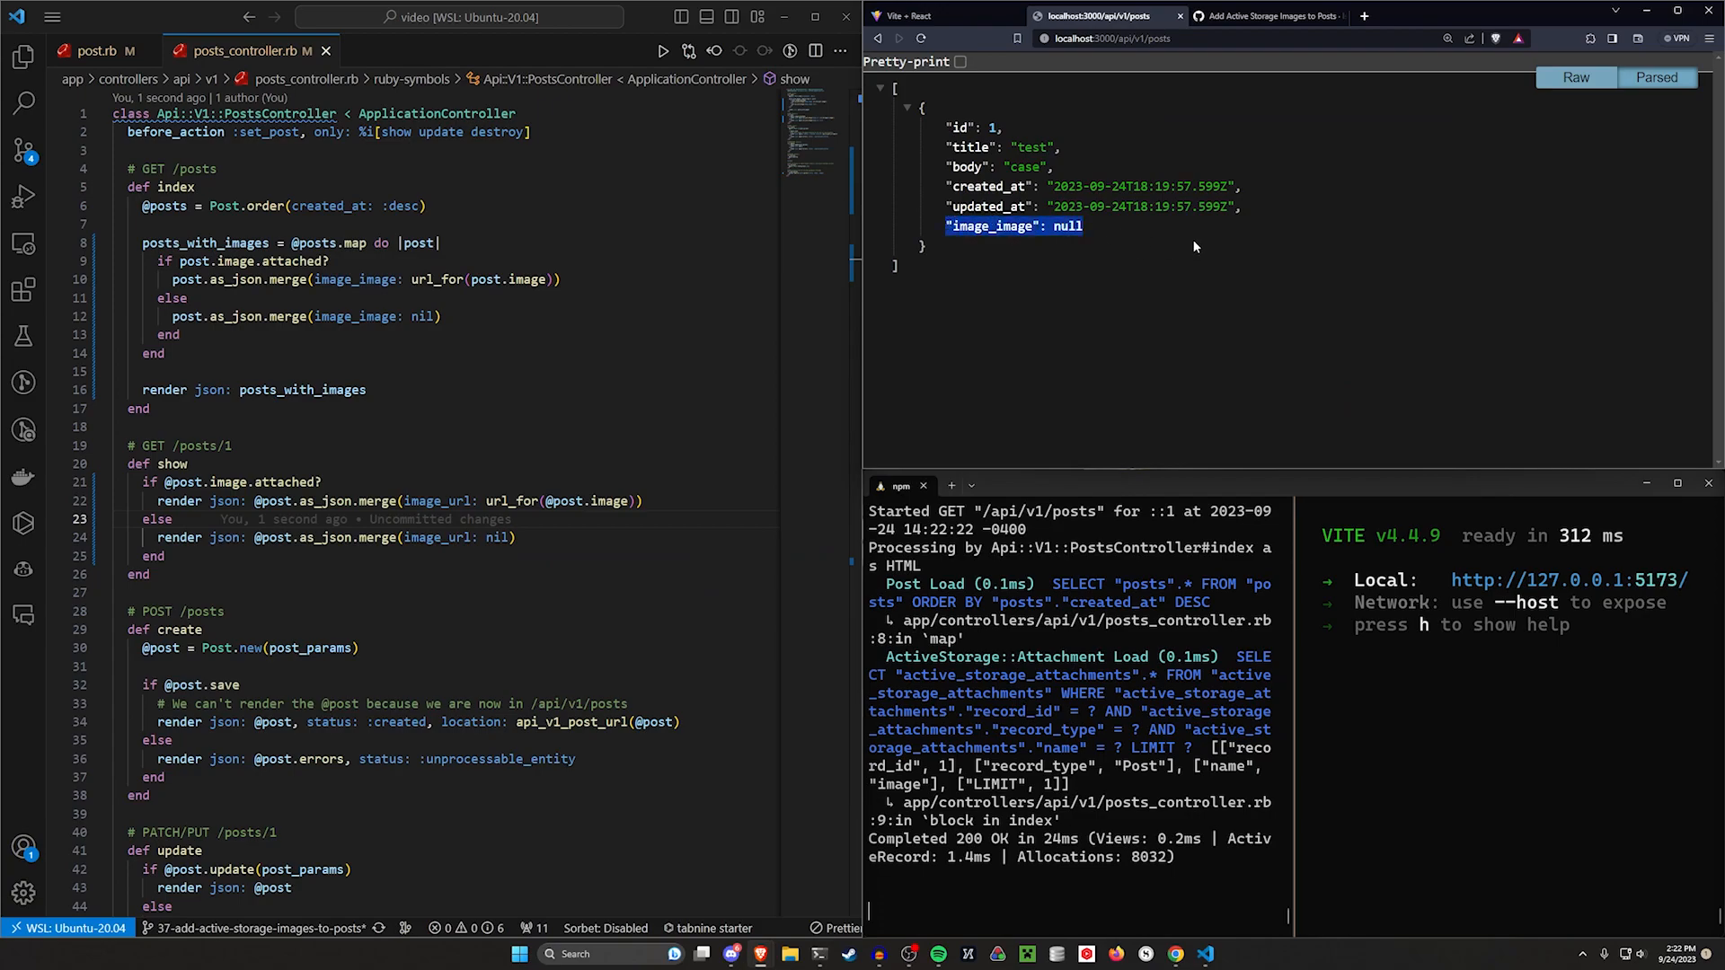
{"action": "mouse_move", "coordinate": [1319, 224]}
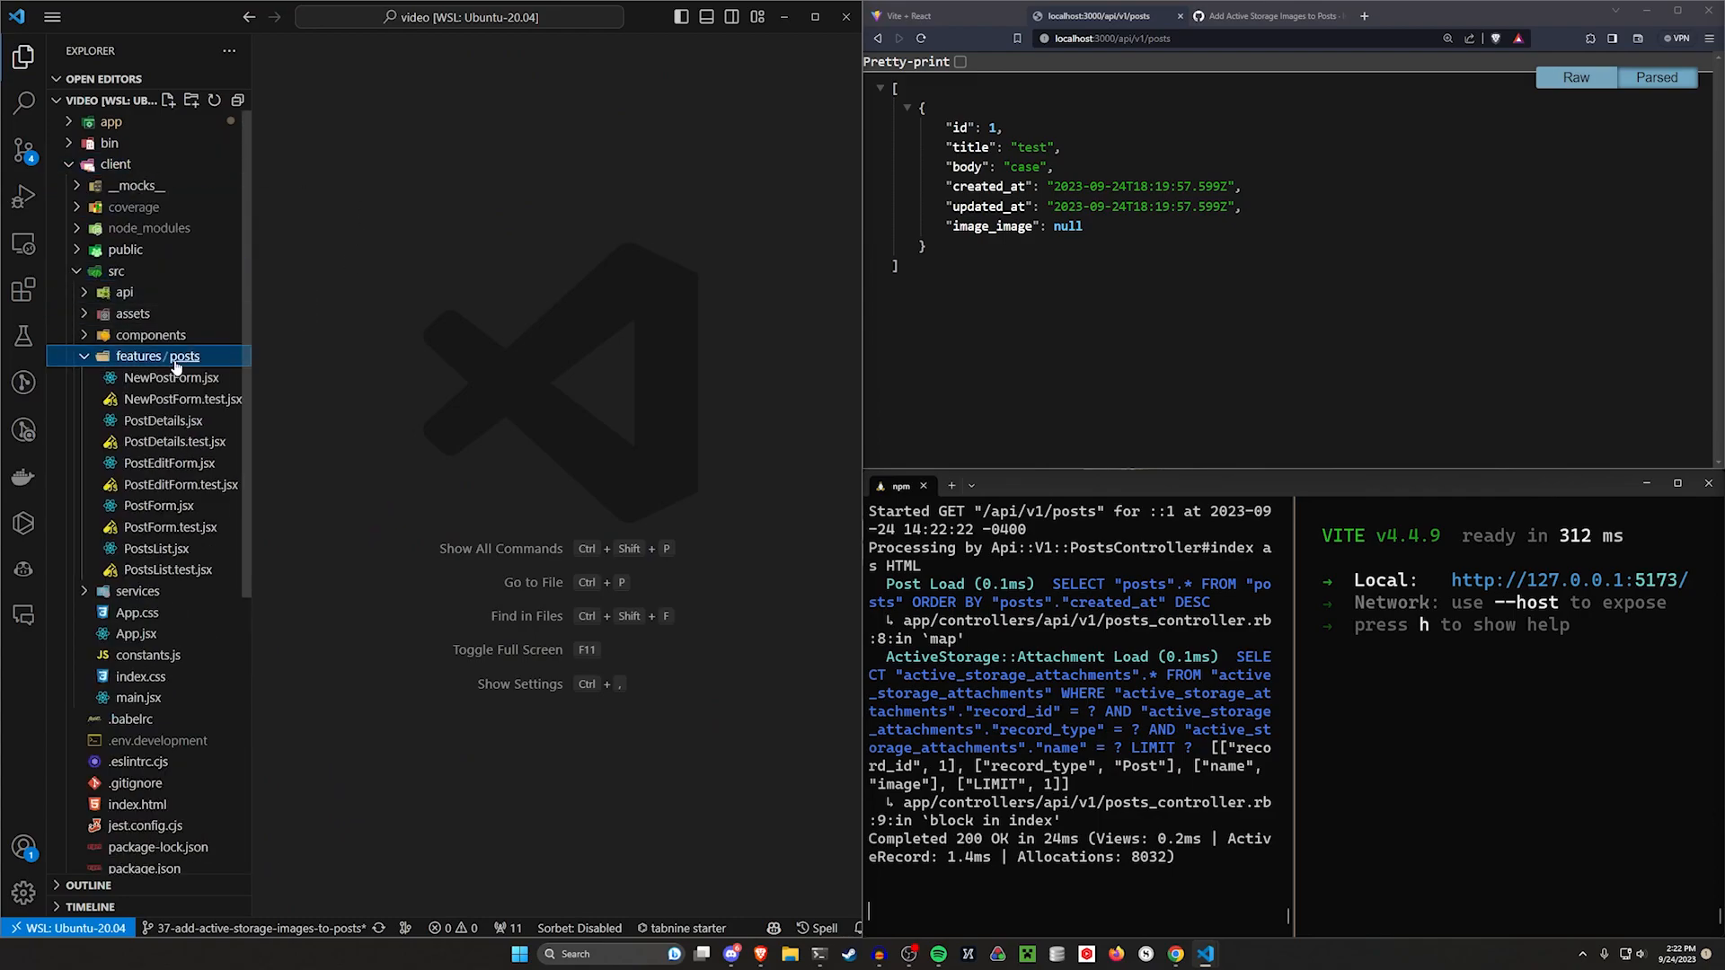
Step: Add an Image input with id image, type file and accepts="image/" to PostForm.jsx
{"action": "left_click", "coordinate": [158, 526]}
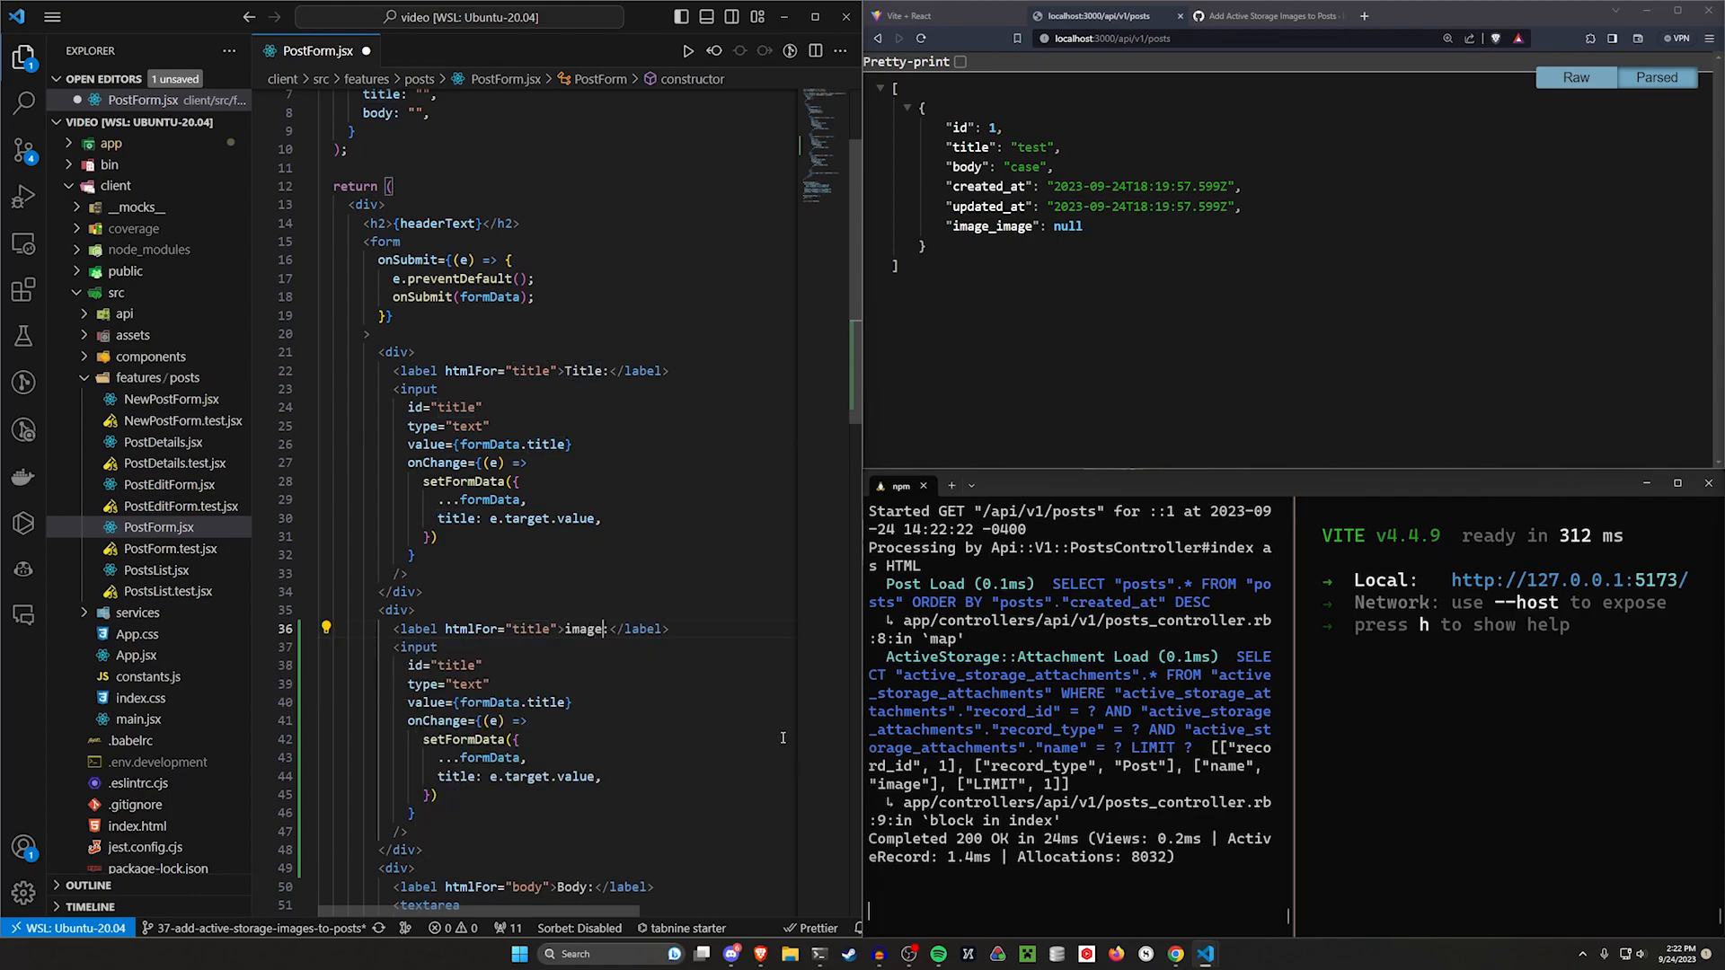
{"action": "type", "text": "Image:"}
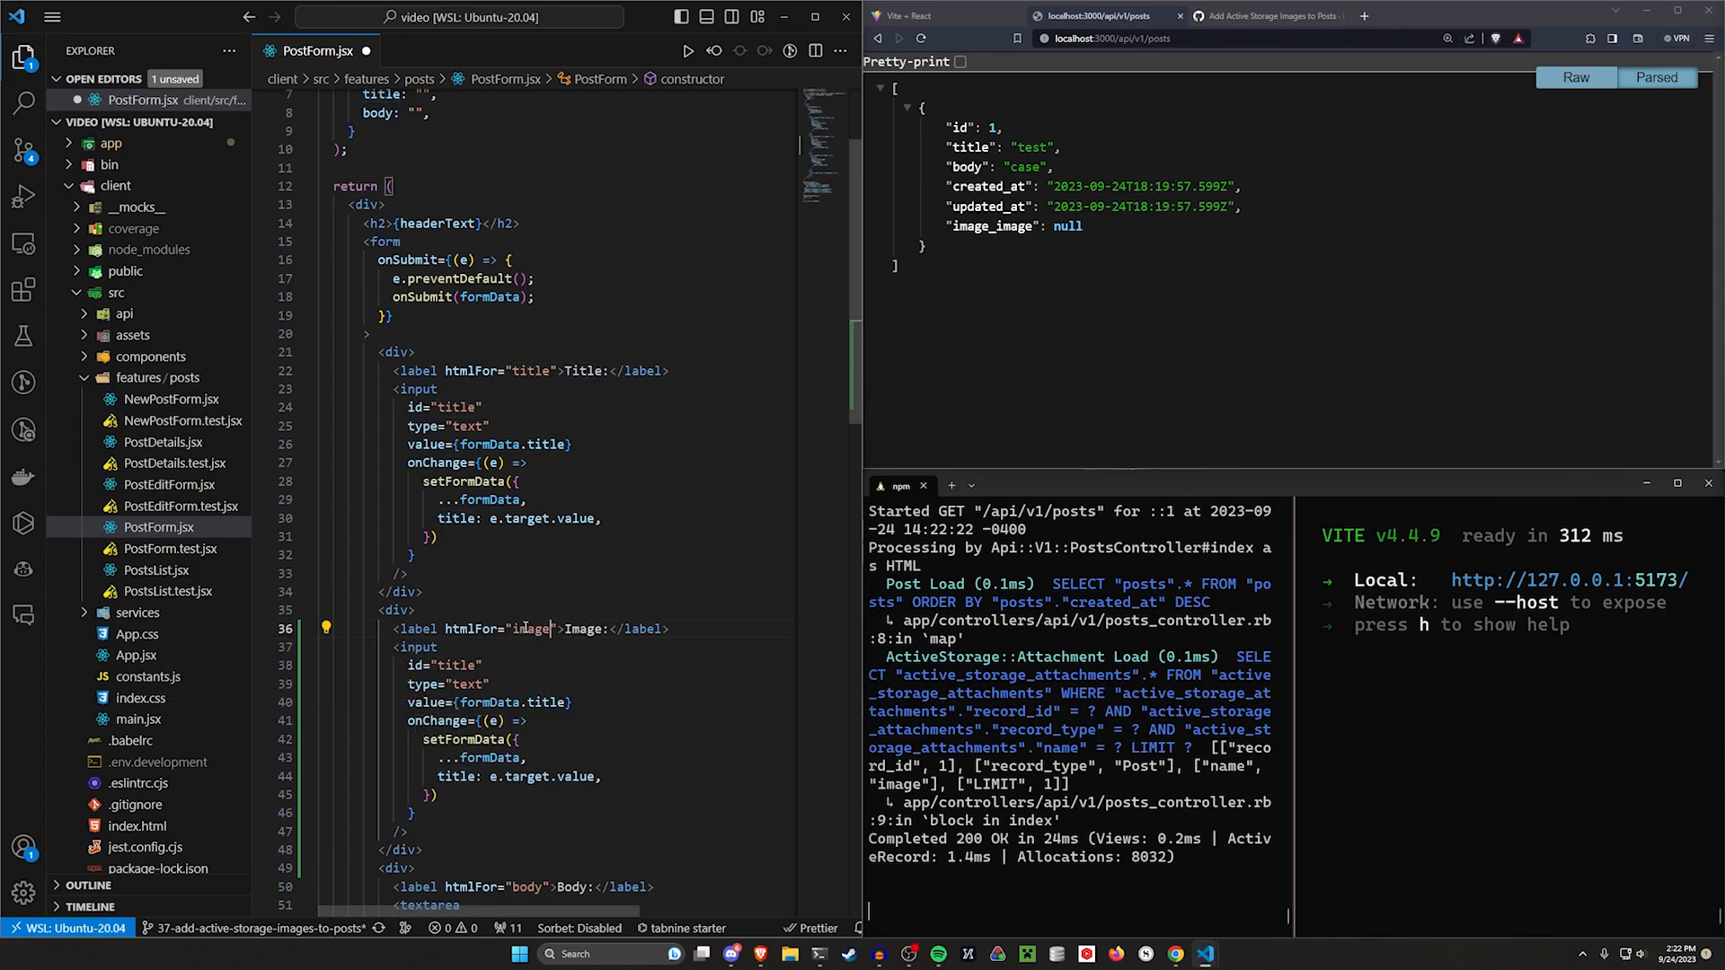
{"action": "type", "text": "image"}
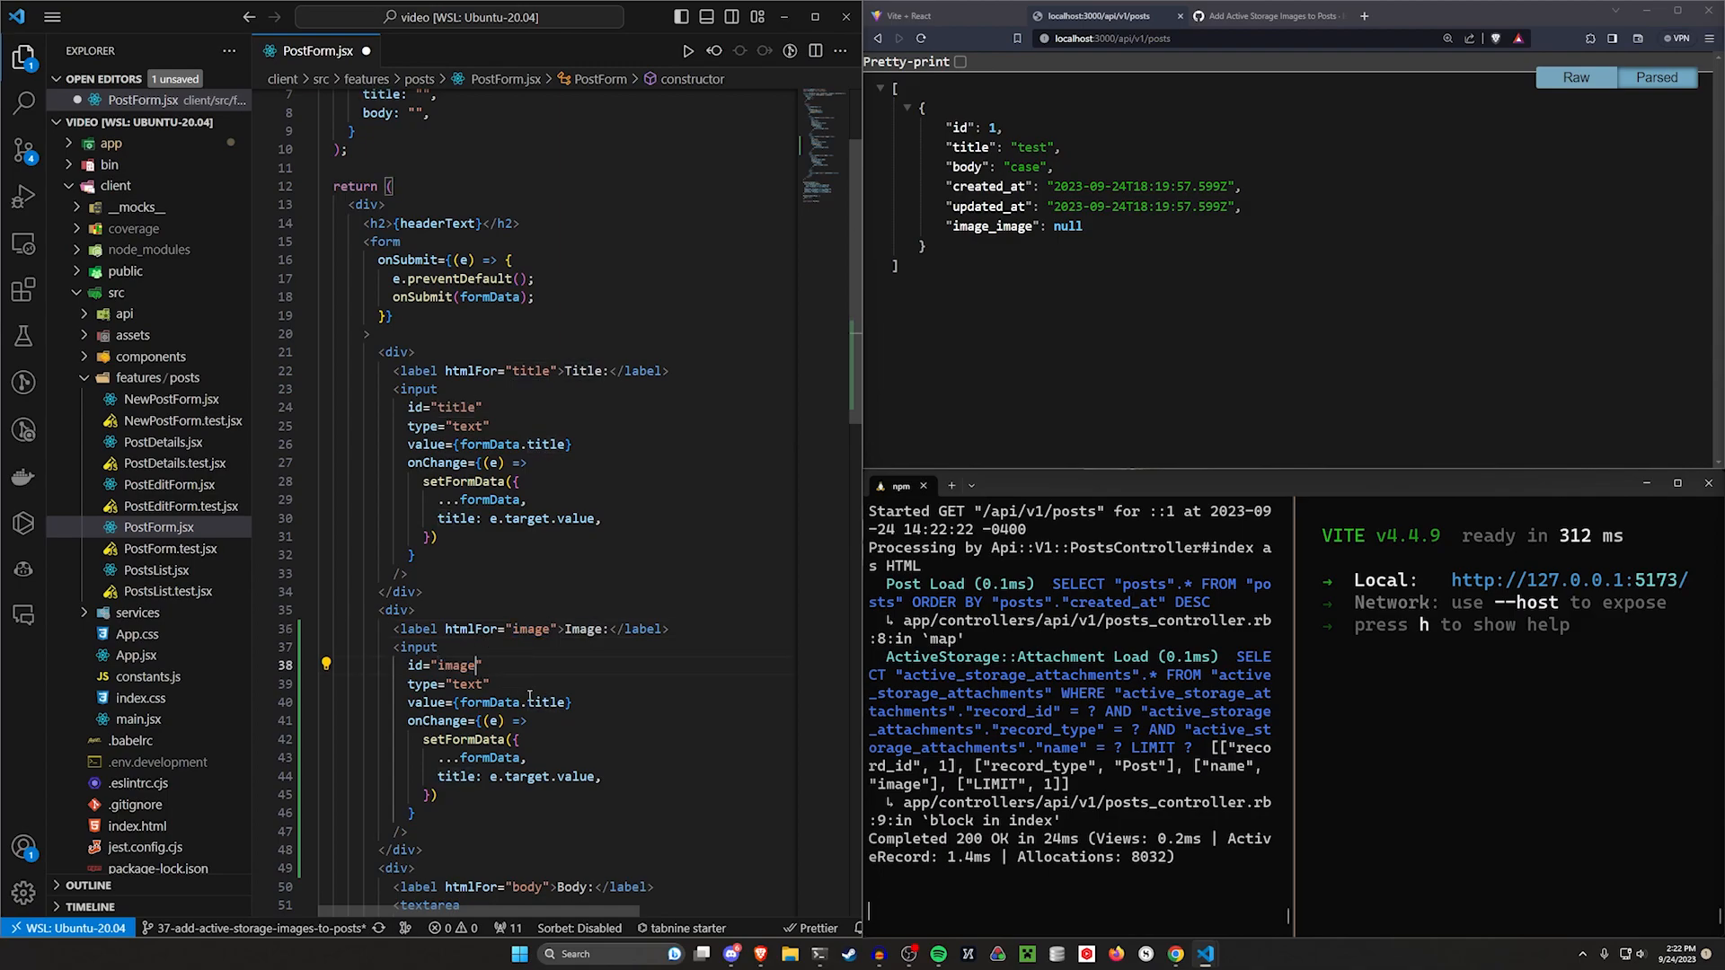
{"action": "double_click", "coordinate": [467, 683]}
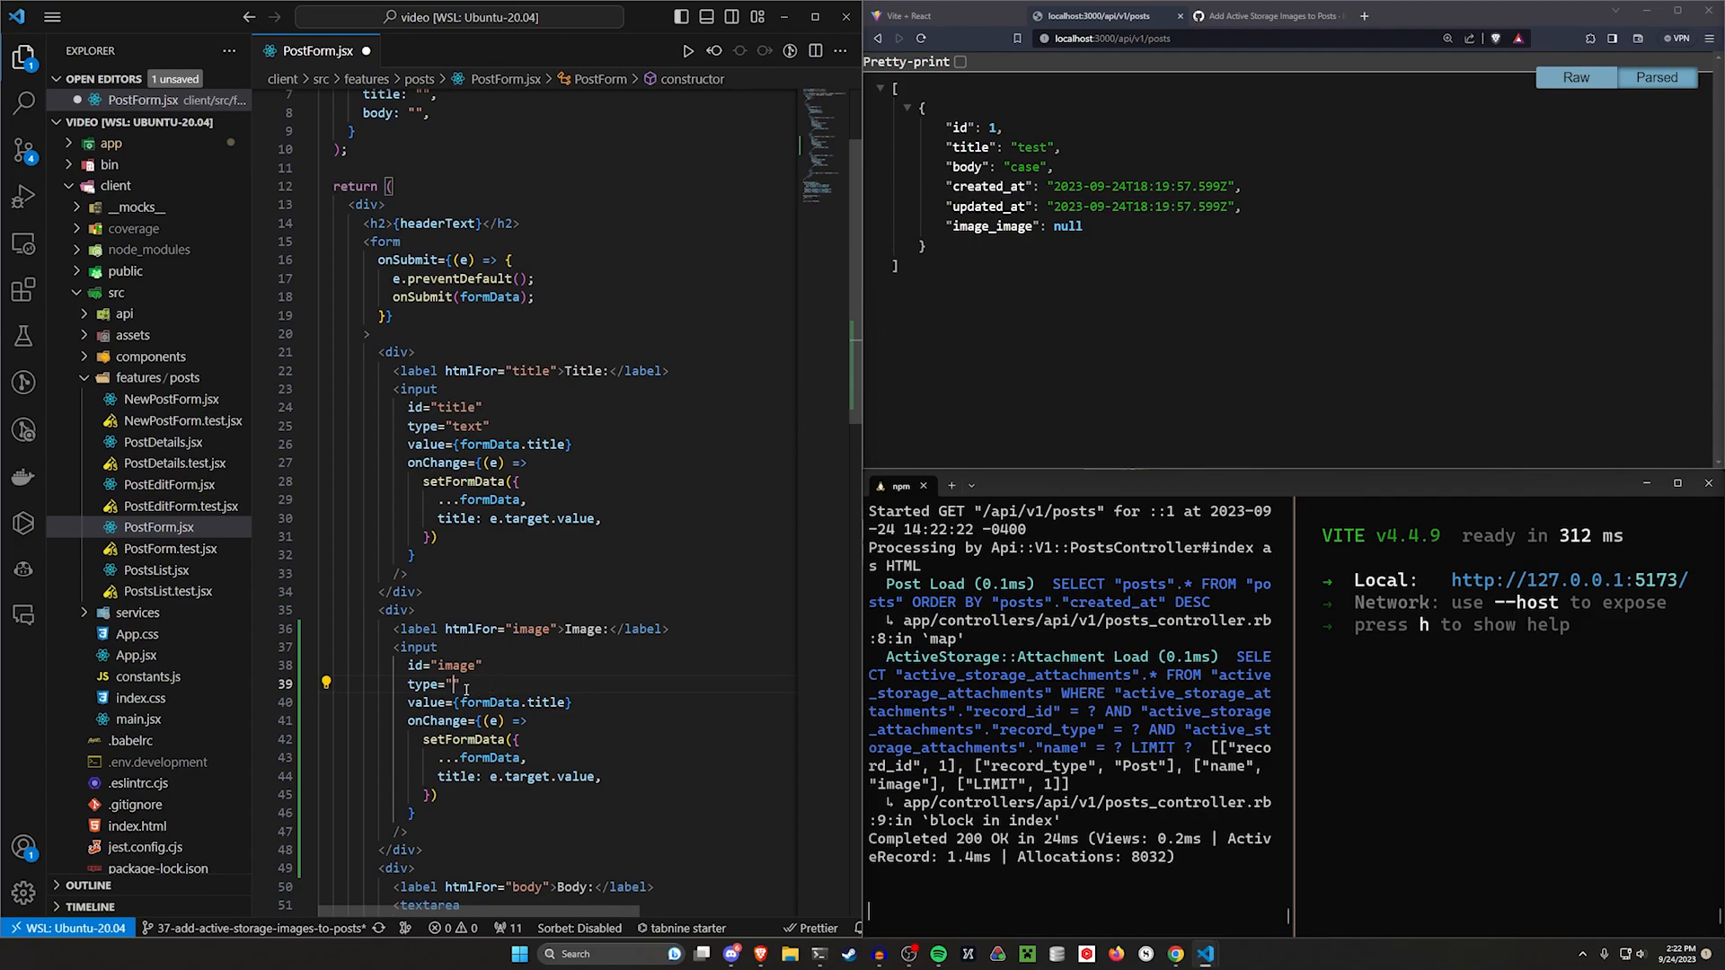
{"action": "type", "text": "file"}
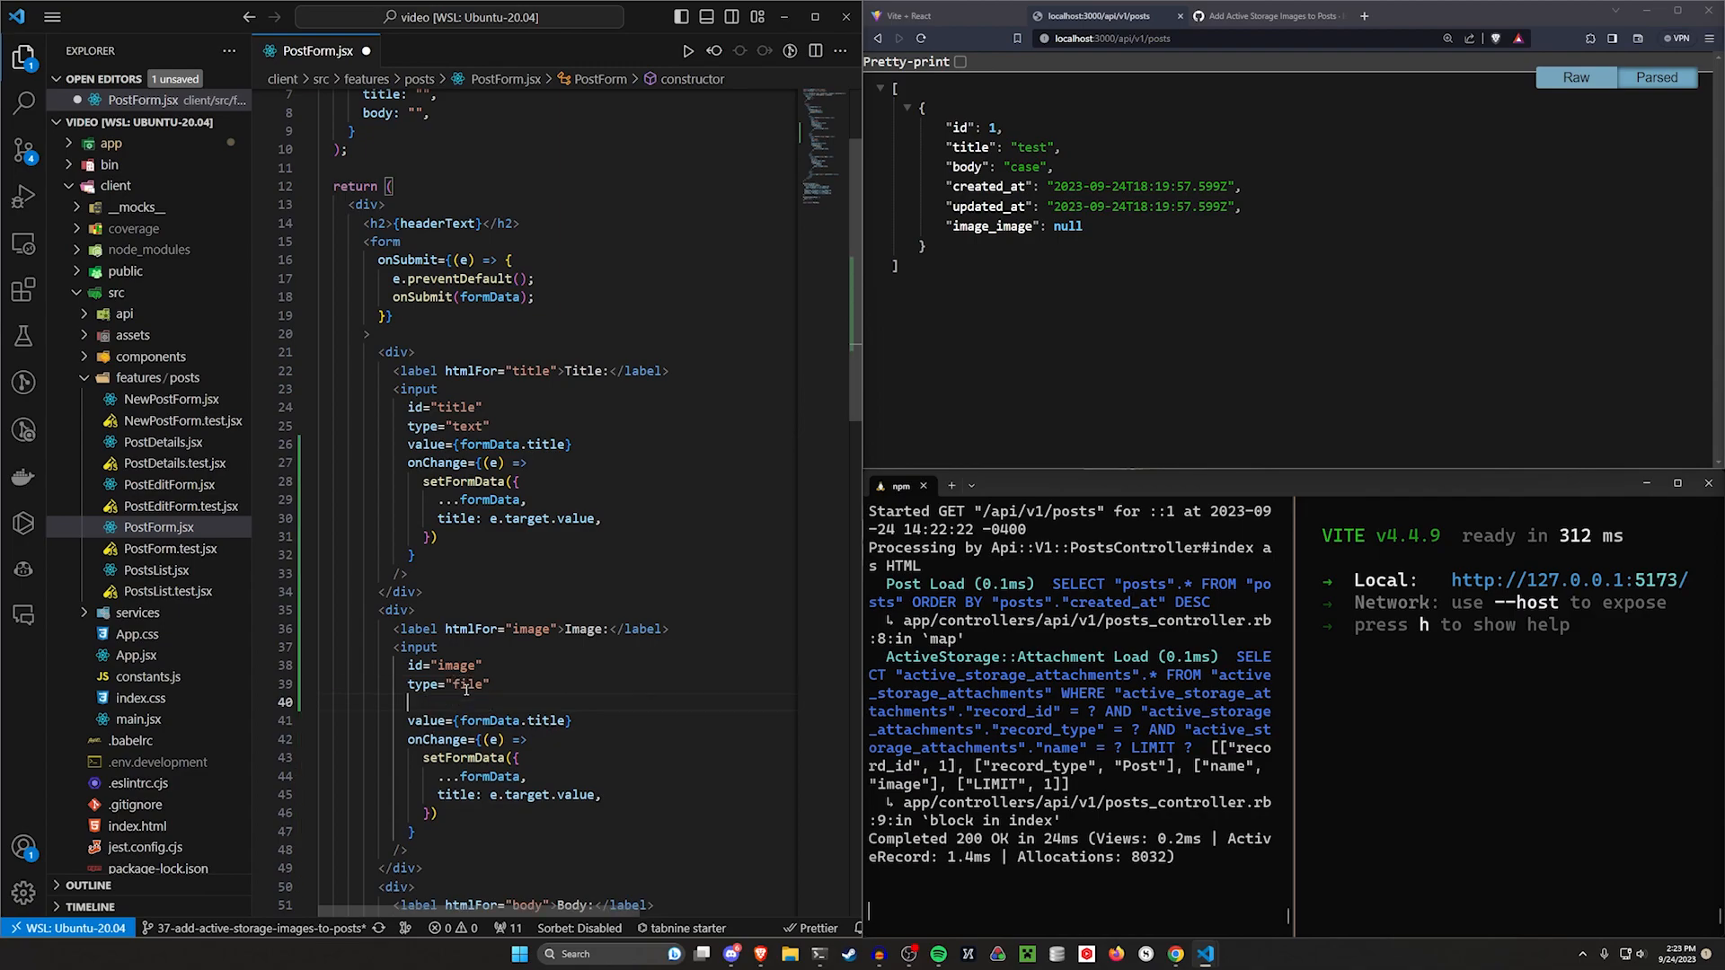
{"action": "type", "text": "accepts=\"image/*"}
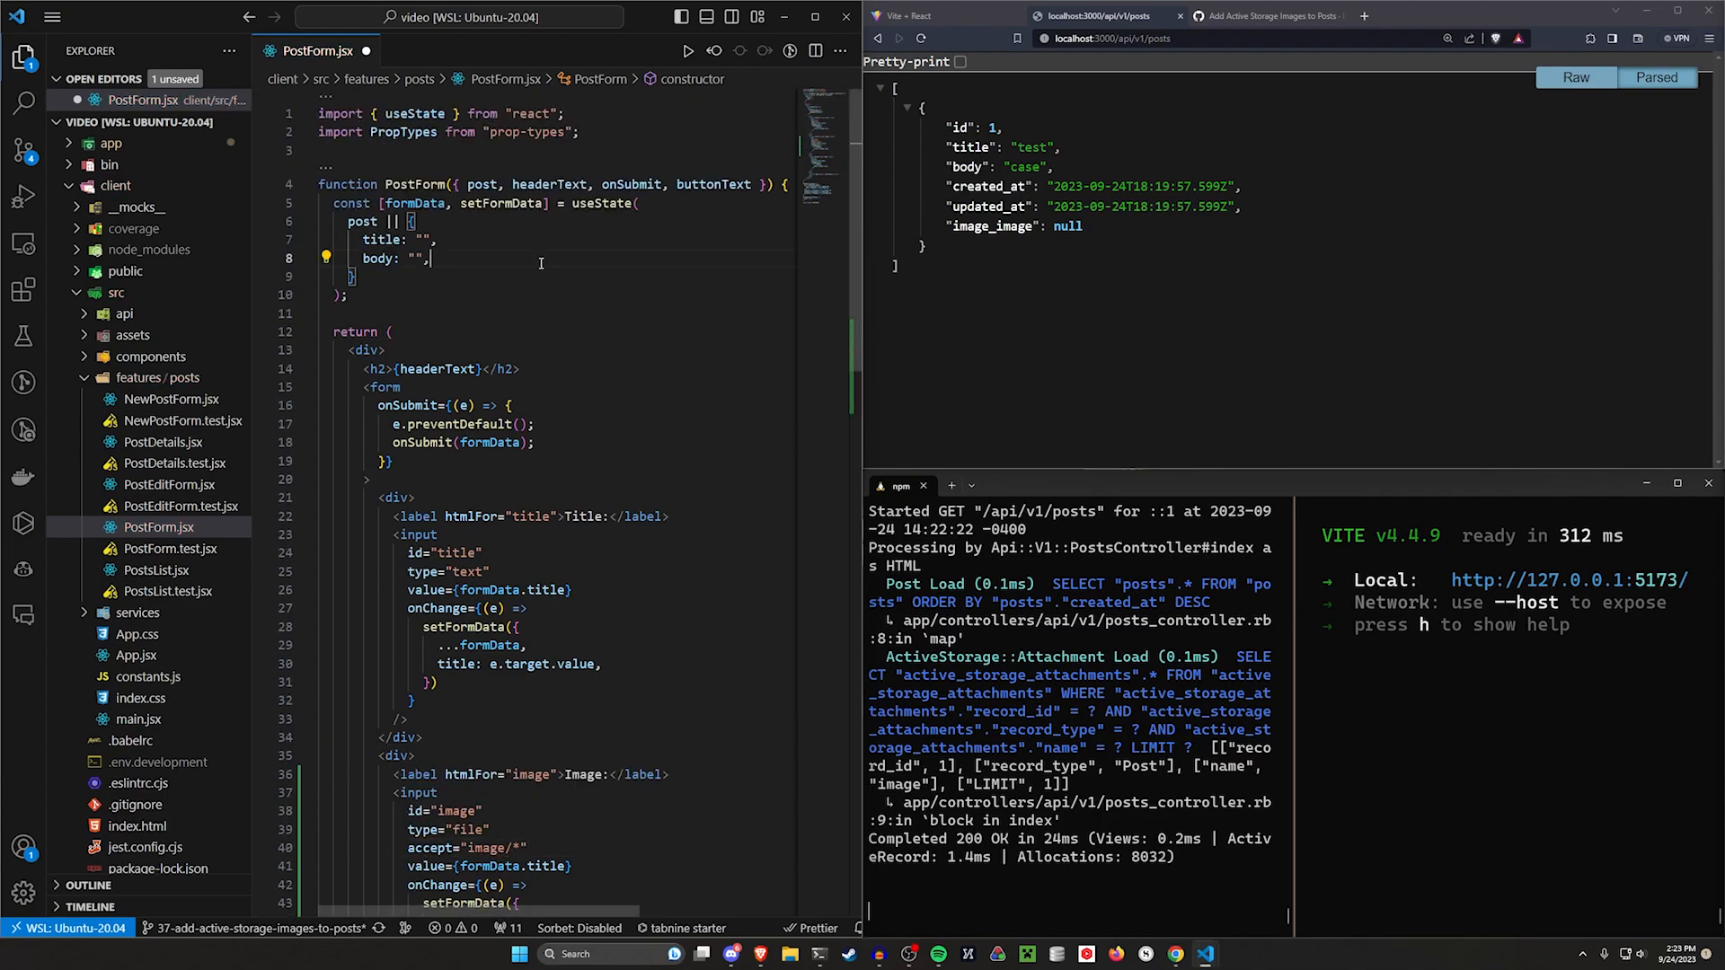
Step: Add image: "" to the form's initial useState defaults
{"action": "type", "text": "image: \"\","}
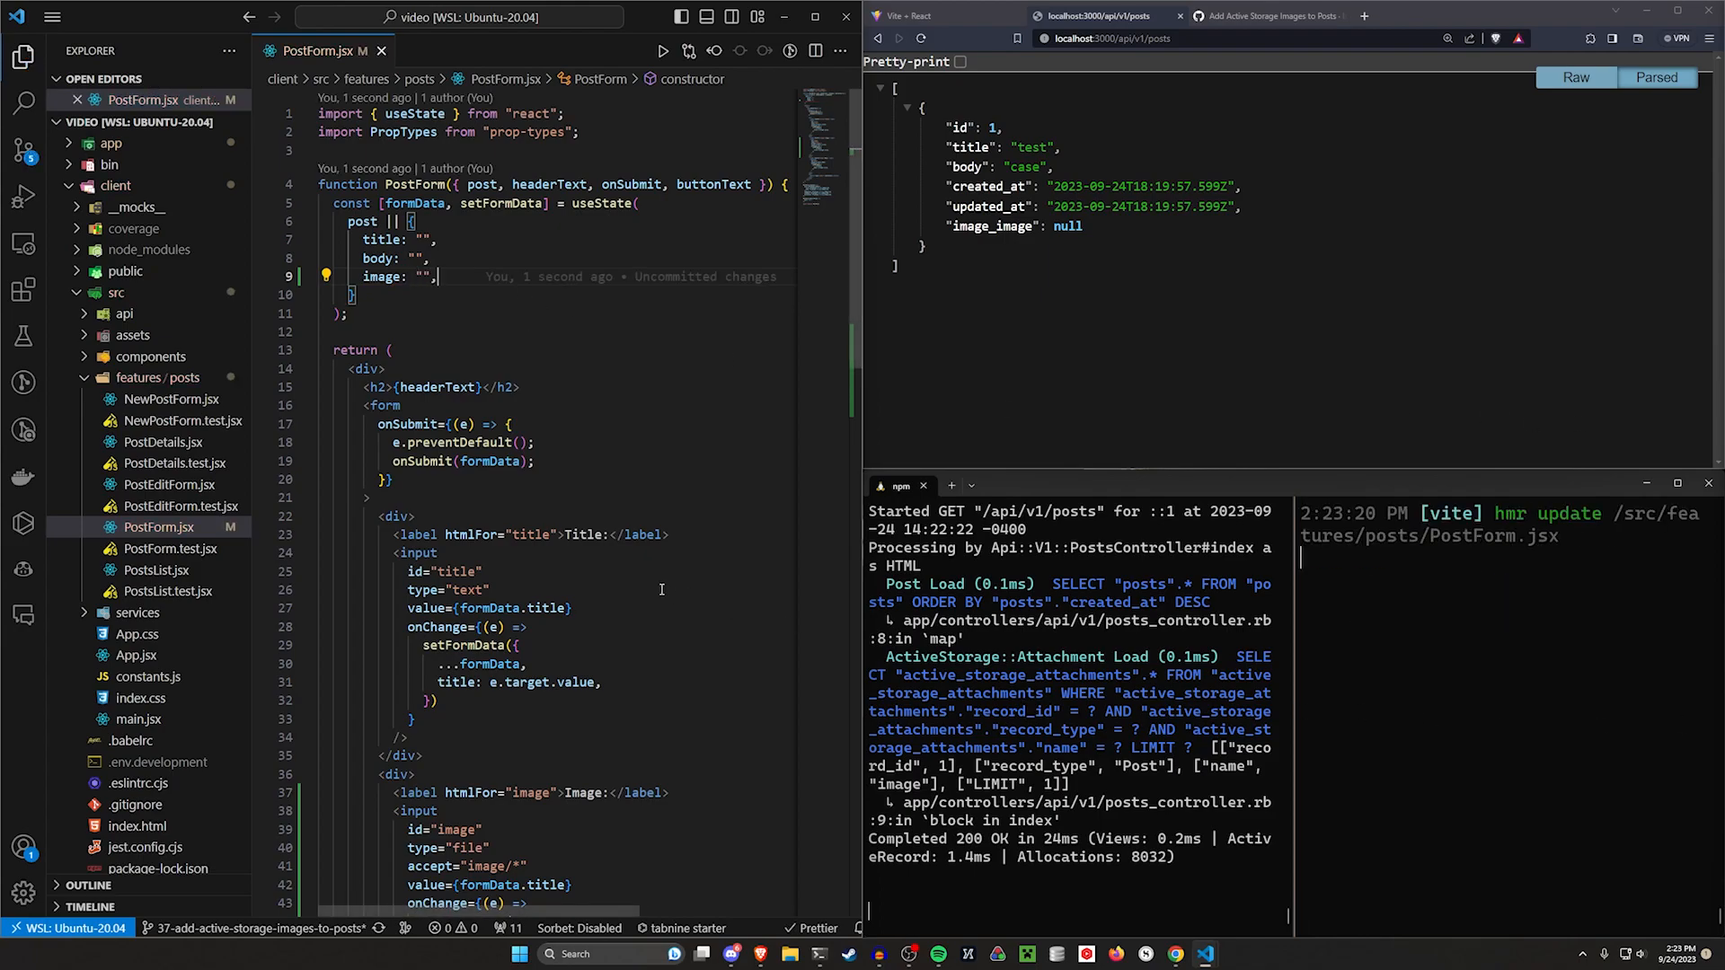
Step: Set image to e.target.files[0] in the input's onChange and add a console.log of it
{"action": "scroll", "scroll_direction": "down", "scroll_amount": 3}
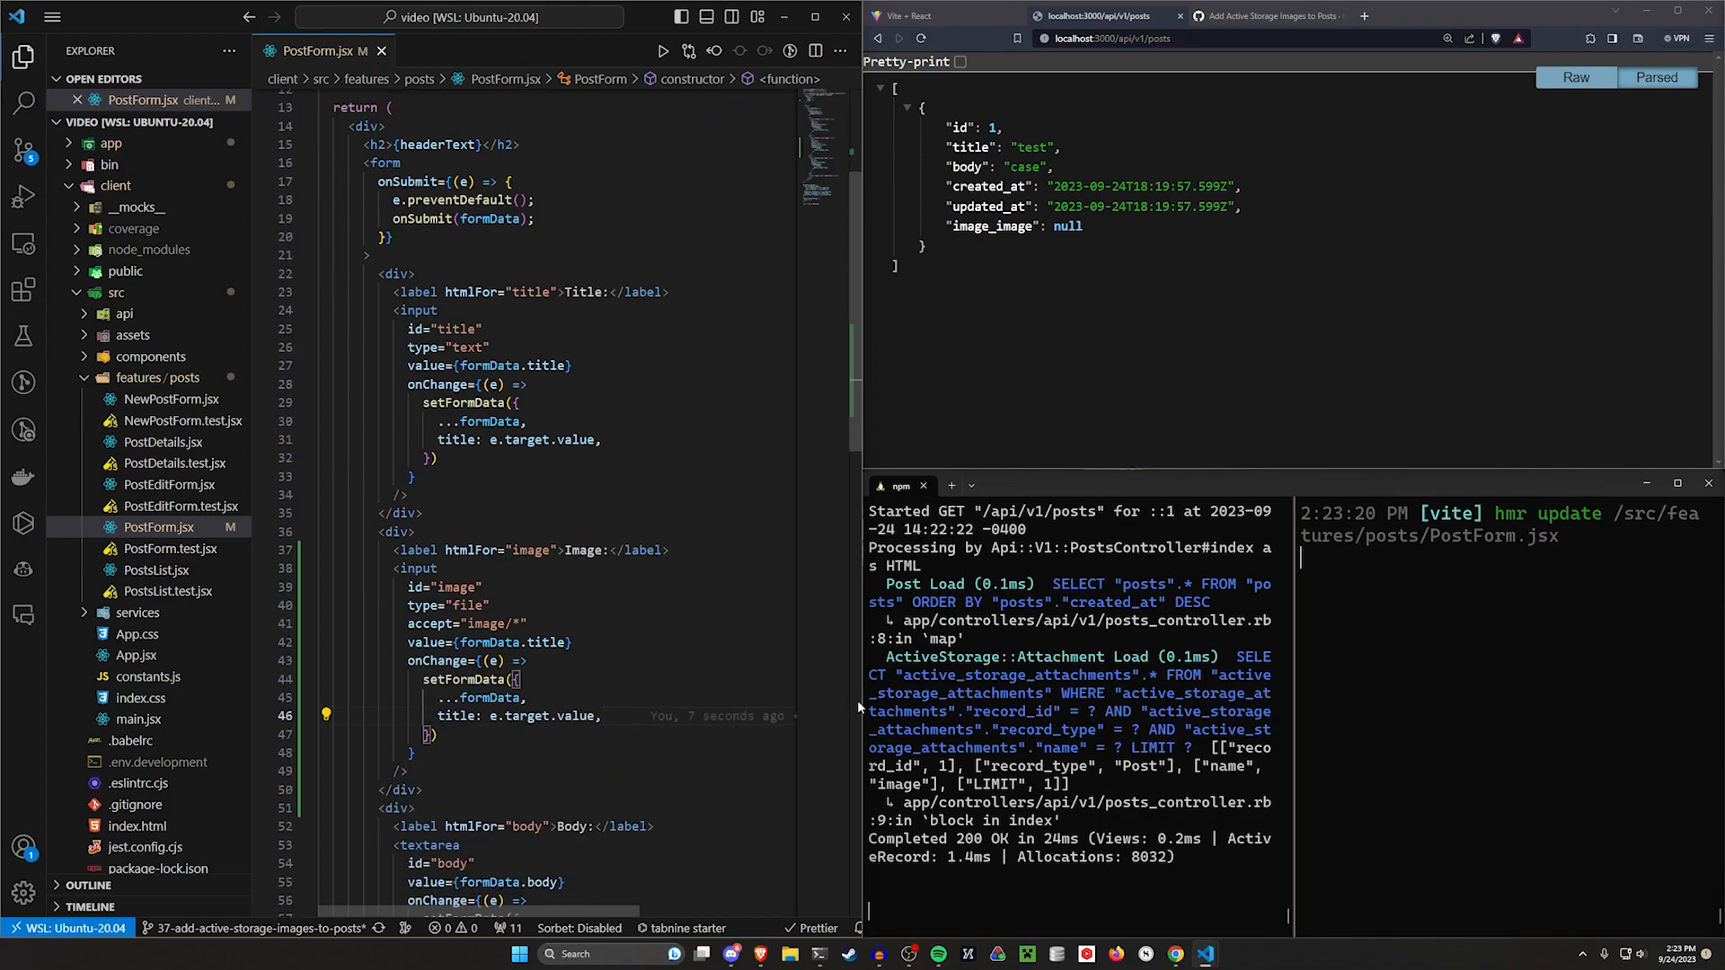
{"action": "type", "text": "image"}
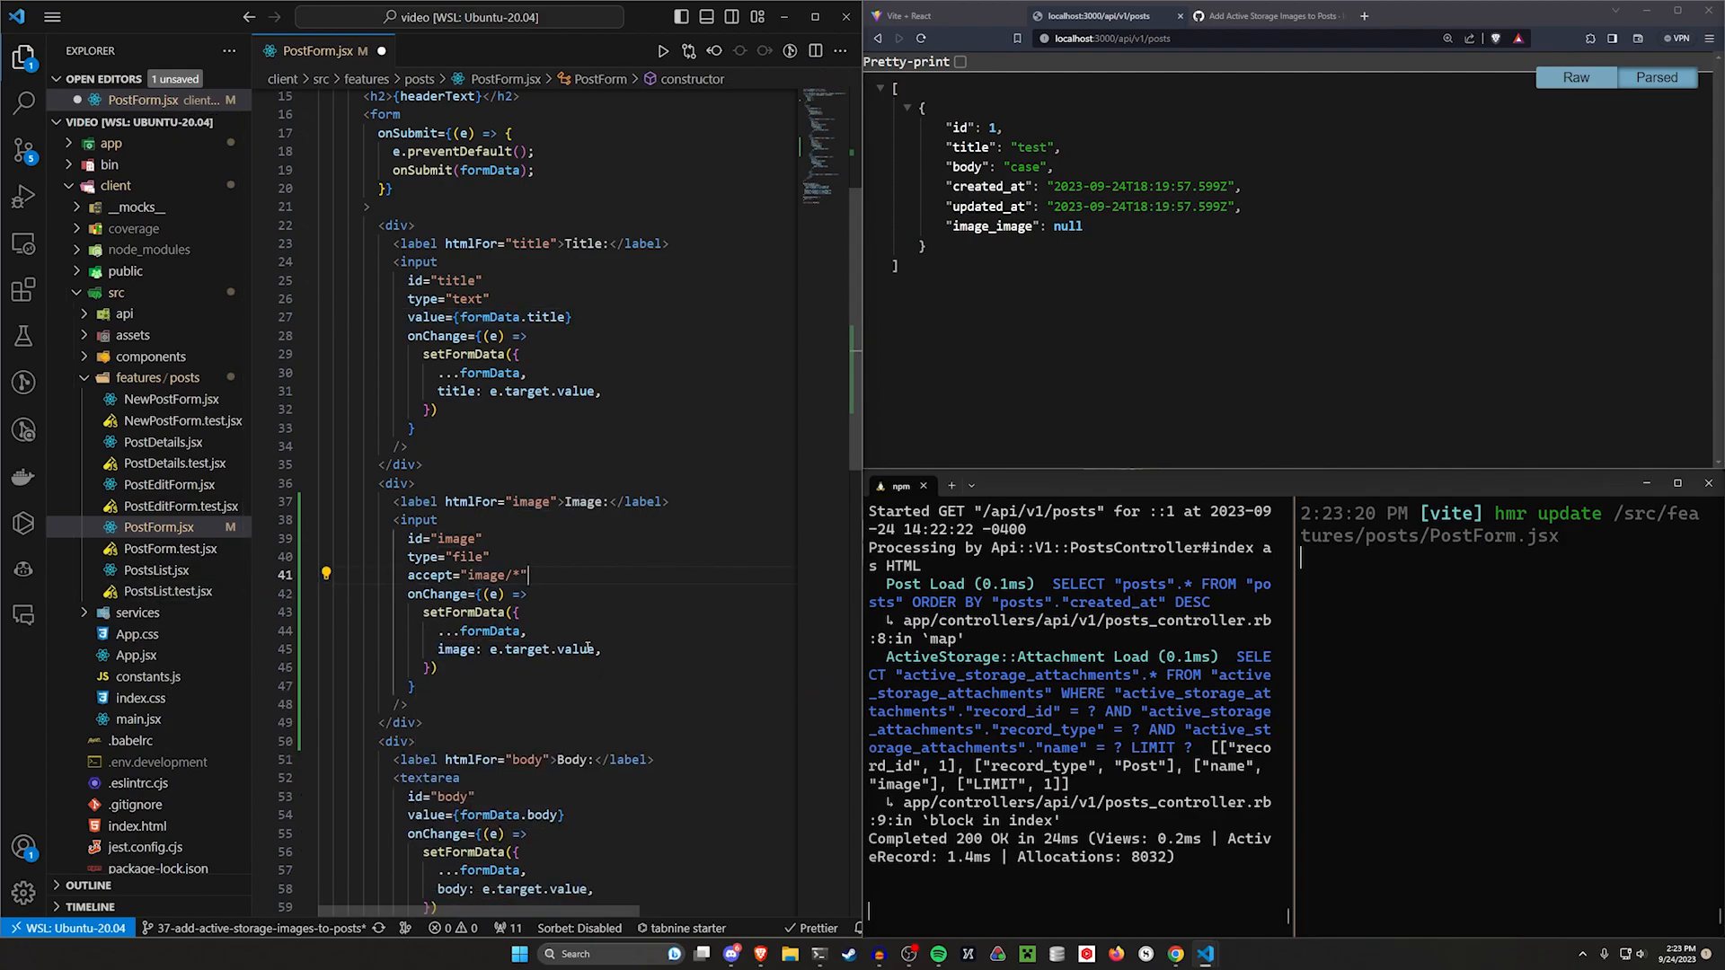
{"action": "double_click", "coordinate": [573, 649]}
{"action": "type", "text": "files[0"}
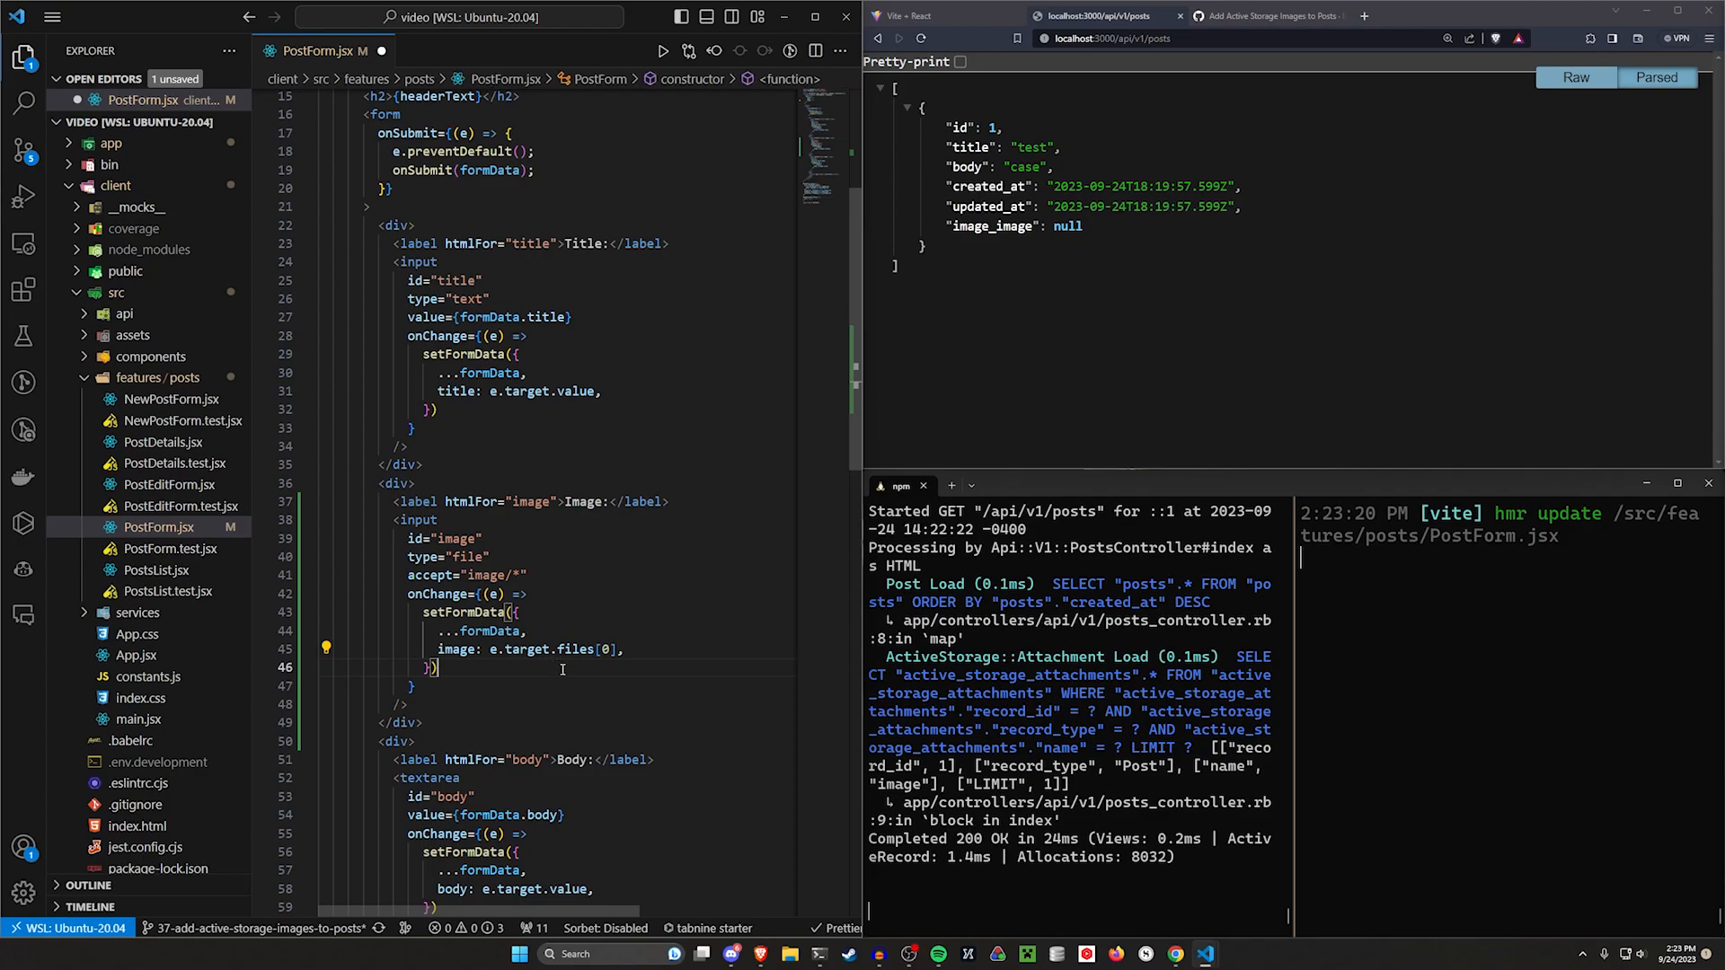
{"action": "type", "text": "console.log(e.target.files[0"}
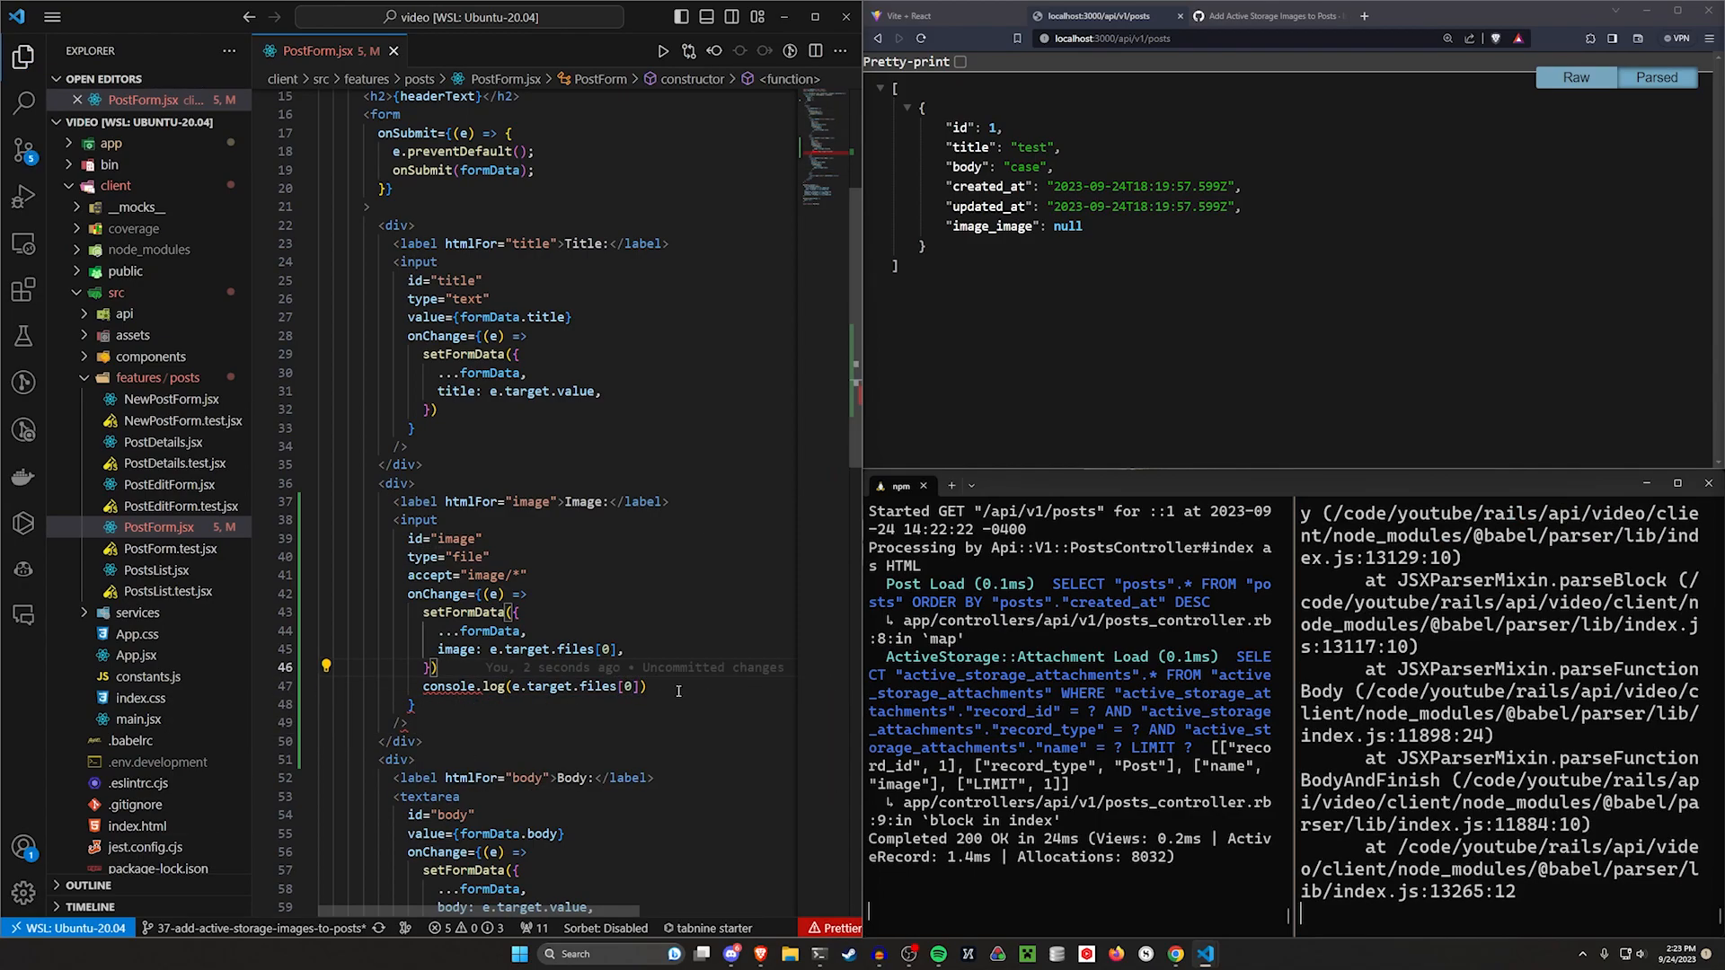
{"action": "mouse_move", "coordinate": [1127, 728]}
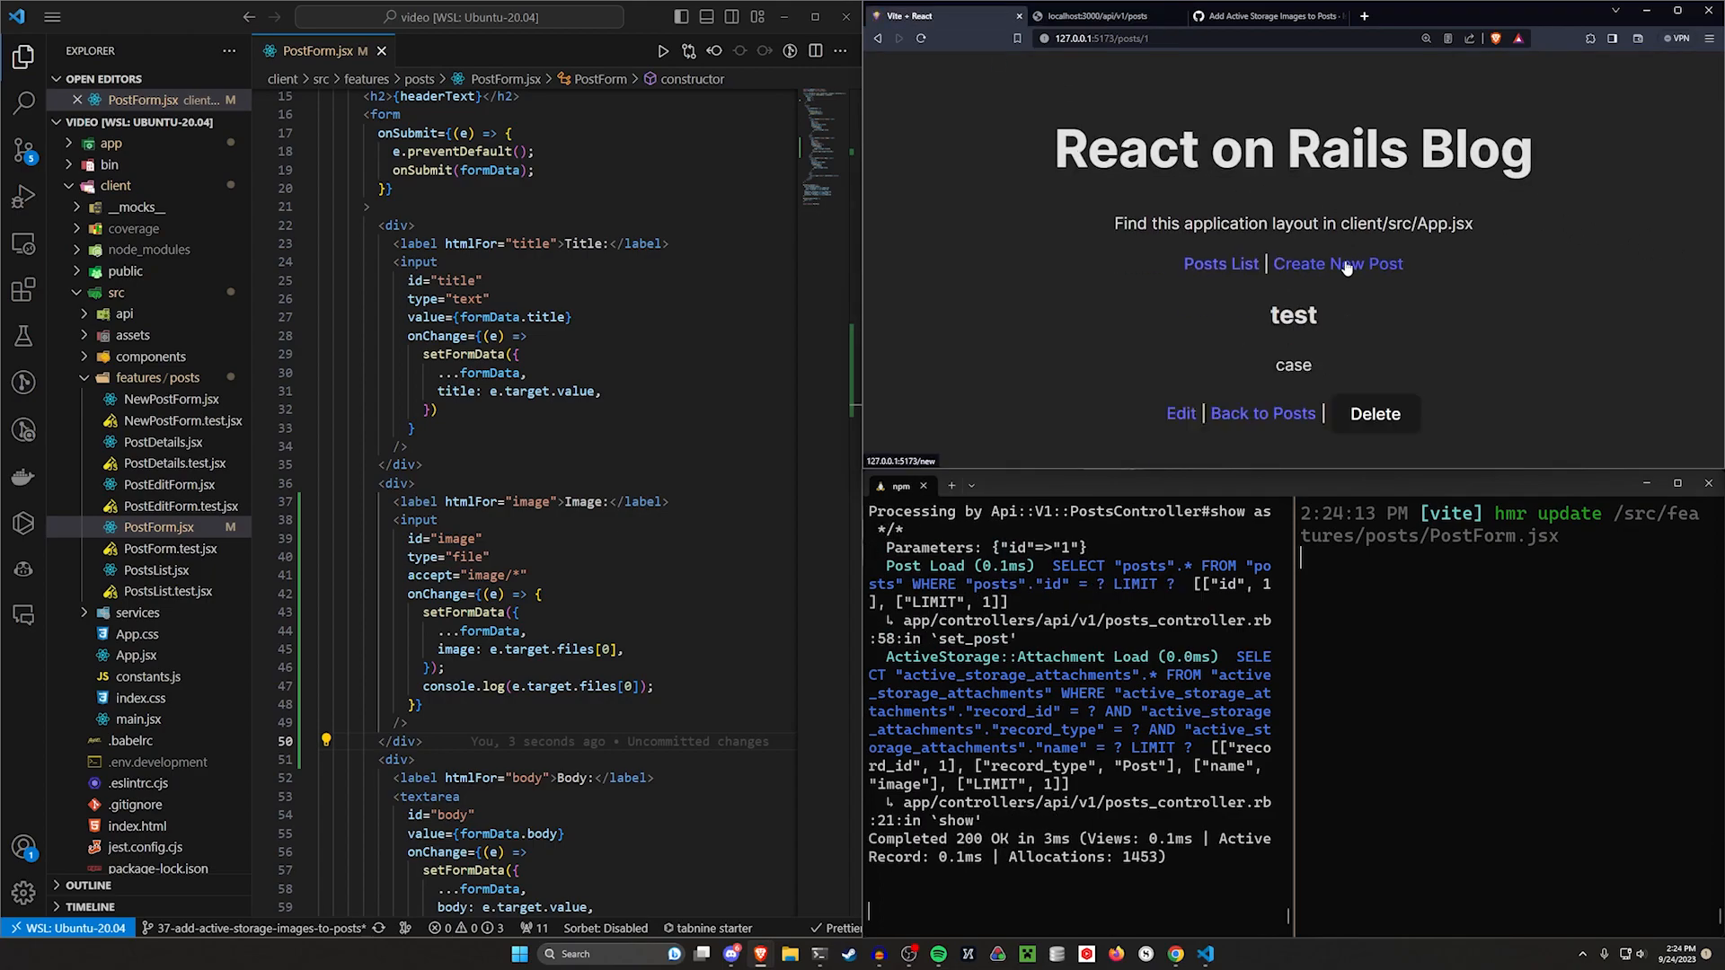
Step: Submit a new post with body Case from the blog's new post form
{"action": "left_click", "coordinate": [1337, 263]}
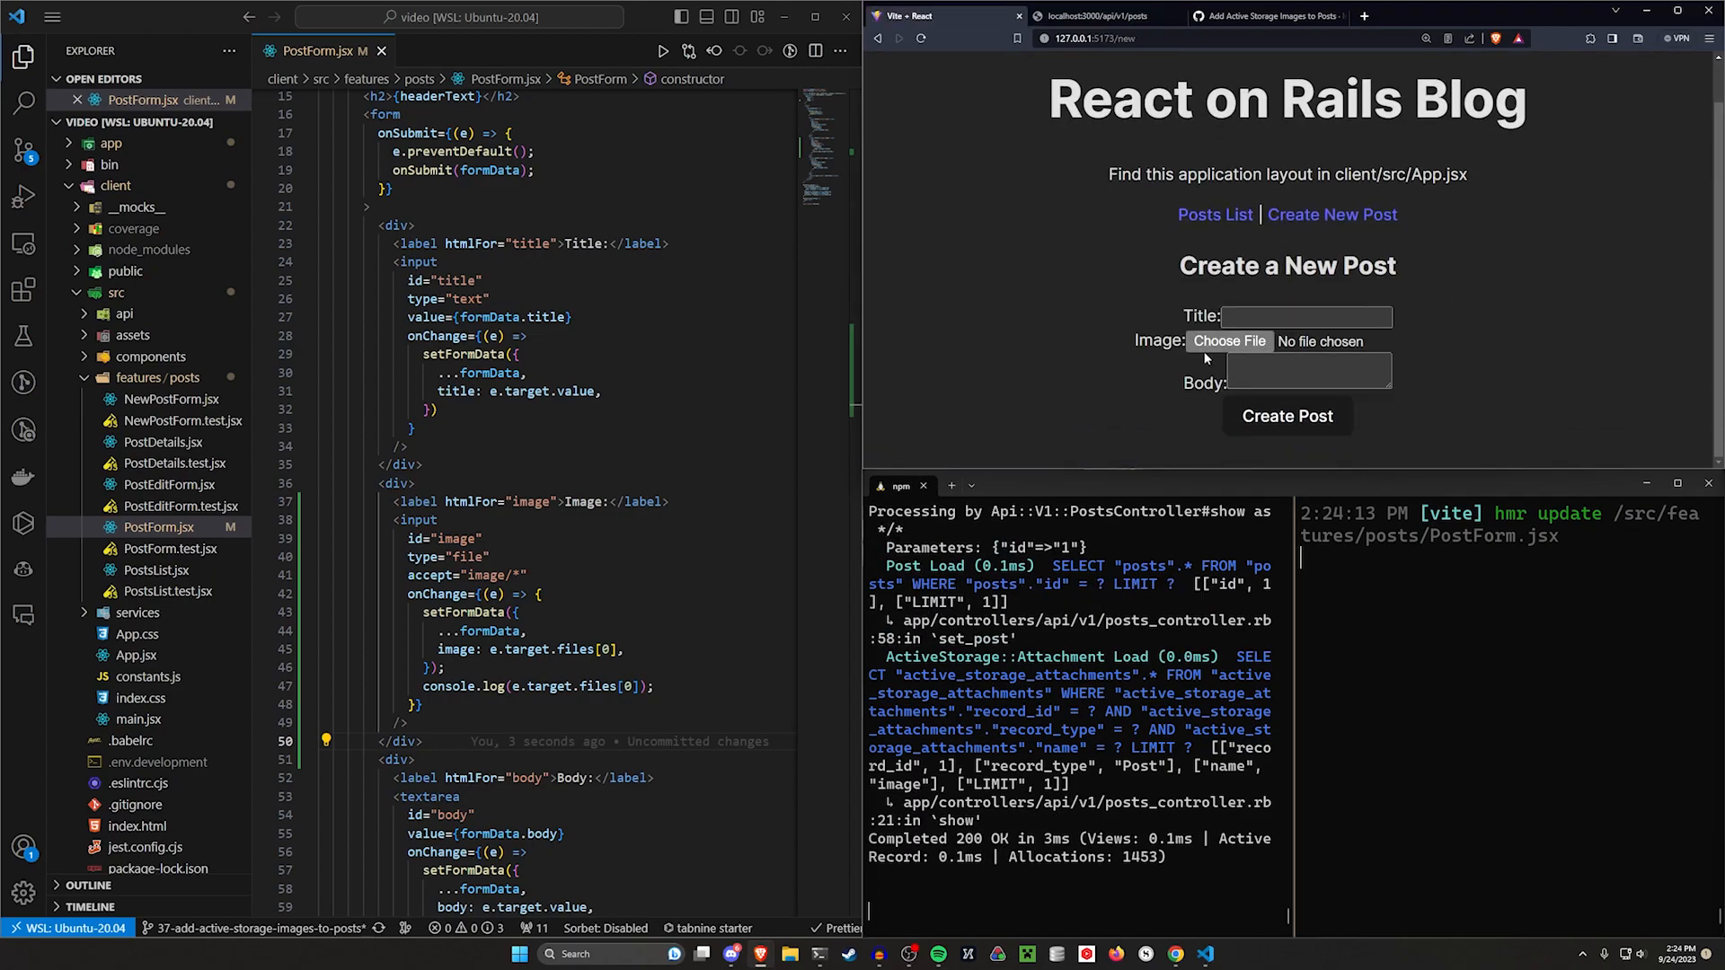
{"action": "left_click", "coordinate": [1307, 316]}
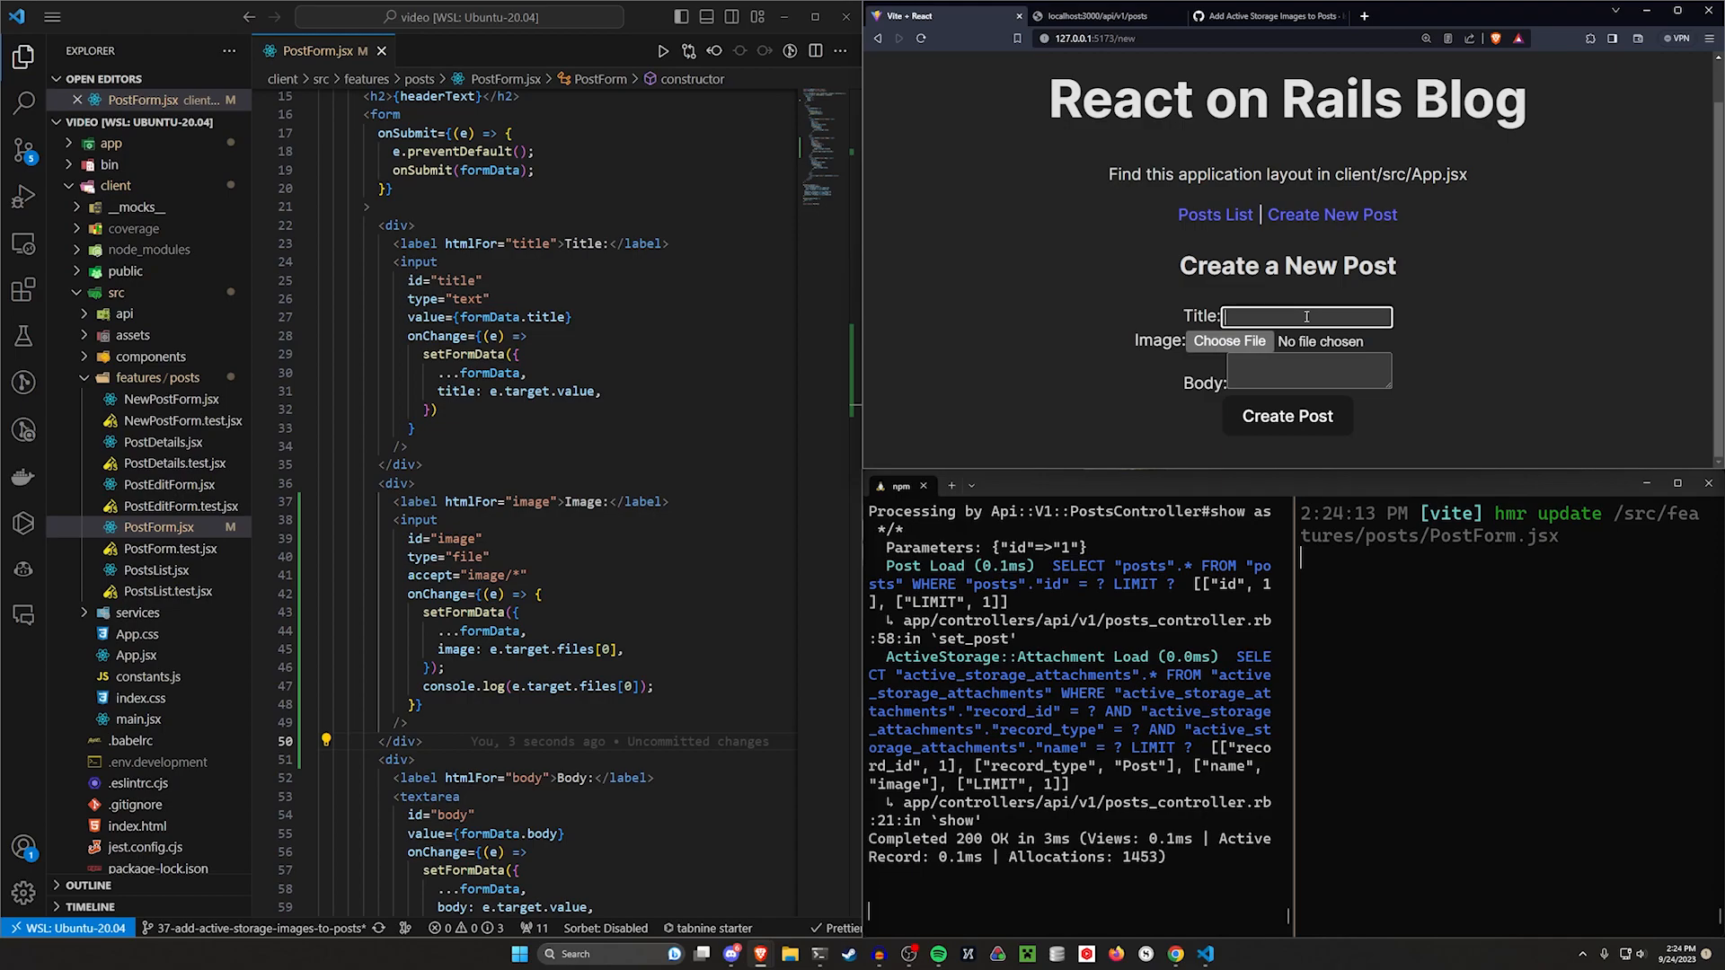
{"action": "type", "text": "Case"}
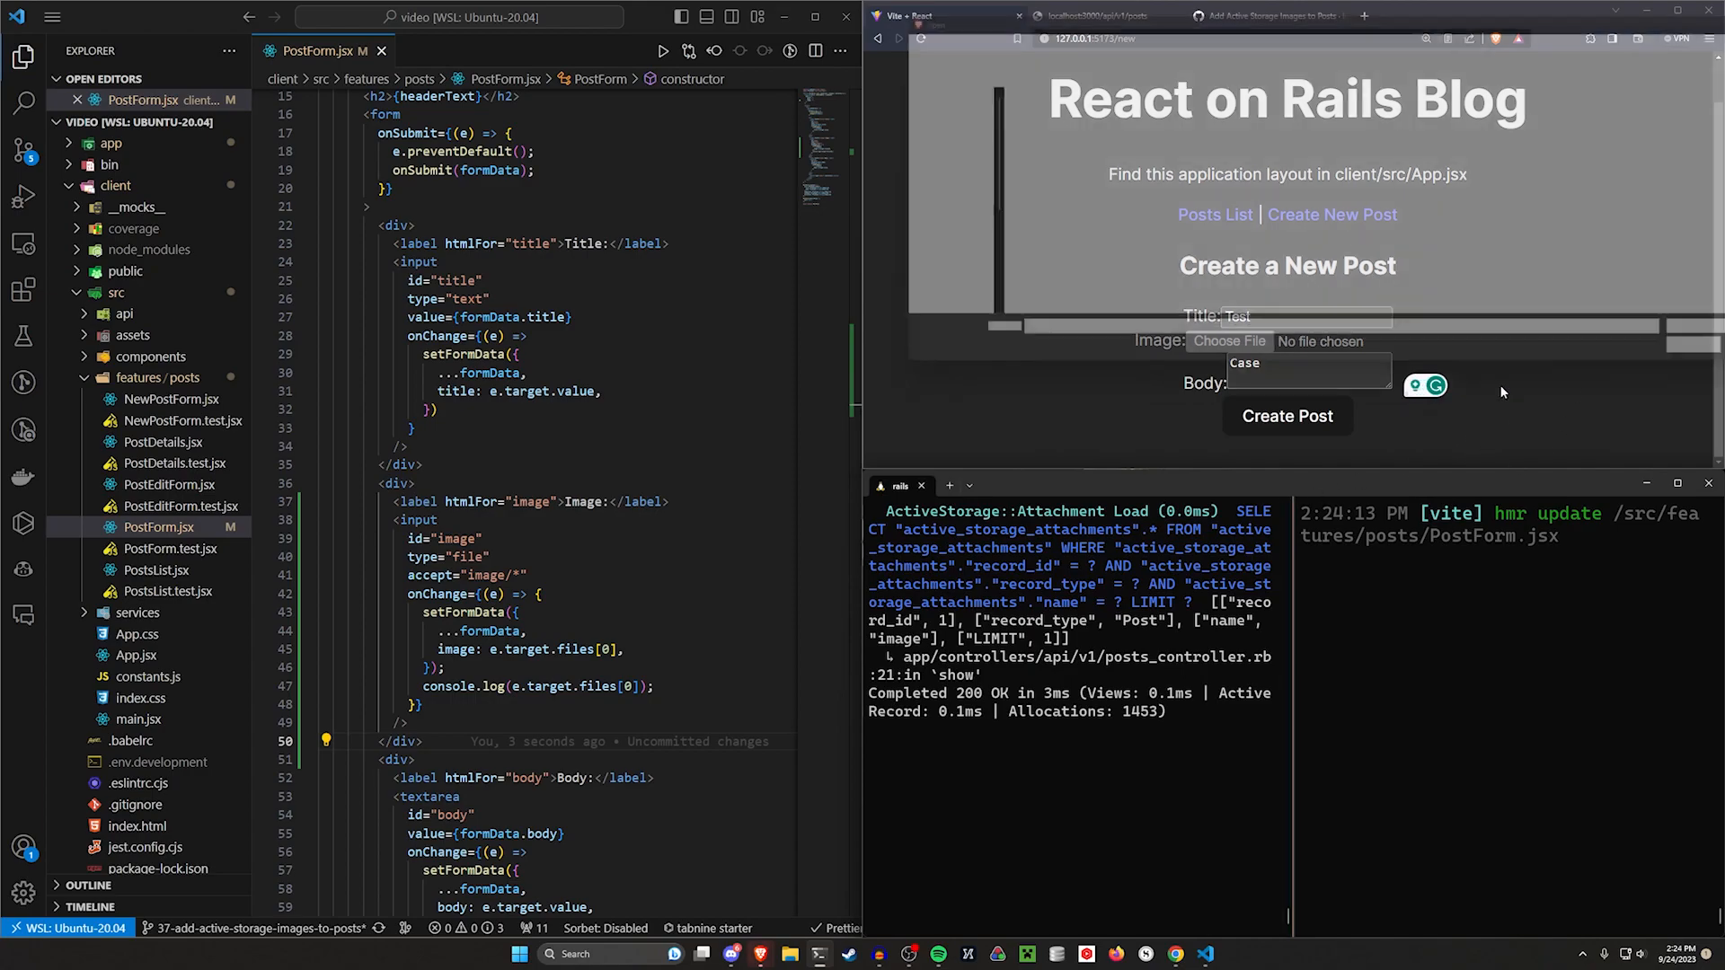
{"action": "left_click", "coordinate": [1227, 342]}
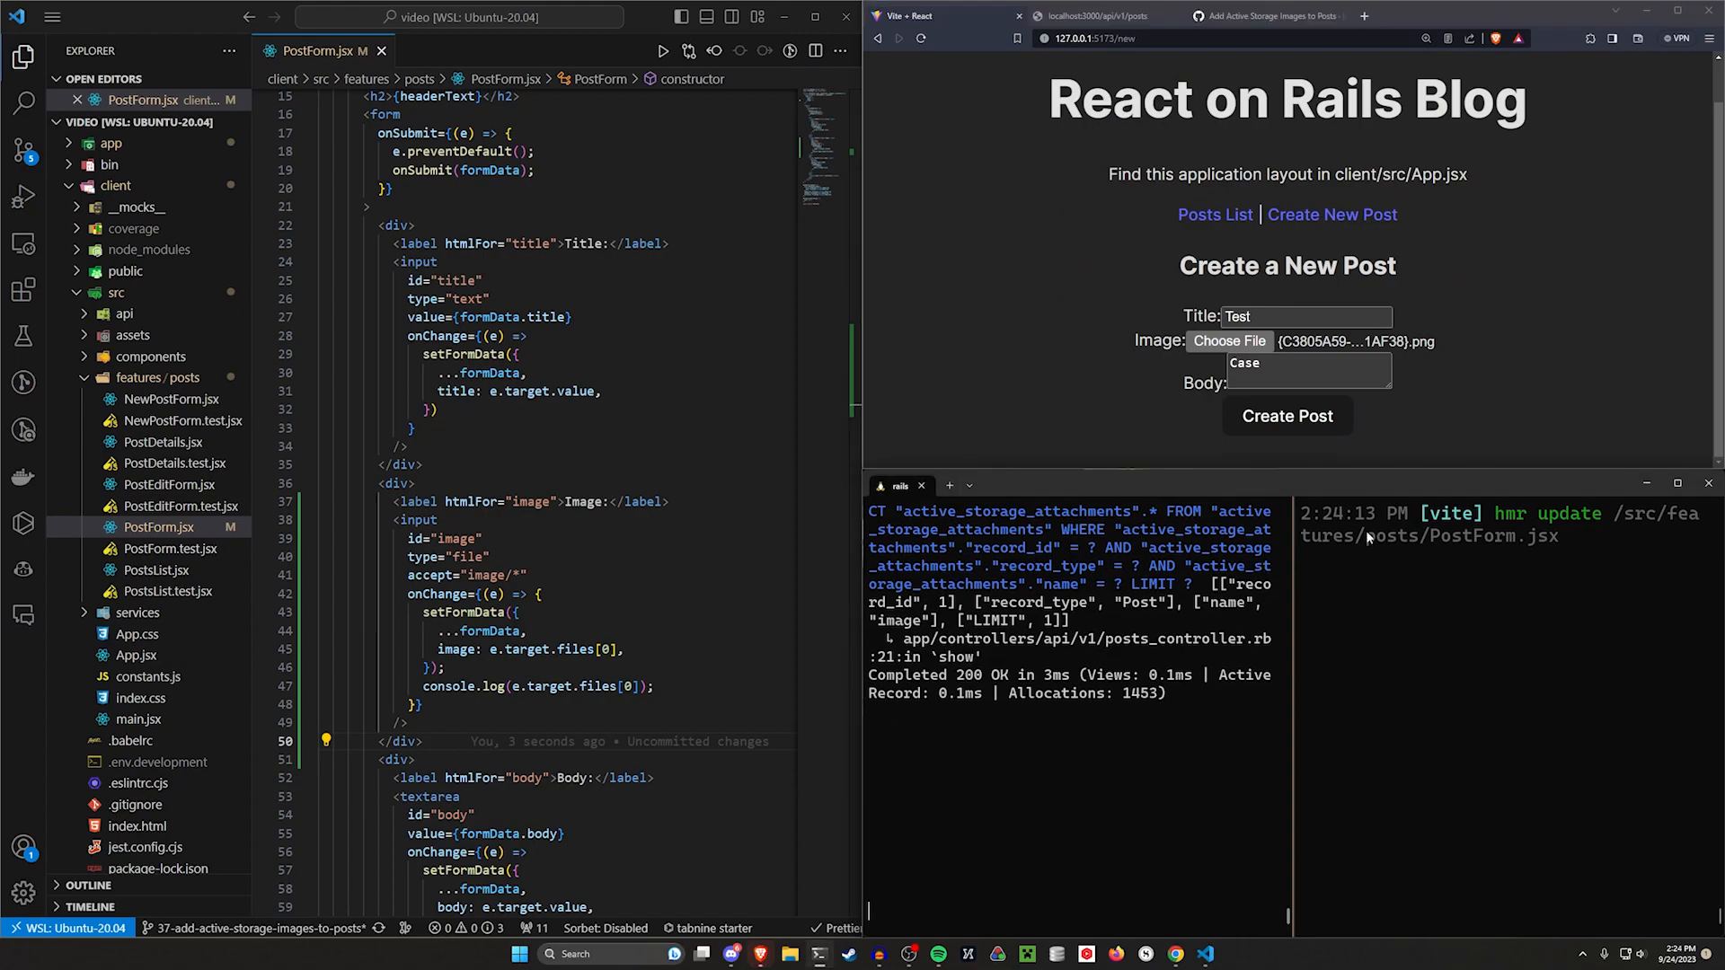
{"action": "left_click", "coordinate": [1287, 415]}
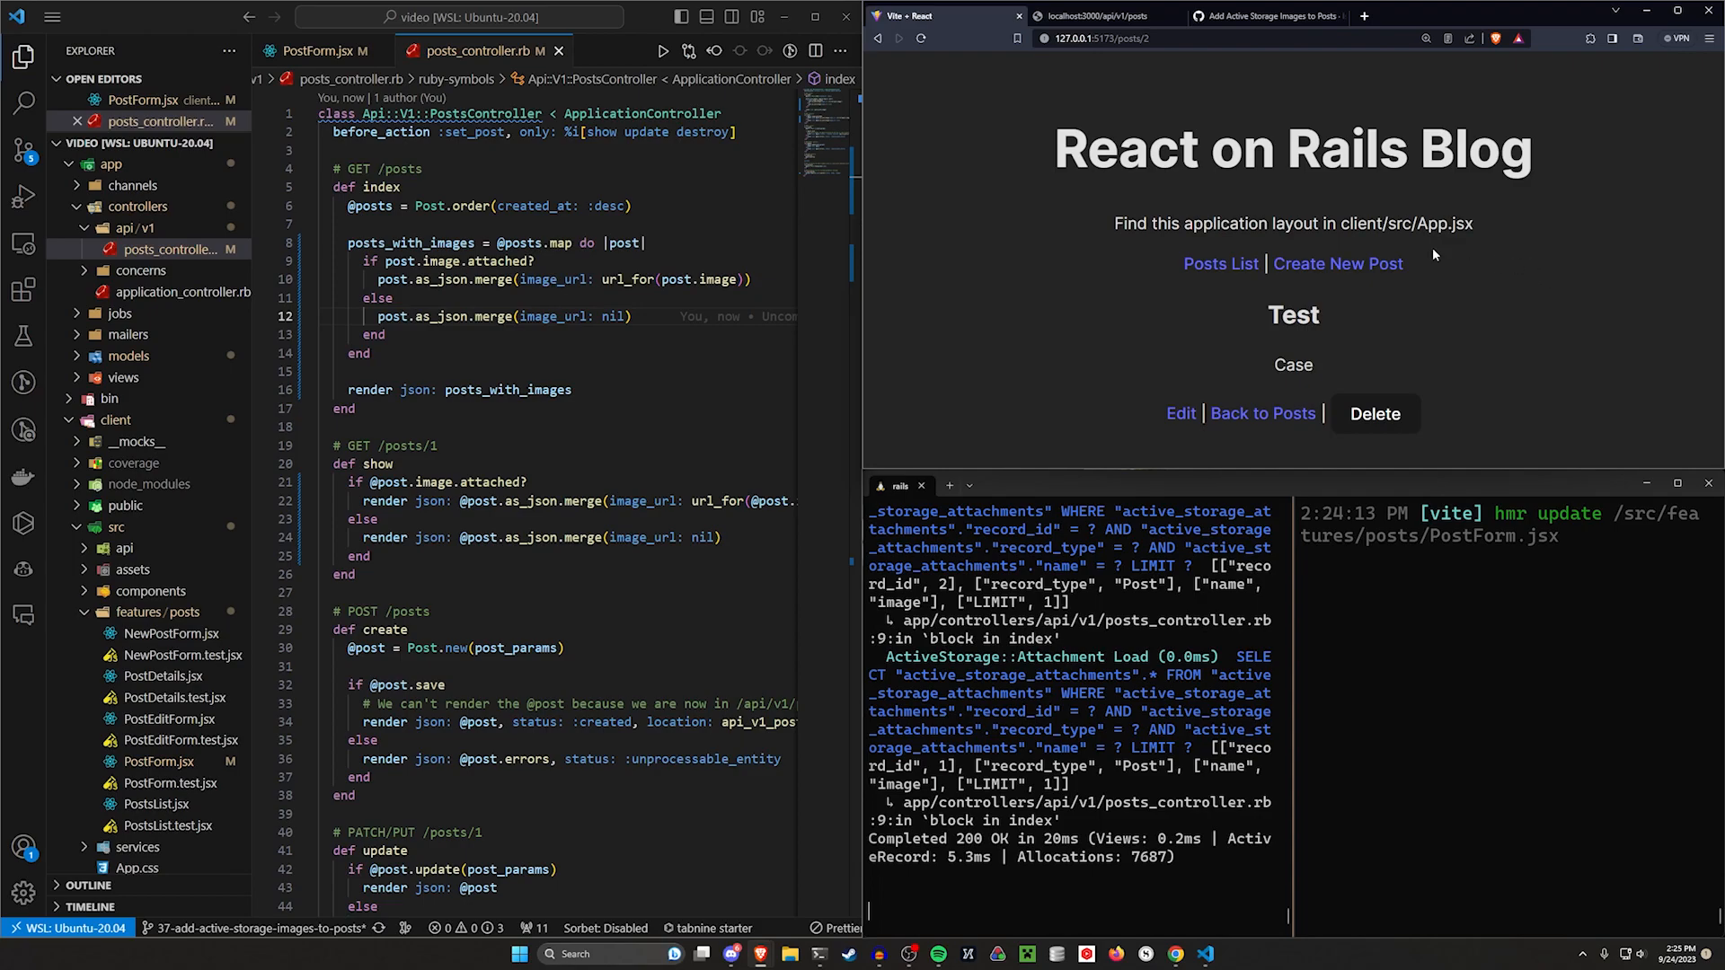
{"action": "mouse_move", "coordinate": [1371, 393]}
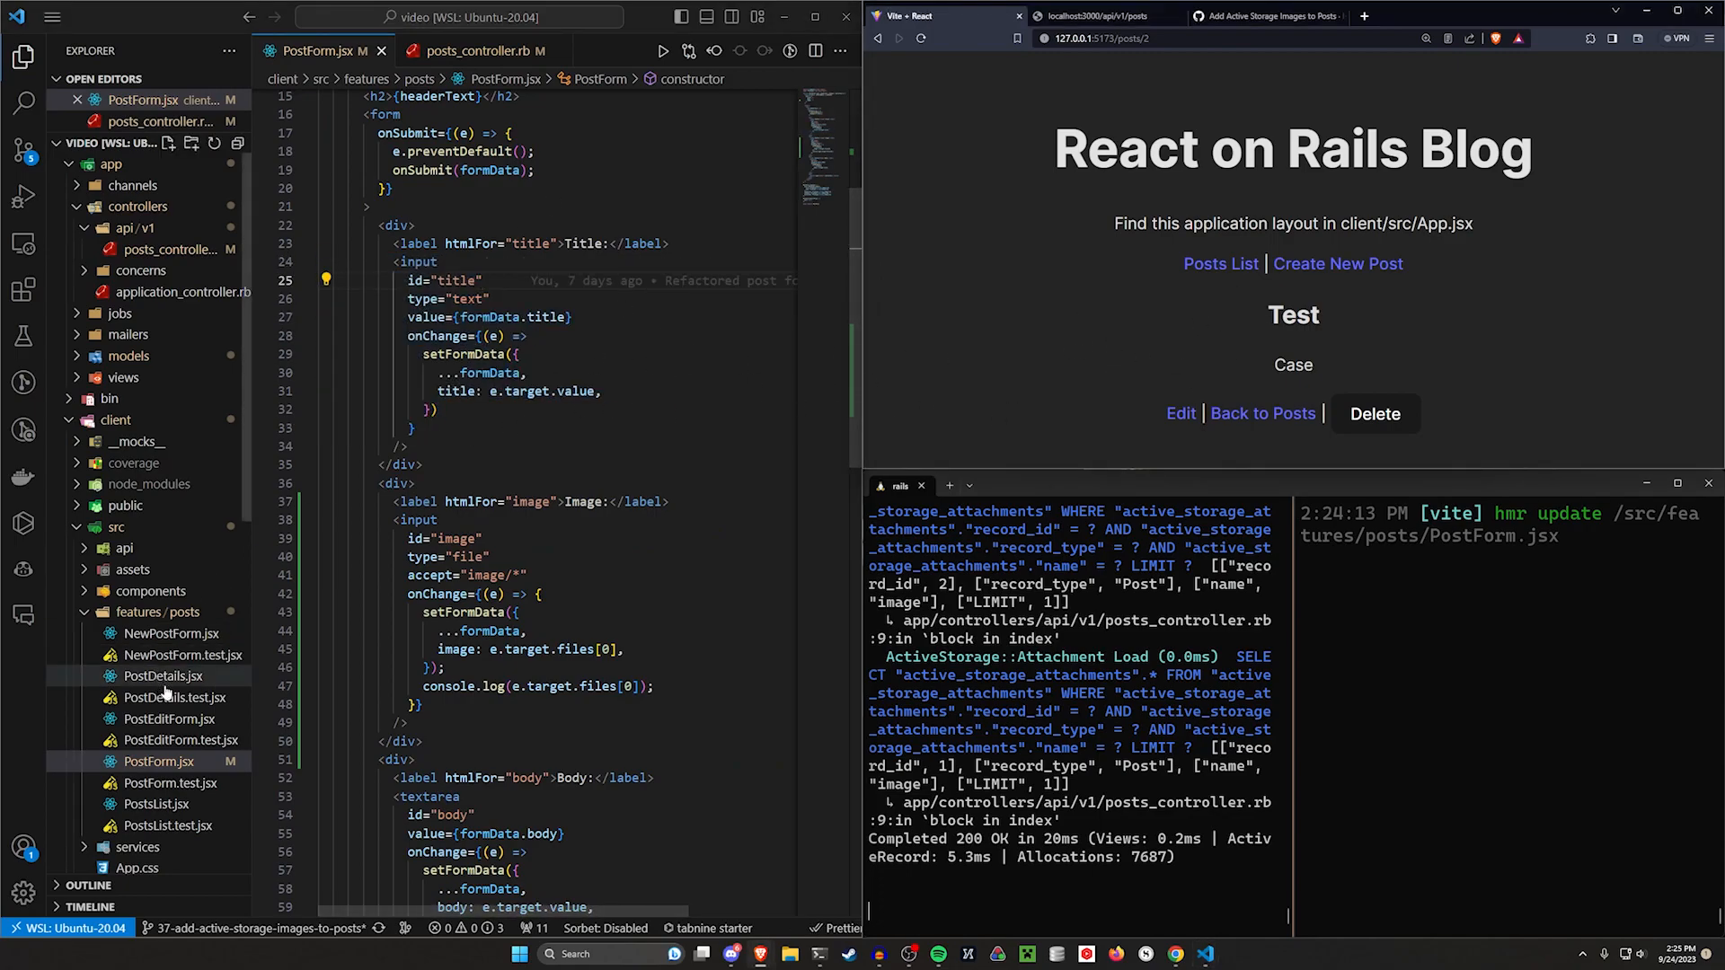
Step: Review the NewPostForm and PostEditForm component code
{"action": "left_click", "coordinate": [165, 633]}
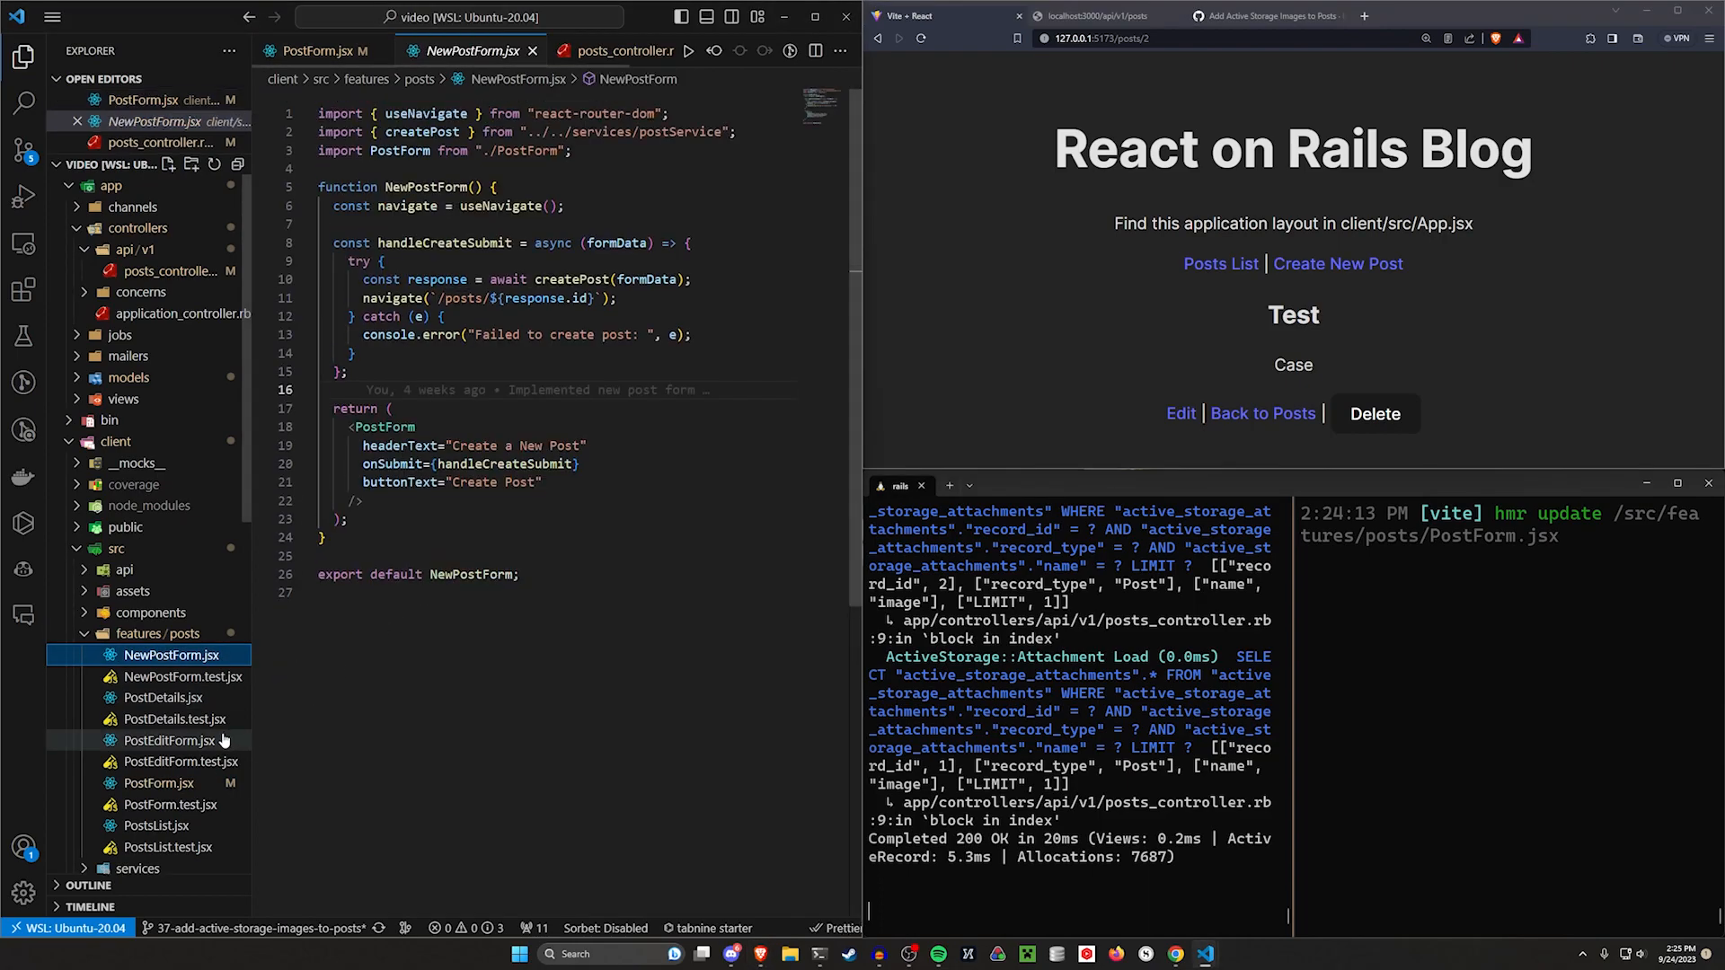
{"action": "left_click", "coordinate": [167, 739]}
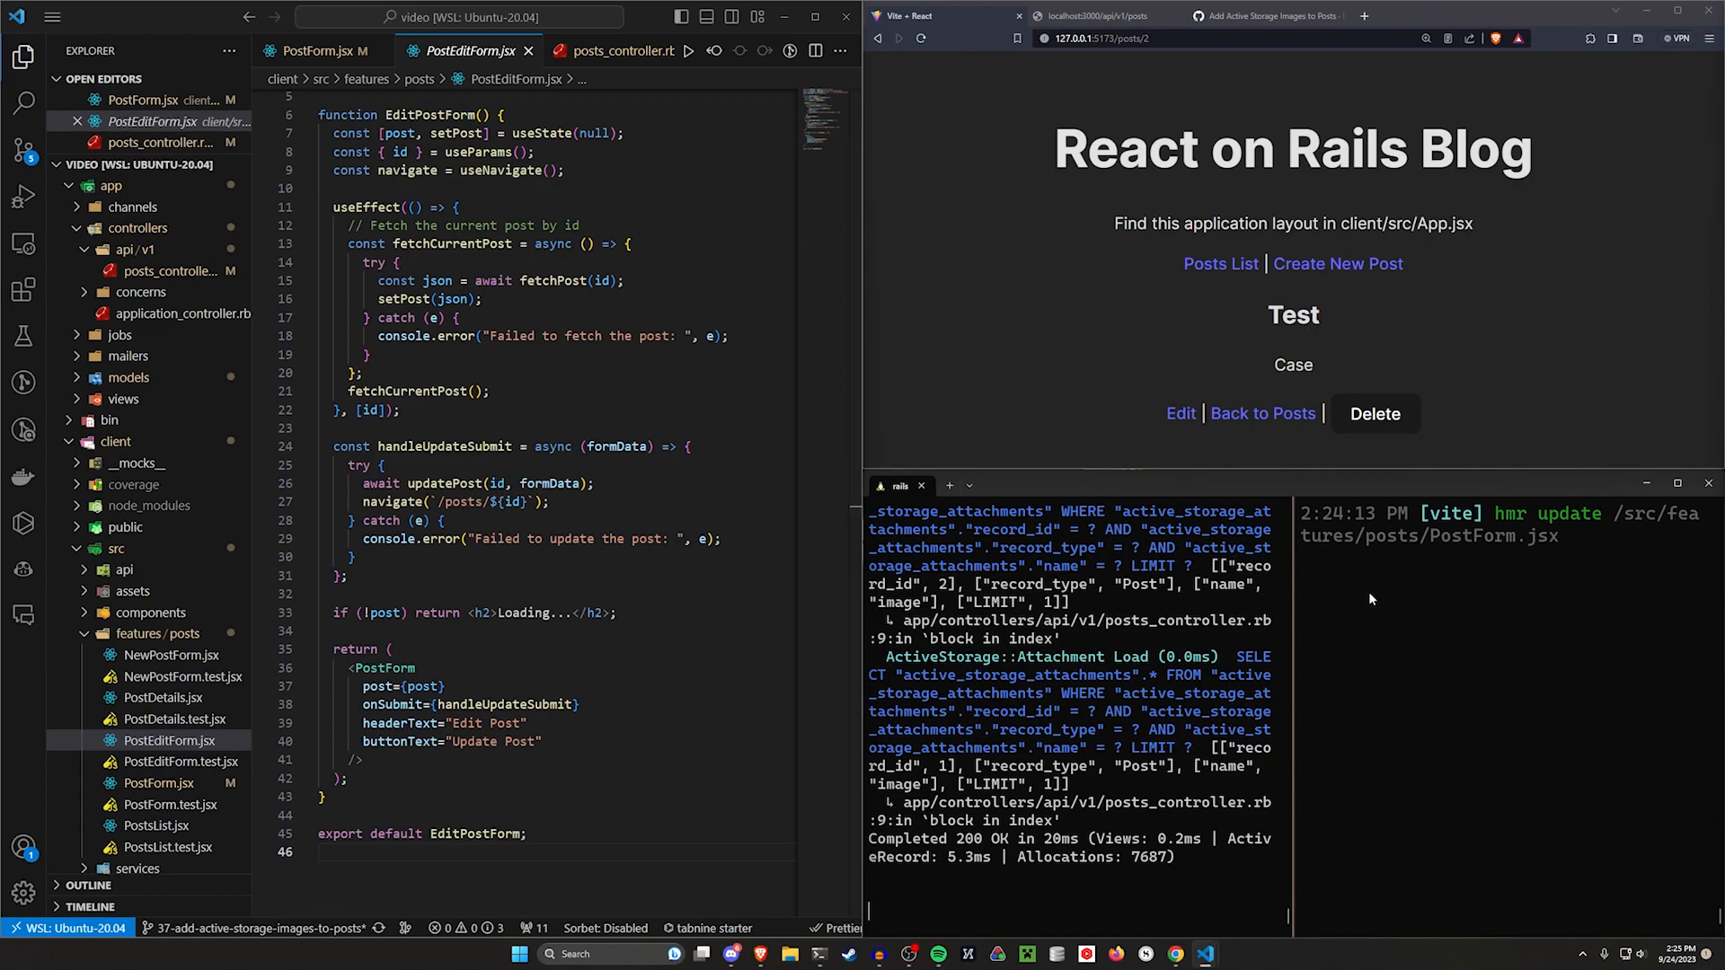
{"action": "mouse_move", "coordinate": [1332, 601]}
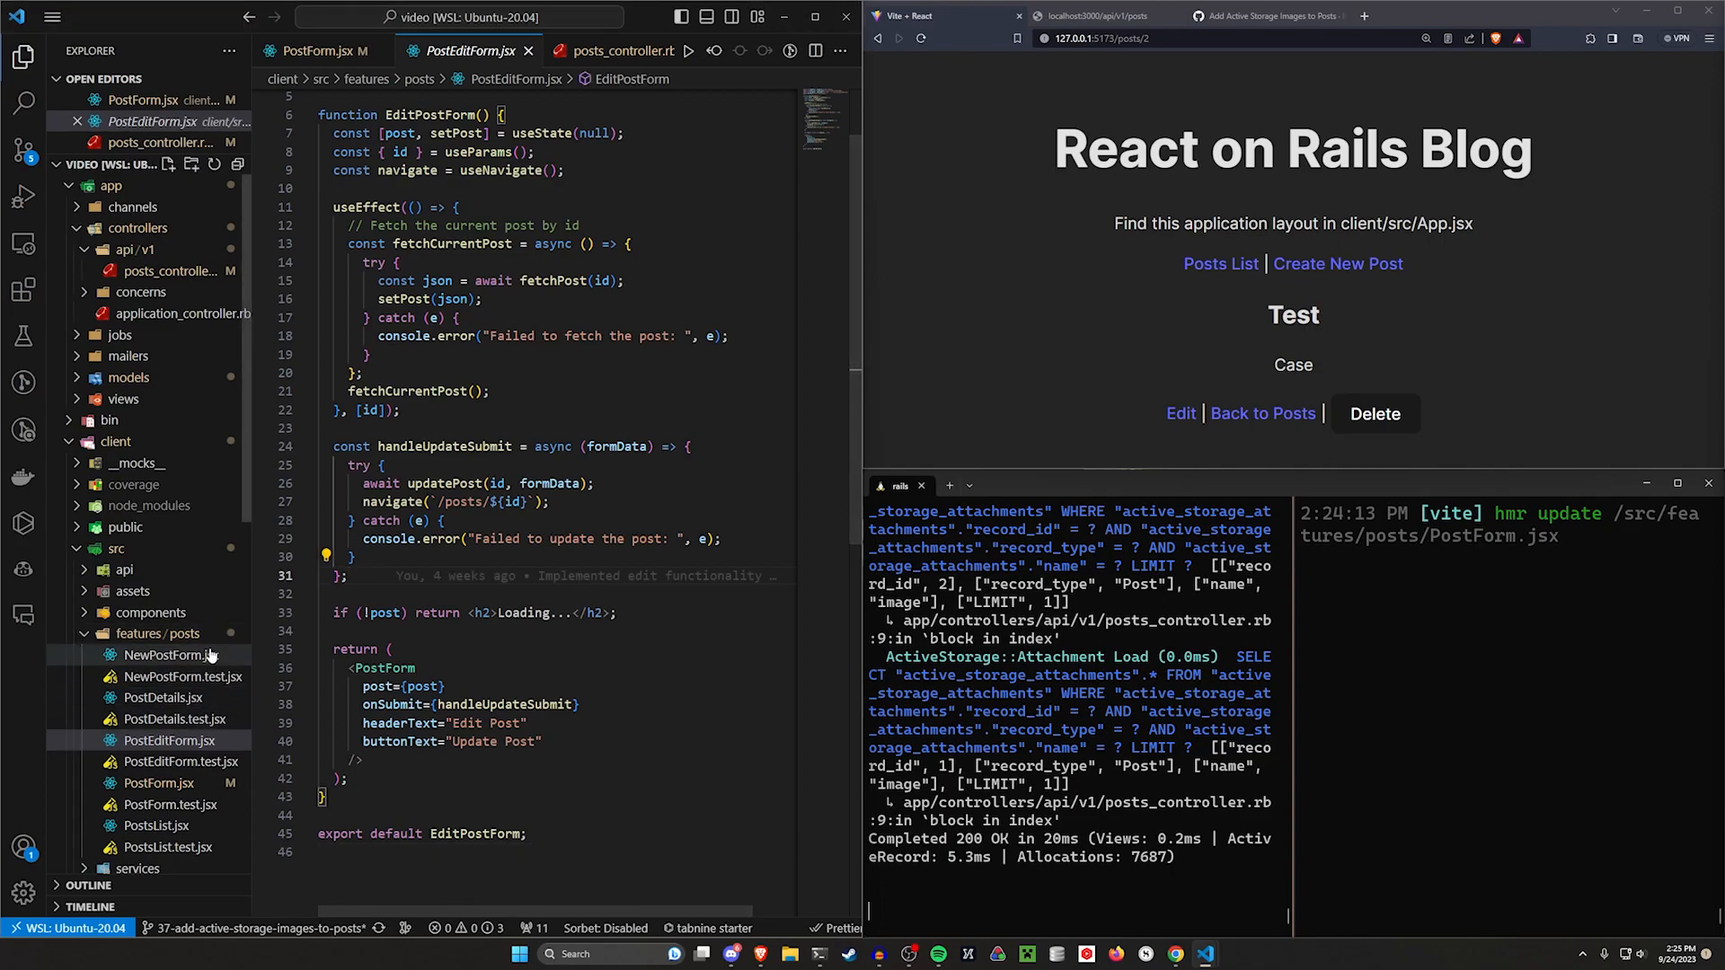
{"action": "left_click", "coordinate": [167, 654]}
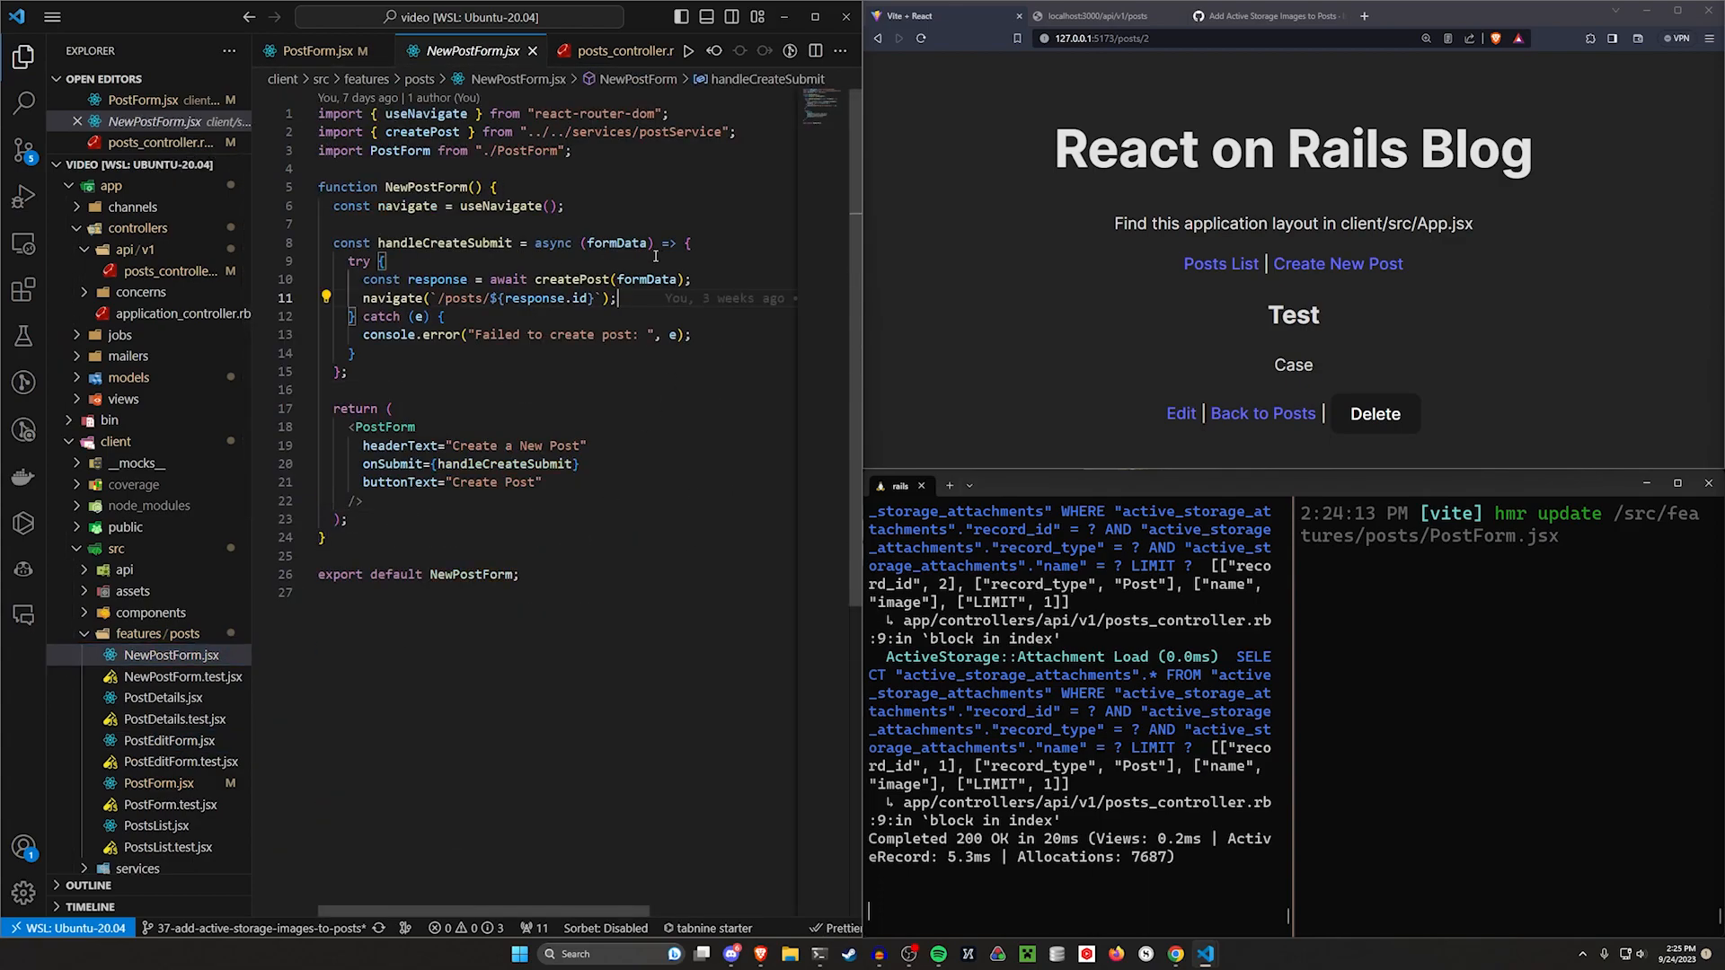
Step: Rename handleCreateSubmit's formData parameter to rawData in NewPostForm.jsx
{"action": "double_click", "coordinate": [569, 280]}
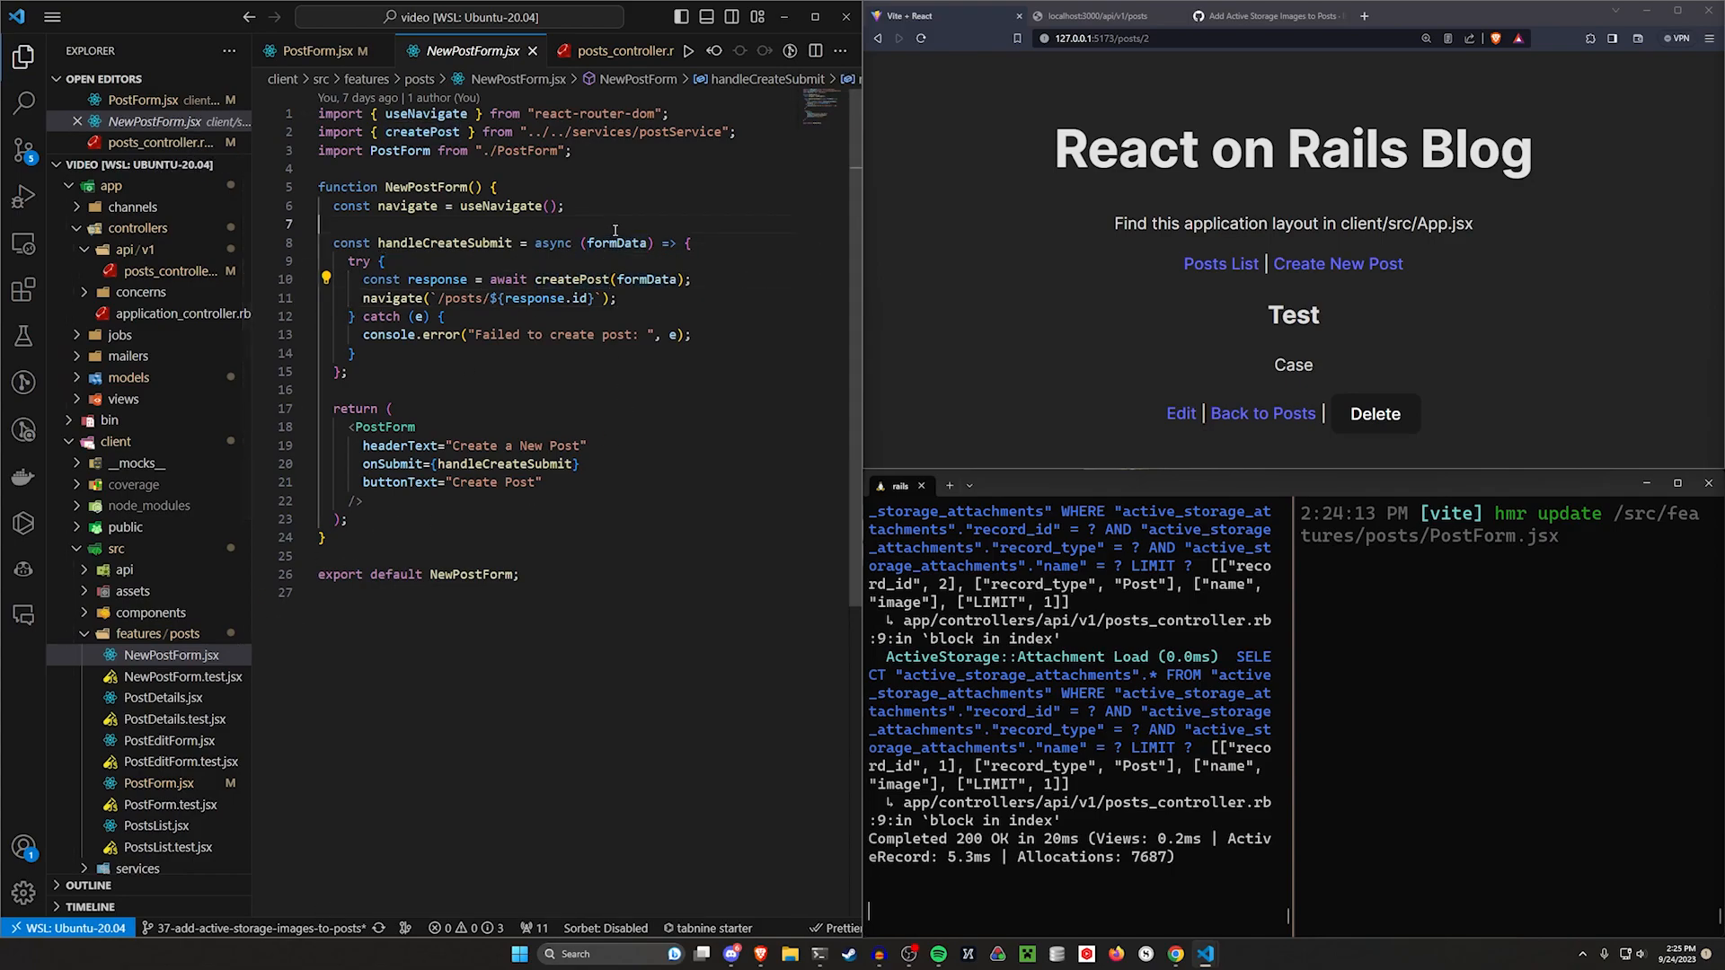
{"action": "type", "text": "rawData"}
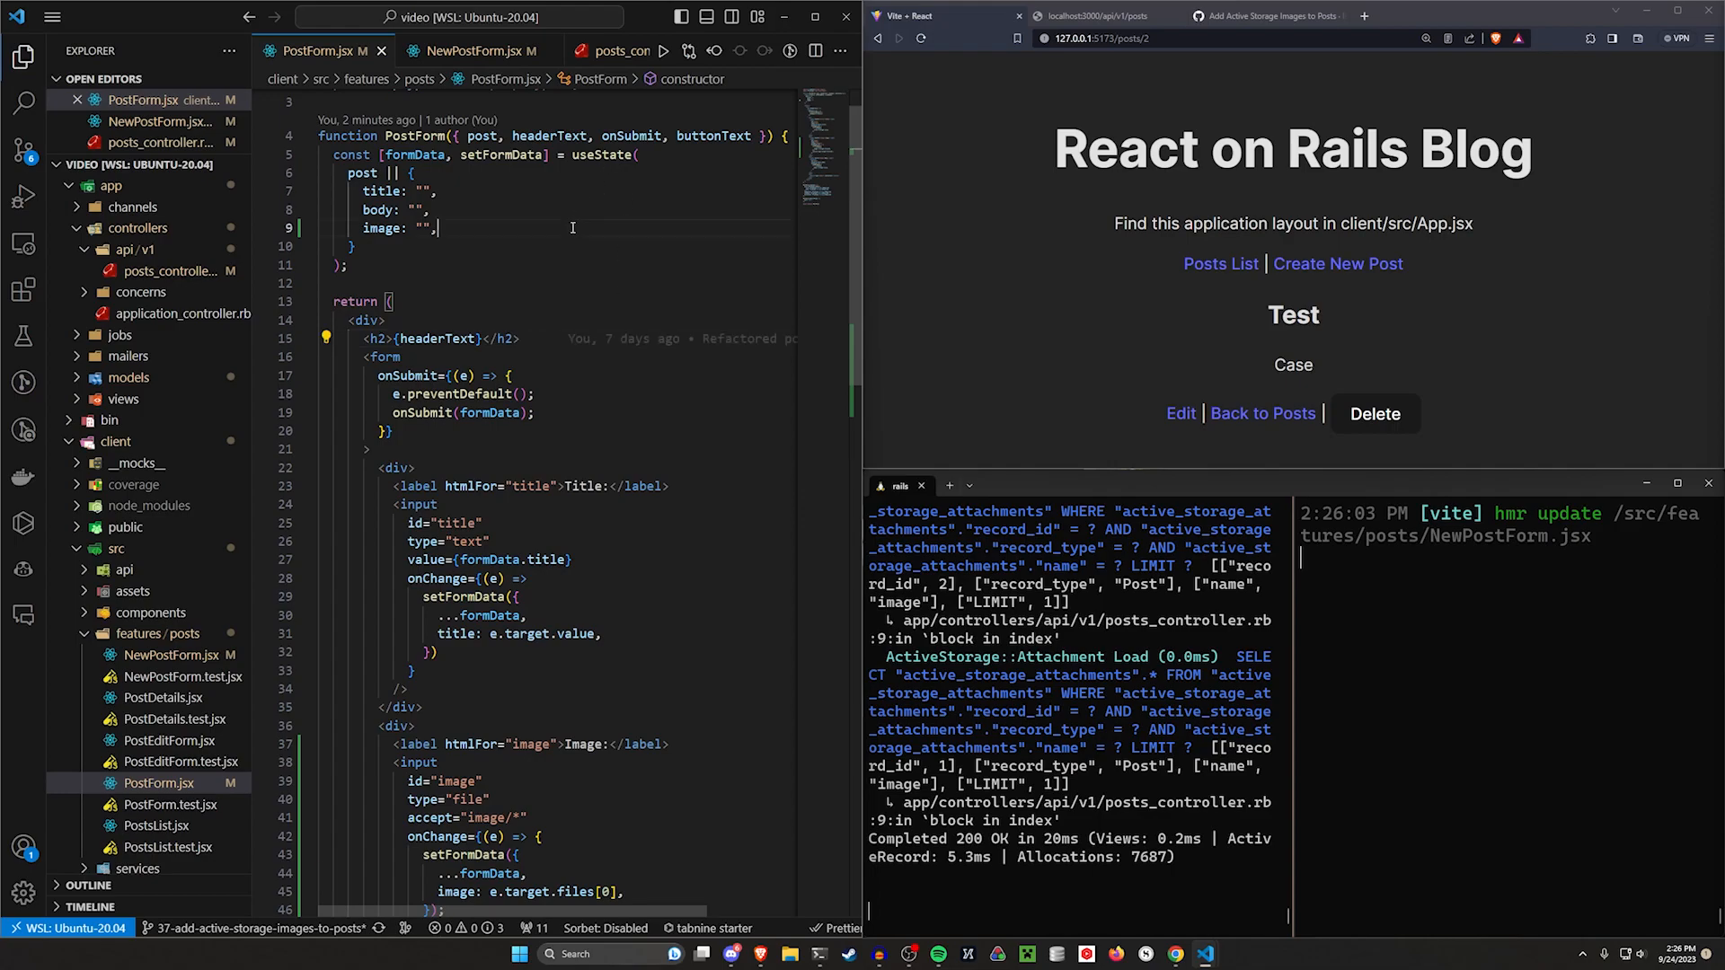
{"action": "left_click", "coordinate": [473, 51]}
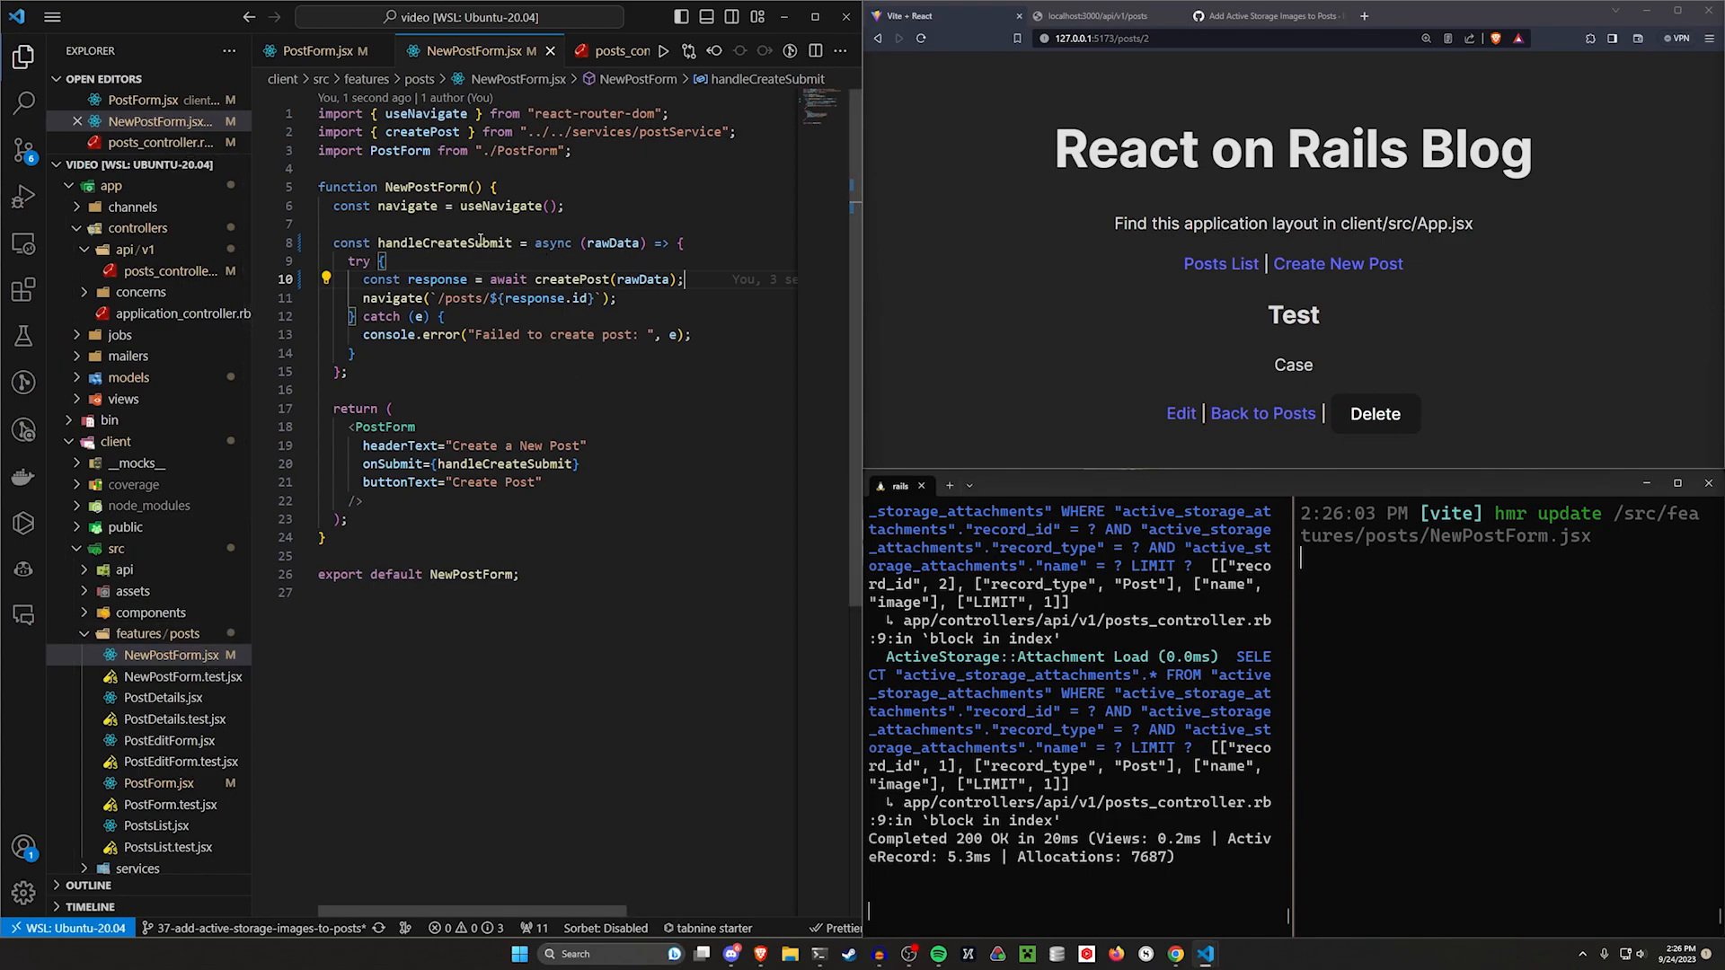
Step: Build a FormData in handleCreateSubmit appending title, body and image from rawData for createPost
{"action": "double_click", "coordinate": [444, 243]}
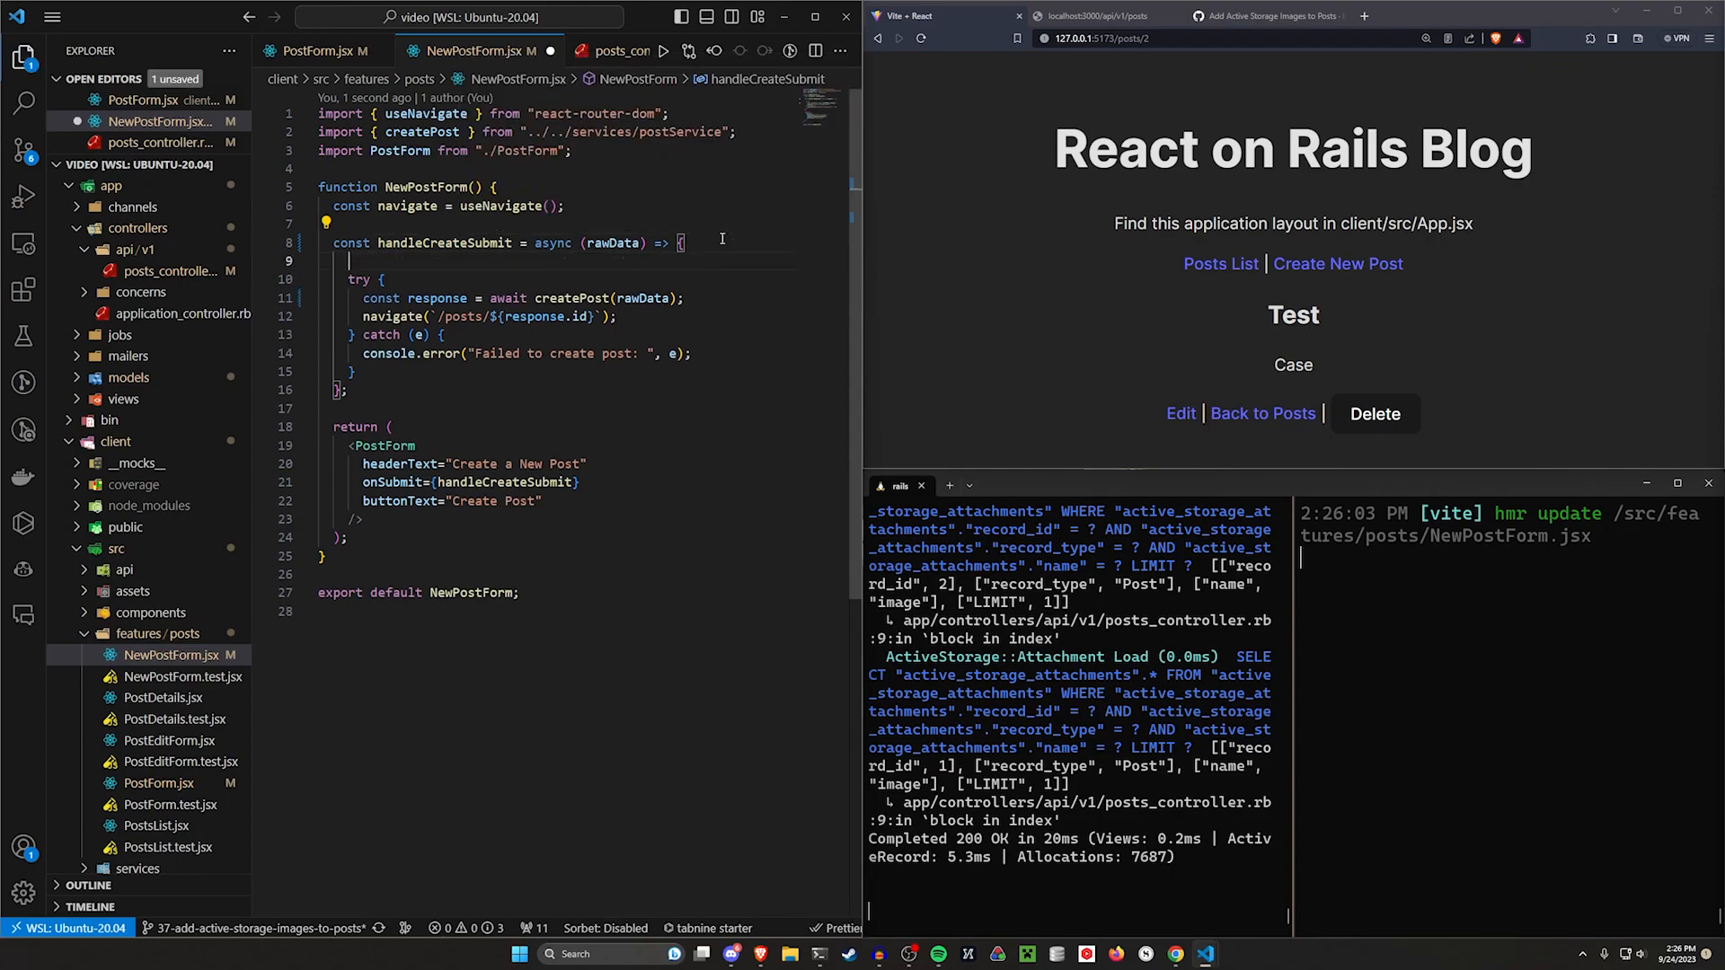
{"action": "type", "text": "// lets"}
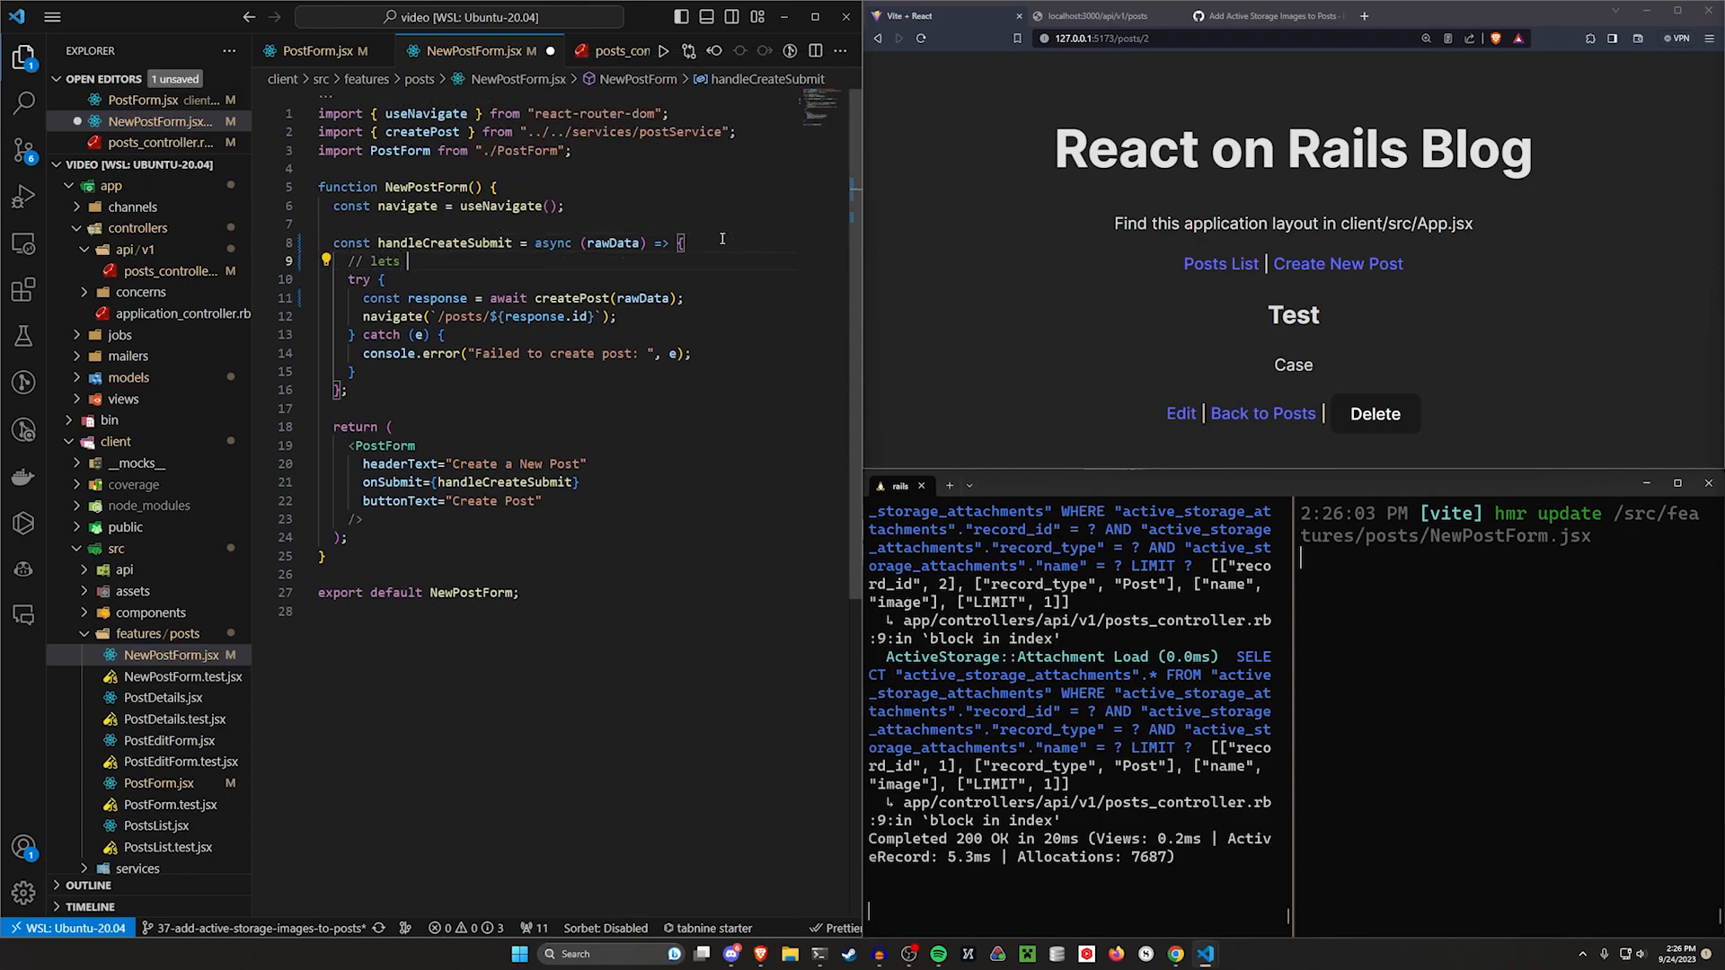
{"action": "type", "text": "create the formData object"}
{"action": "type", "text": "const formData = new FormData();"}
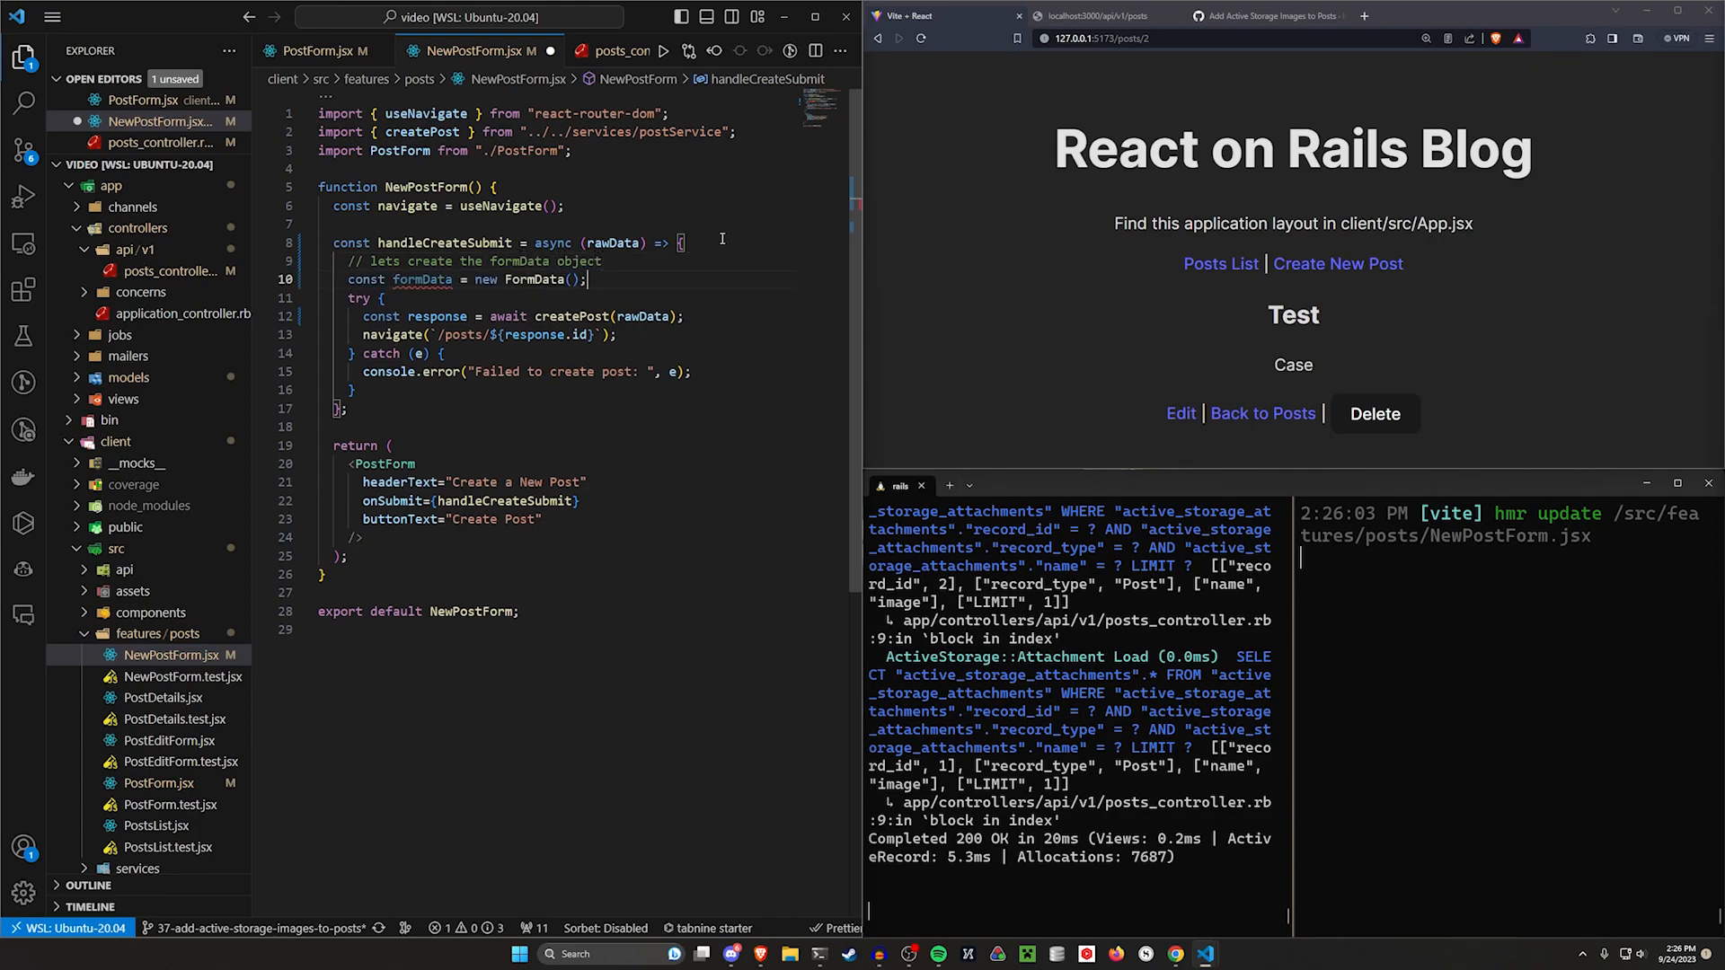
{"action": "type", "text": "formData.append(\"title\", rawData.title);"}
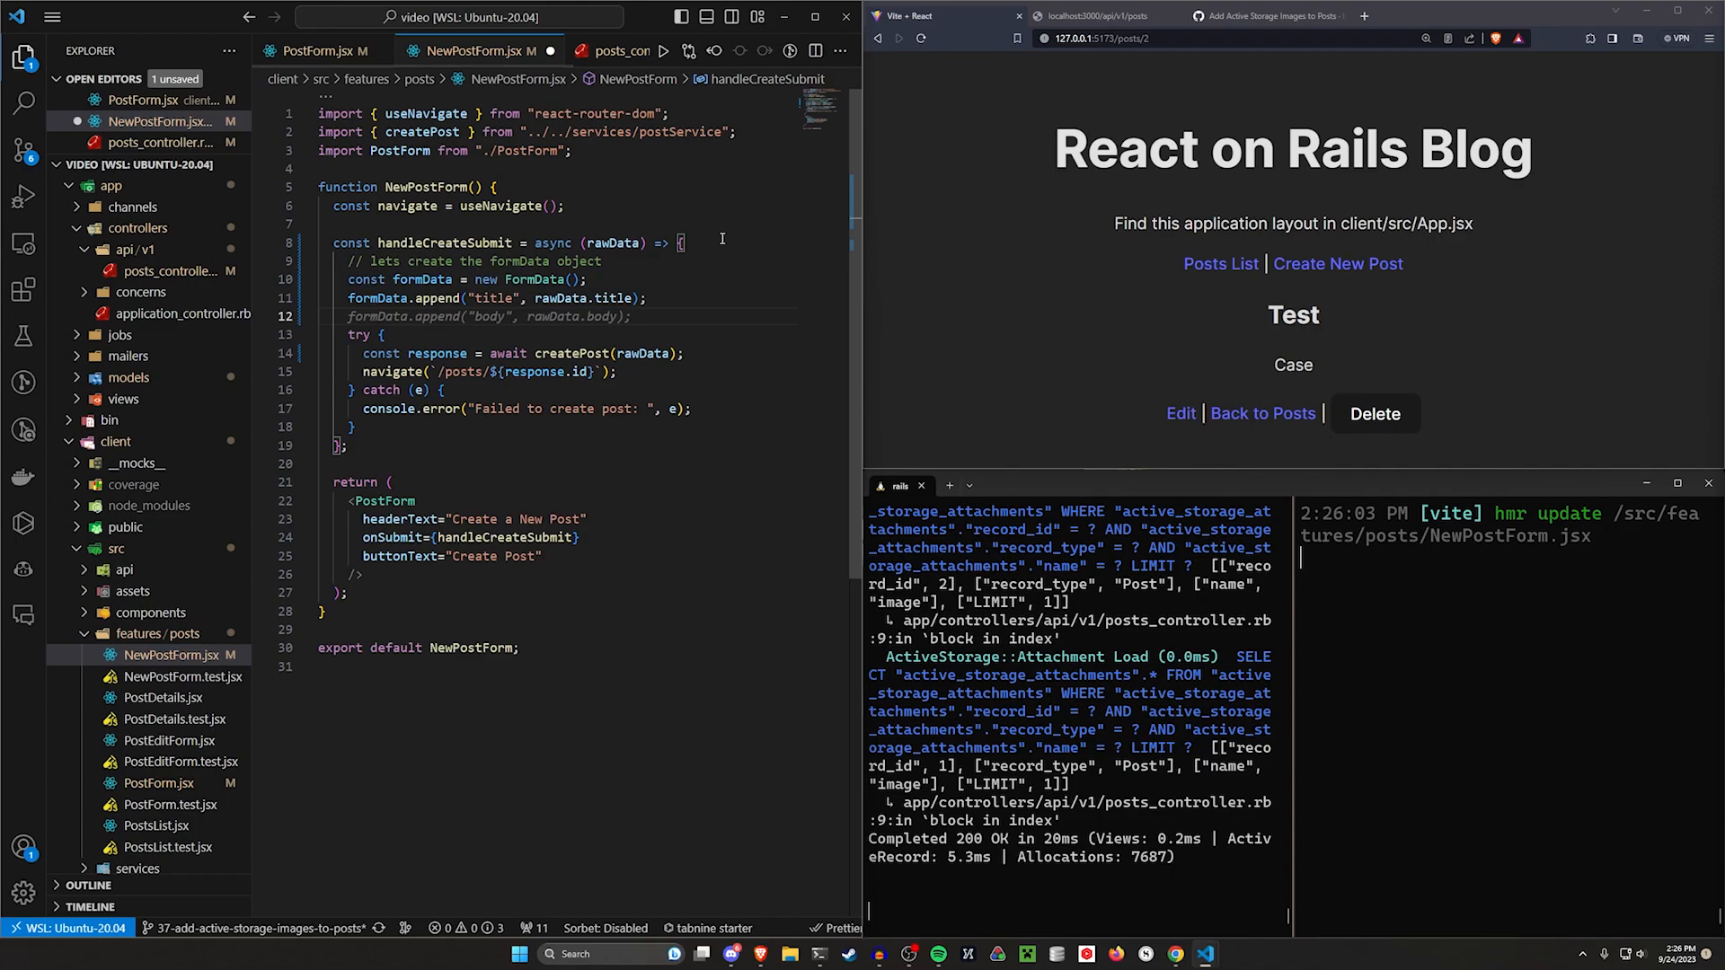
{"action": "type", "text": "formData.append(\"image\", rawData.image);"}
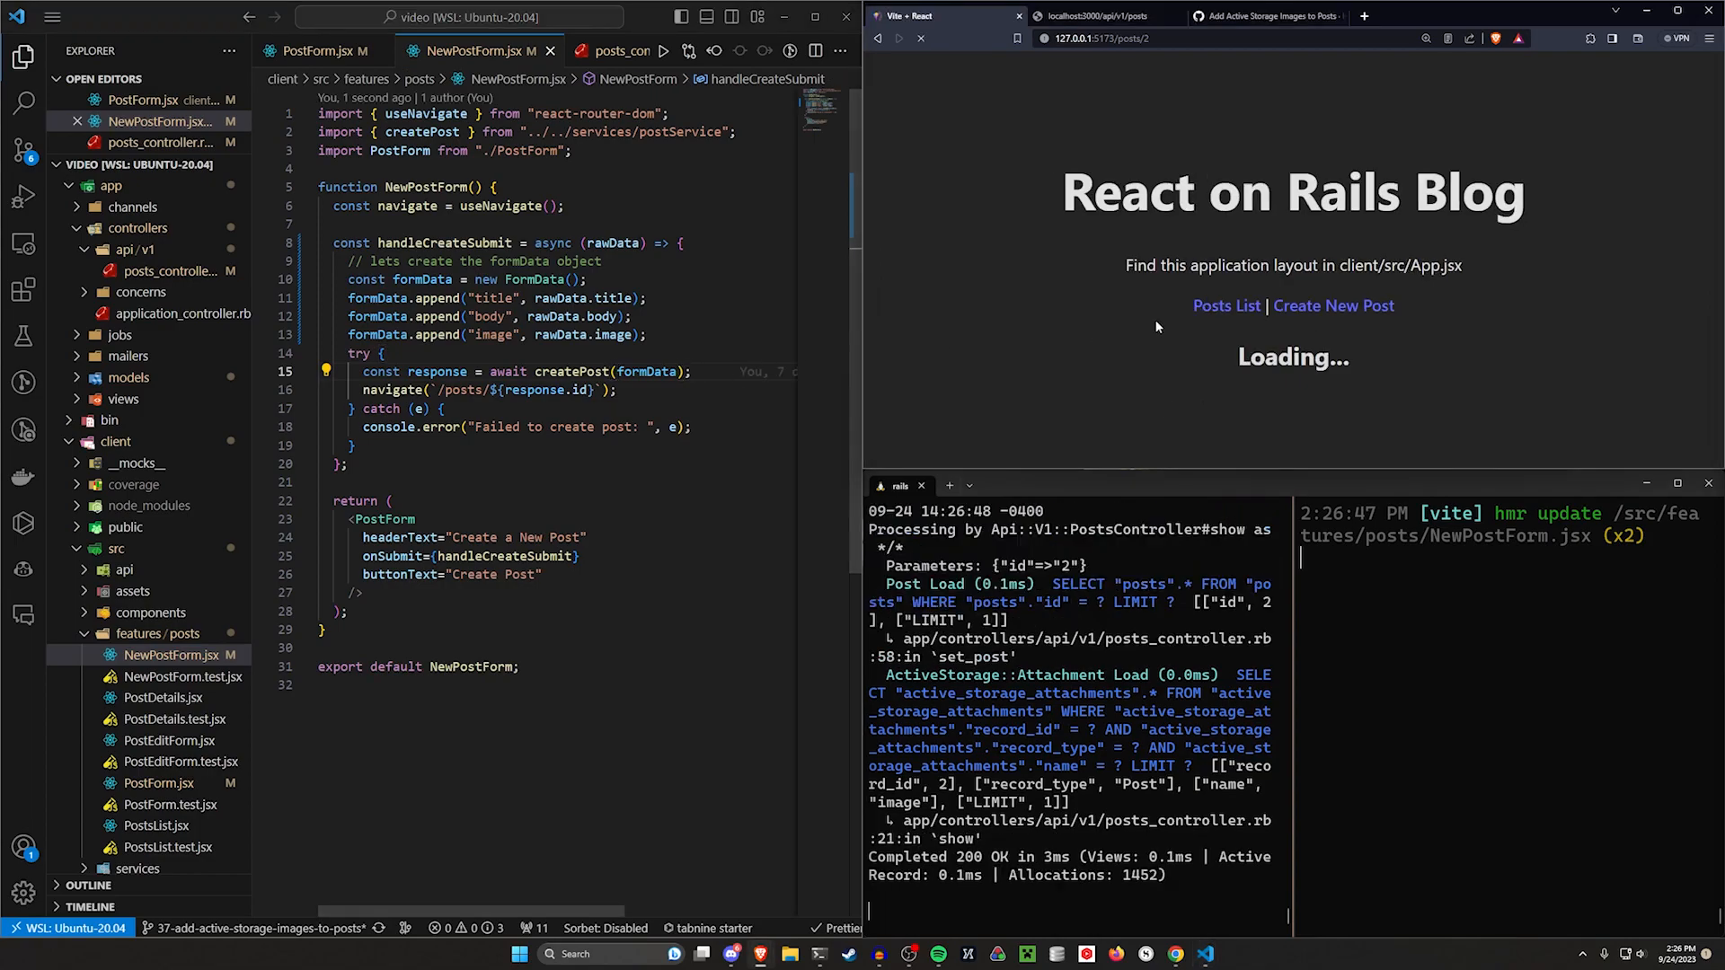
Step: Submit a new post titled Test with an image attached, getting a 400 ParameterMissing error
{"action": "left_click", "coordinate": [1331, 305]}
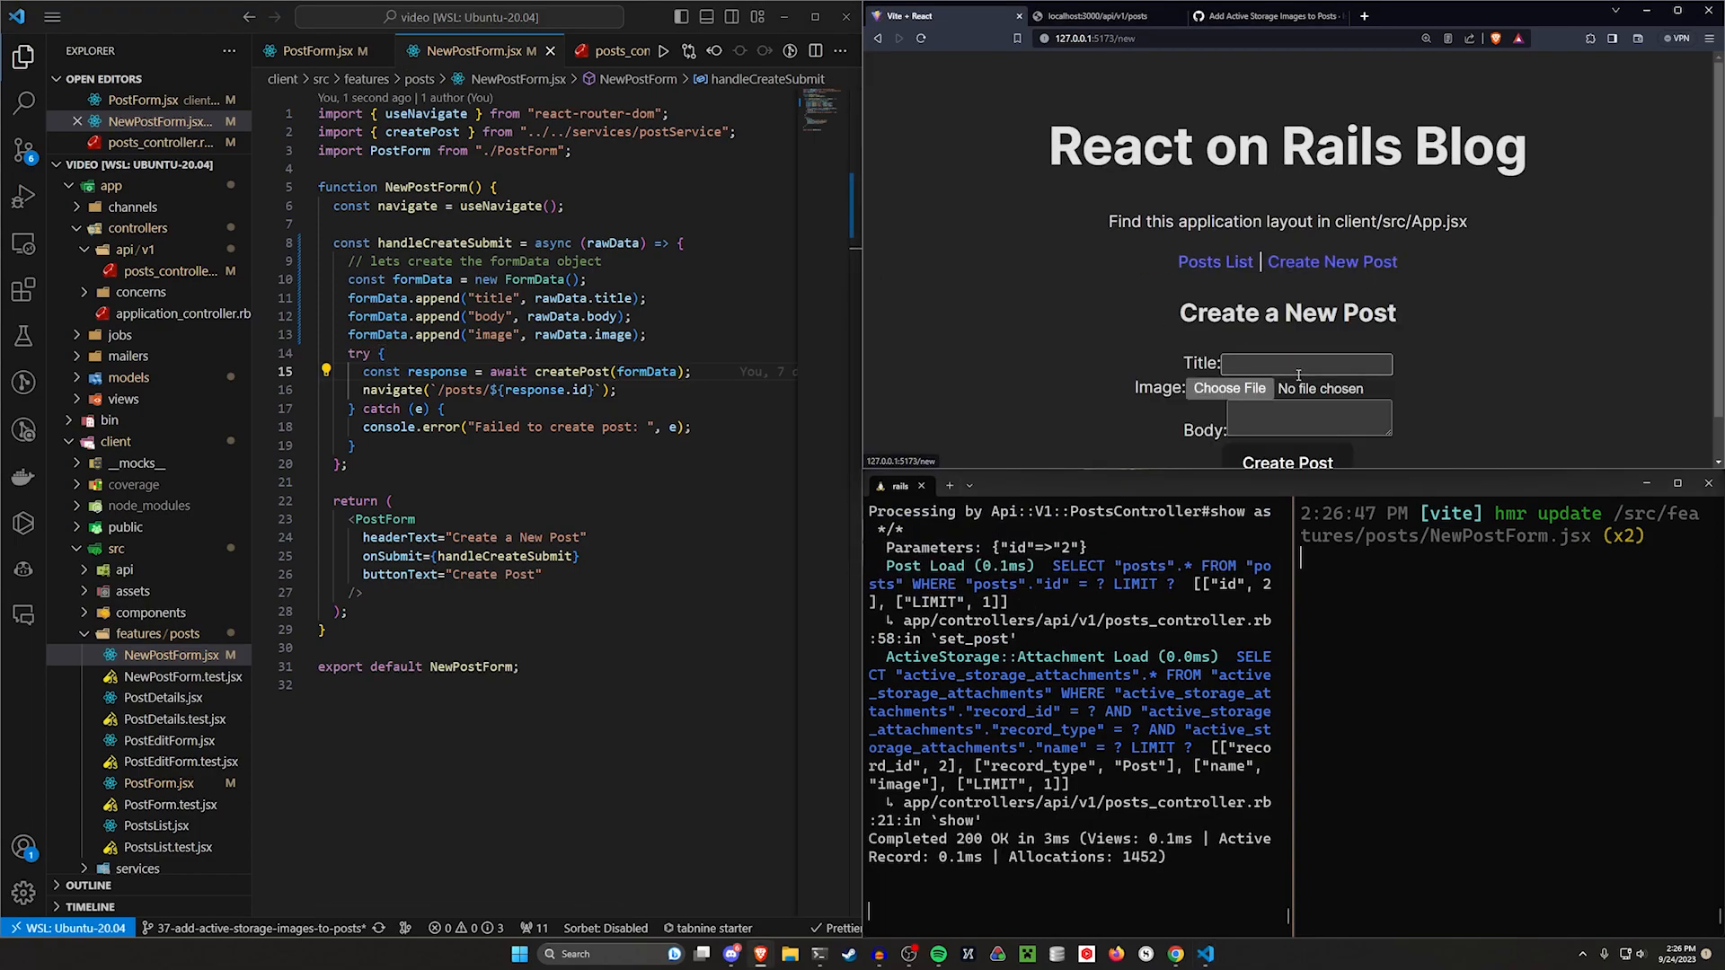
{"action": "type", "text": "Test"}
{"action": "type", "text": "Case"}
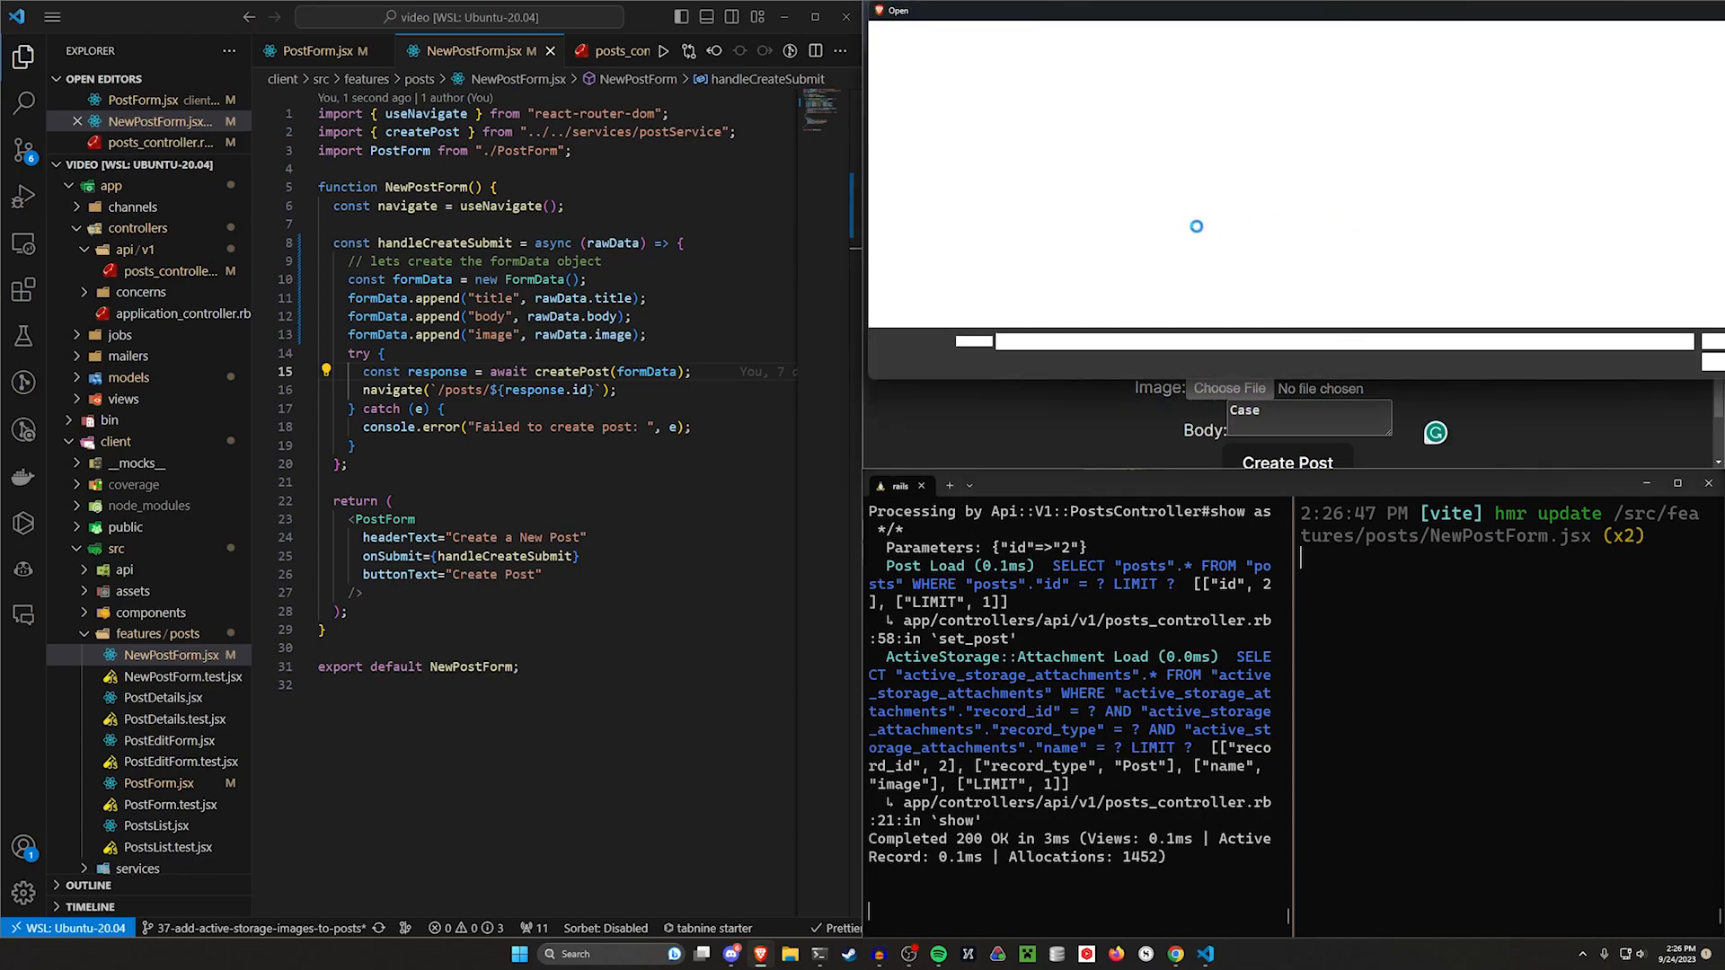
{"action": "left_click", "coordinate": [1630, 273]}
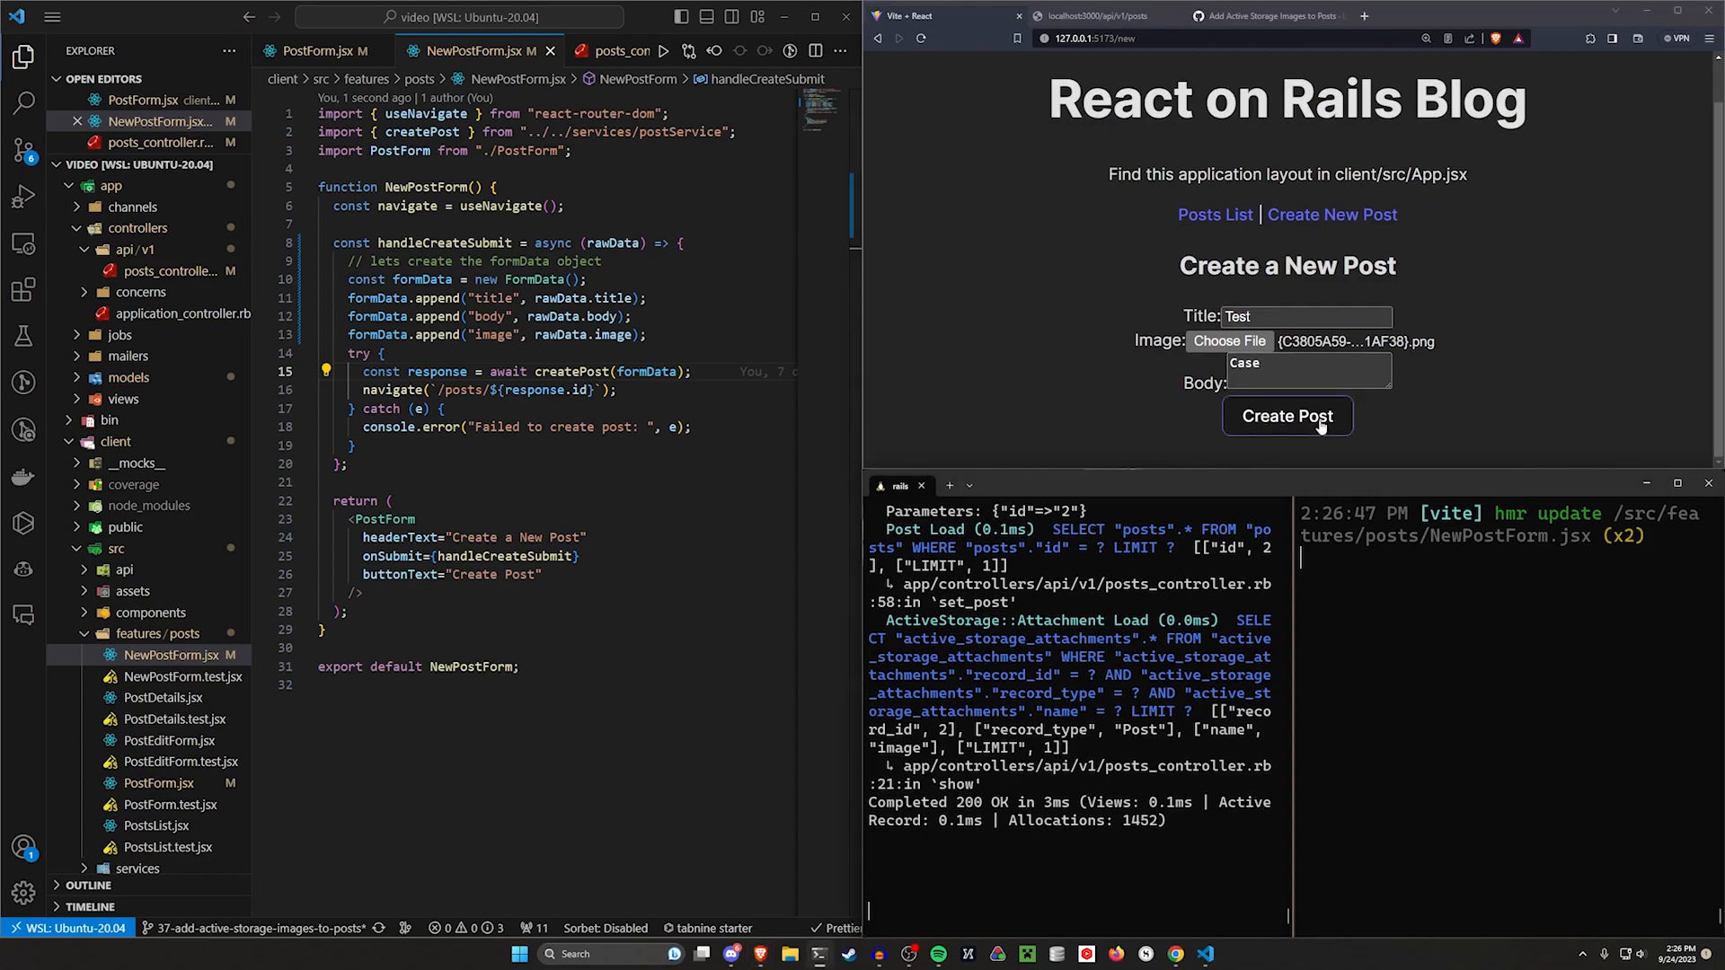
{"action": "left_click", "coordinate": [1285, 415]}
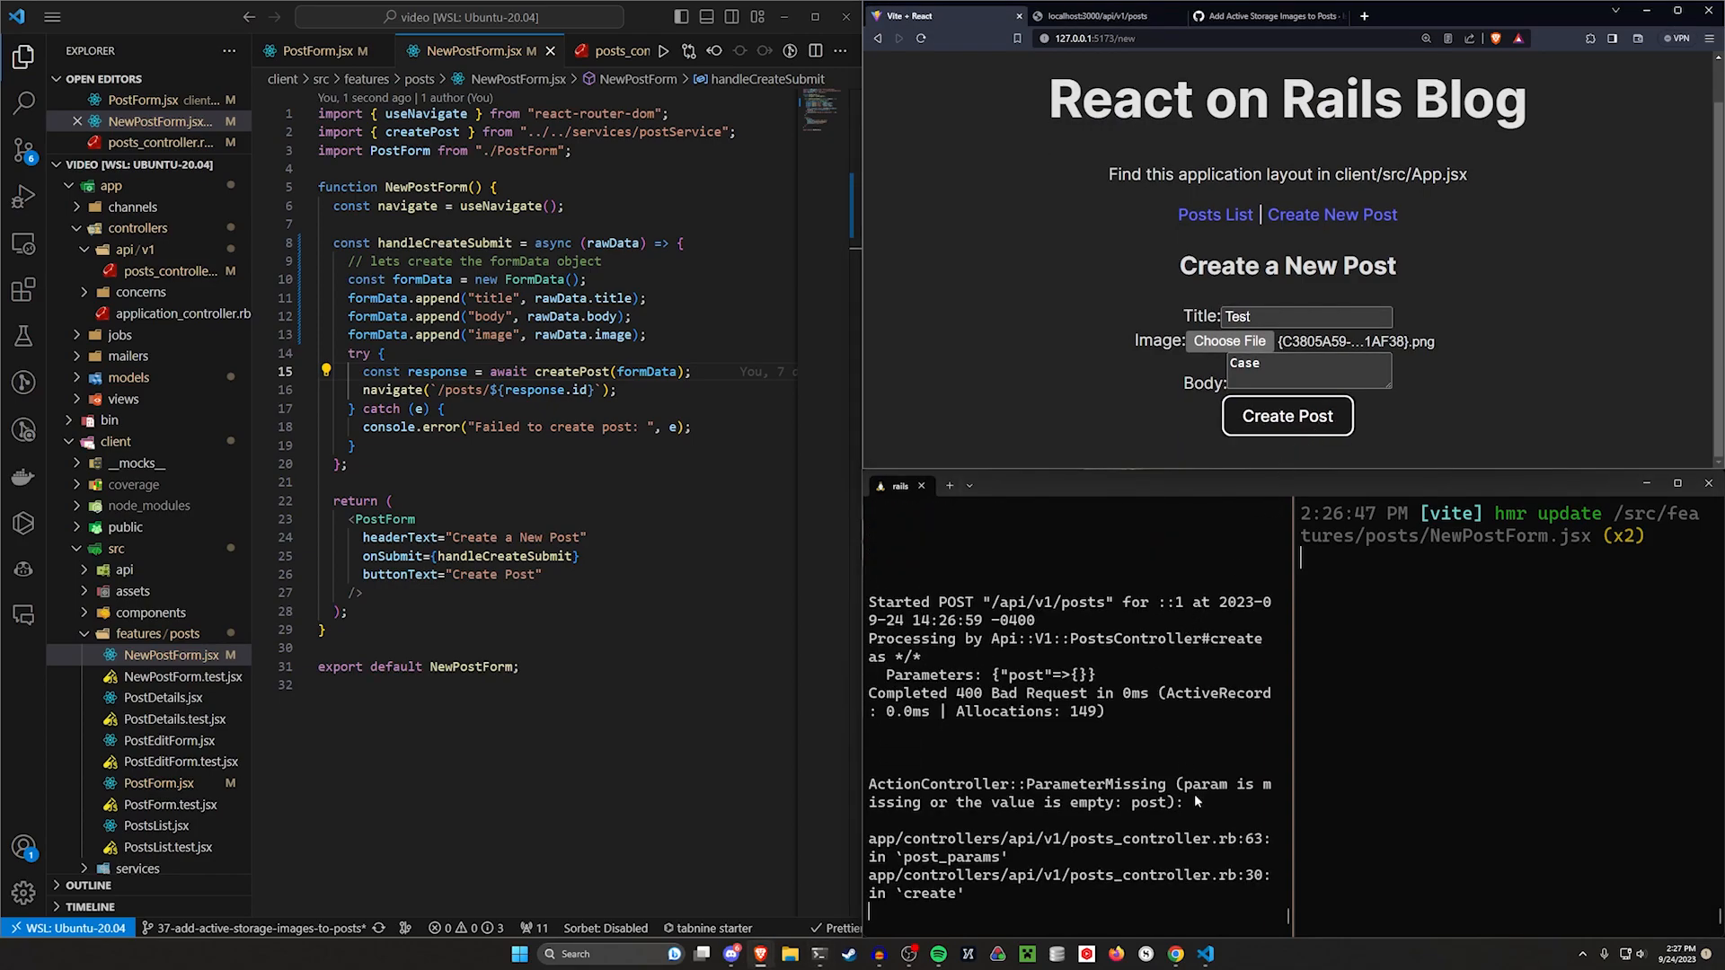
{"action": "left_click_drag", "start_coordinate": [1100, 785], "coordinate": [1182, 801]}
{"action": "type", "text": "// Can't just be th"}
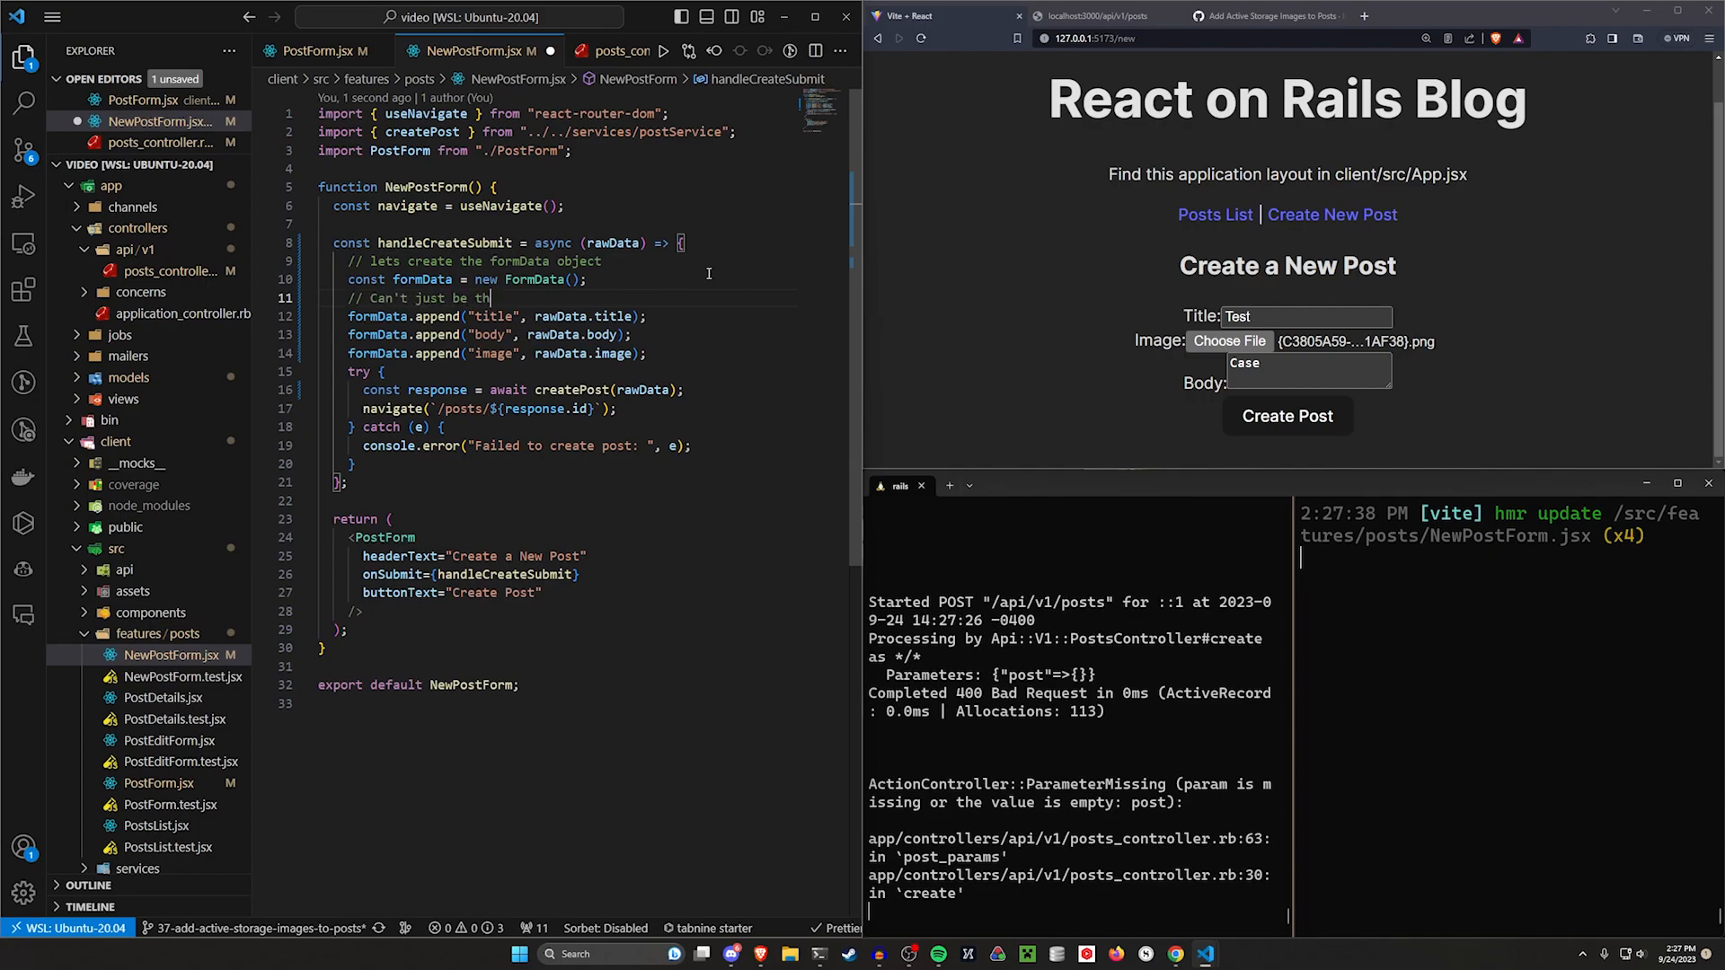
Step: Comment that raw fields are wrapped in post[field] and rename append keys to post[title], post[body], post[image]
{"action": "type", "text": "e raw fields,"}
{"action": "type", "text": "// needs to b"}
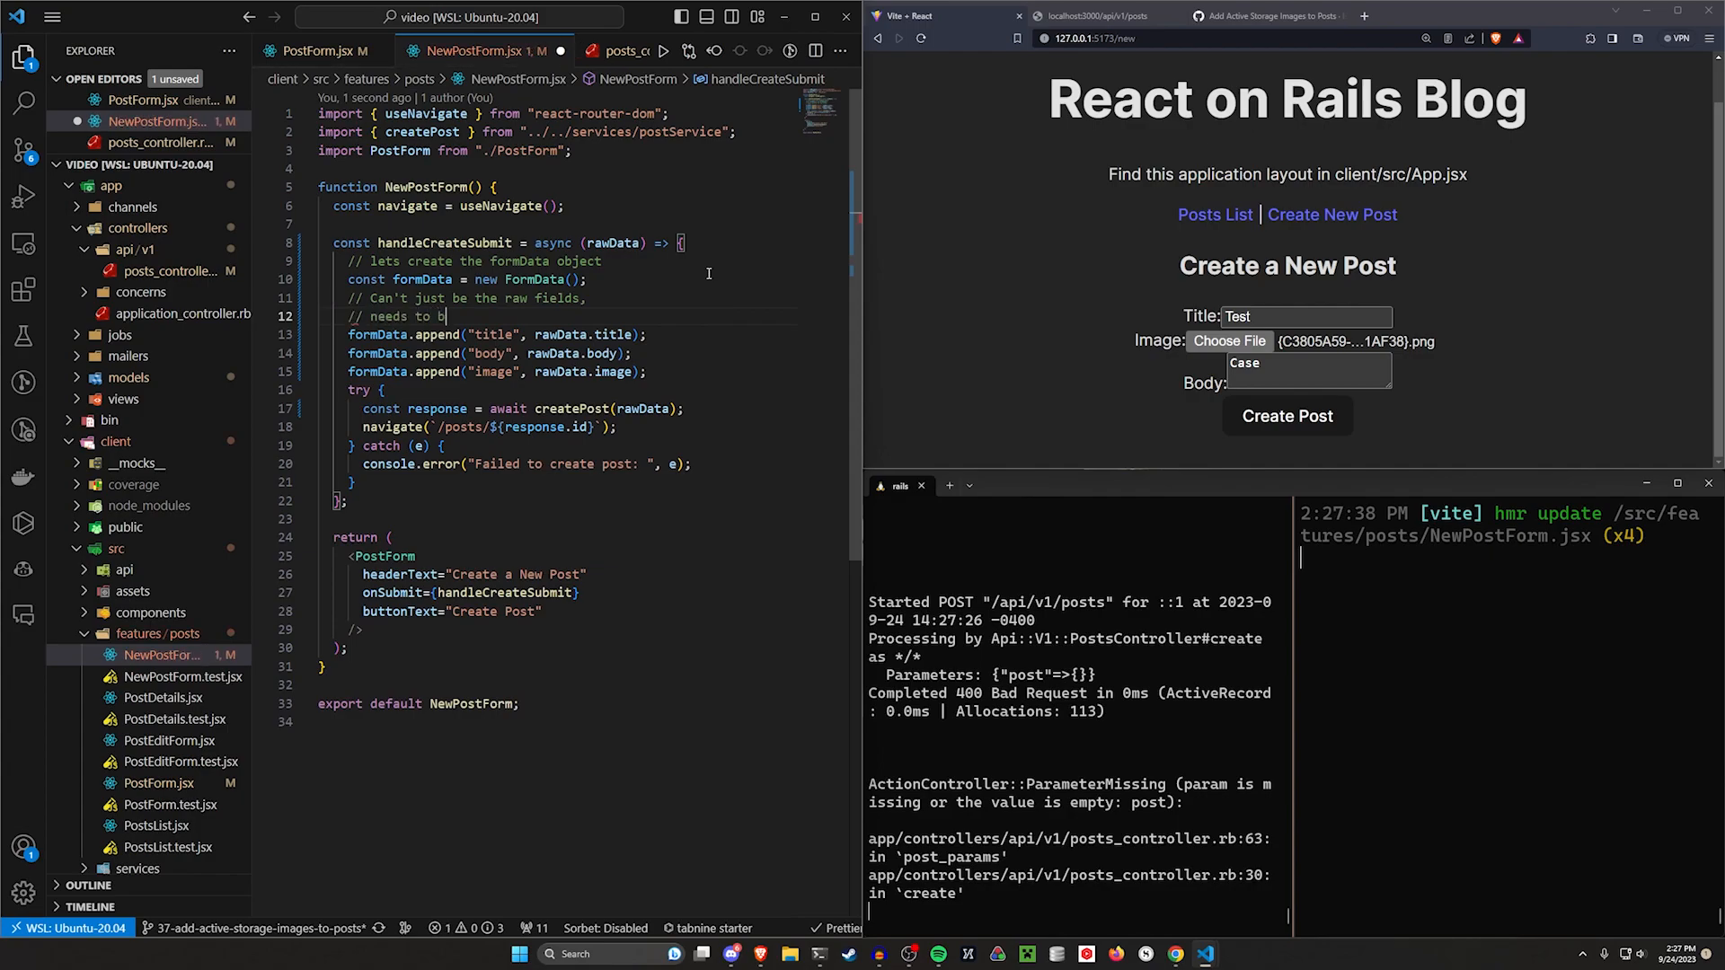
{"action": "type", "text": "wrappped"}
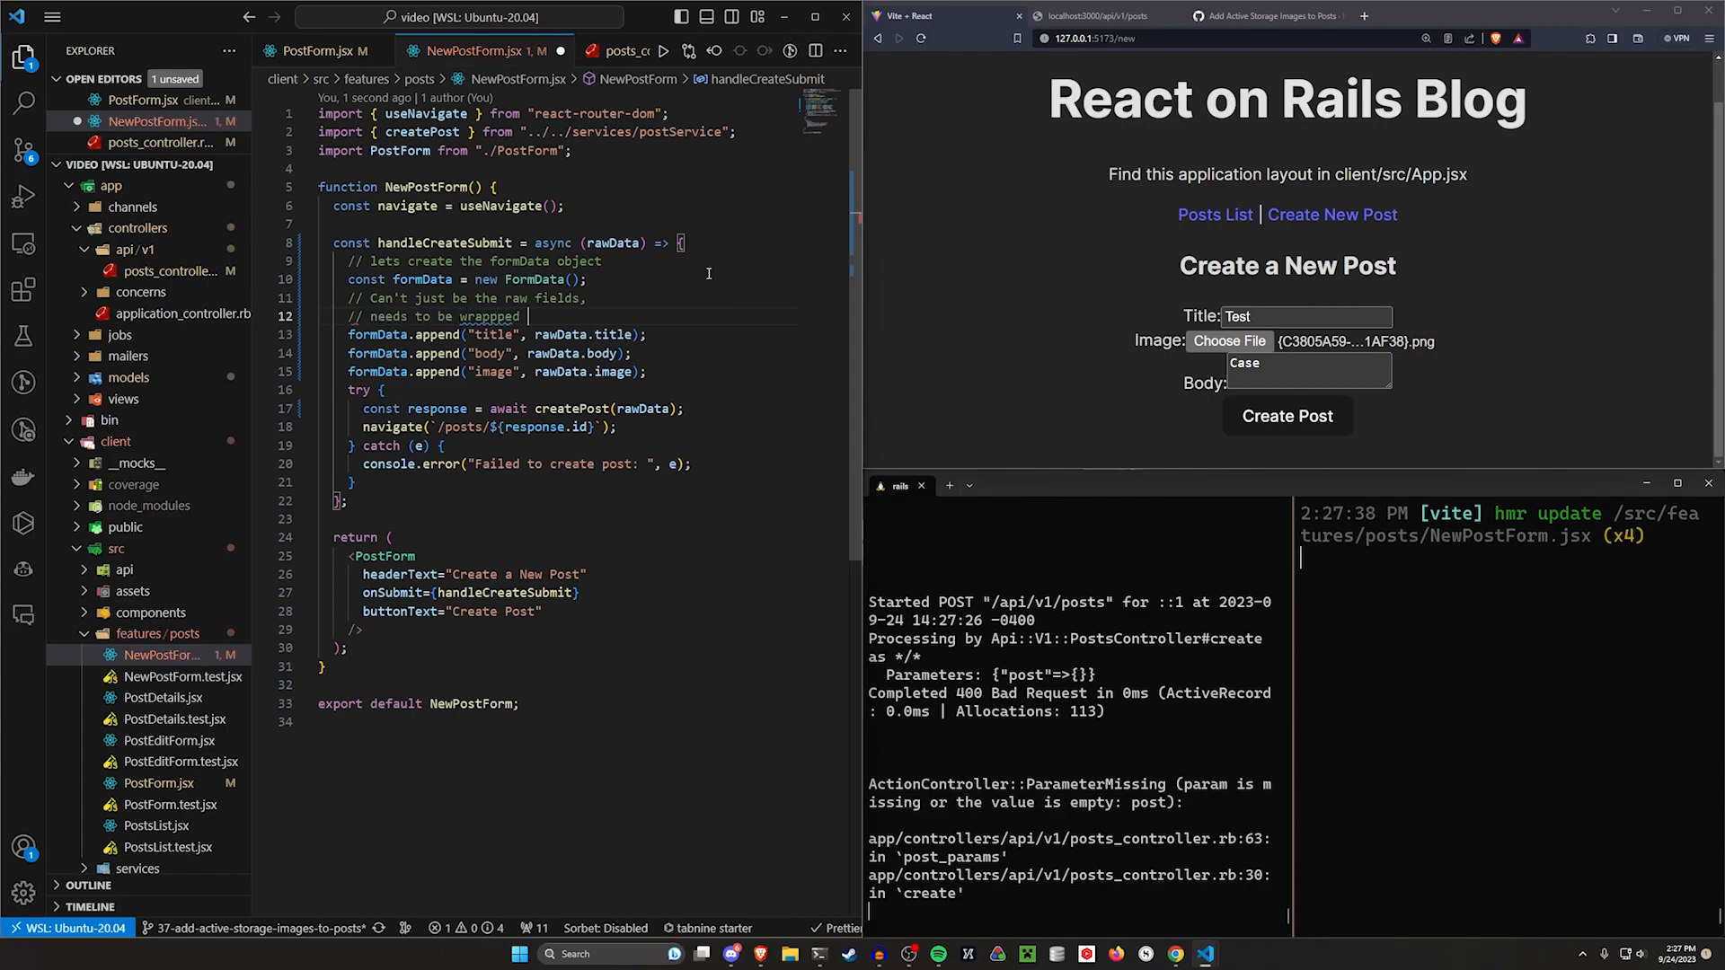
{"action": "type", "text": "in a post[field]"}
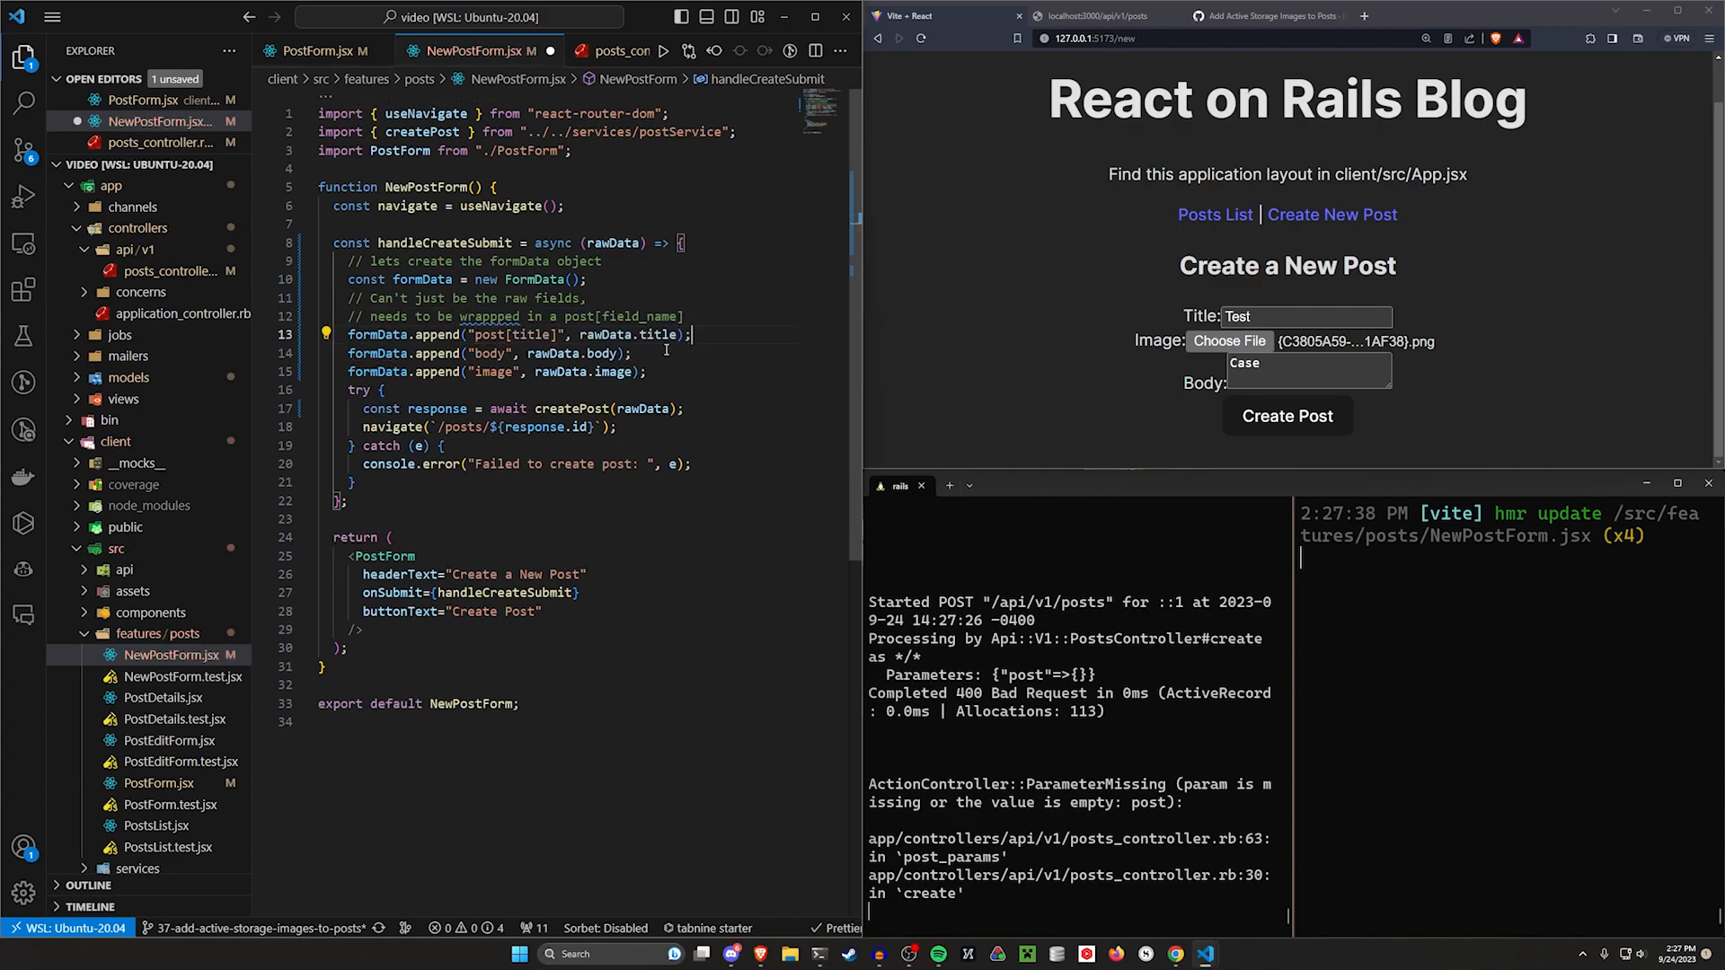
{"action": "type", "text": "post[body]"}
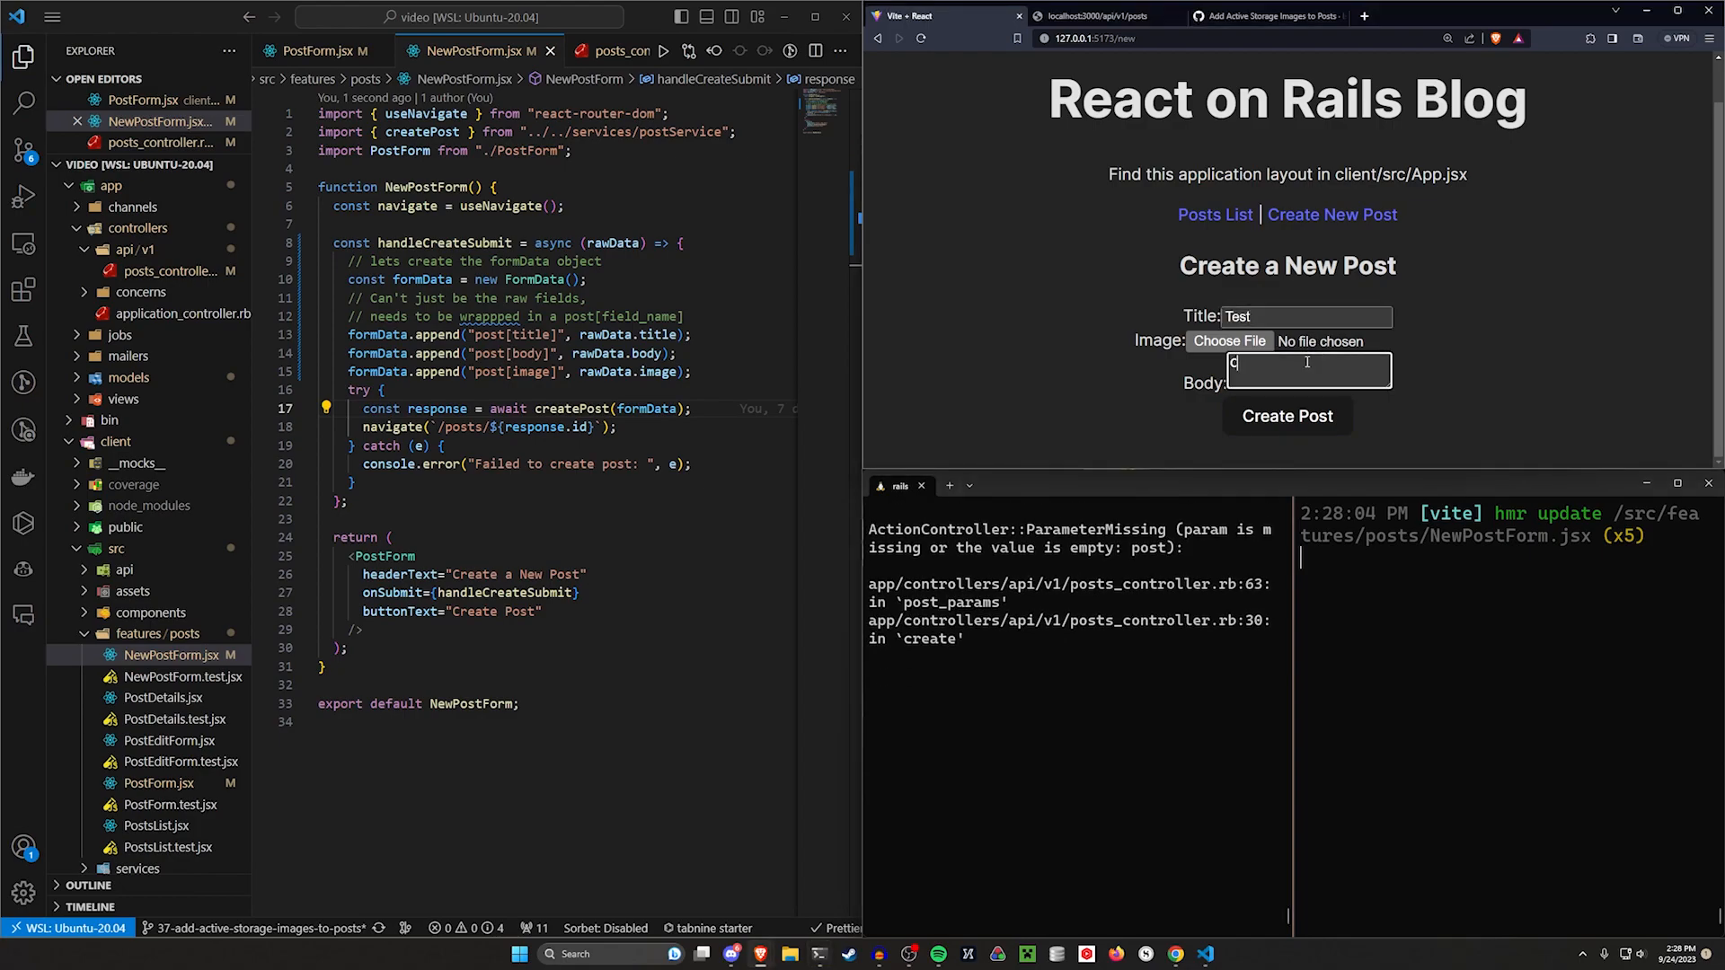
Step: Refill the post form with body Case and attach an image file before resubmitting
{"action": "type", "text": "Case"}
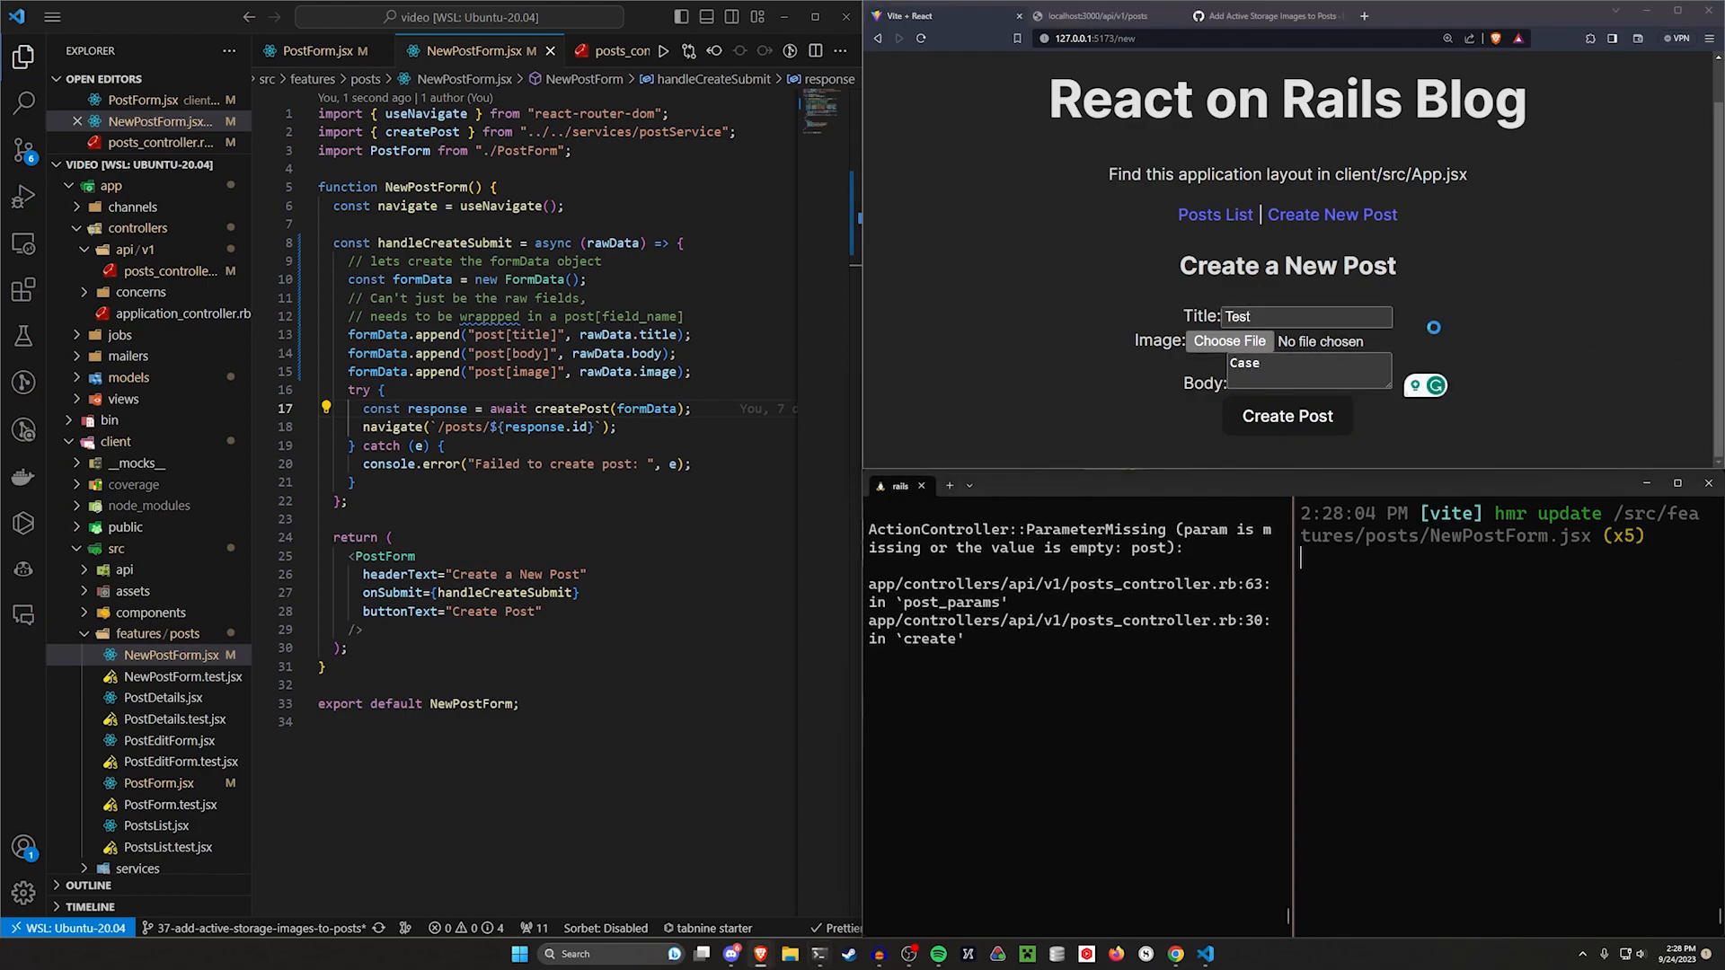
{"action": "left_click", "coordinate": [1229, 342]}
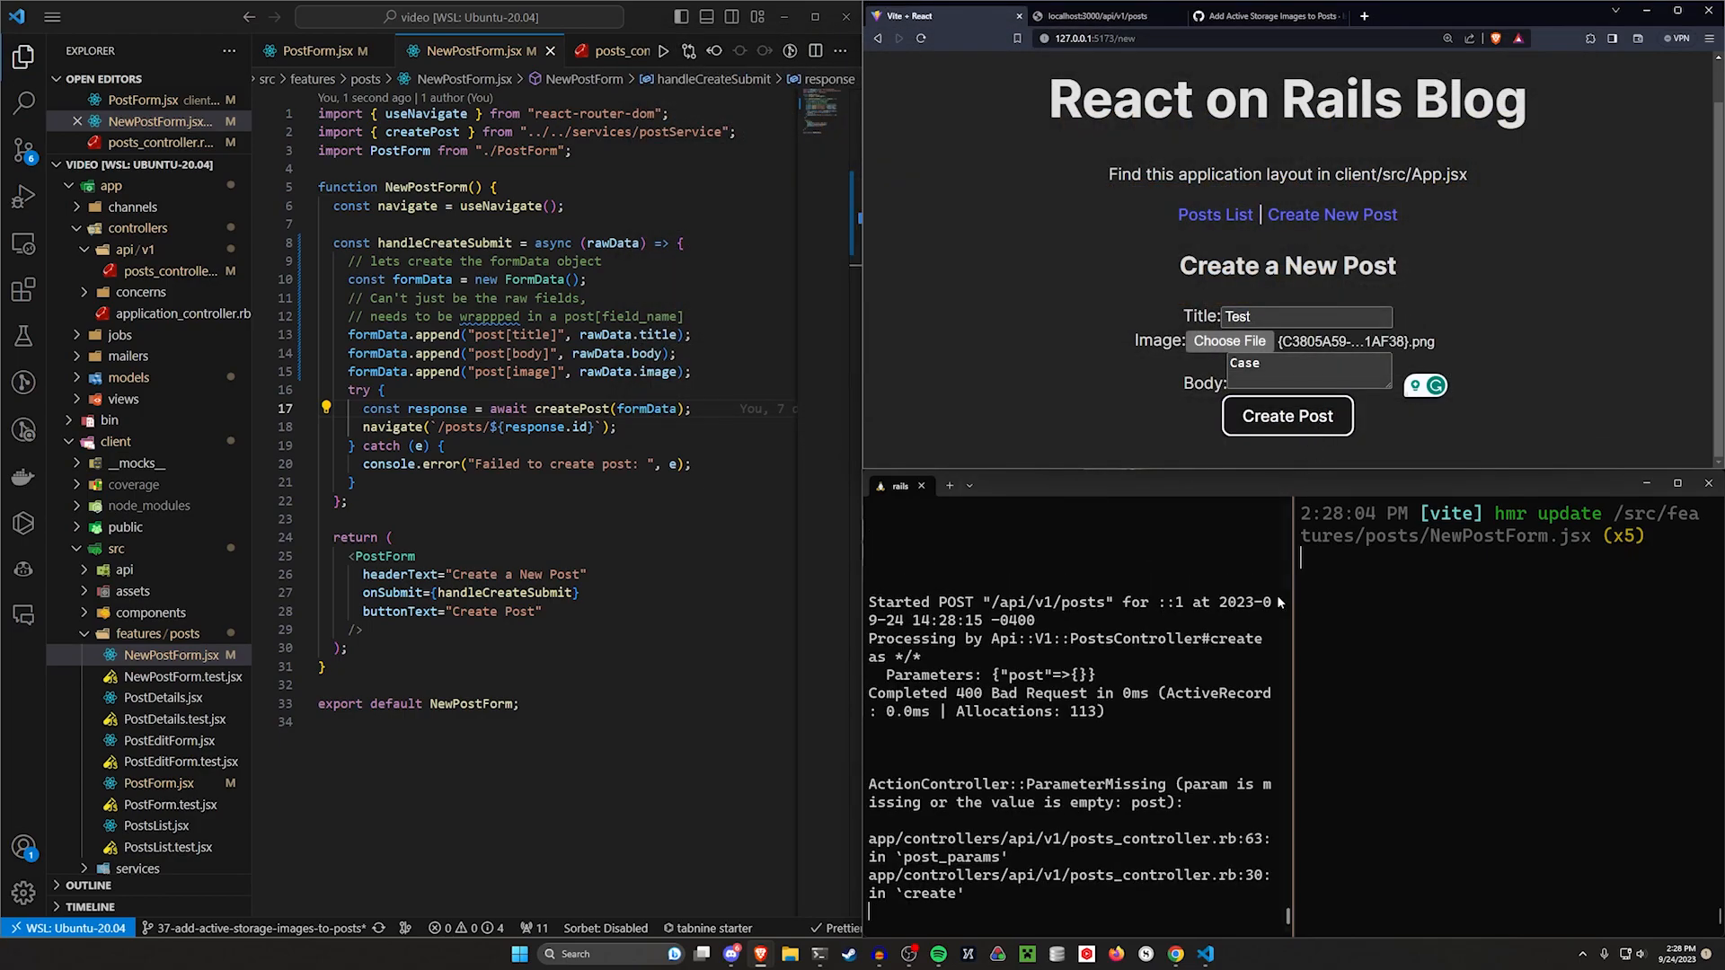
{"action": "mouse_move", "coordinate": [1035, 347]}
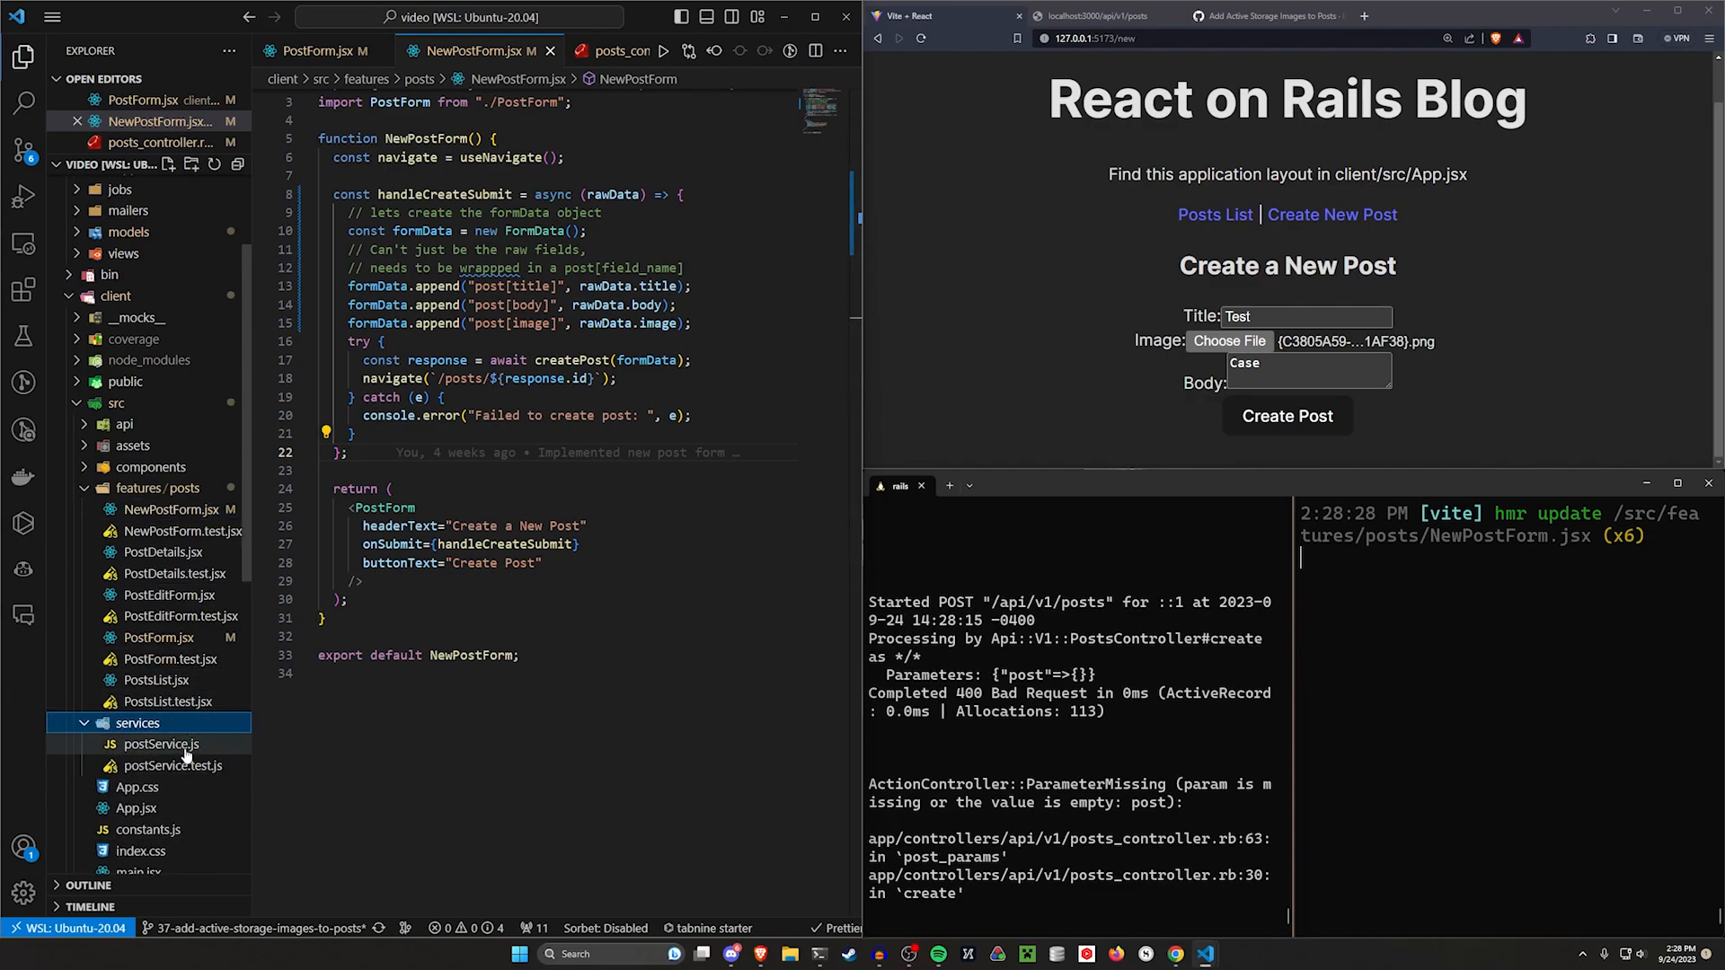
Step: In postService.js createPost, drop the JSON headers, add a FormData comment and send postData as body
{"action": "left_click", "coordinate": [162, 744]}
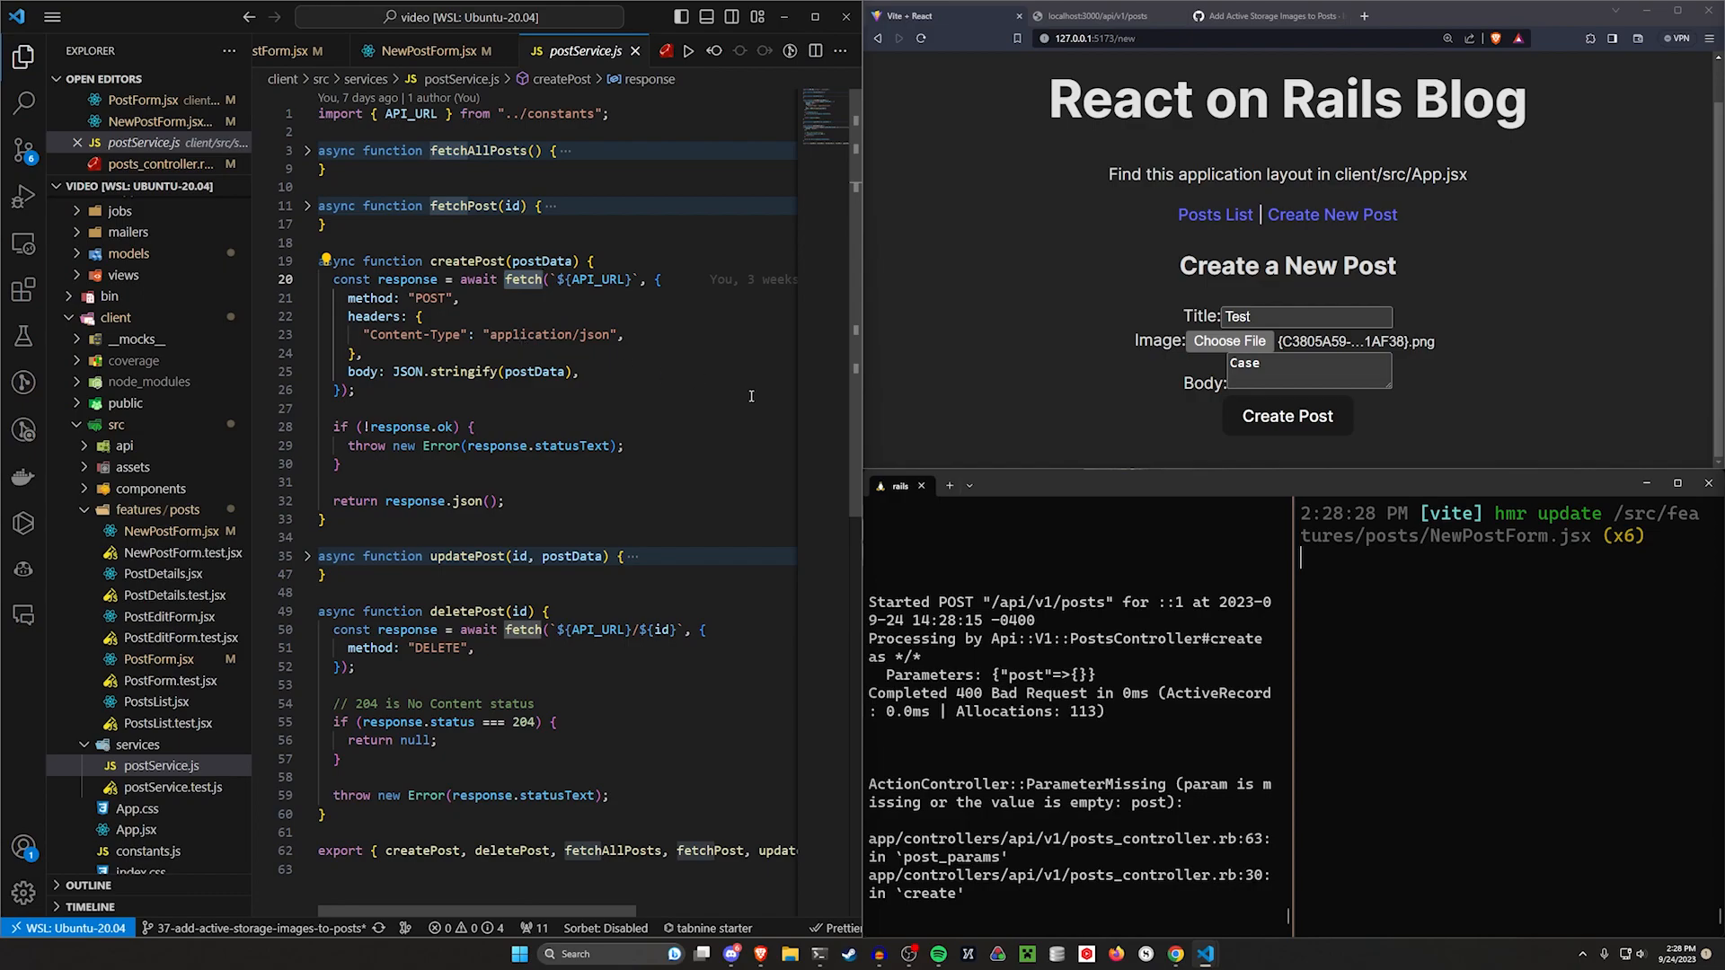
{"action": "mouse_move", "coordinate": [485, 311]}
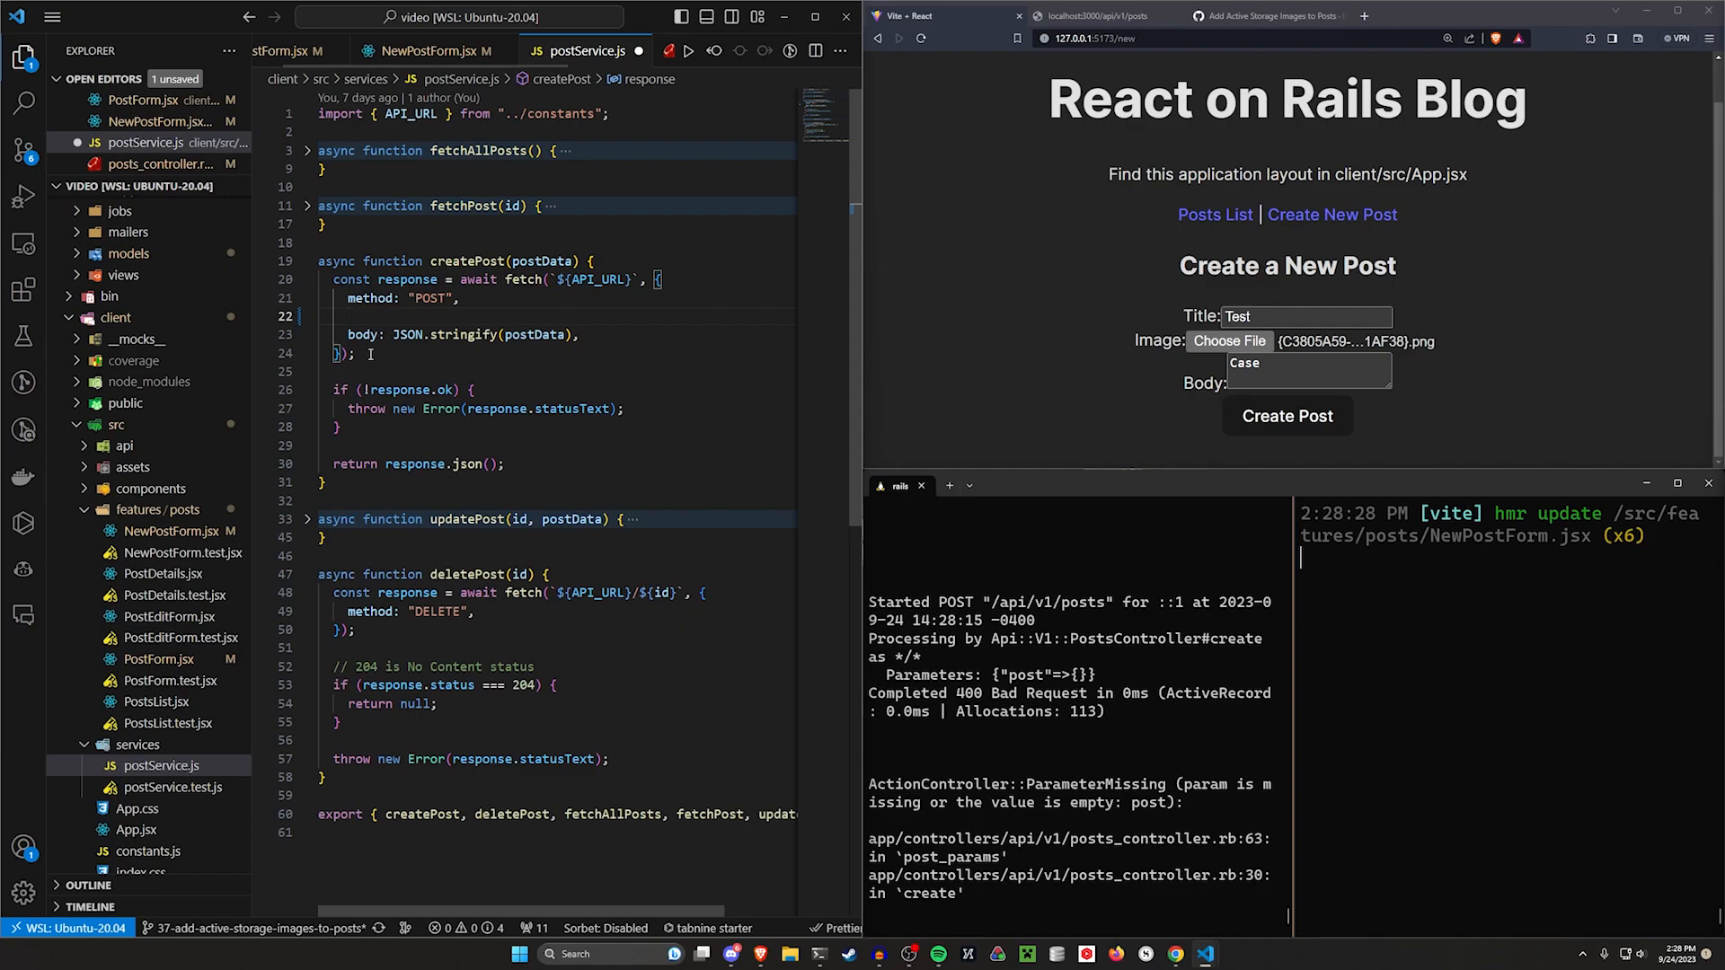
{"action": "type", "text": "// Doesn't need headers becau"}
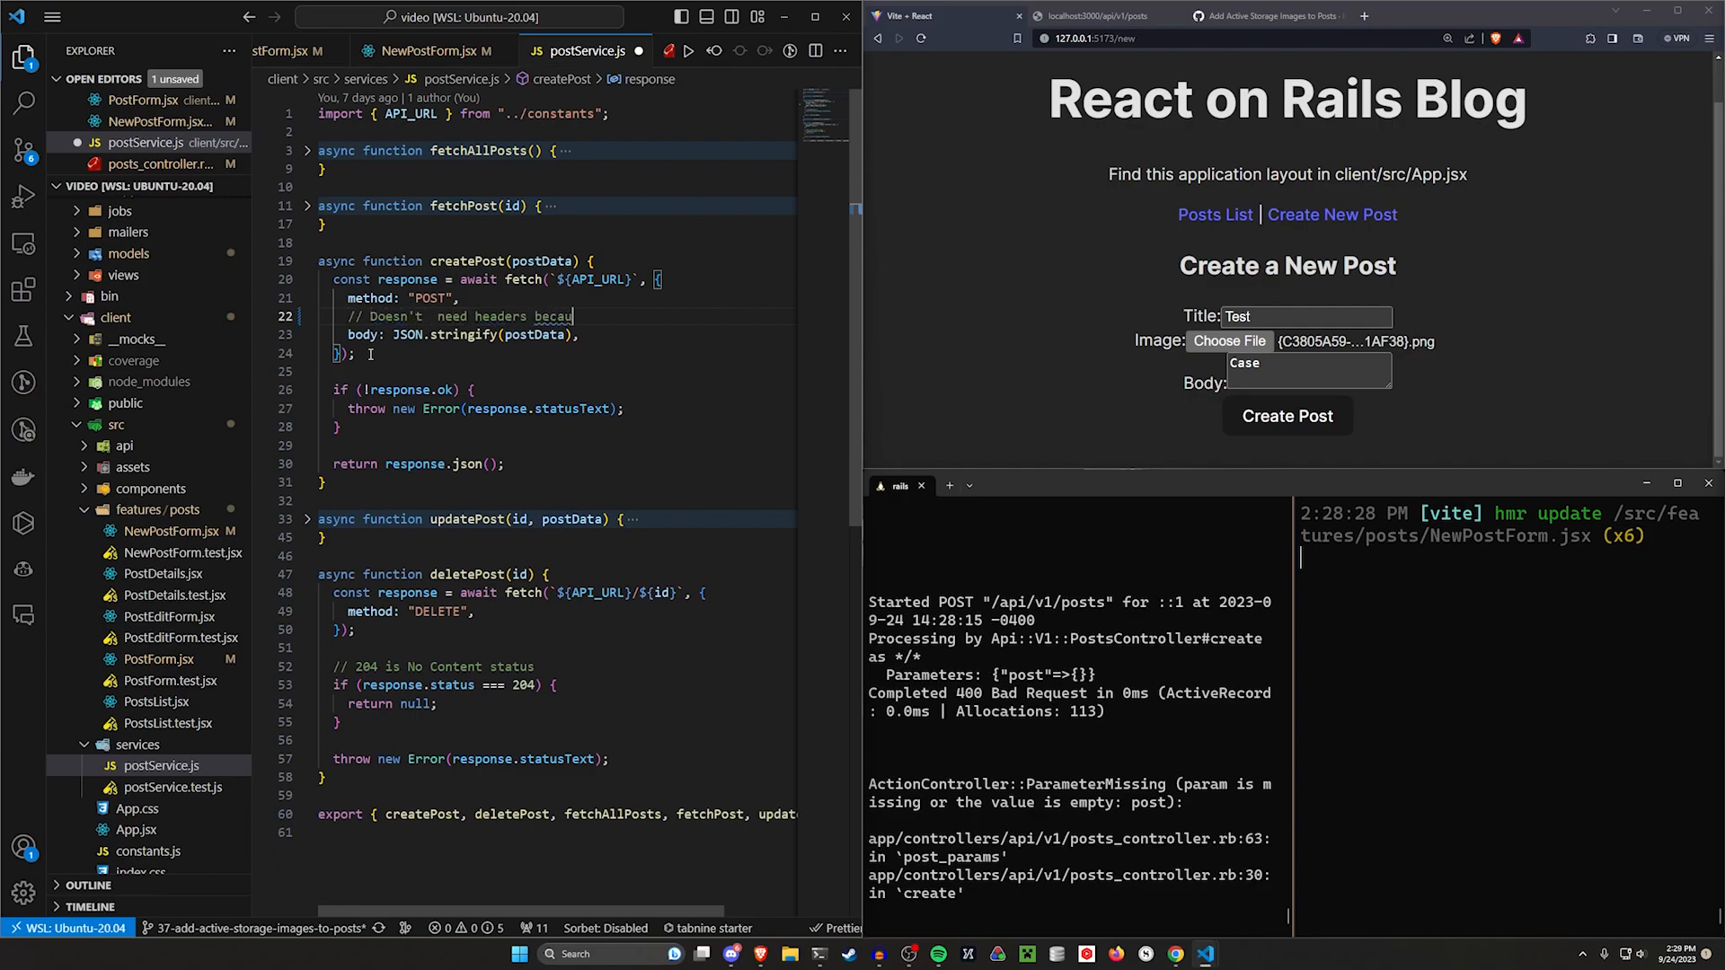
{"action": "type", "text": "se it's a formData"}
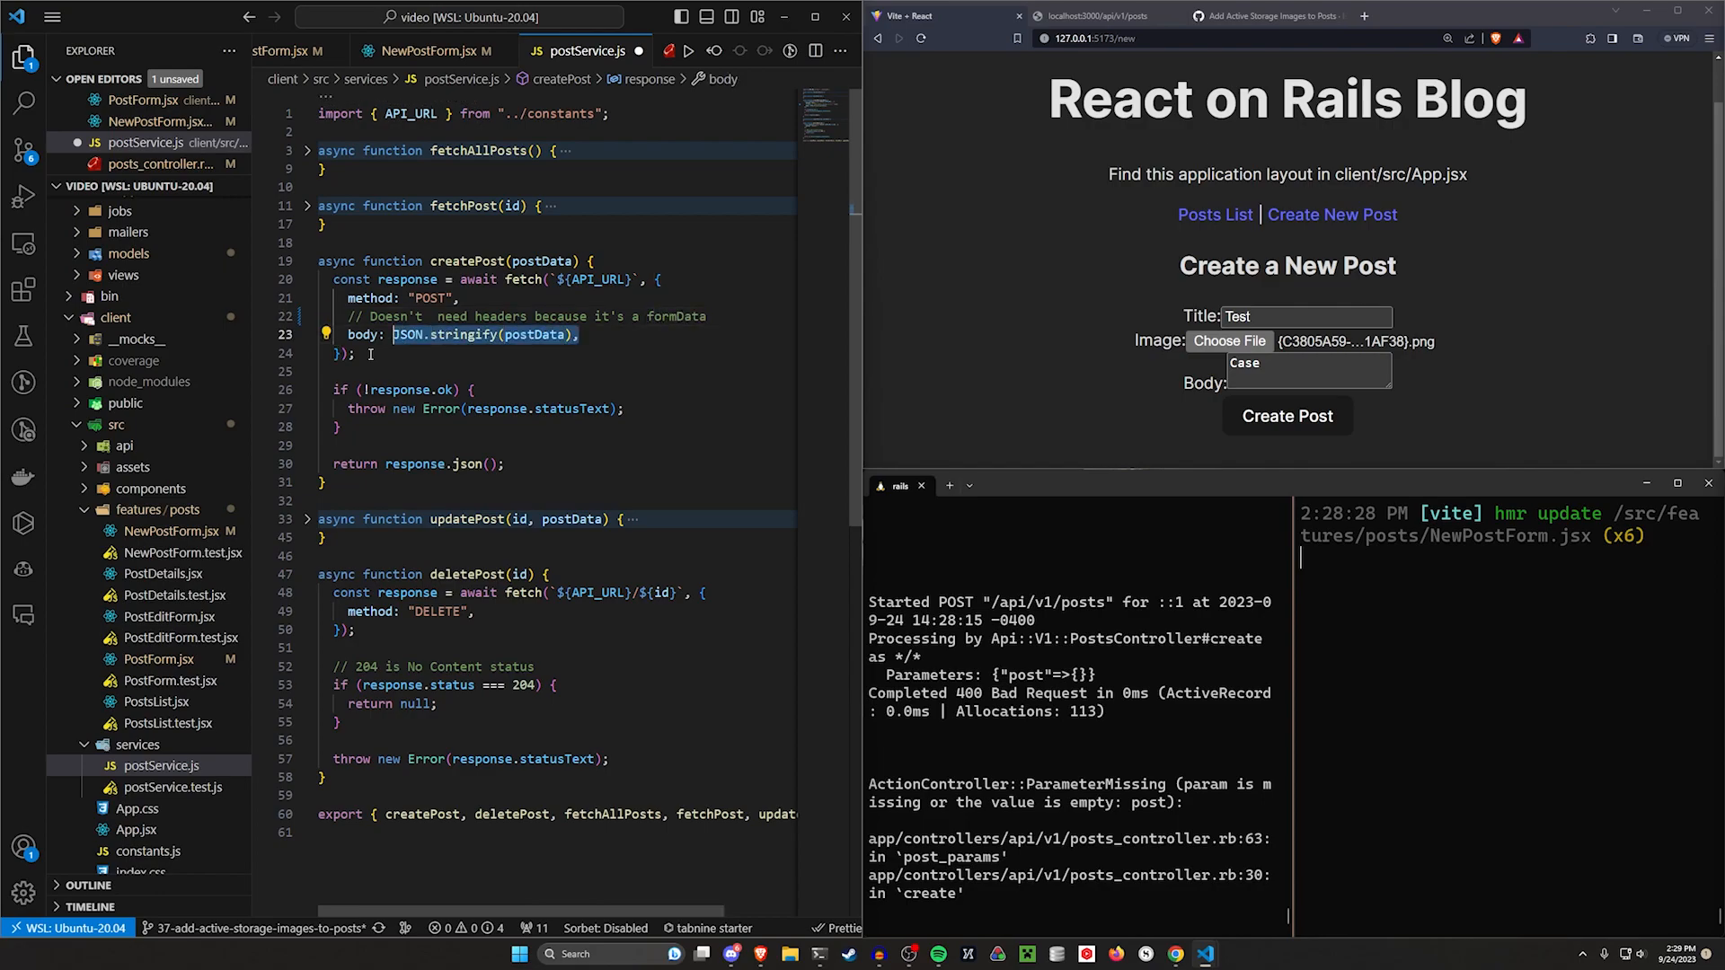
{"action": "type", "text": "postData,"}
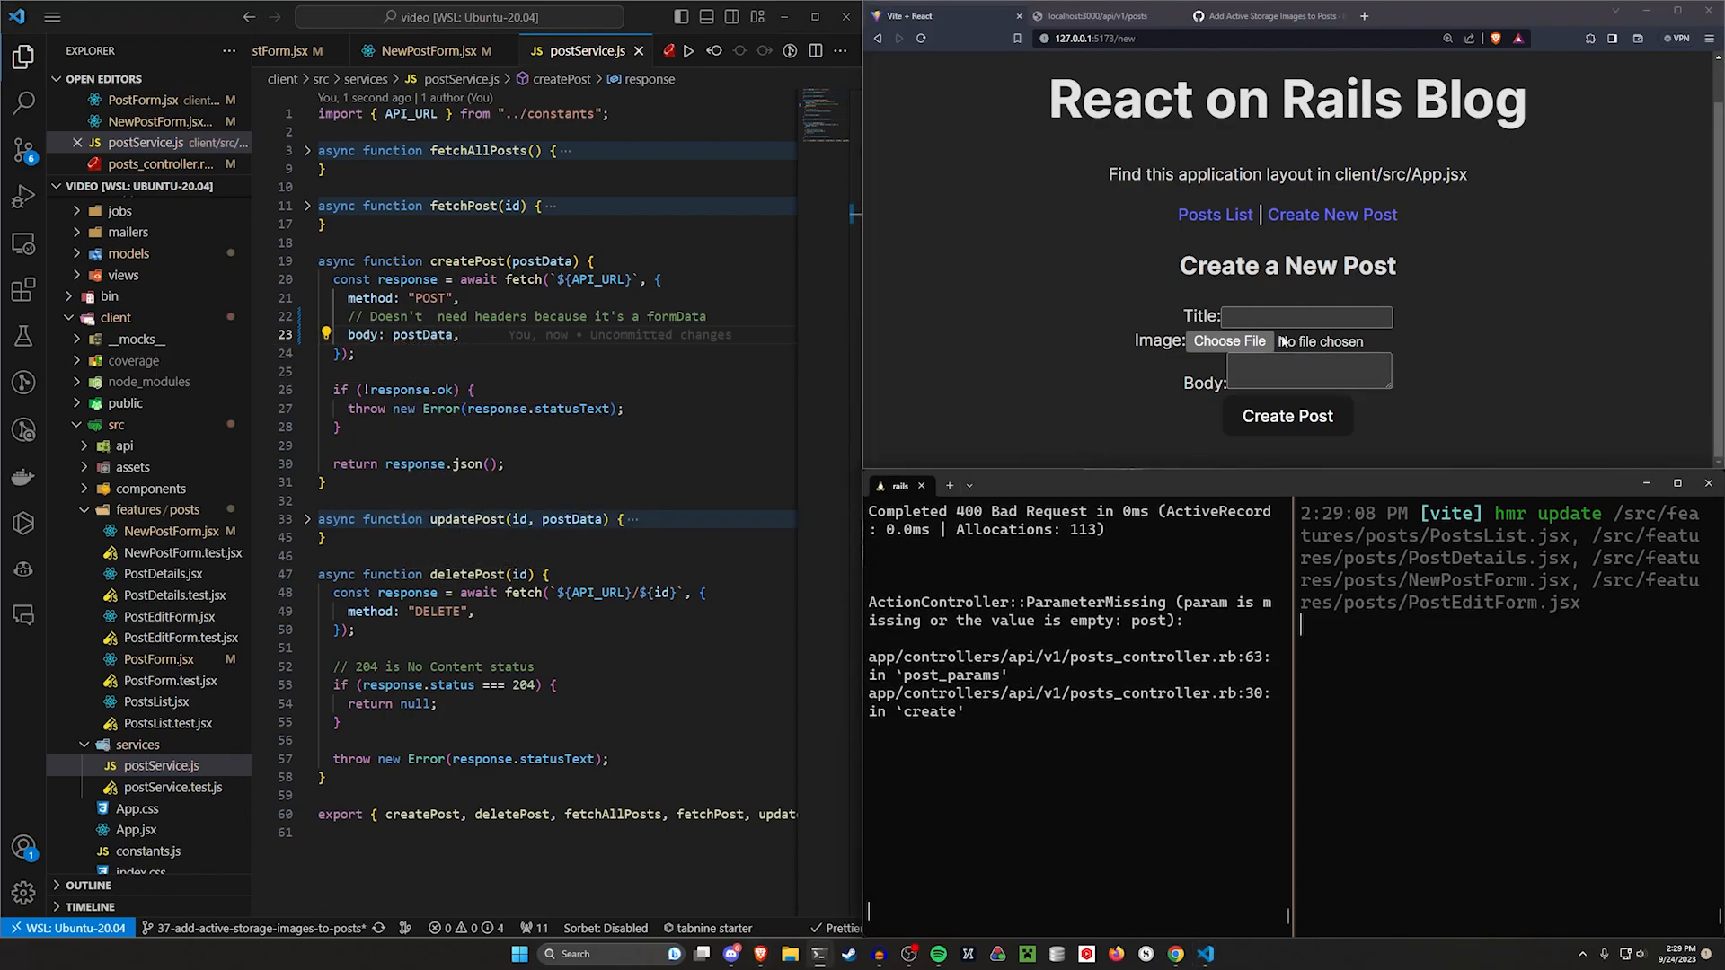
Step: Submit the test post with body case and an image, landing on its details page
{"action": "type", "text": "case"}
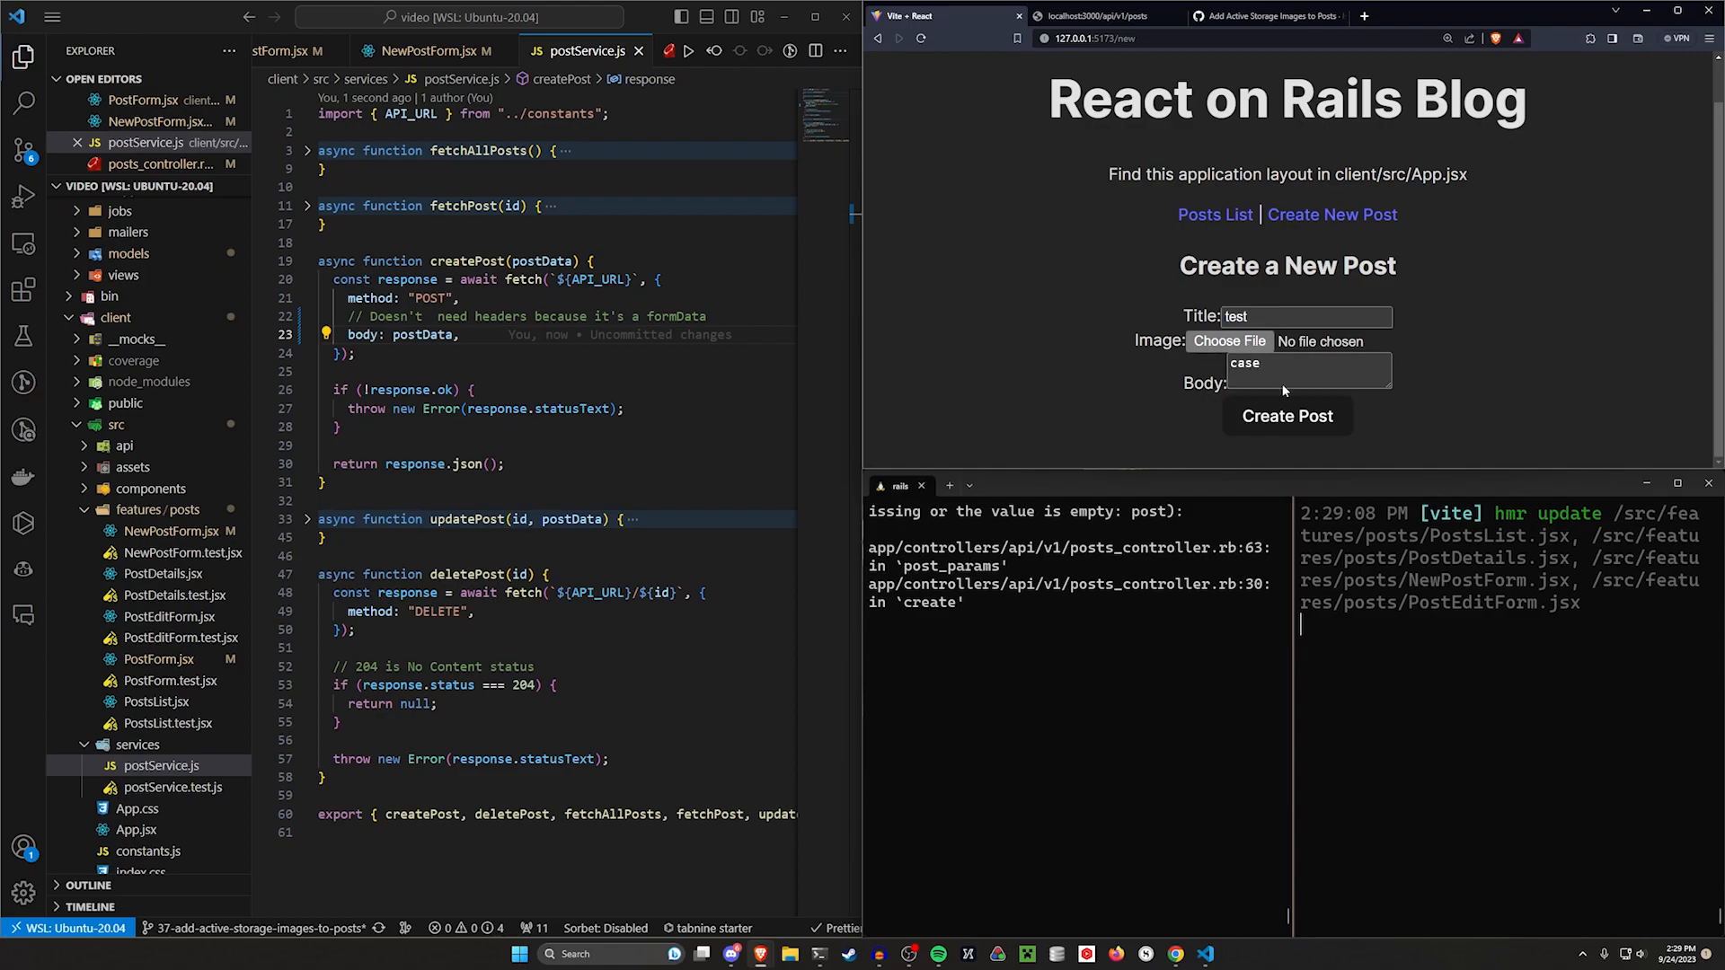
{"action": "left_click", "coordinate": [1229, 342]}
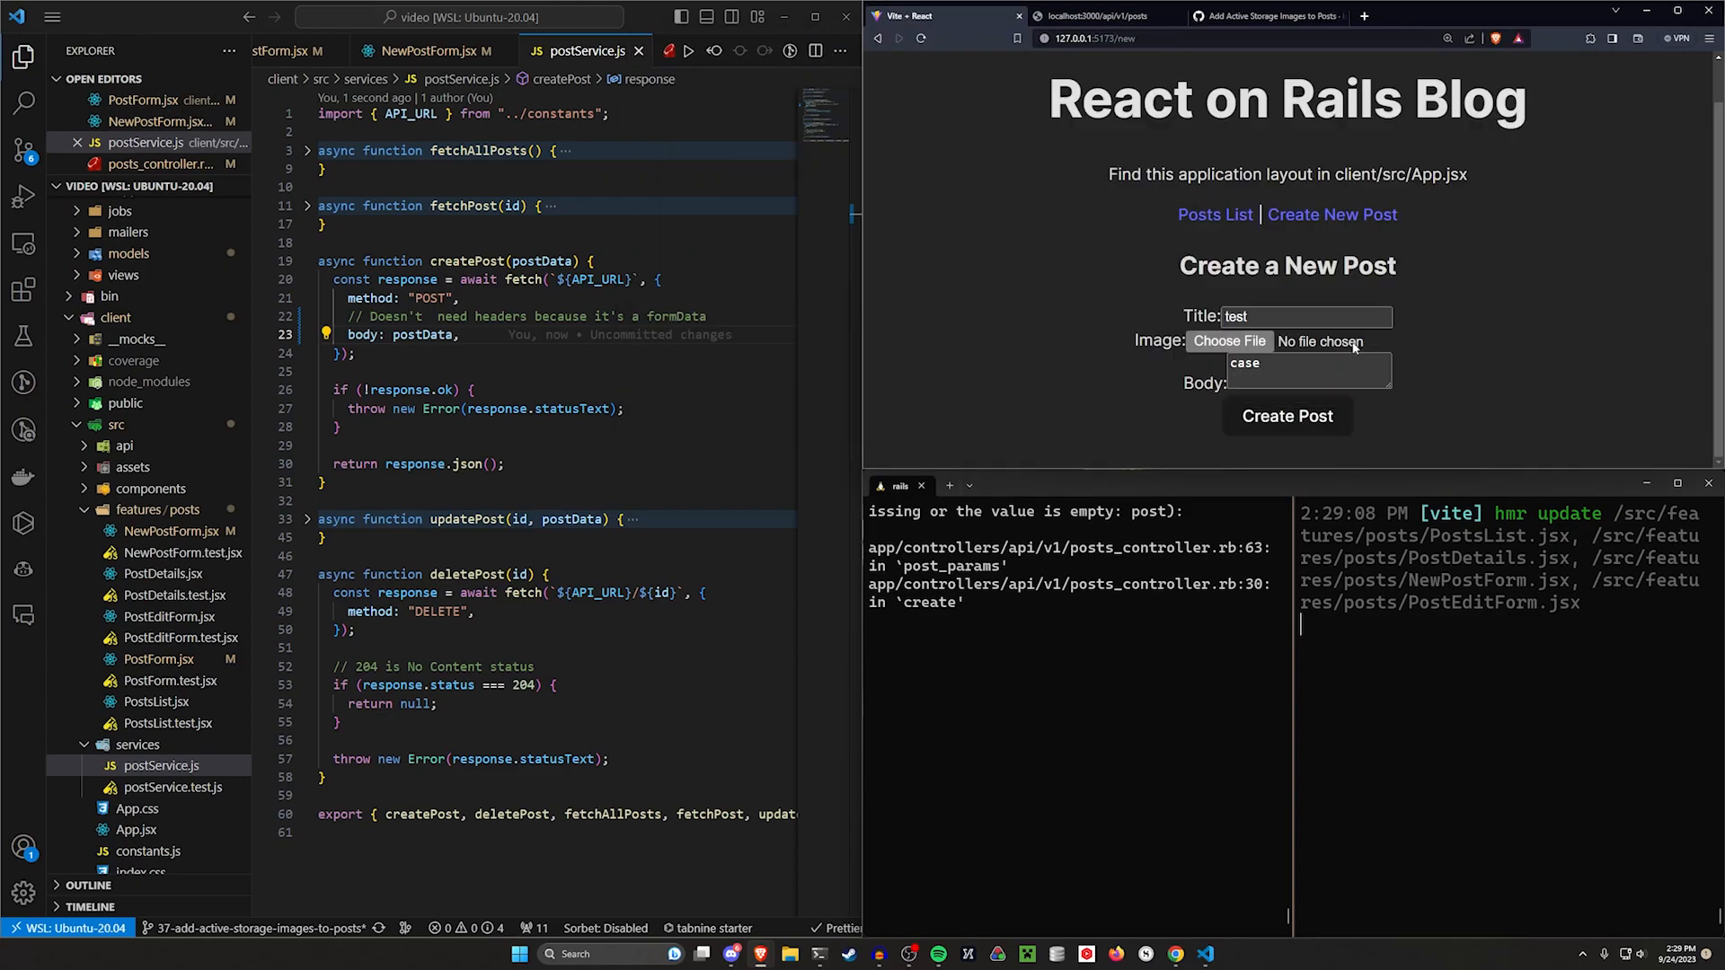
{"action": "left_click", "coordinate": [1287, 416]}
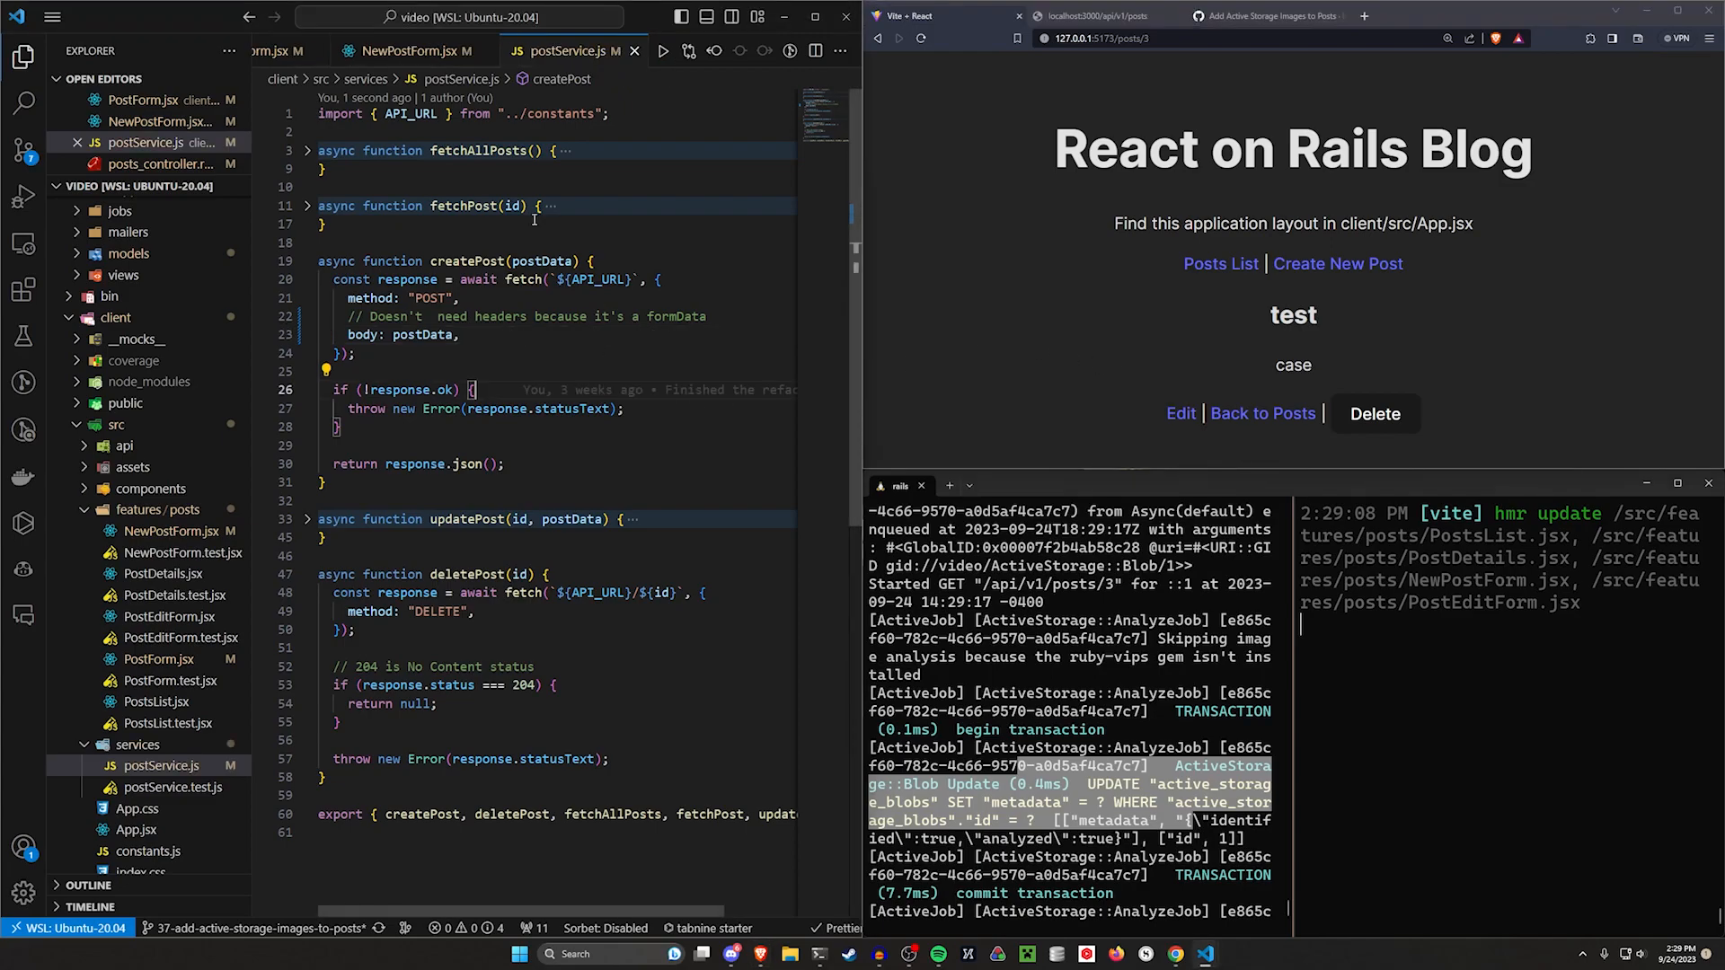
Step: Review the branch's changed files and run the client test suite with npm run test
{"action": "left_click", "coordinate": [405, 51]}
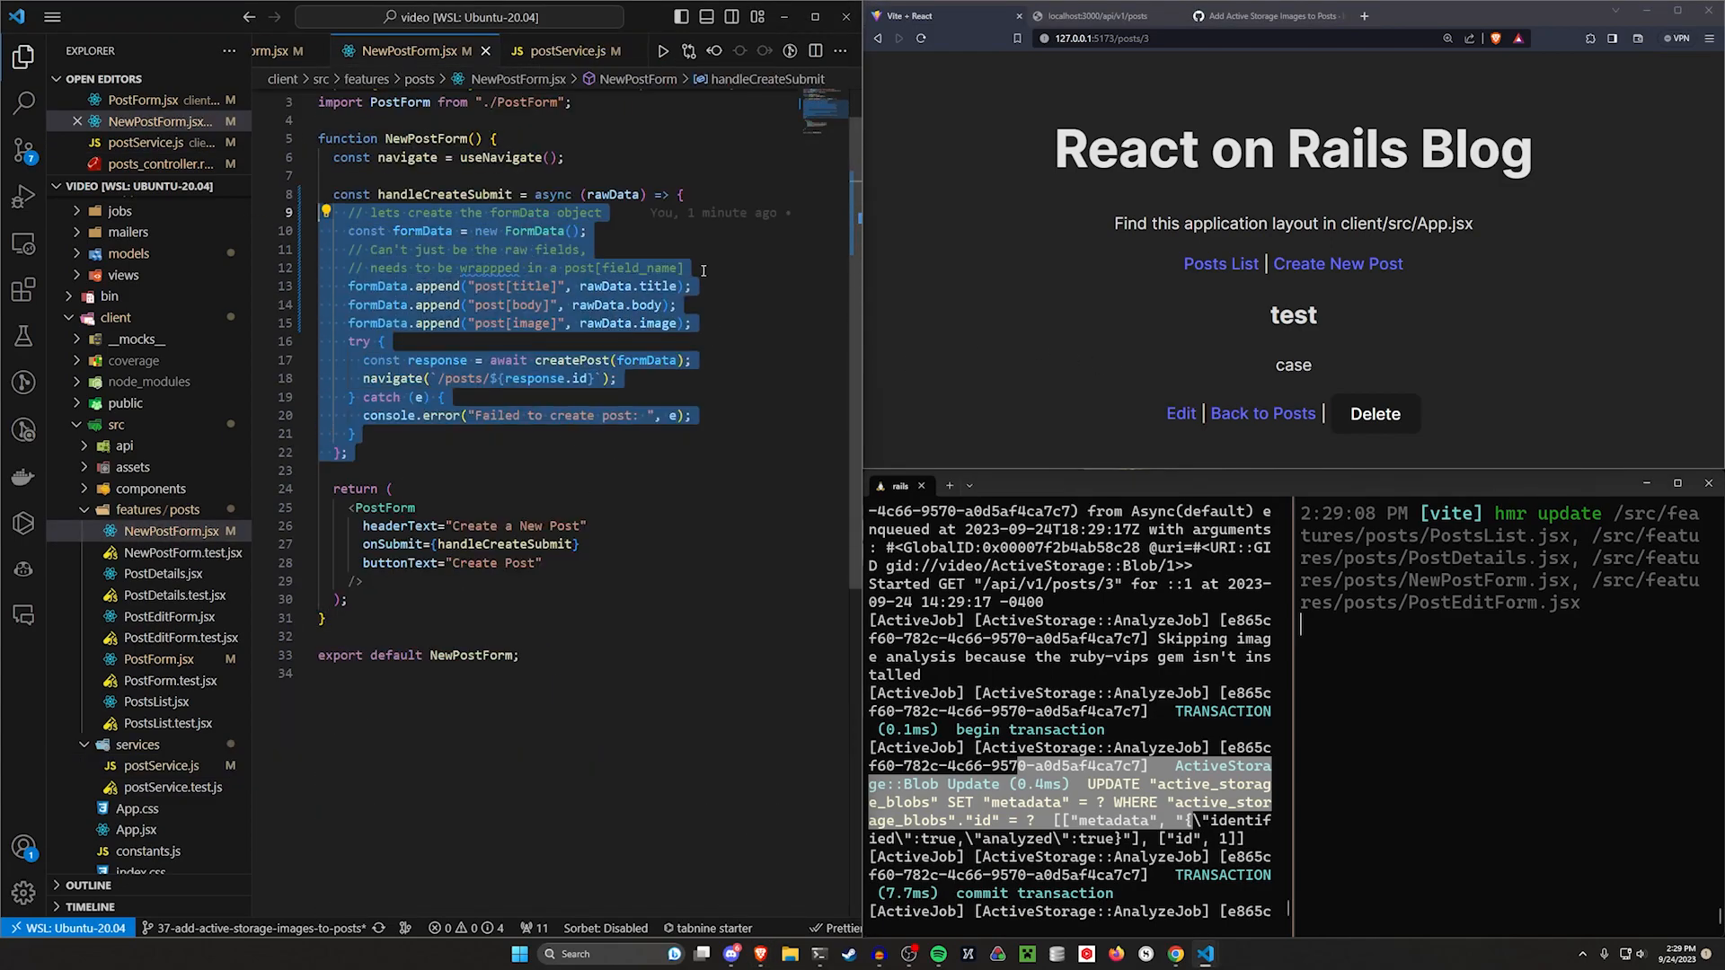
{"action": "left_click", "coordinate": [569, 51]}
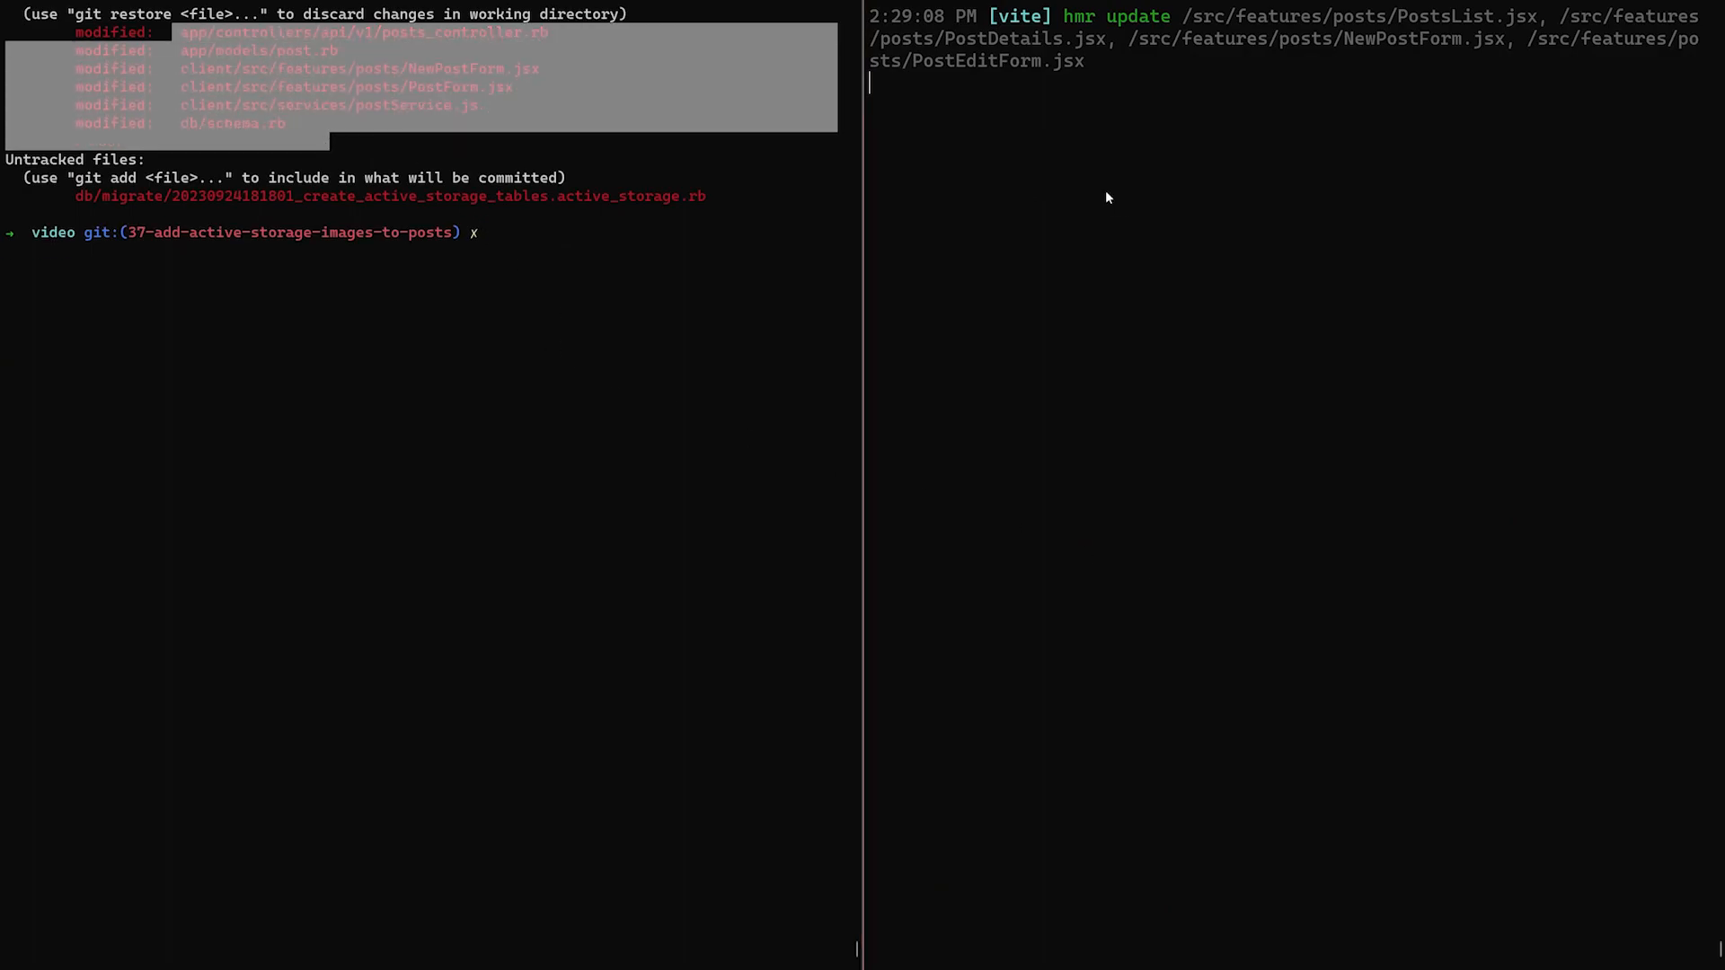
{"action": "type", "text": "npm run test"}
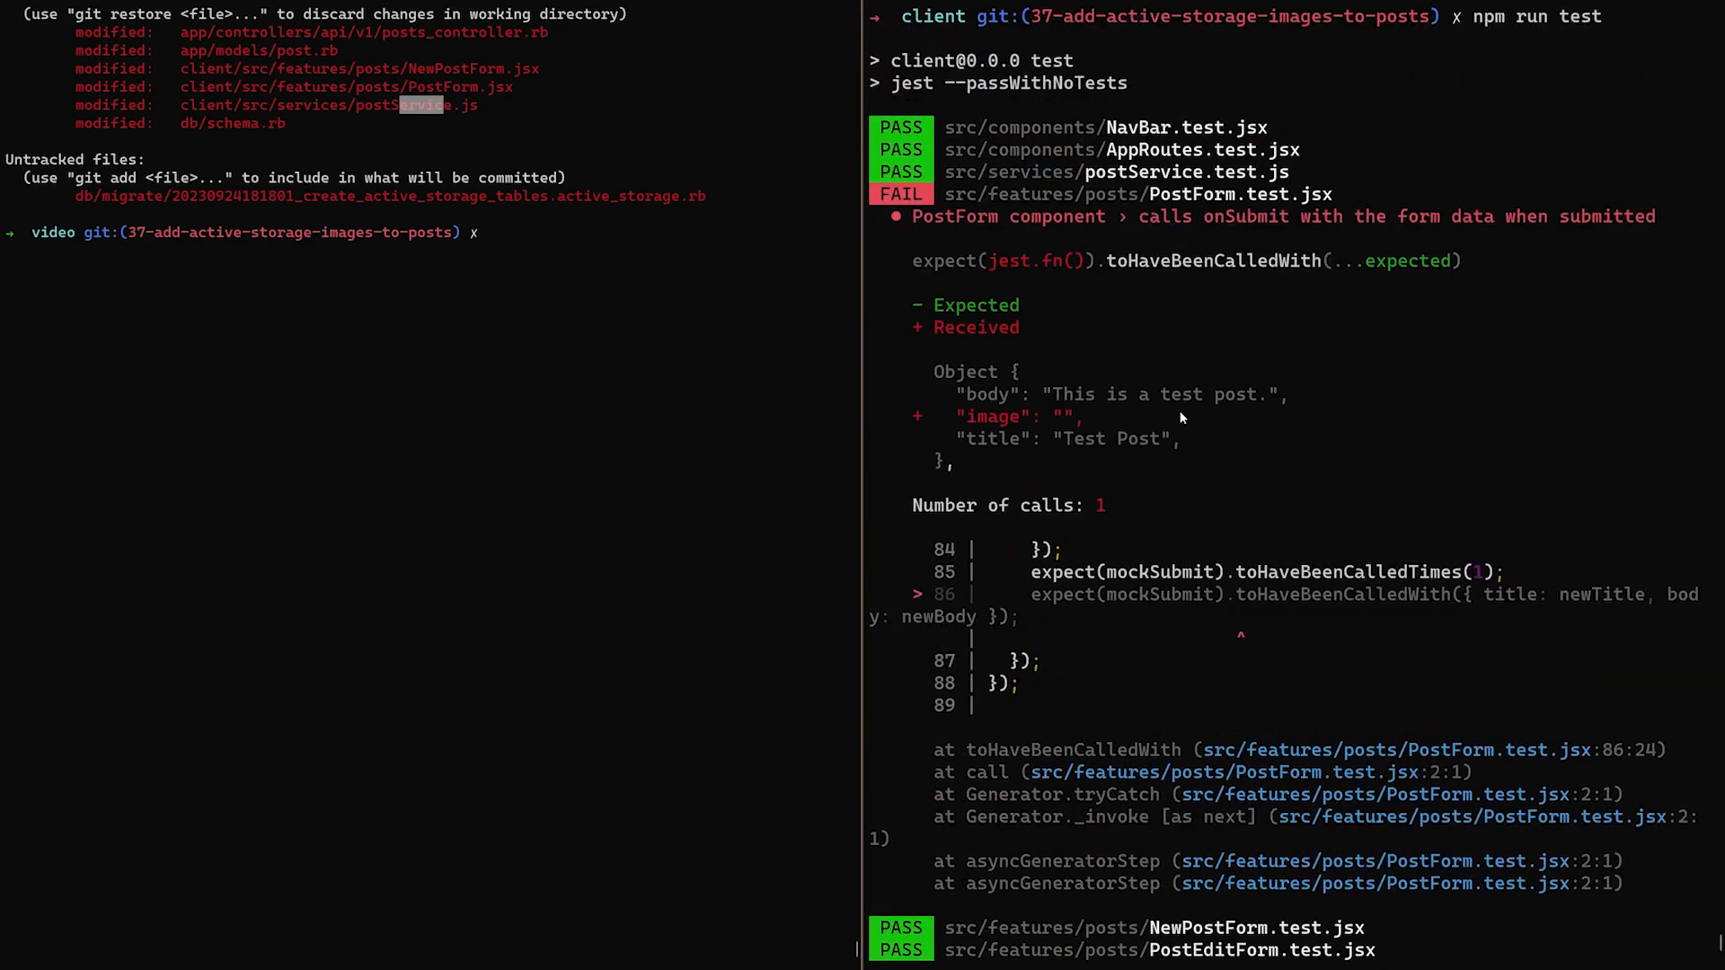
Step: Add image: "" to PostForm.test.jsx's expected form data and rerun the tests to 35 passing
{"action": "double_click", "coordinate": [1017, 415]}
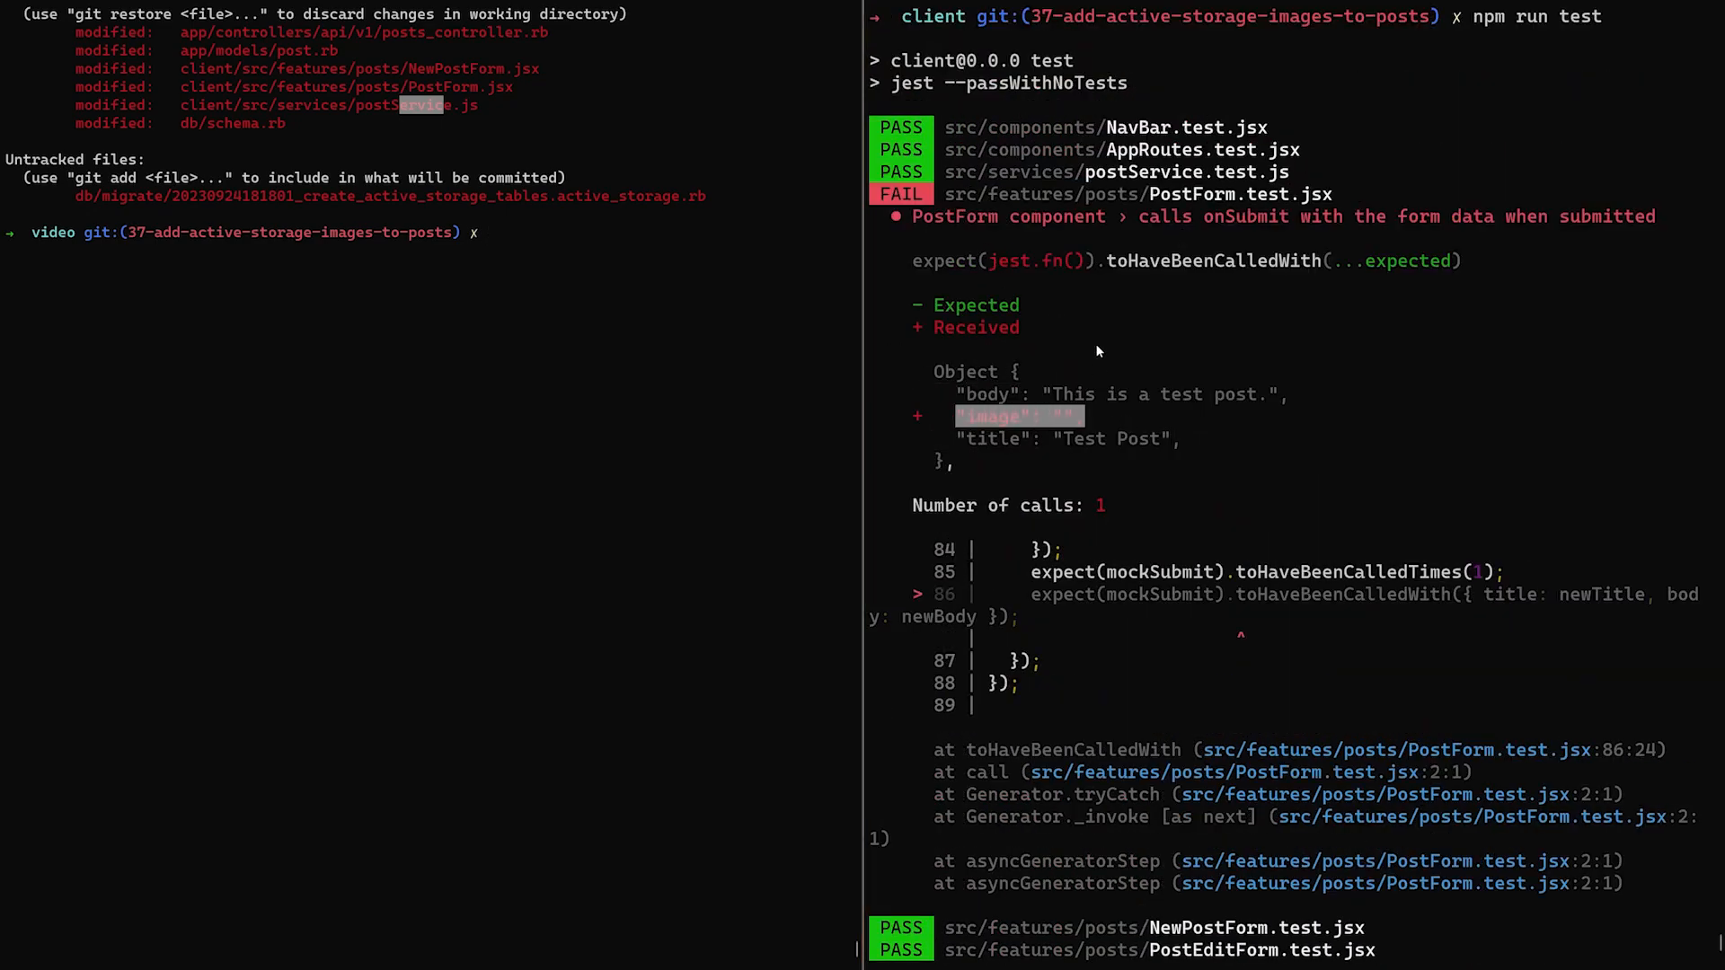
{"action": "scroll", "scroll_direction": "down", "scroll_amount": 3}
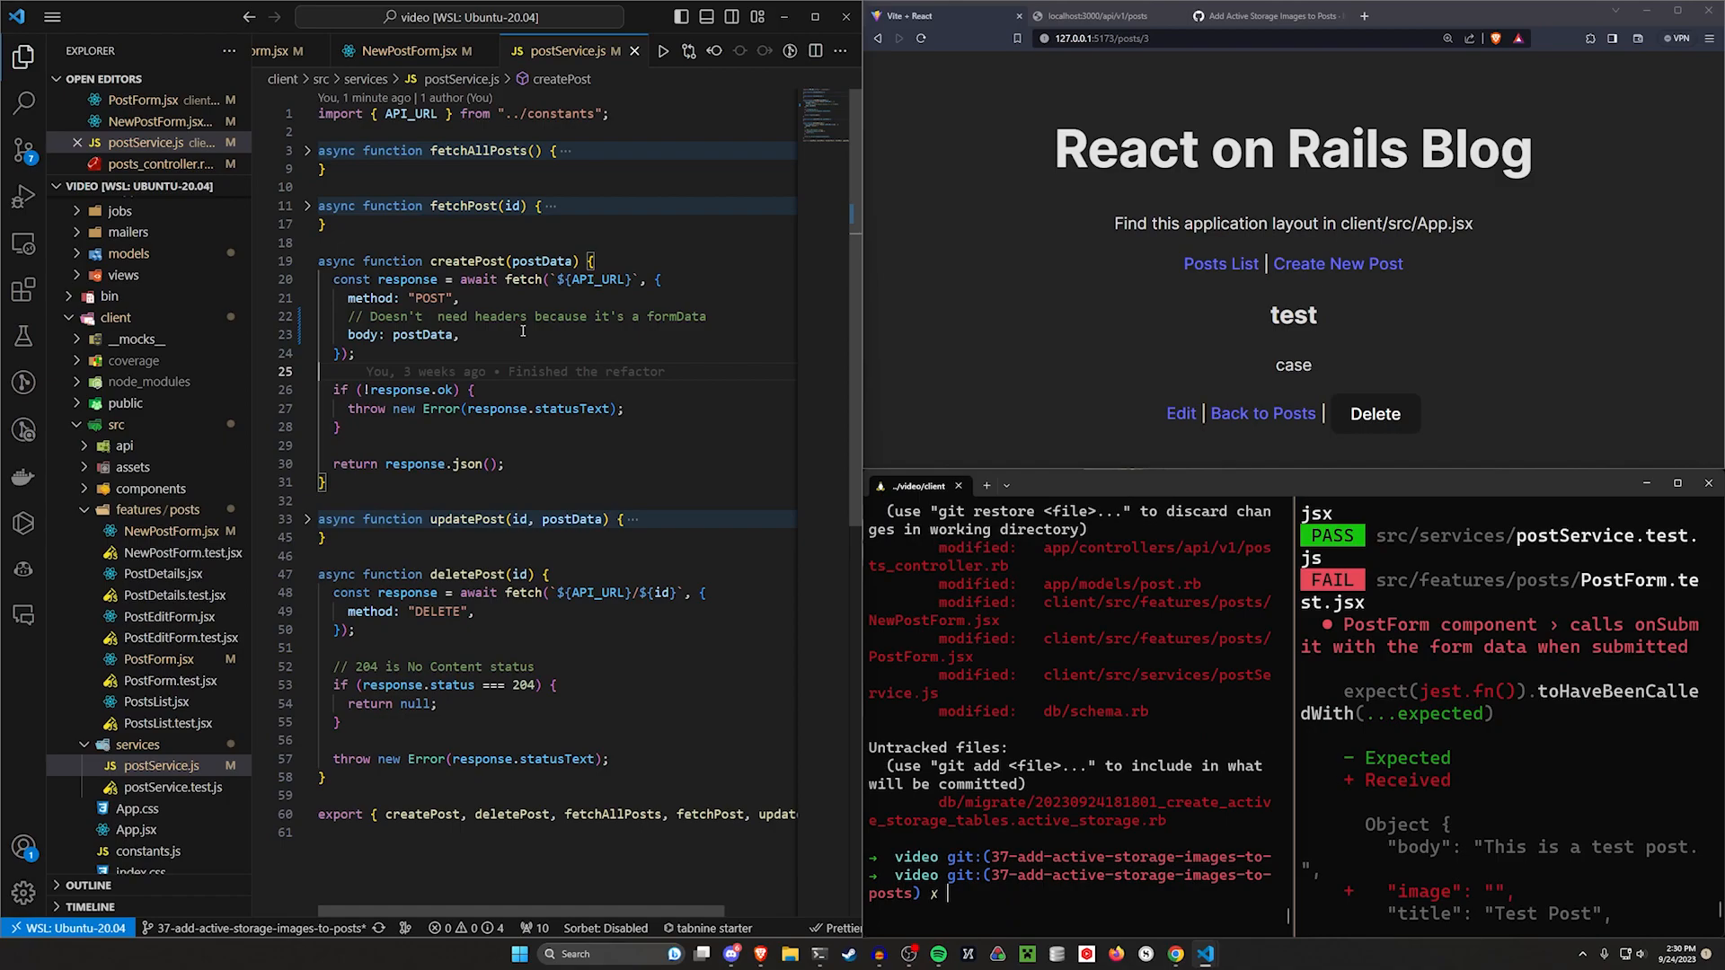
{"action": "type", "text": "post"}
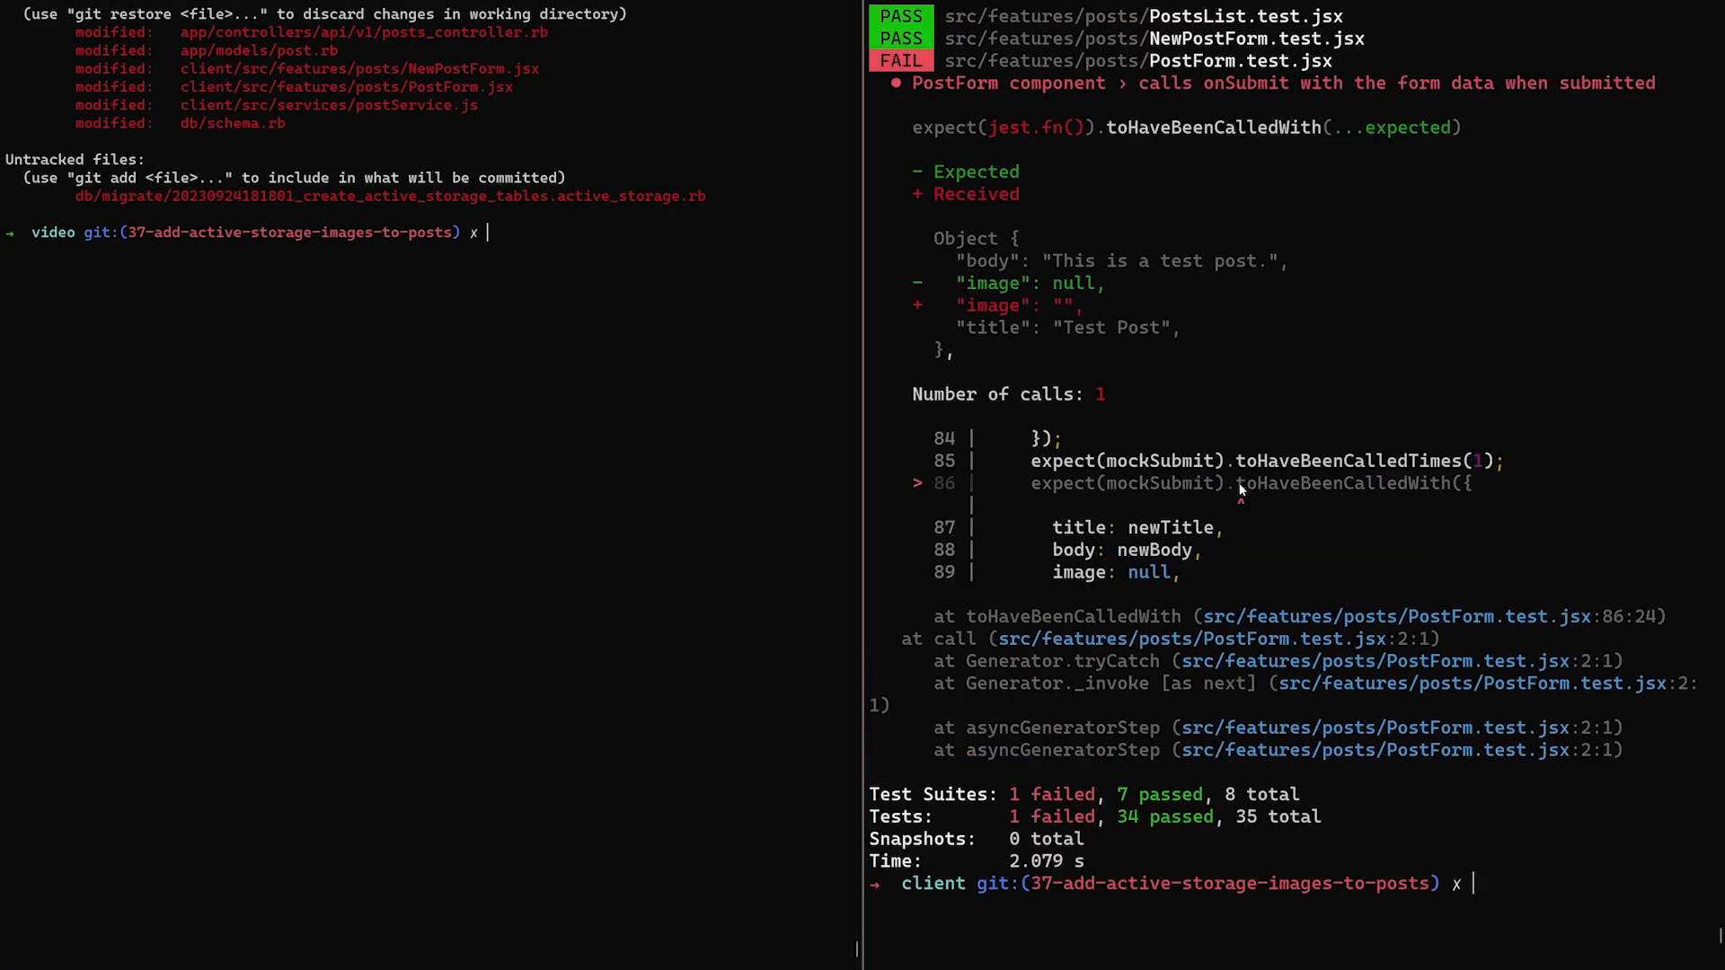
{"action": "mouse_move", "coordinate": [1043, 288]}
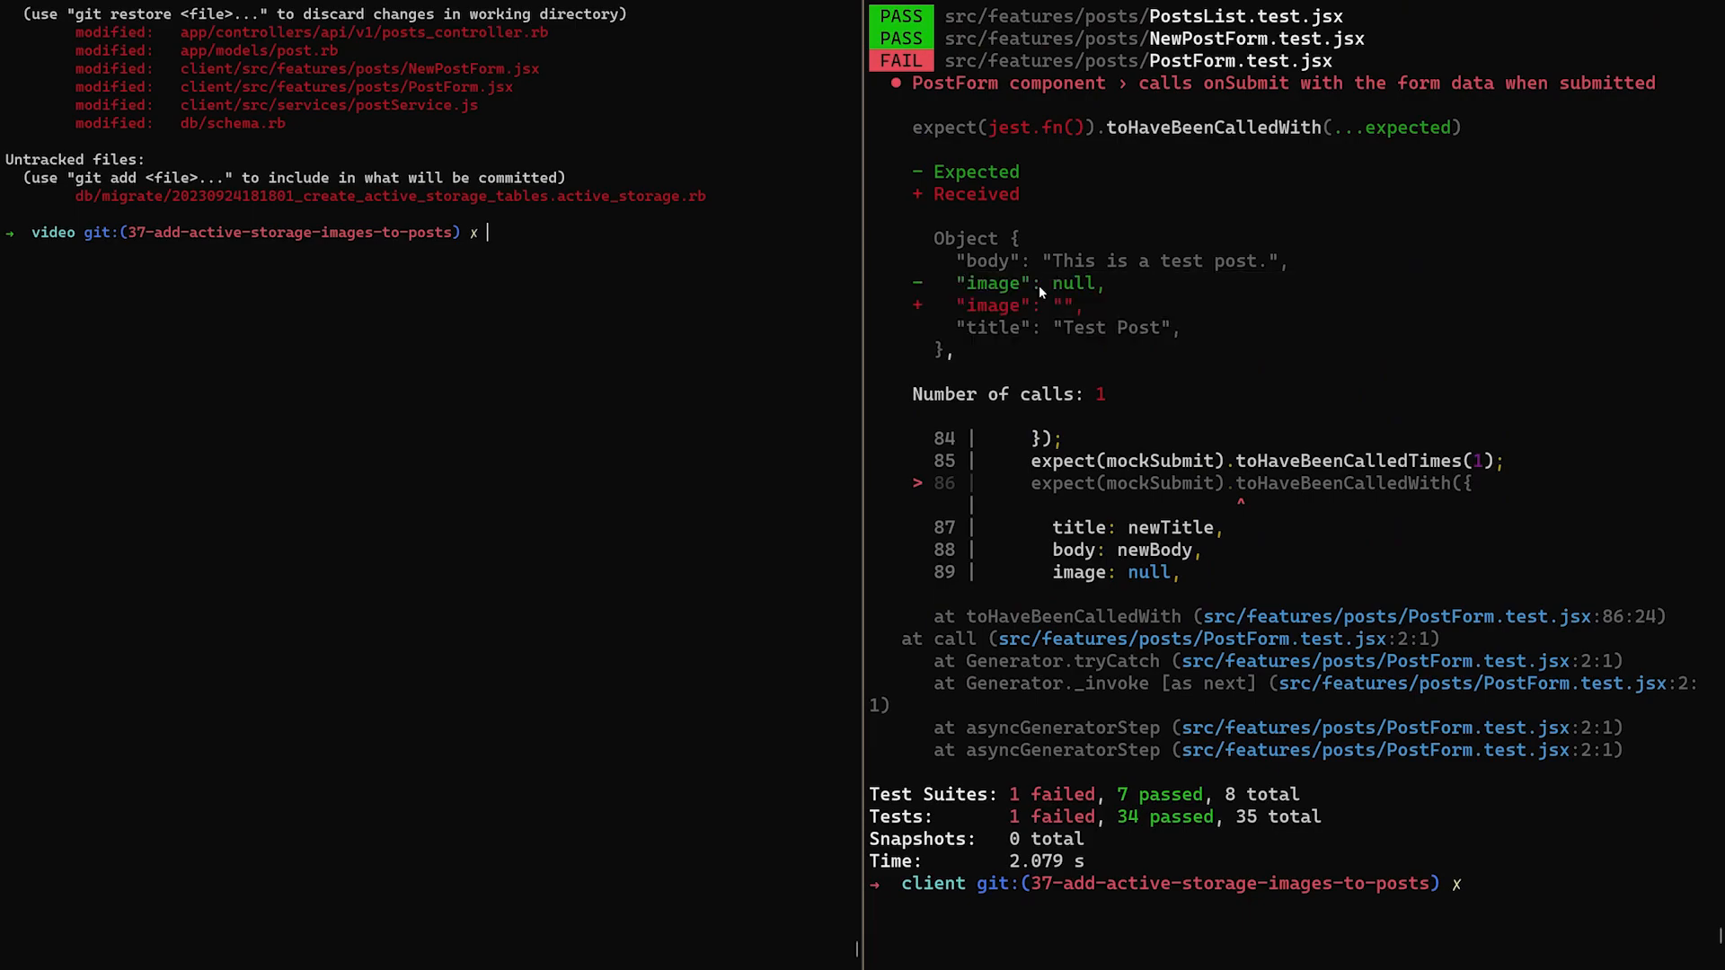
{"action": "mouse_move", "coordinate": [972, 320]}
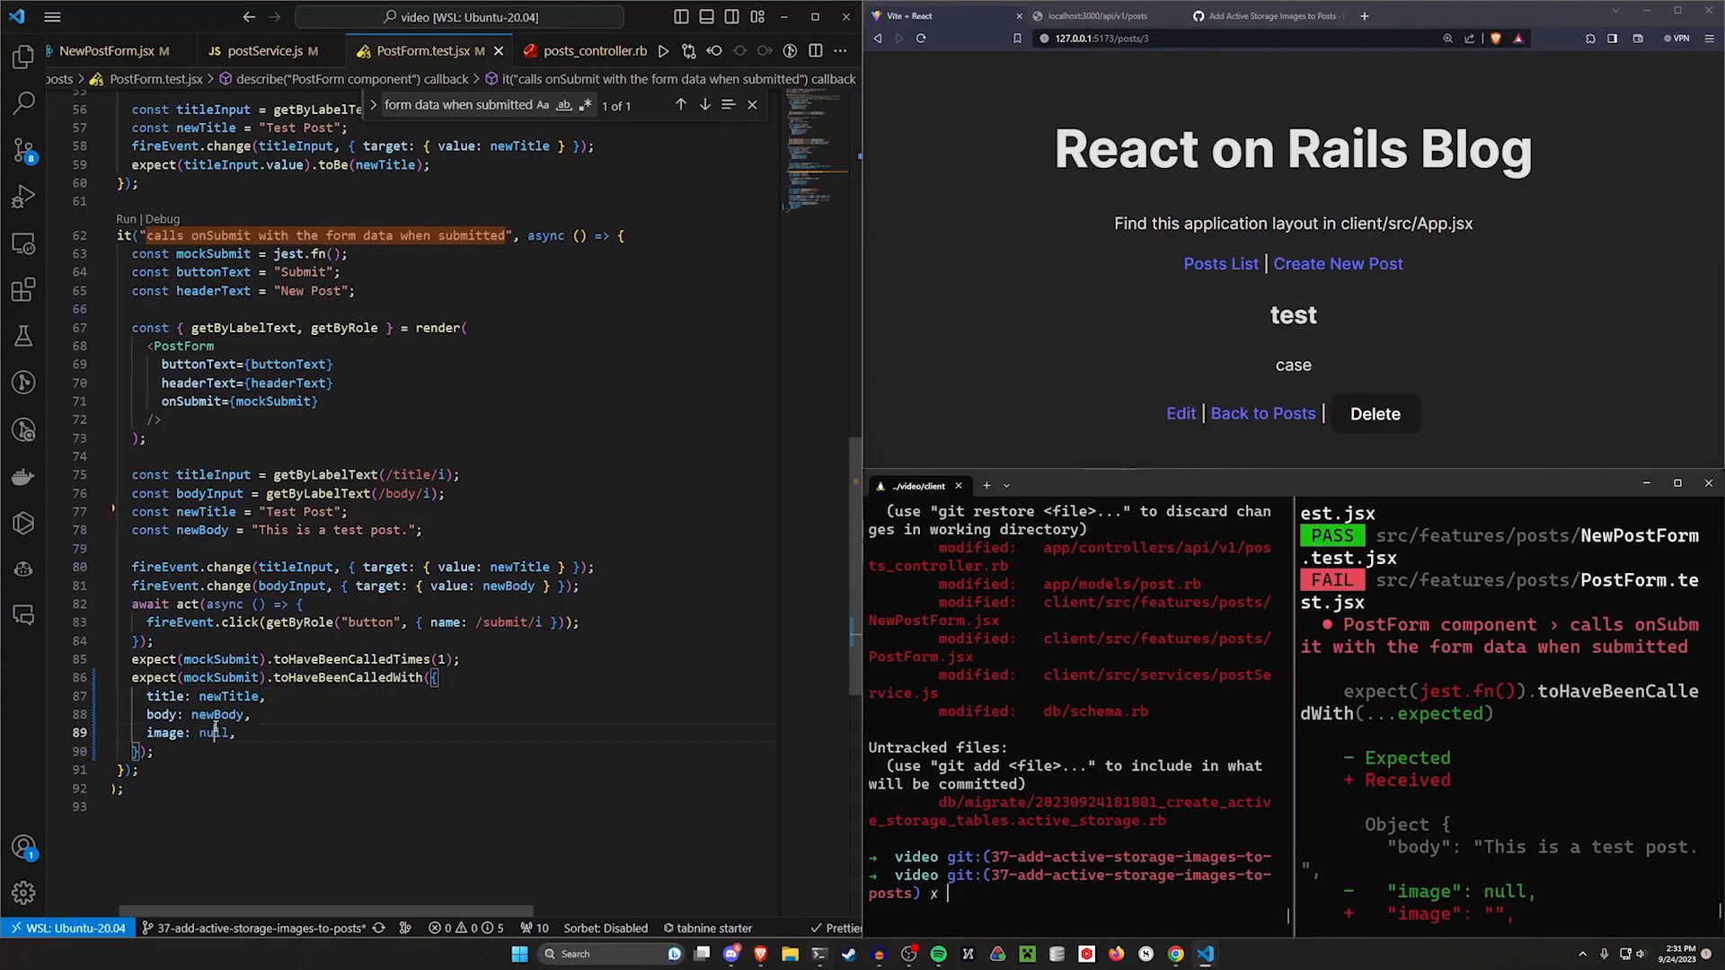
{"action": "type", "text": "\"\""}
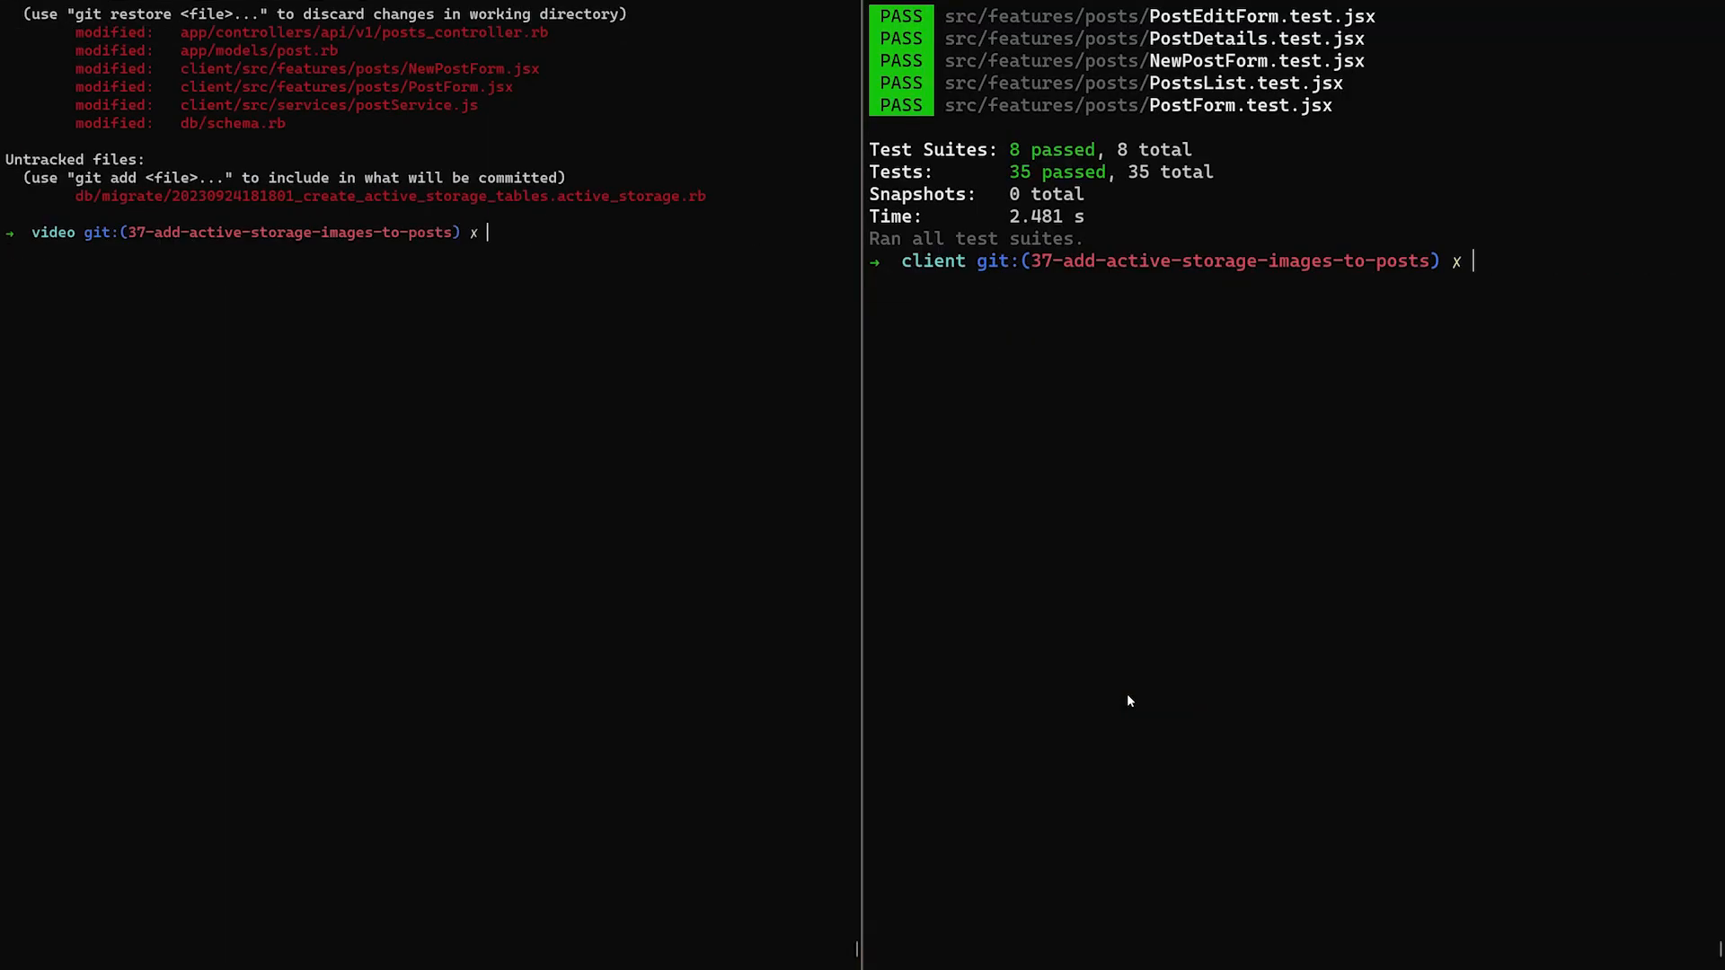
Step: Commit "Add active storage image attachments" and push the feature branch to GitHub
{"action": "type", "text": "r"}
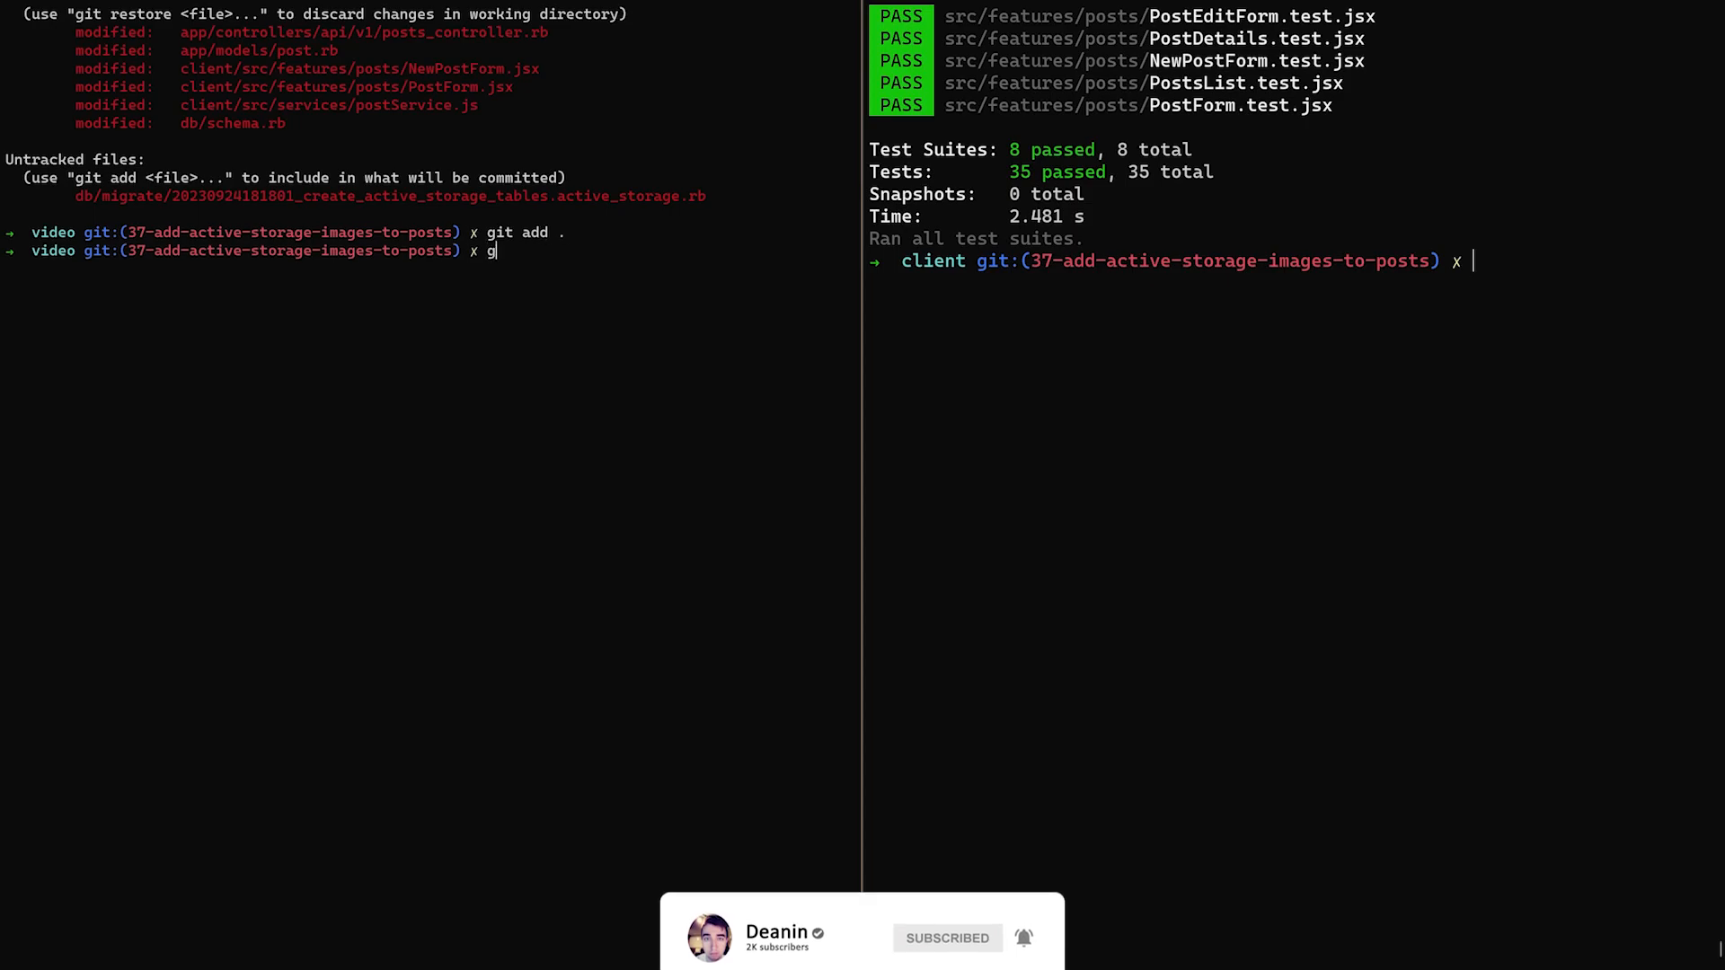
{"action": "type", "text": "it commit -m \"Ad"}
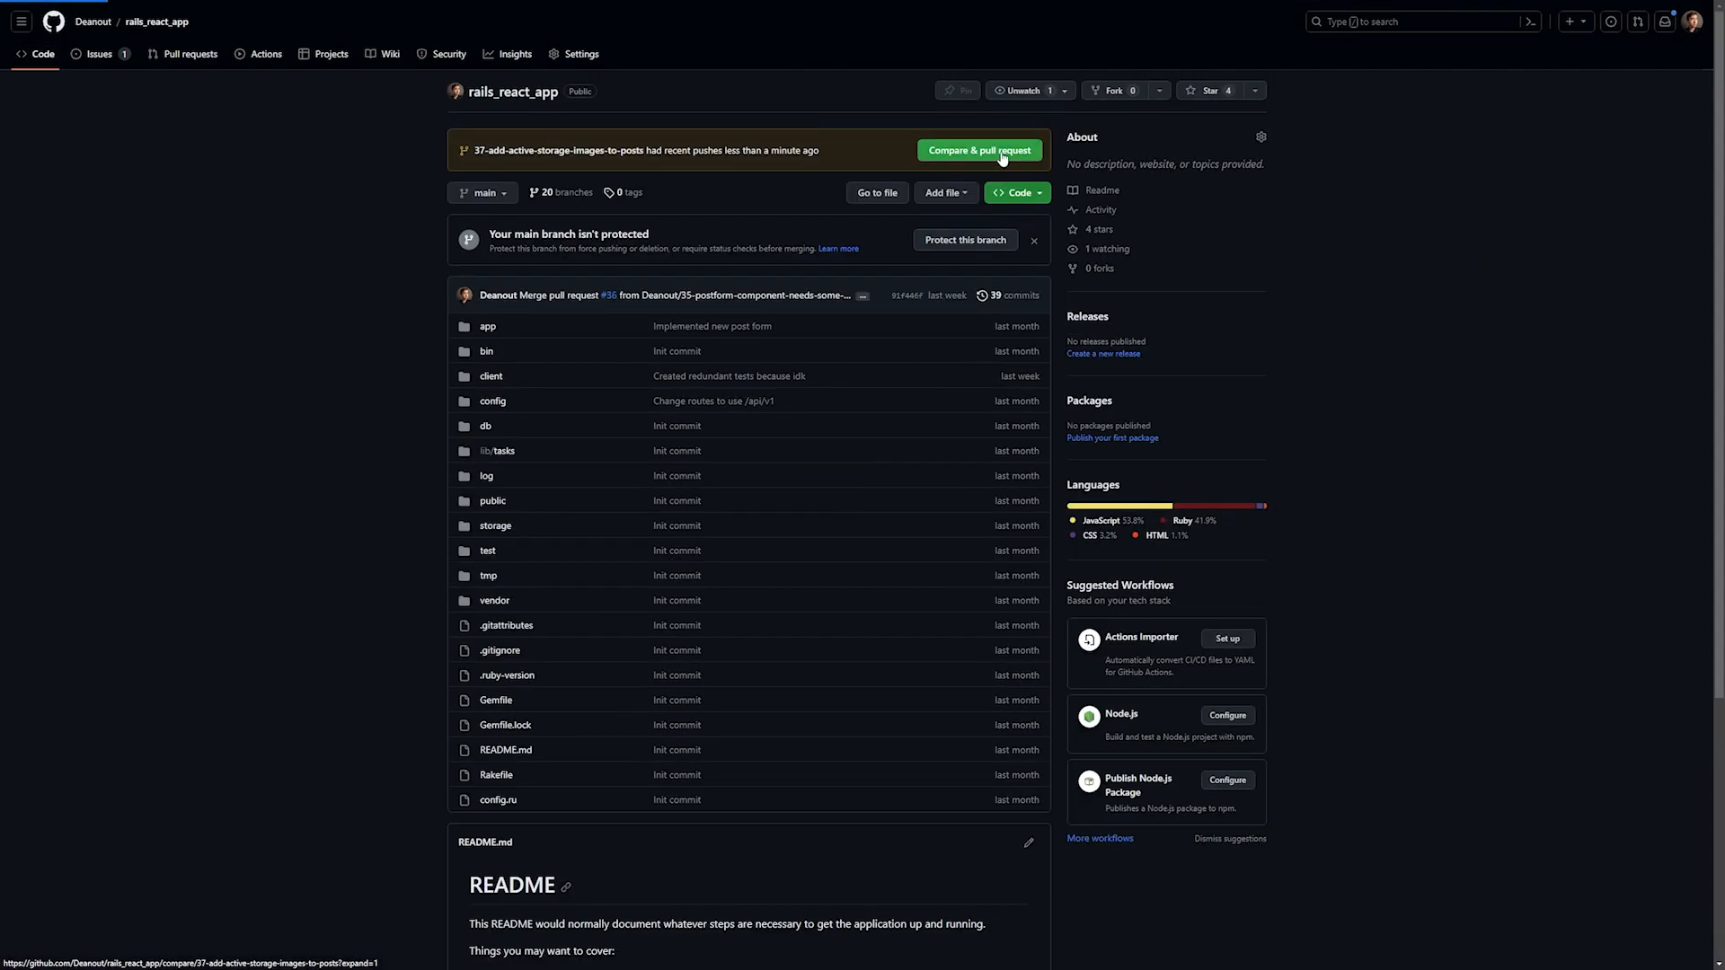
Step: Create pull request #38 for the branch and merge it into main
{"action": "left_click", "coordinate": [977, 151]}
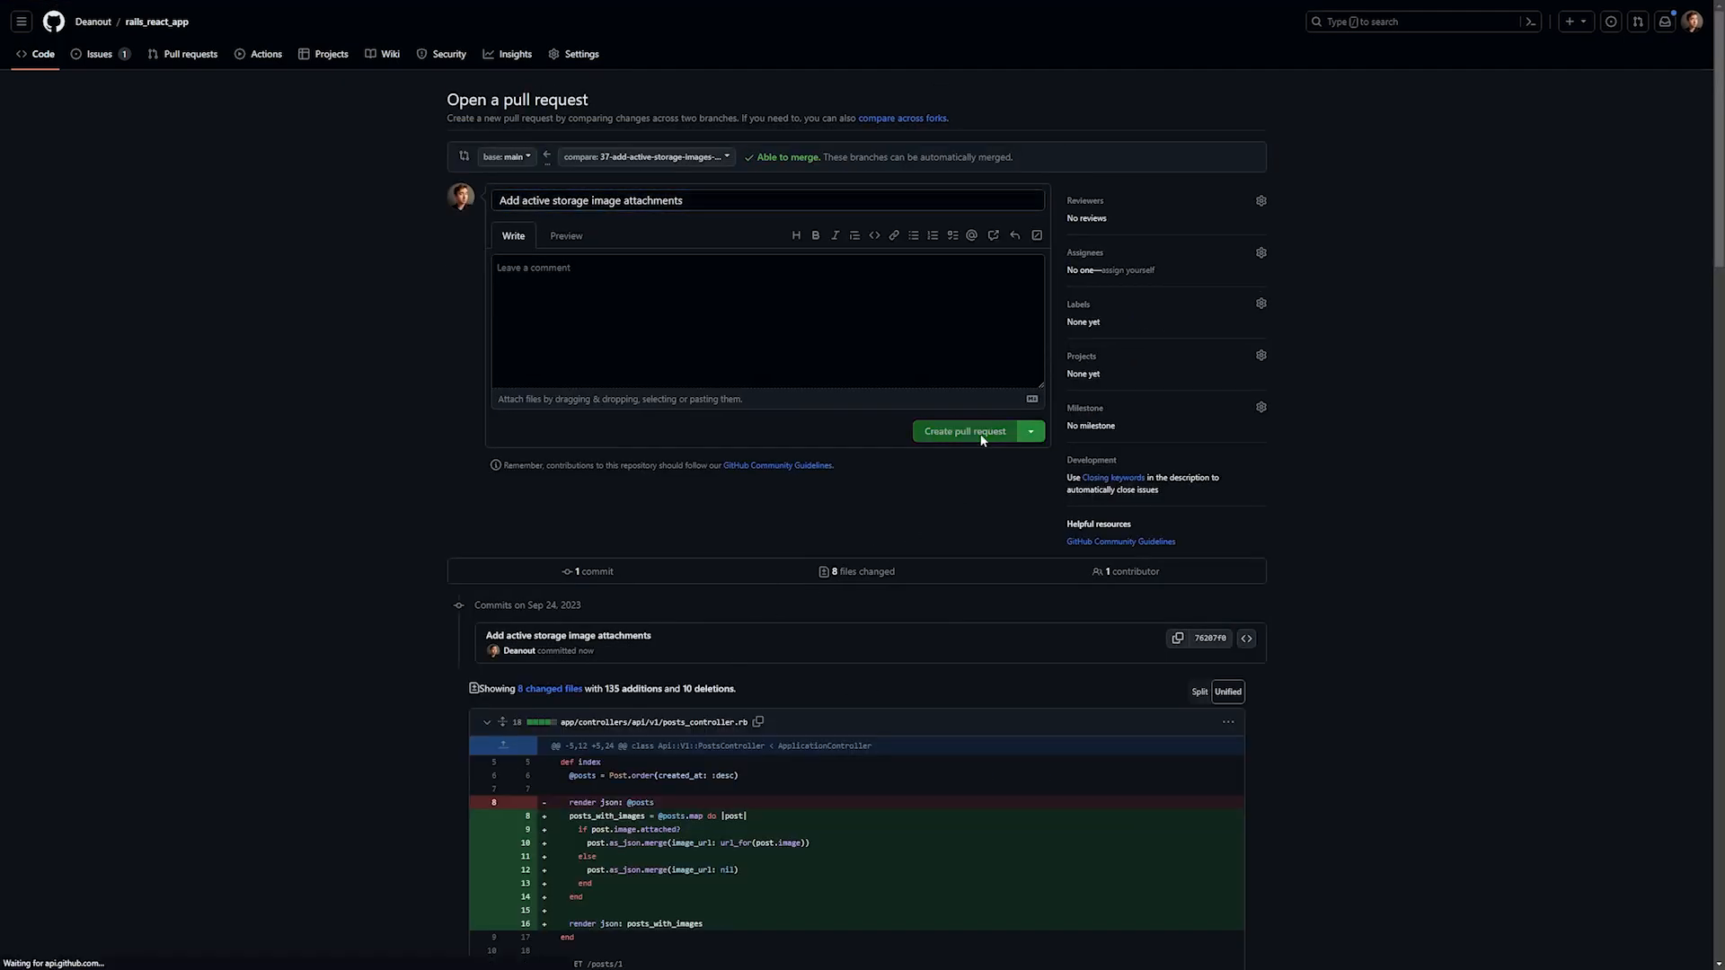
{"action": "left_click", "coordinate": [963, 431]}
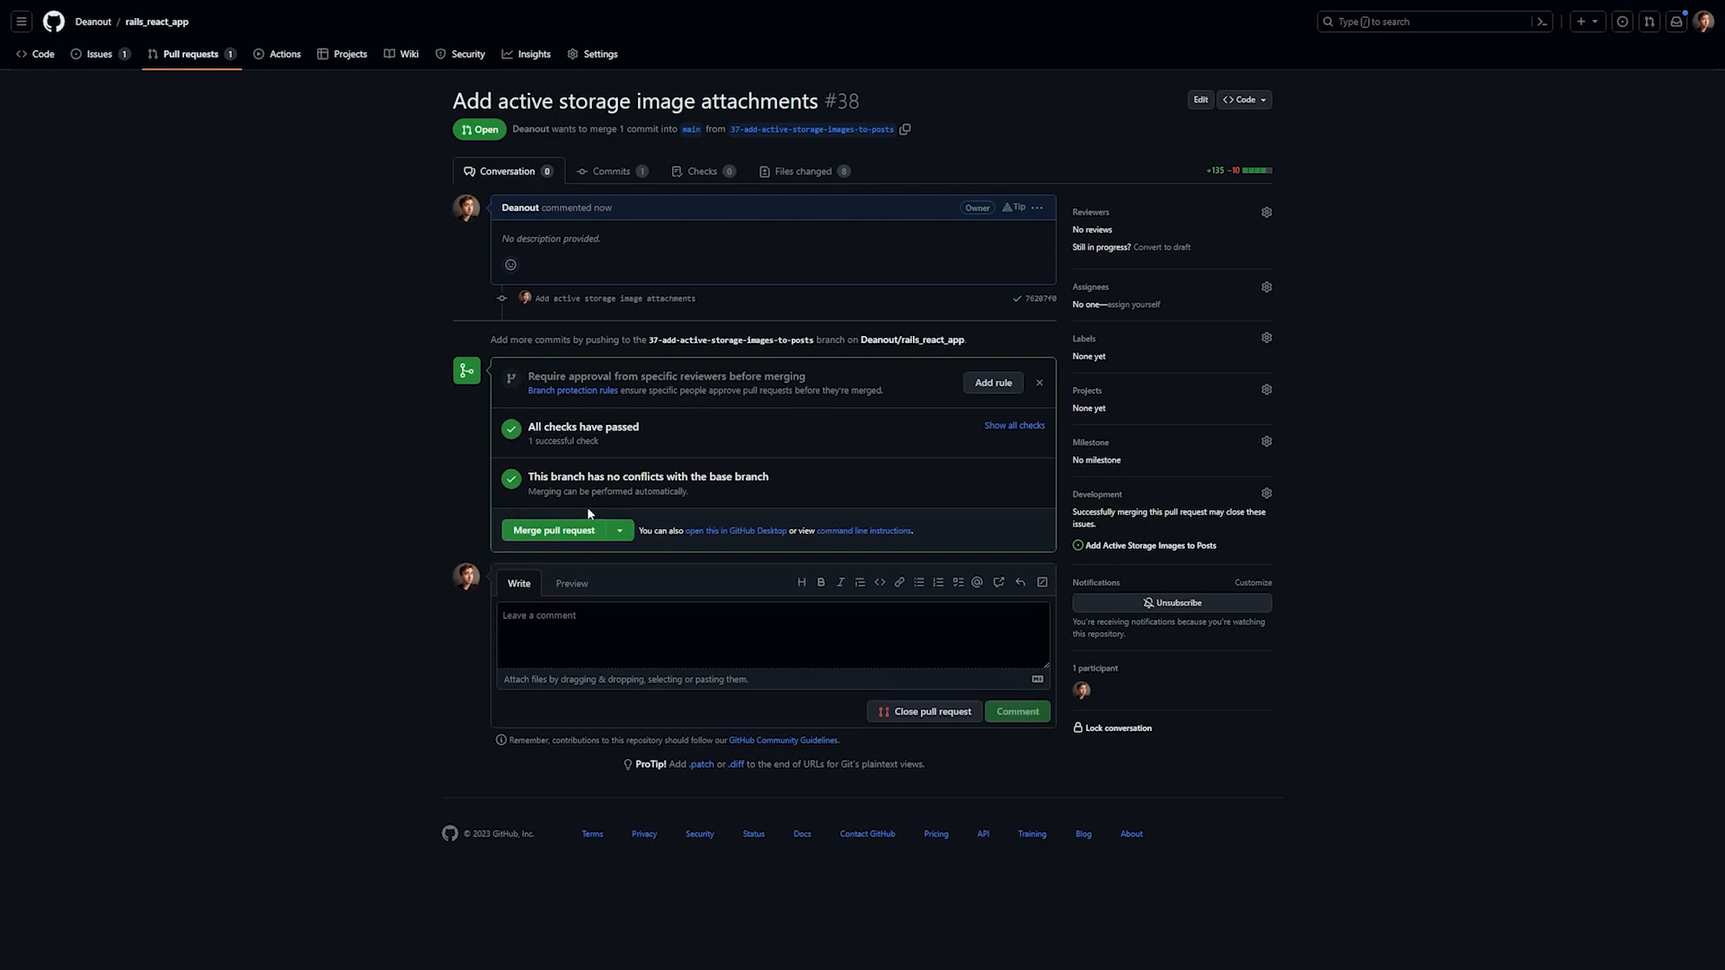
{"action": "left_click", "coordinate": [555, 531]}
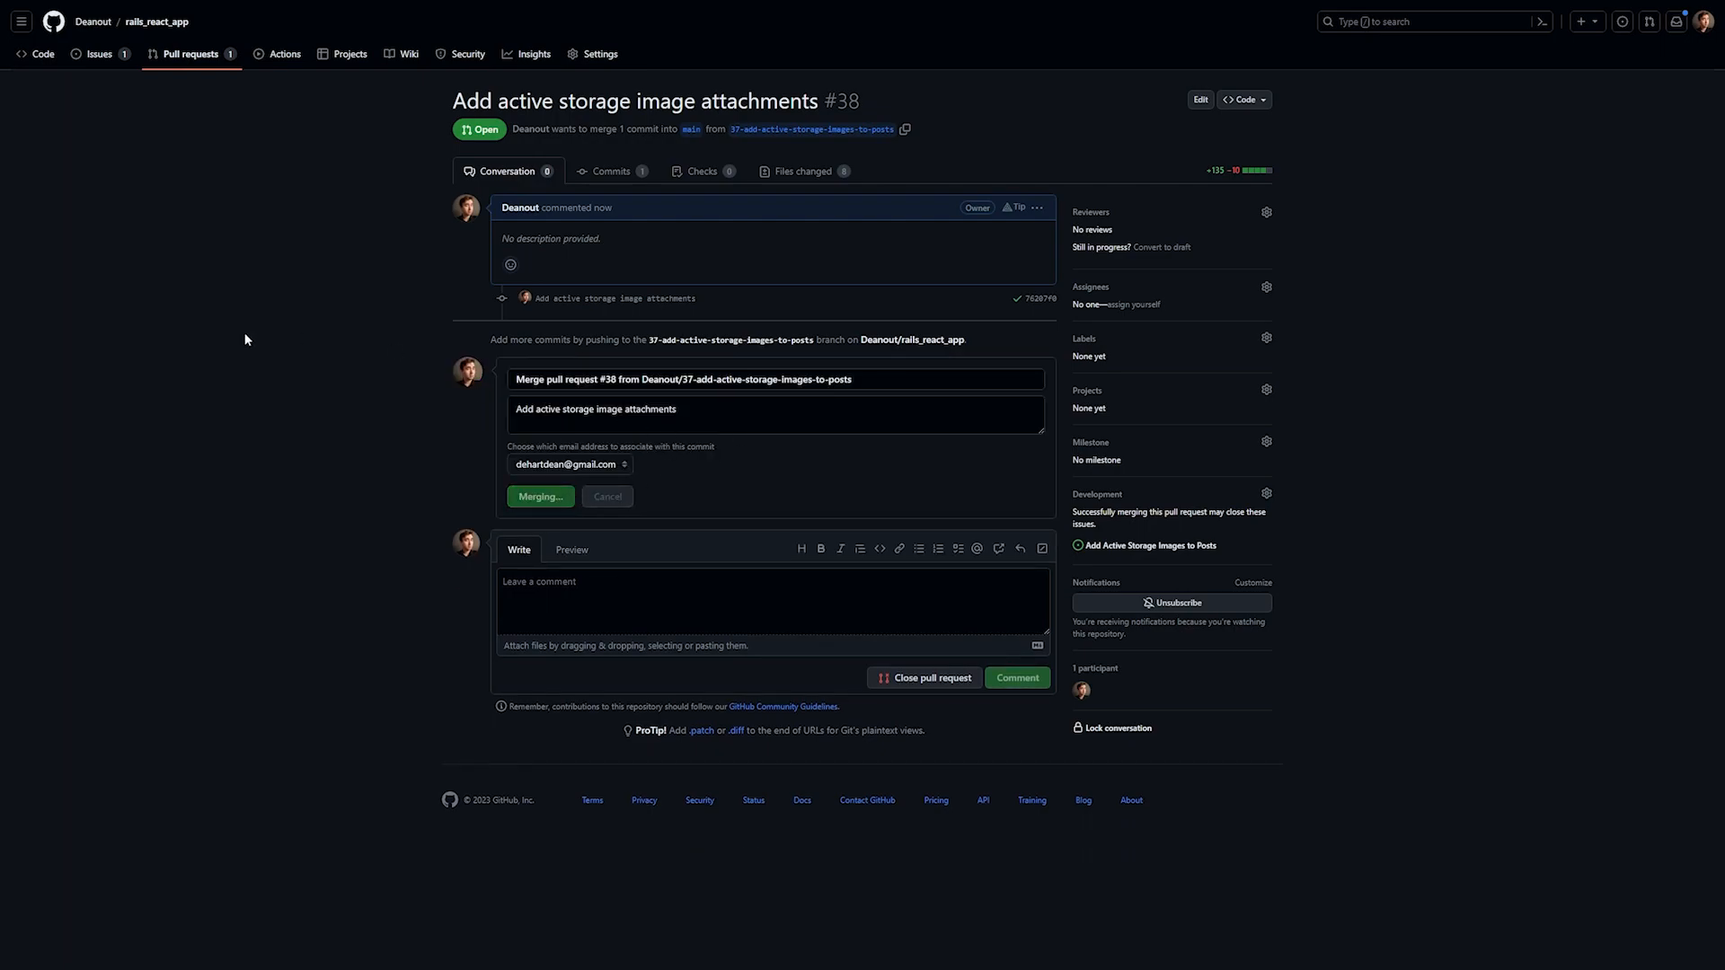
{"action": "left_click", "coordinate": [539, 496]}
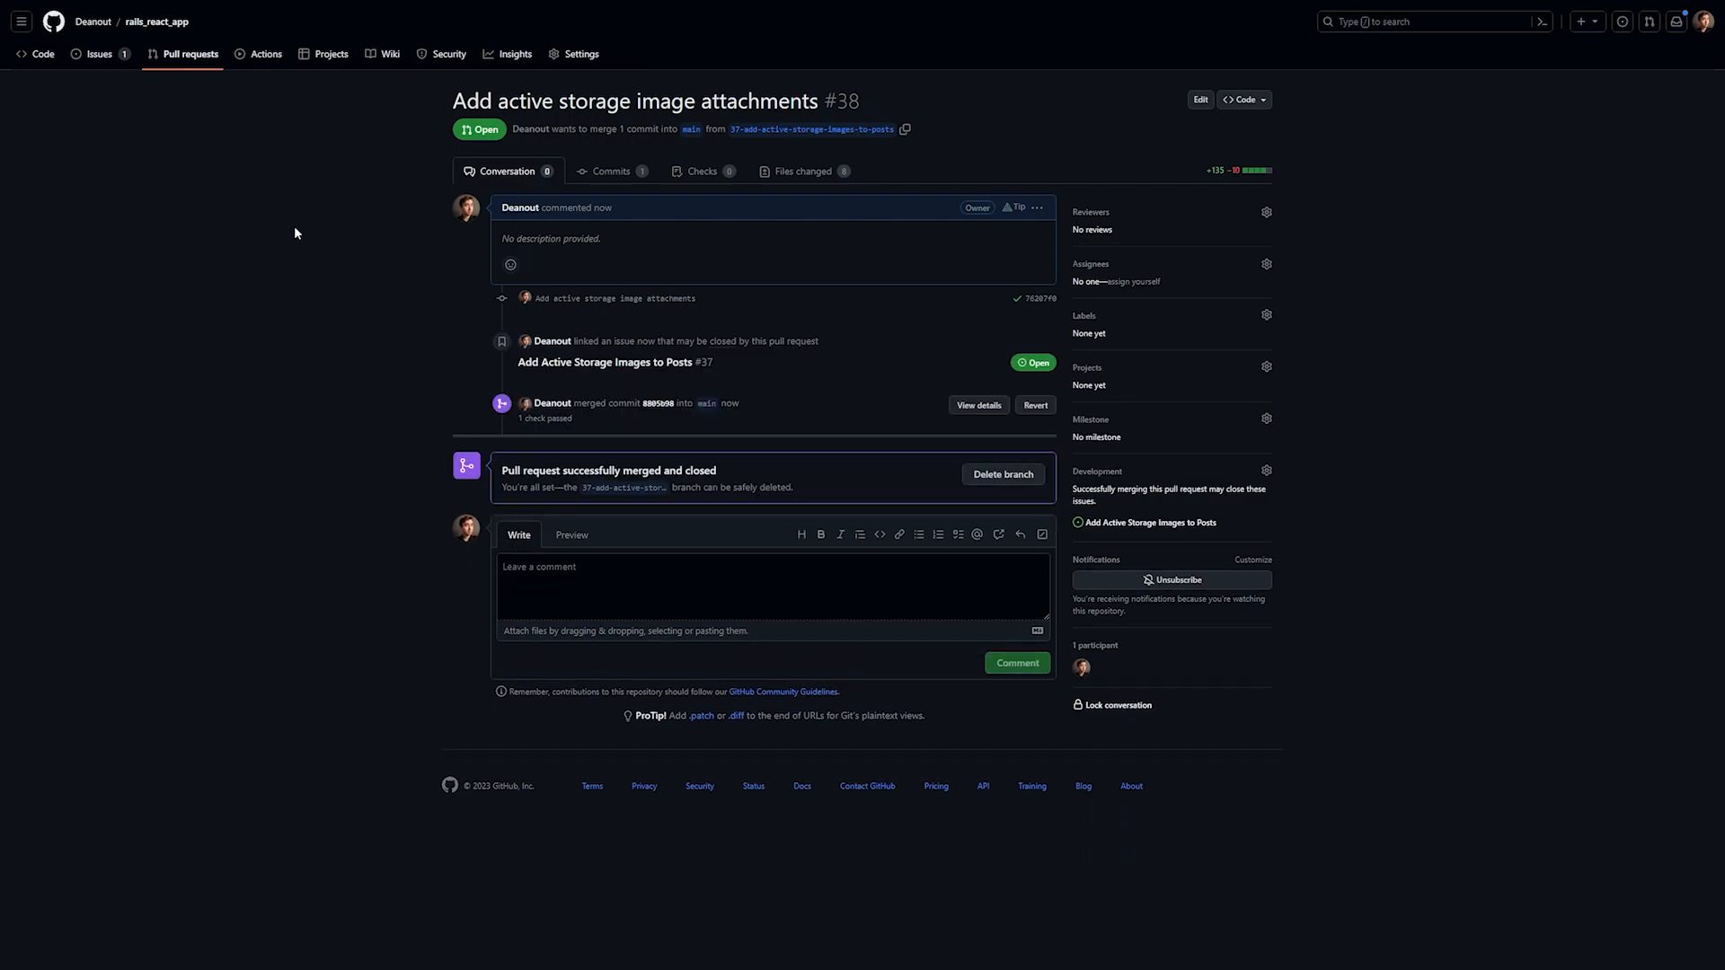